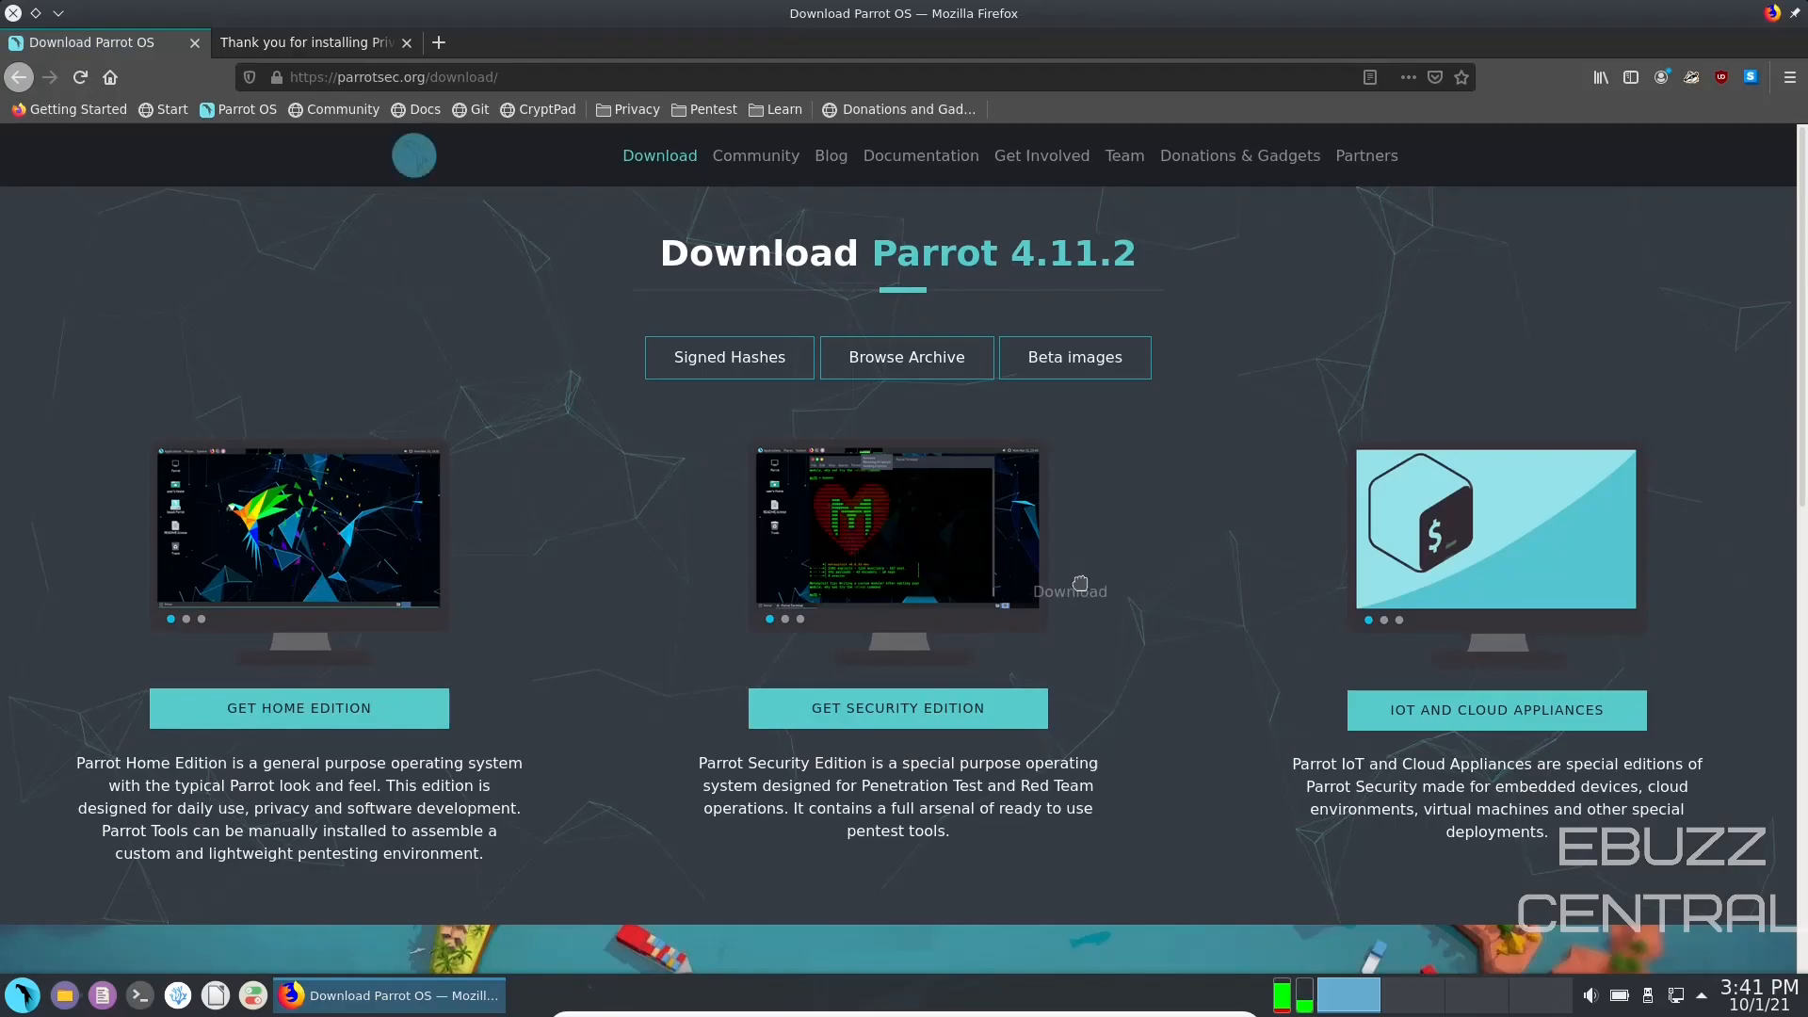
Step: Scroll down through the Parrot website's home page in Firefox
click(79, 77)
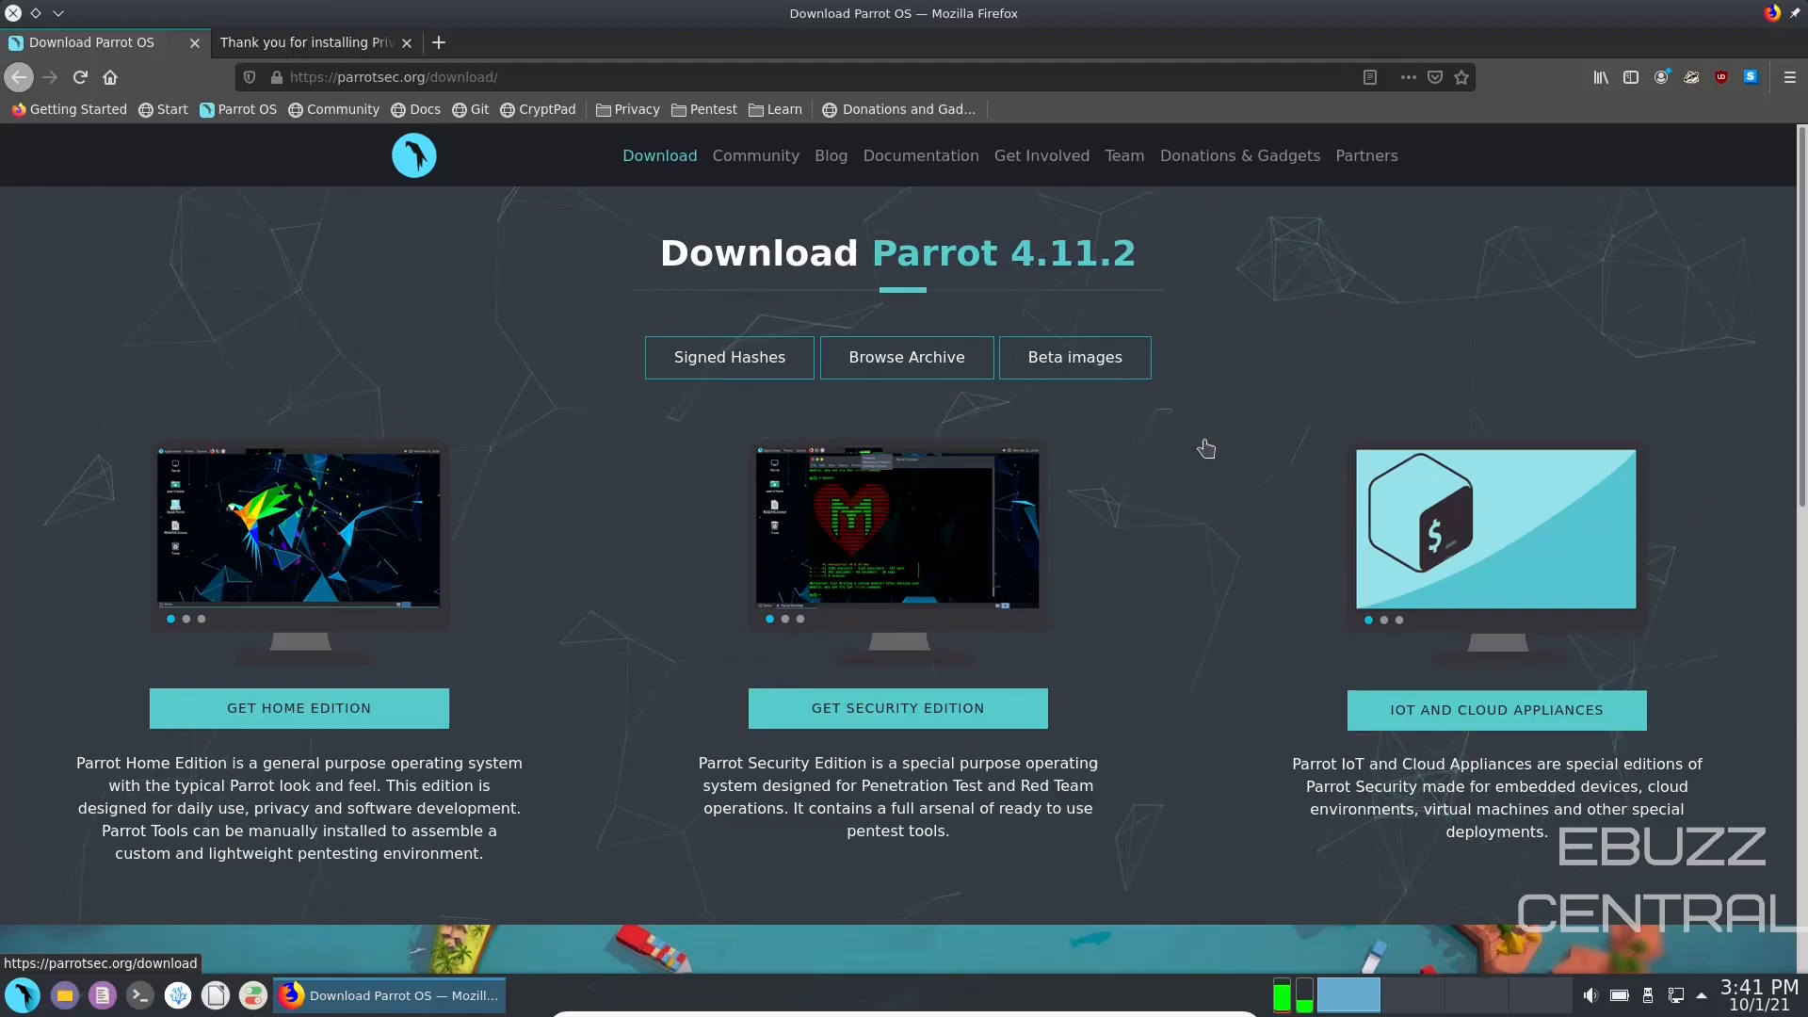
mouse_move(831, 403)
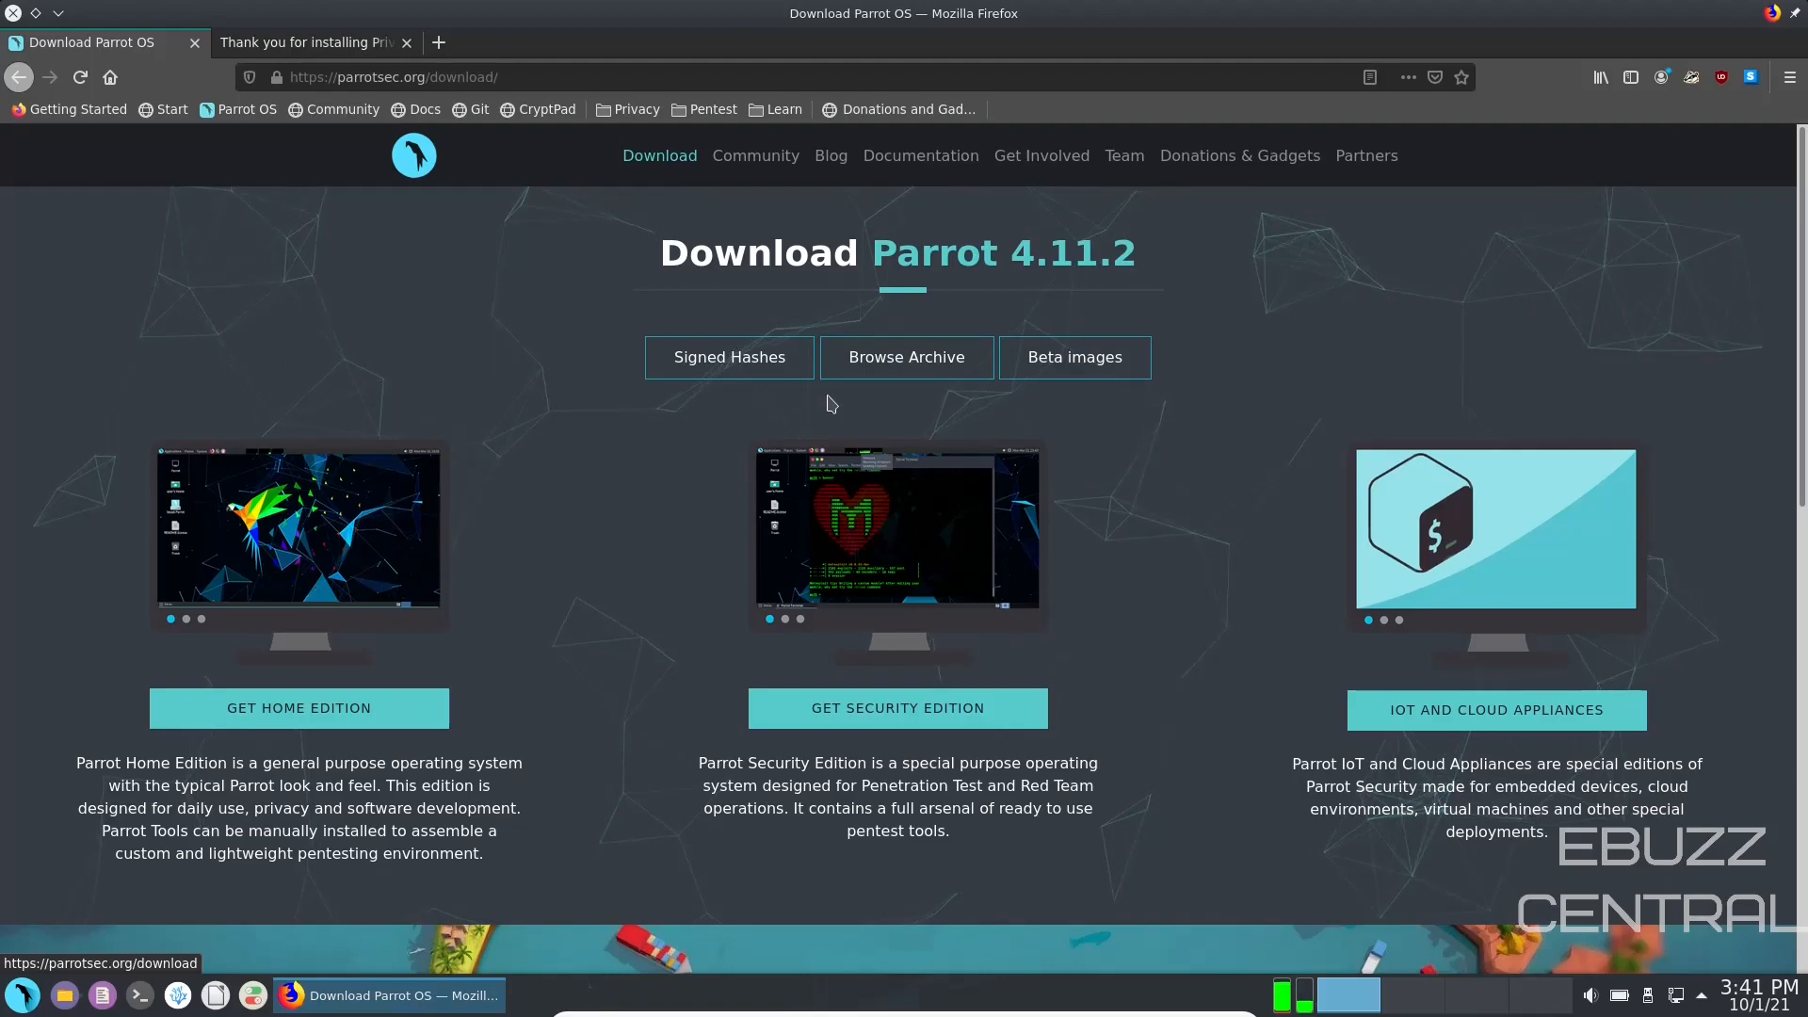
scroll(down, 3)
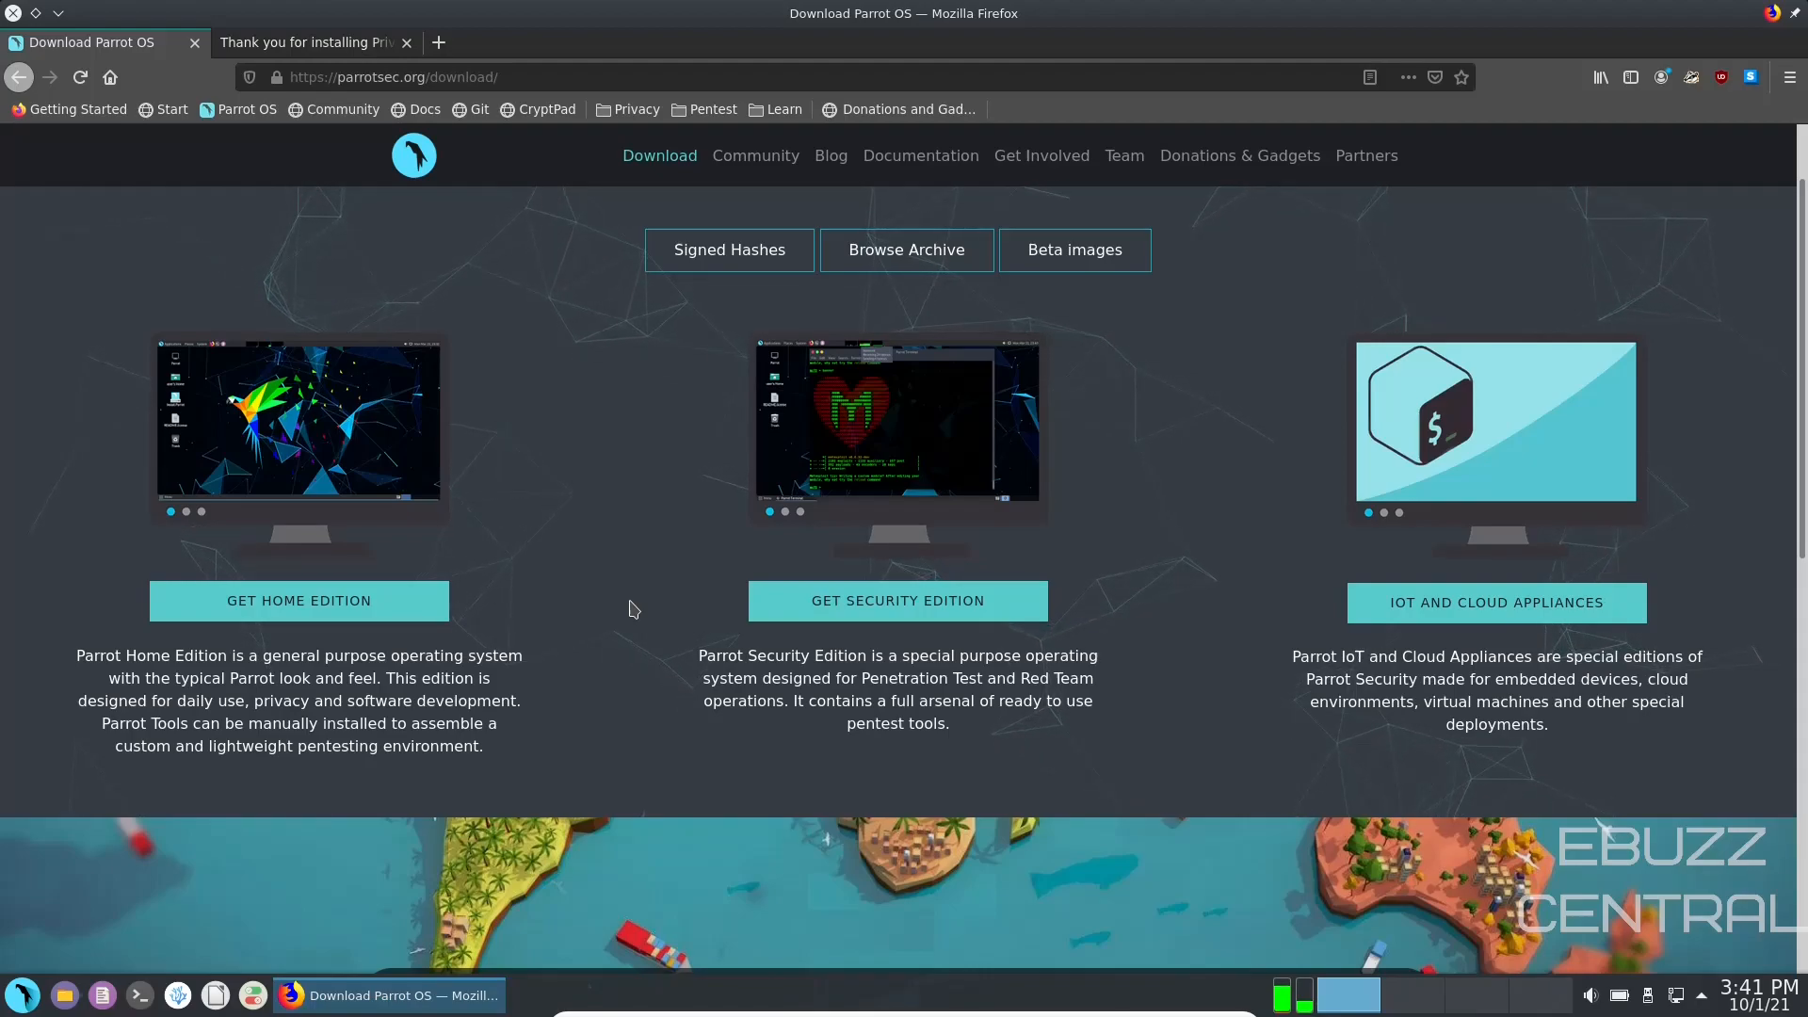
mouse_move(679, 690)
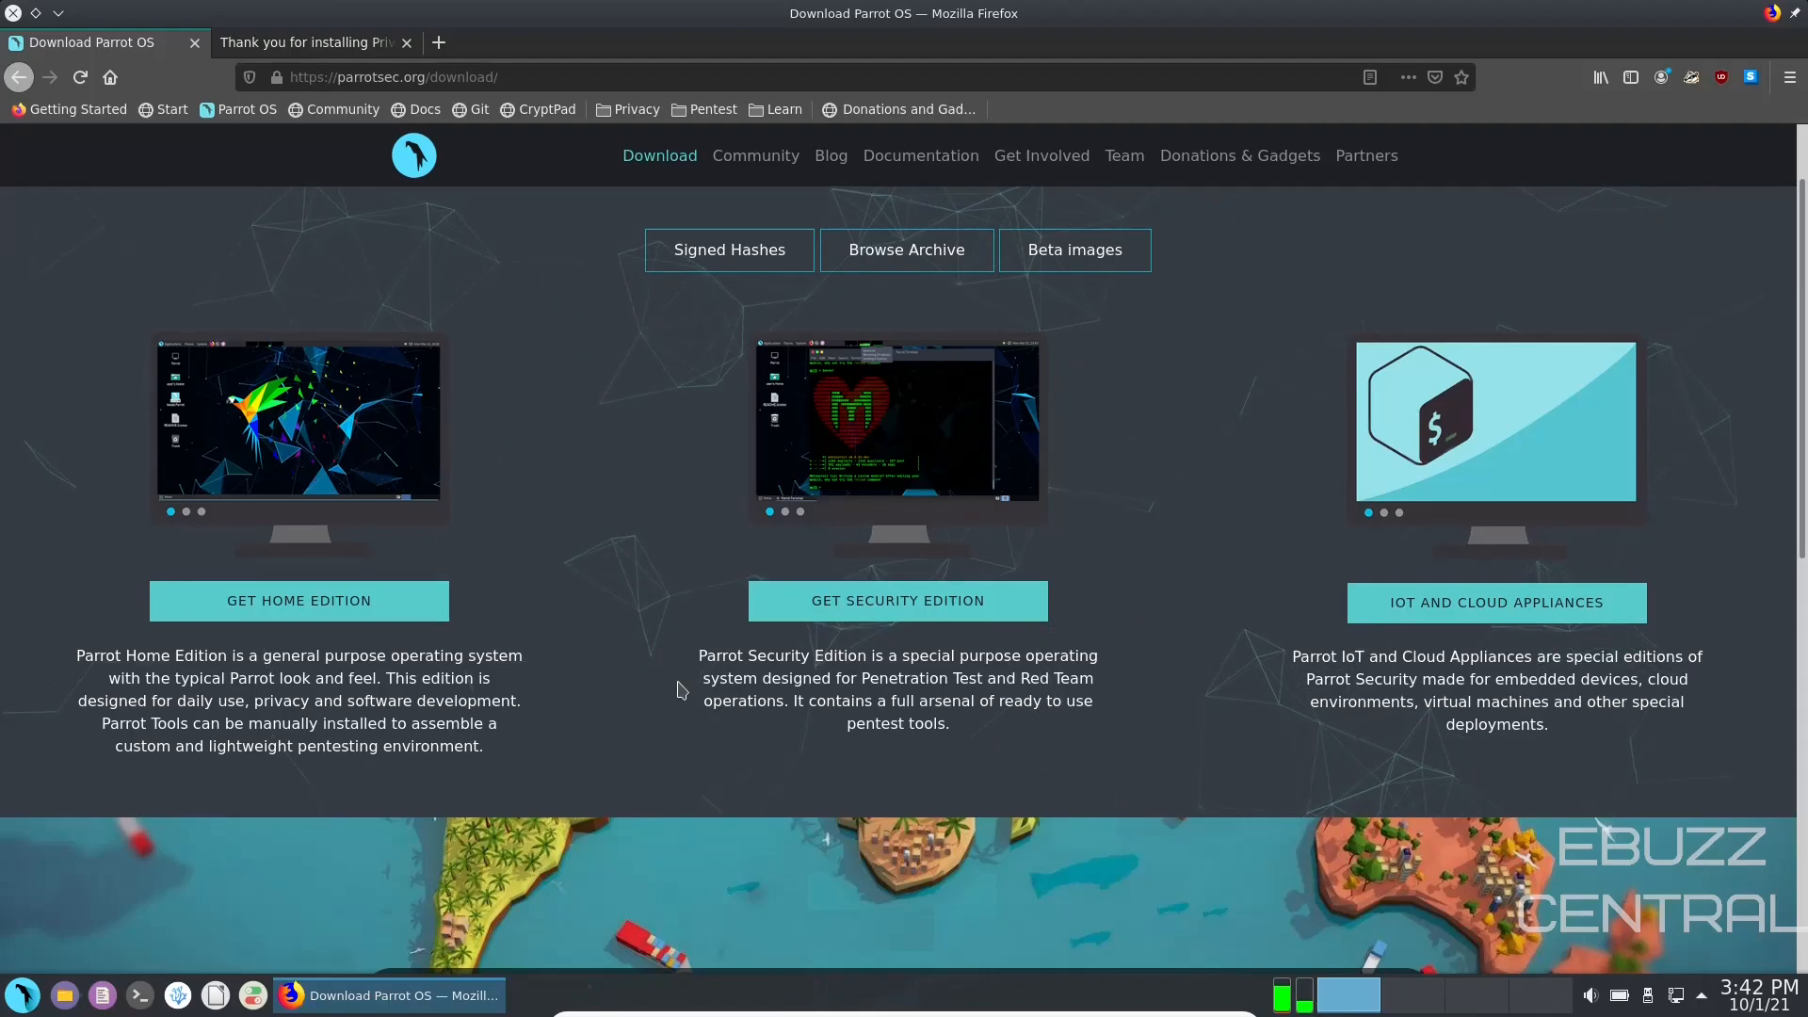
scroll(down, 3)
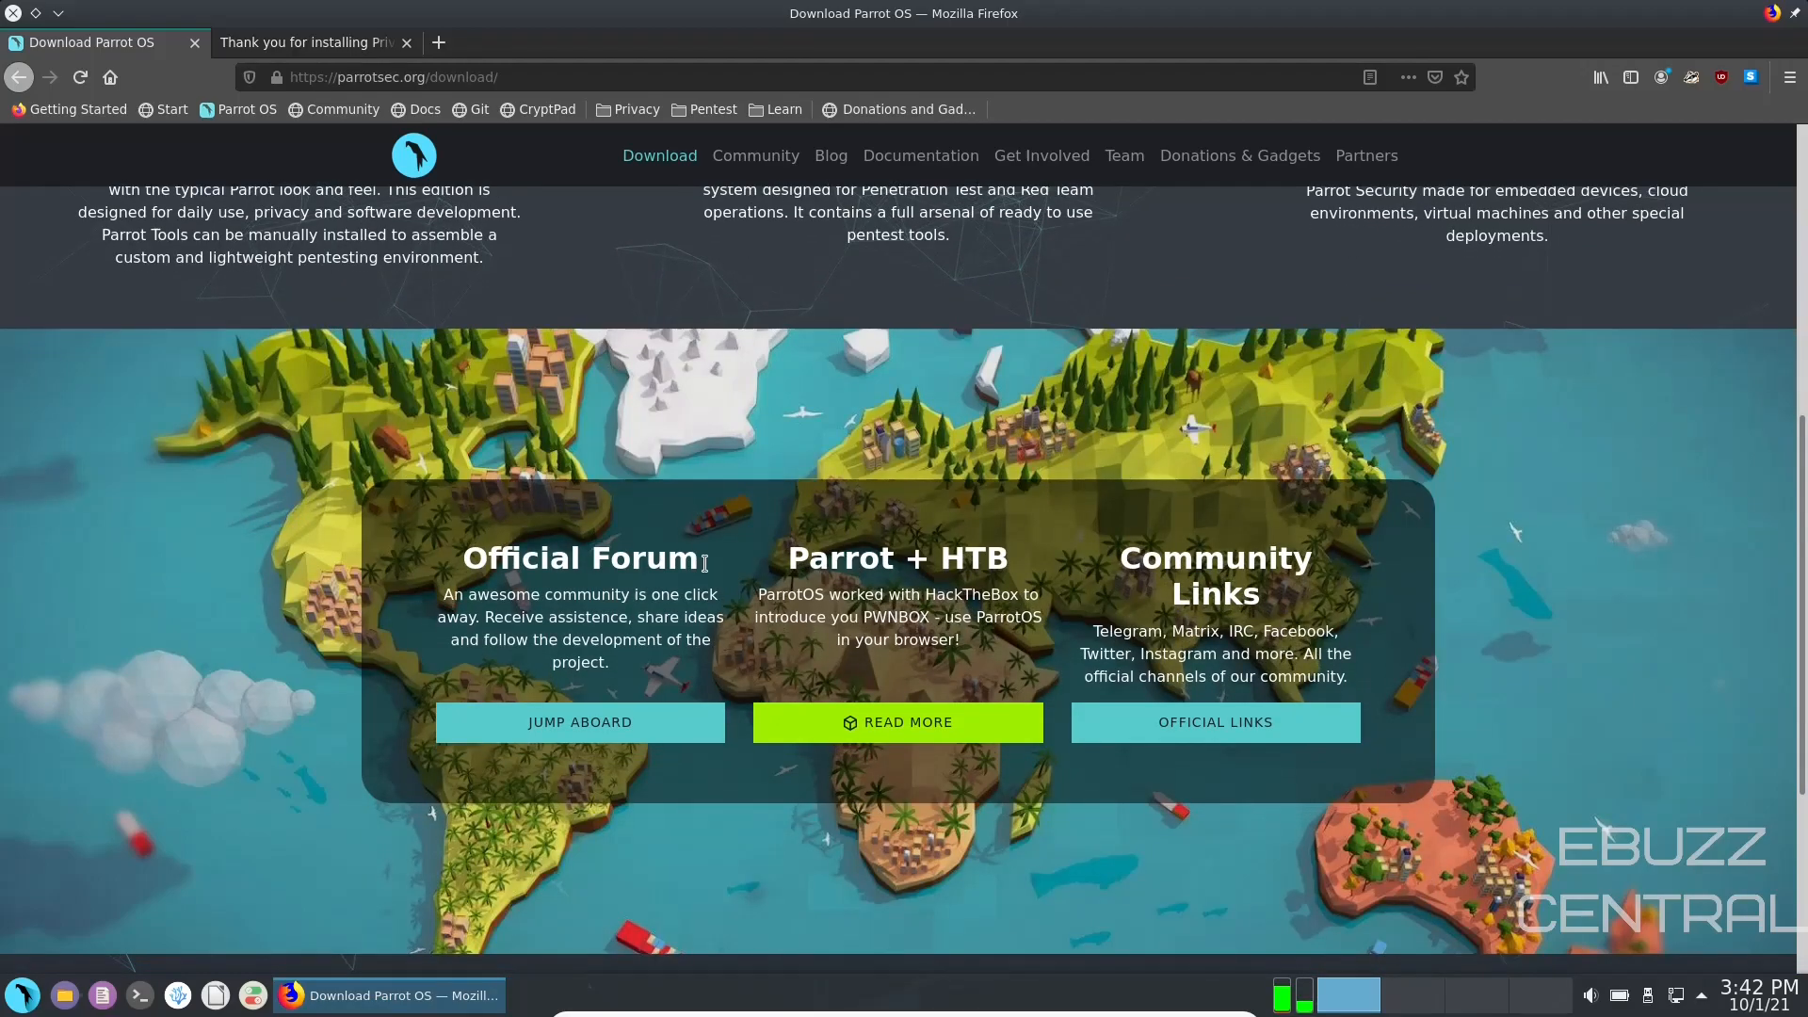
scroll(down, 3)
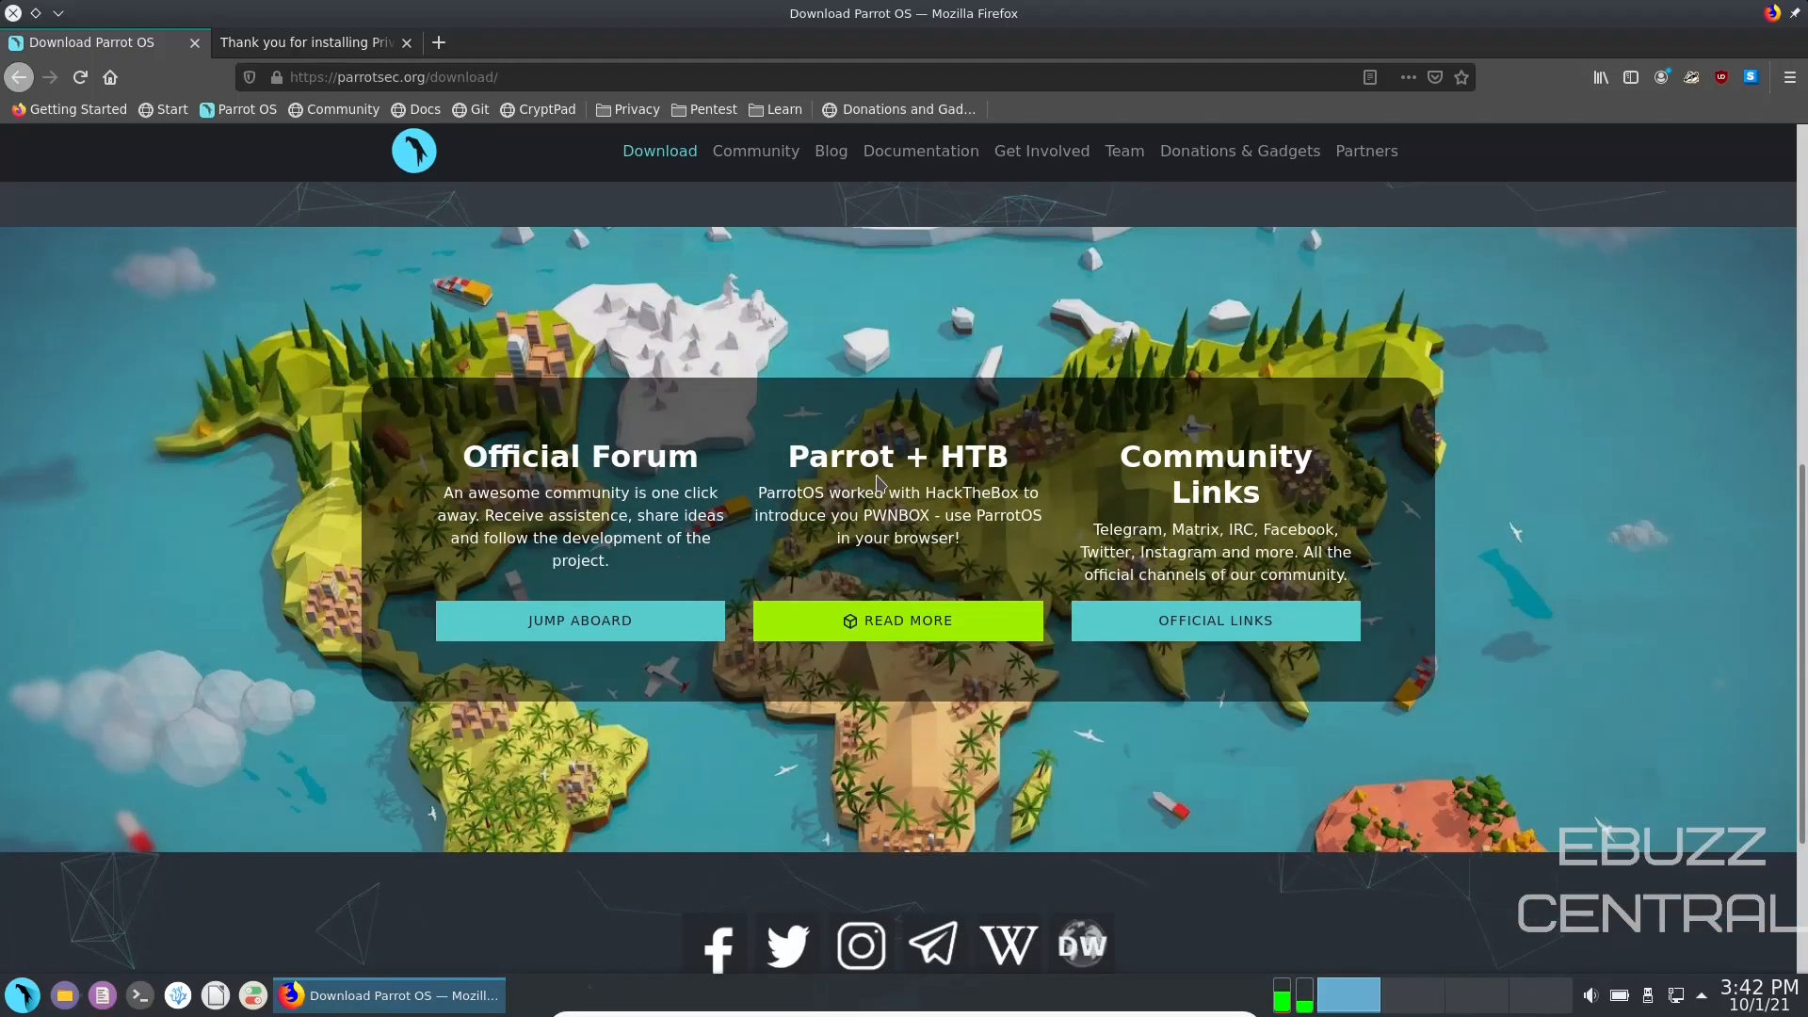
mouse_move(875, 484)
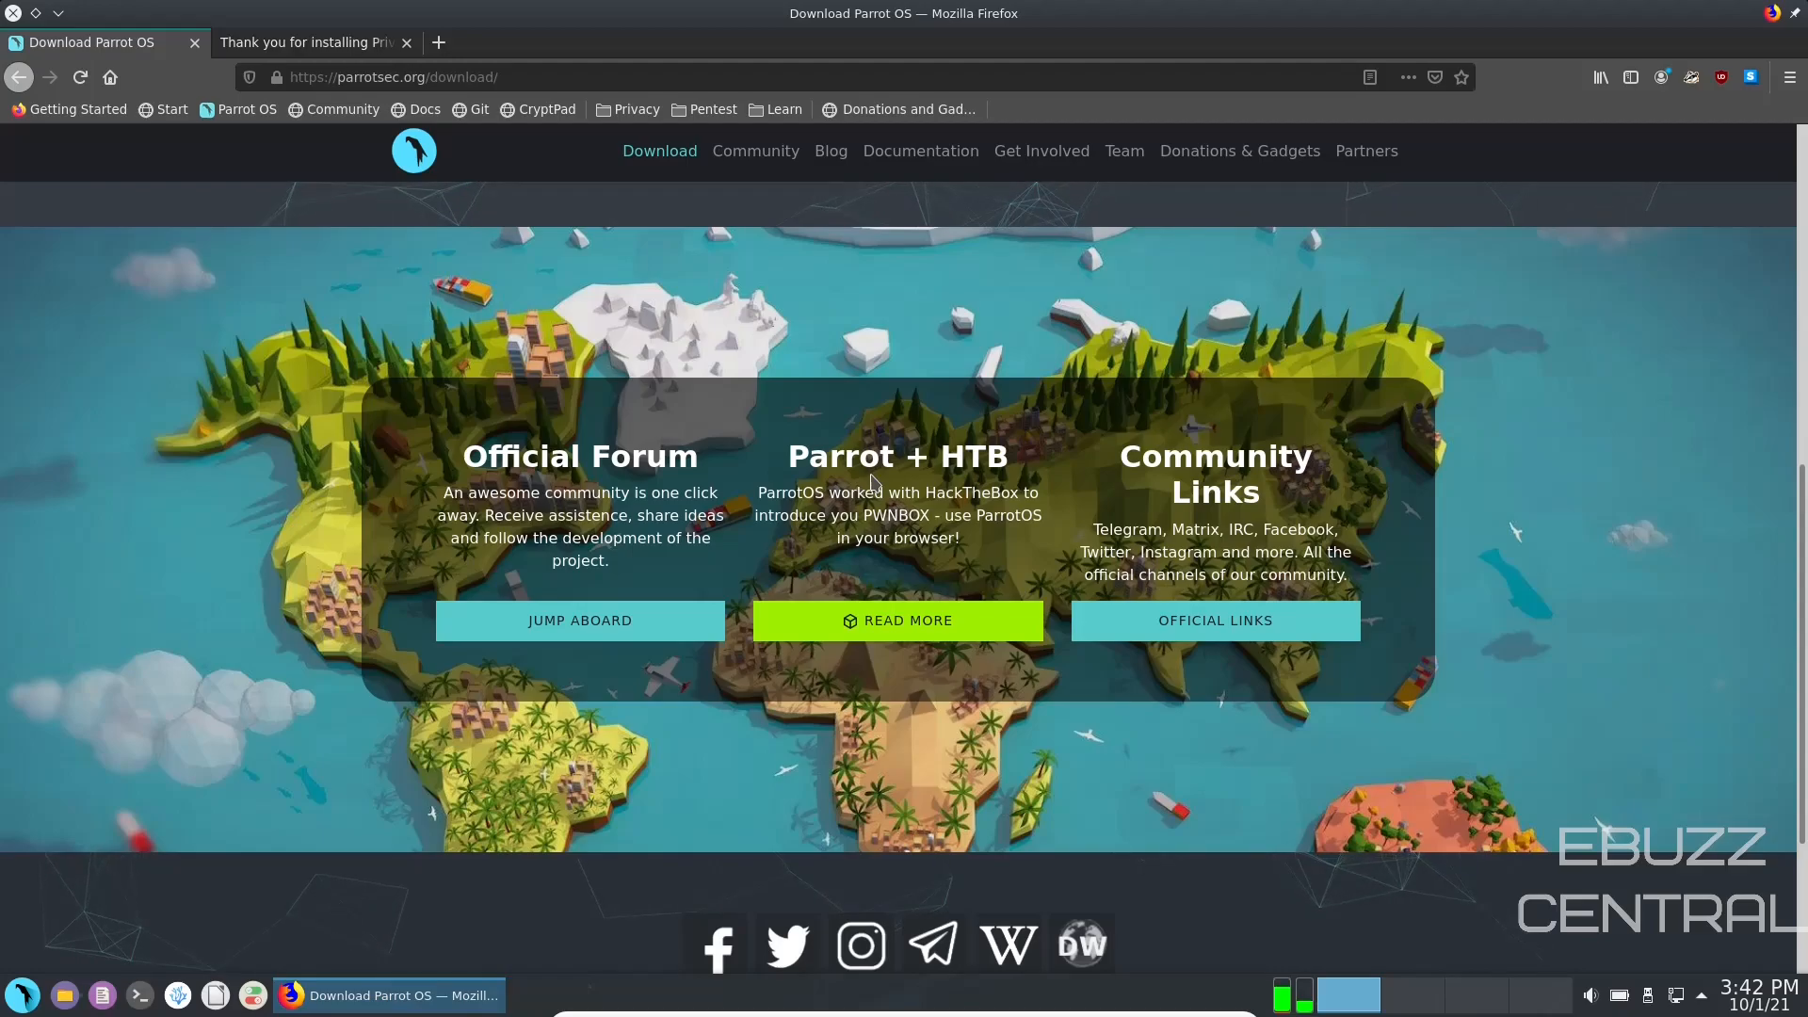
scroll(down, 3)
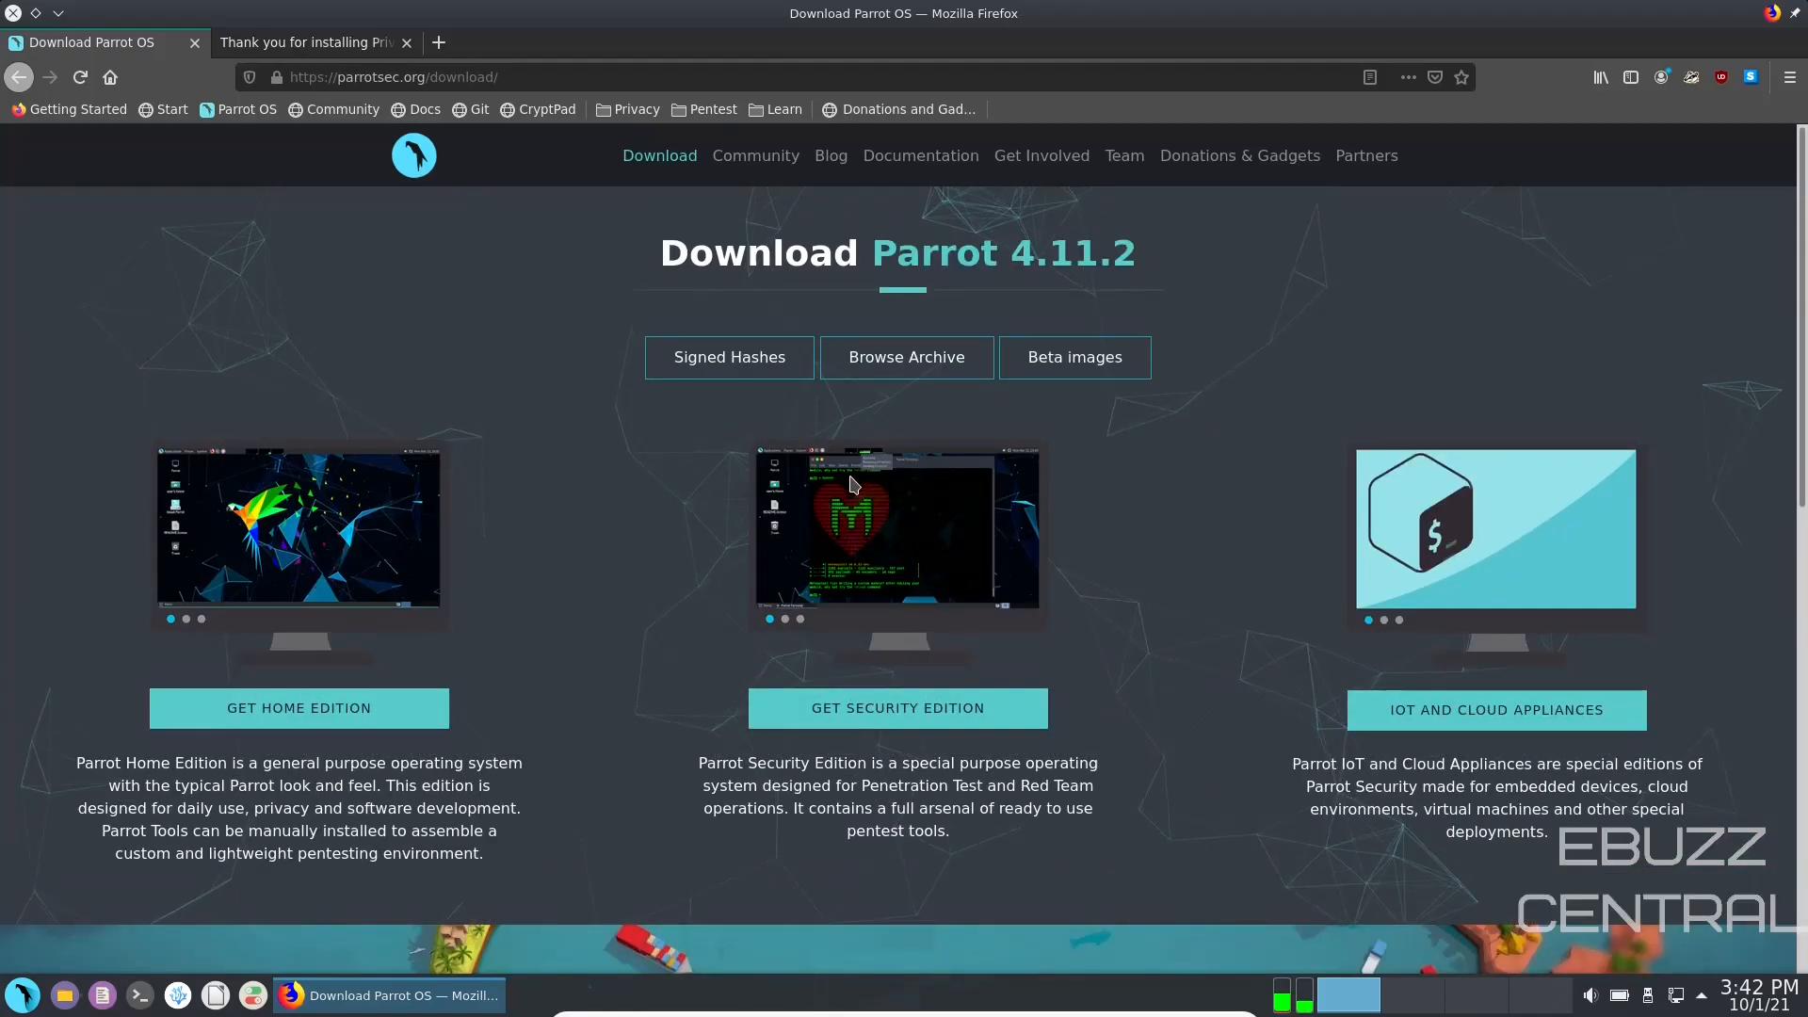
mouse_move(755, 156)
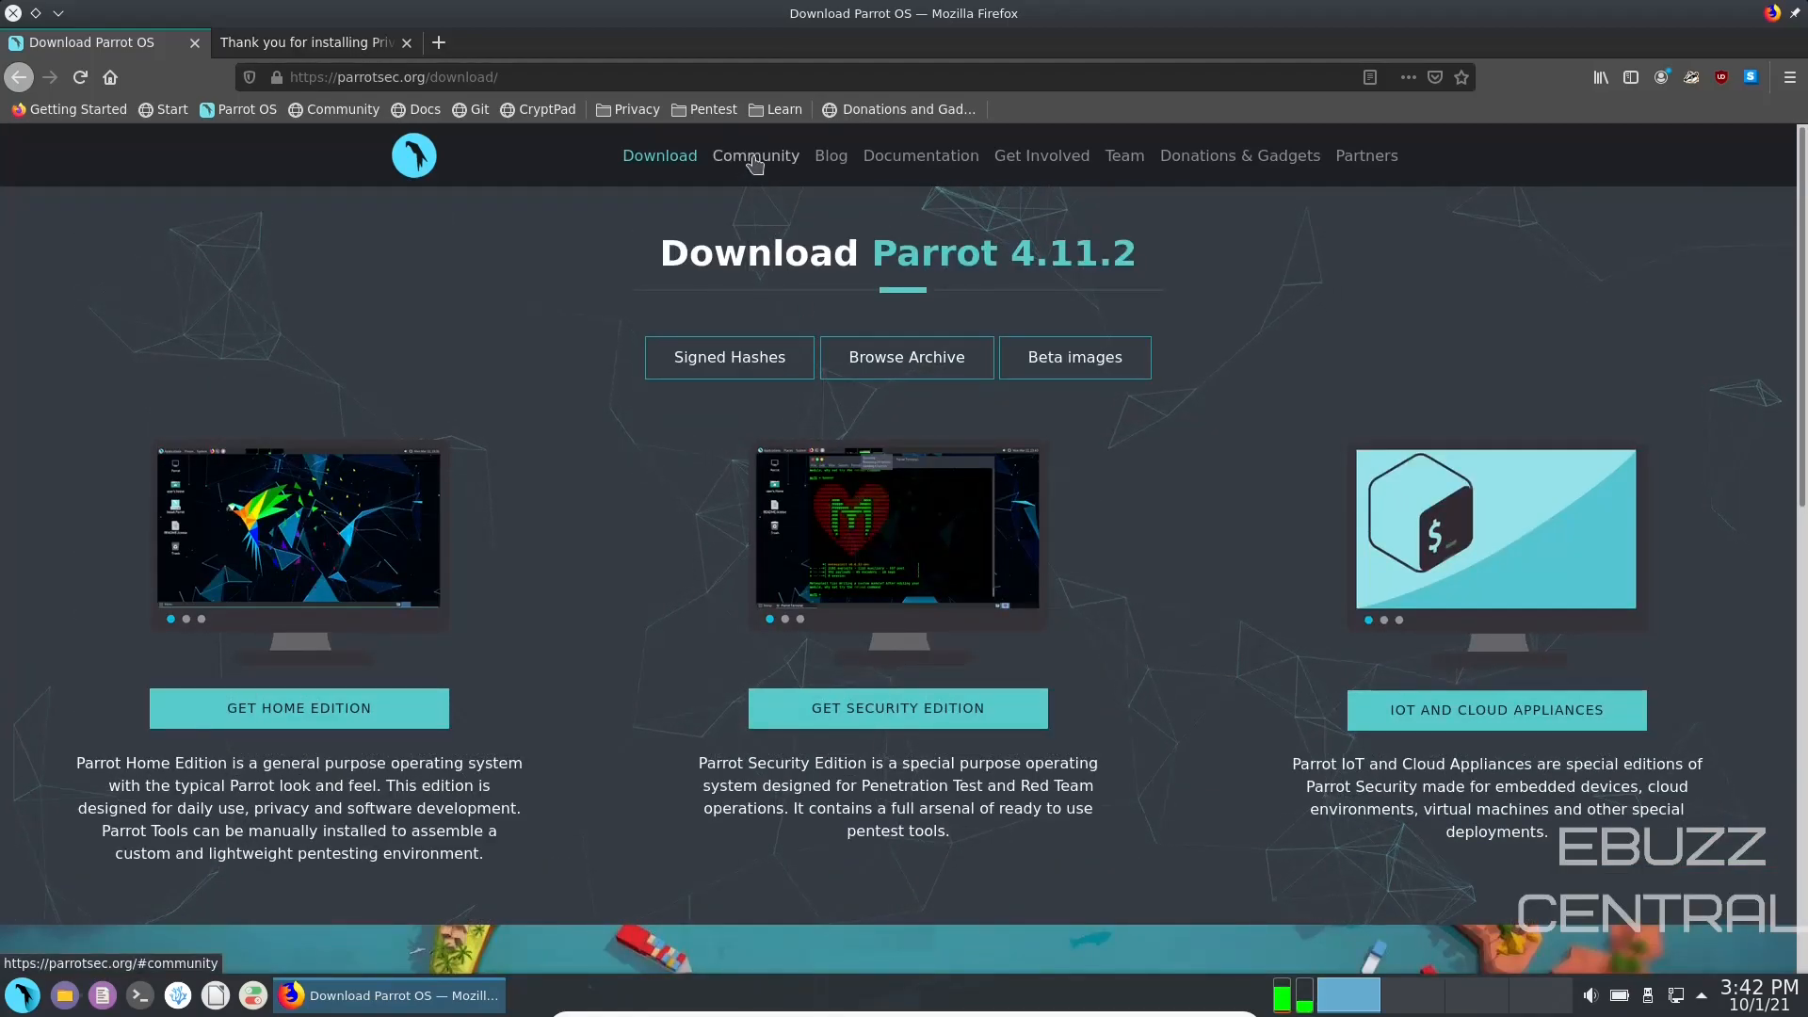
Step: Navigate via Community to the Parrot blog's Latest Post page
click(756, 156)
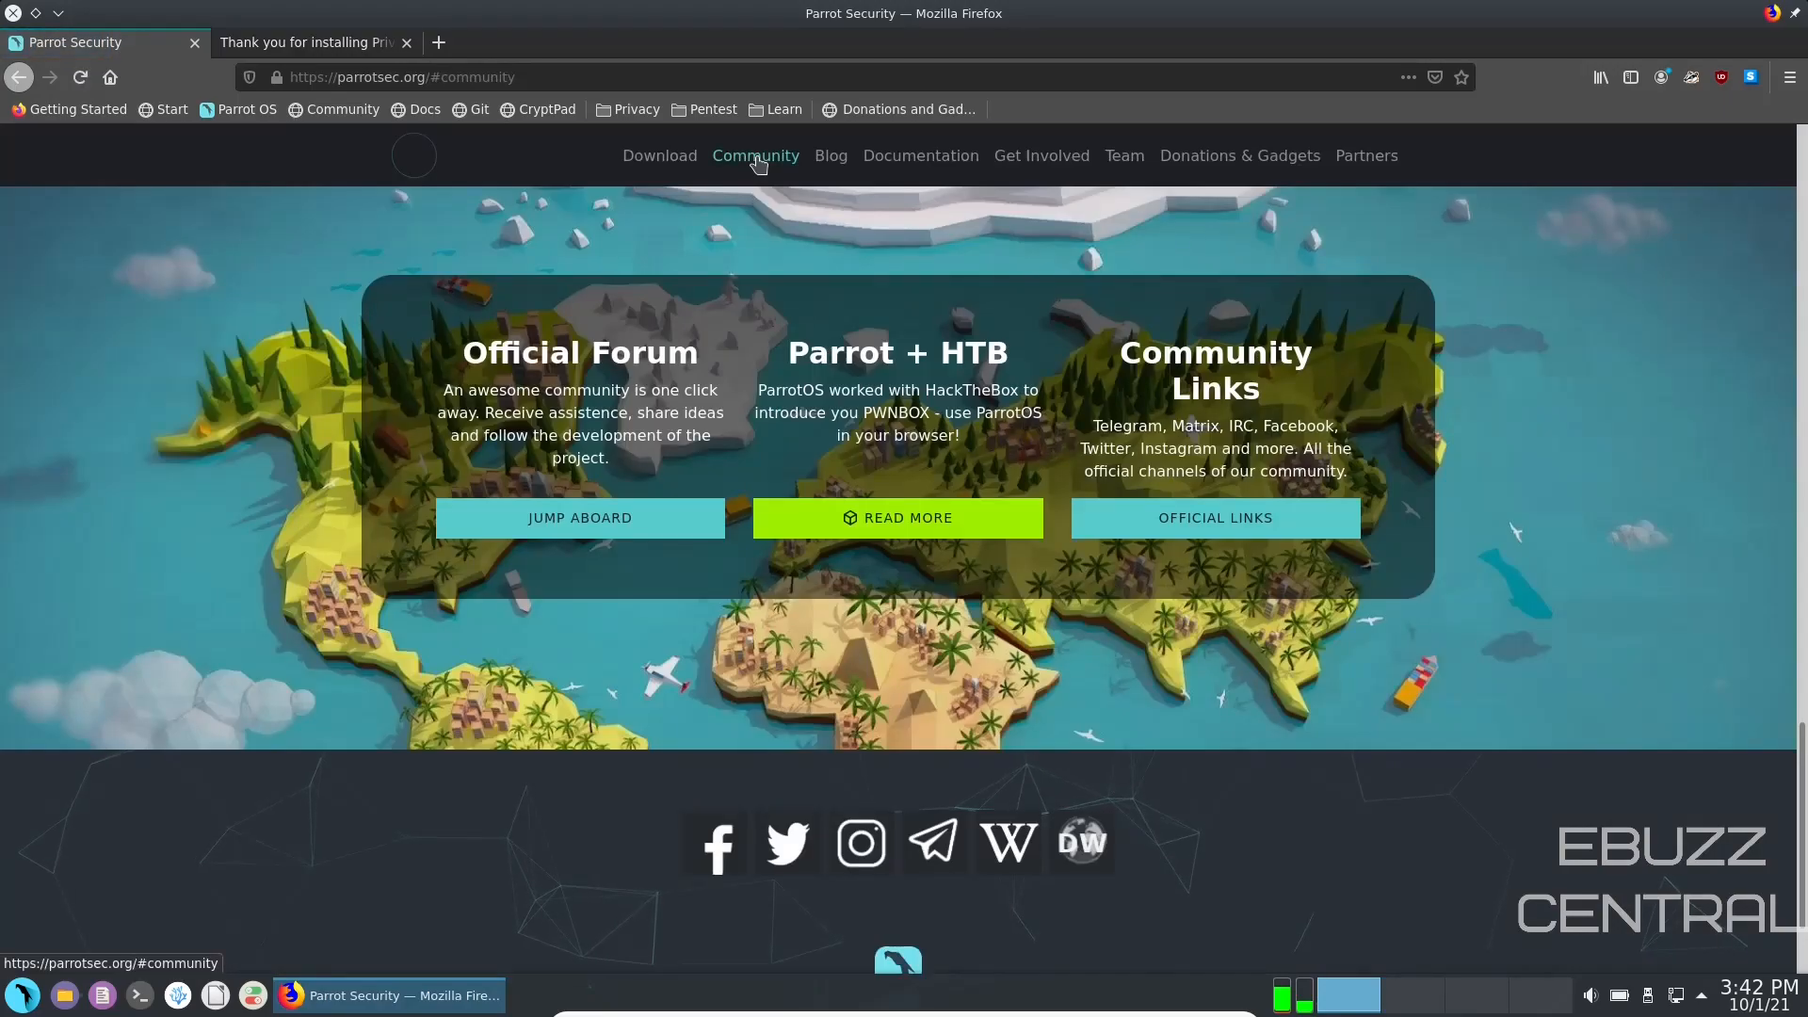
mouse_move(830, 157)
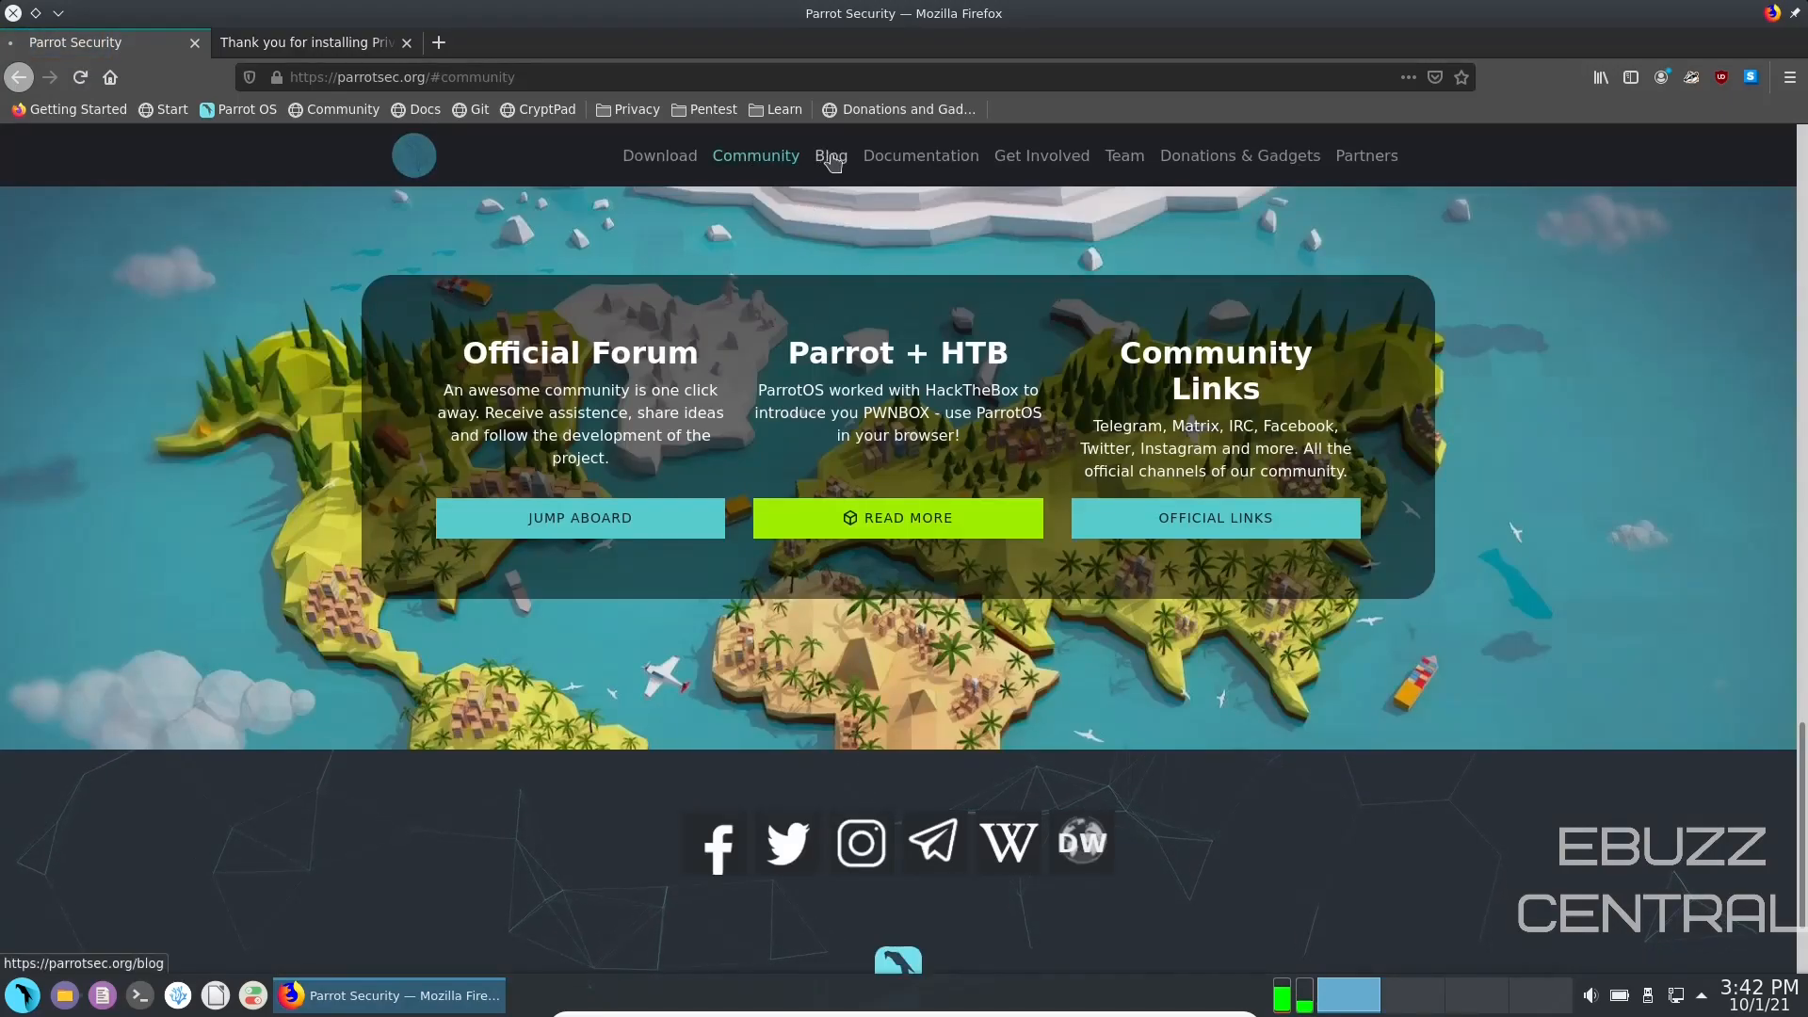
click(830, 157)
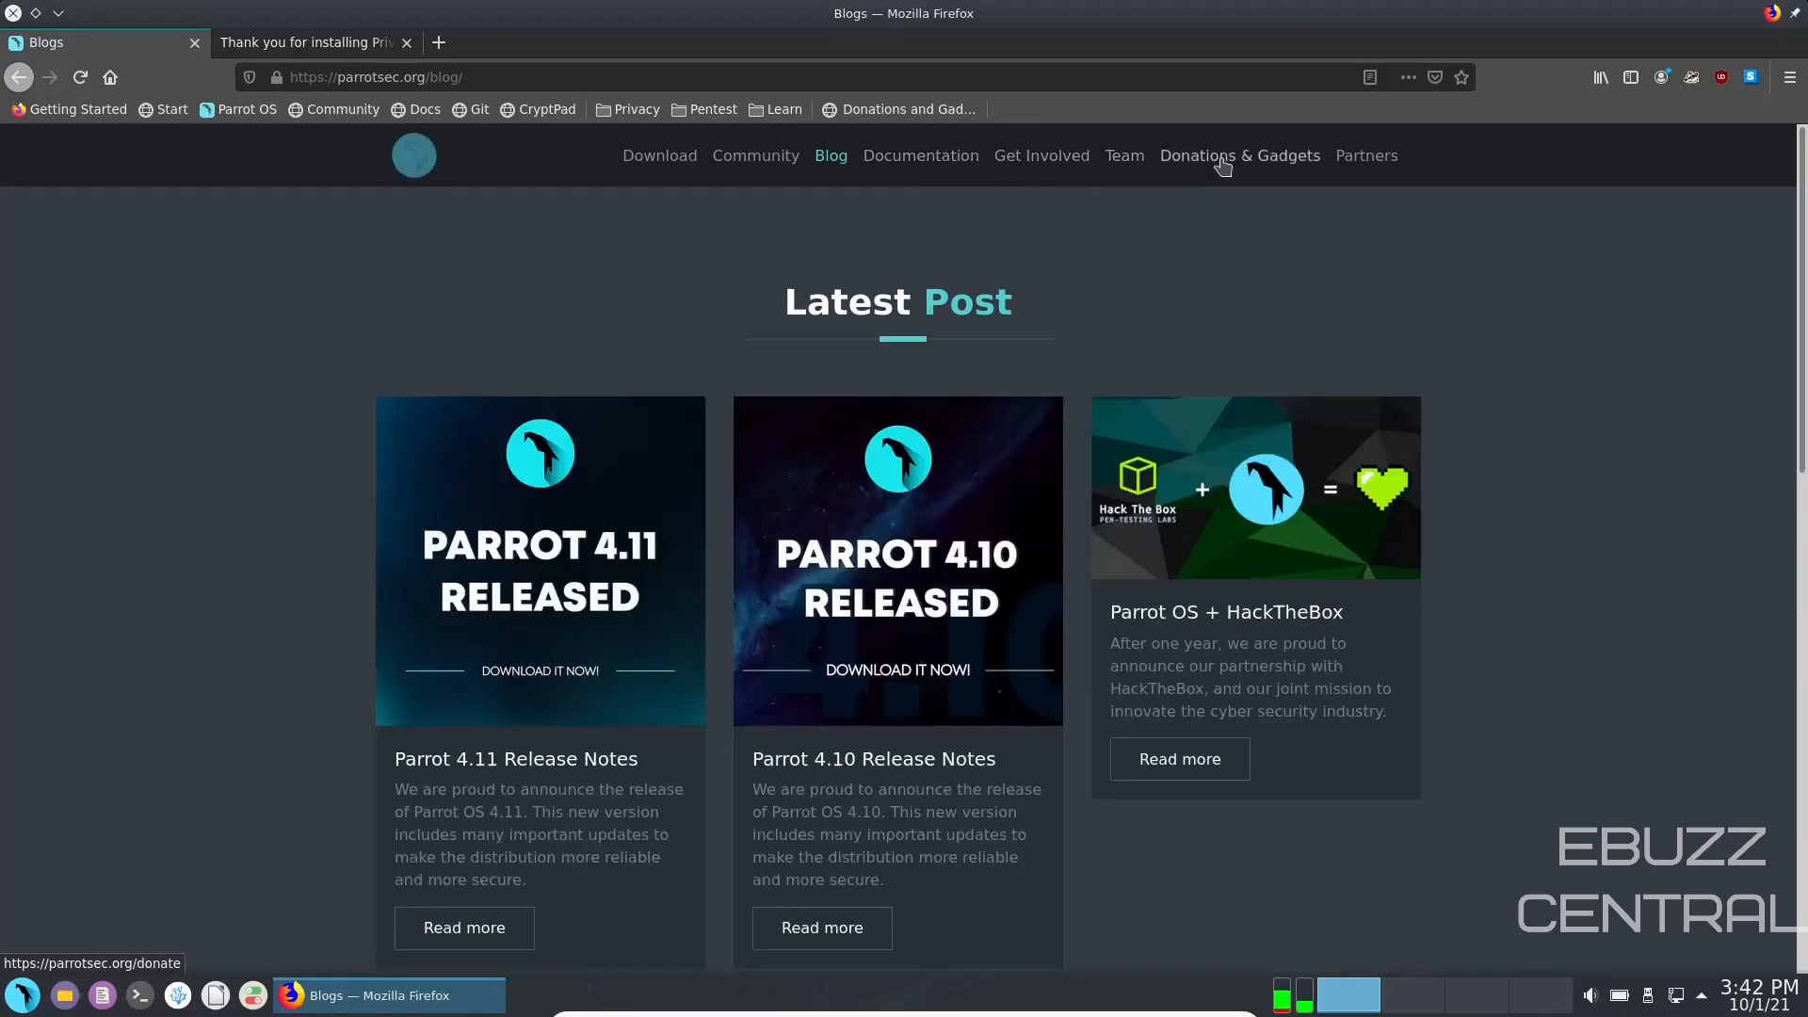
mouse_move(1055, 392)
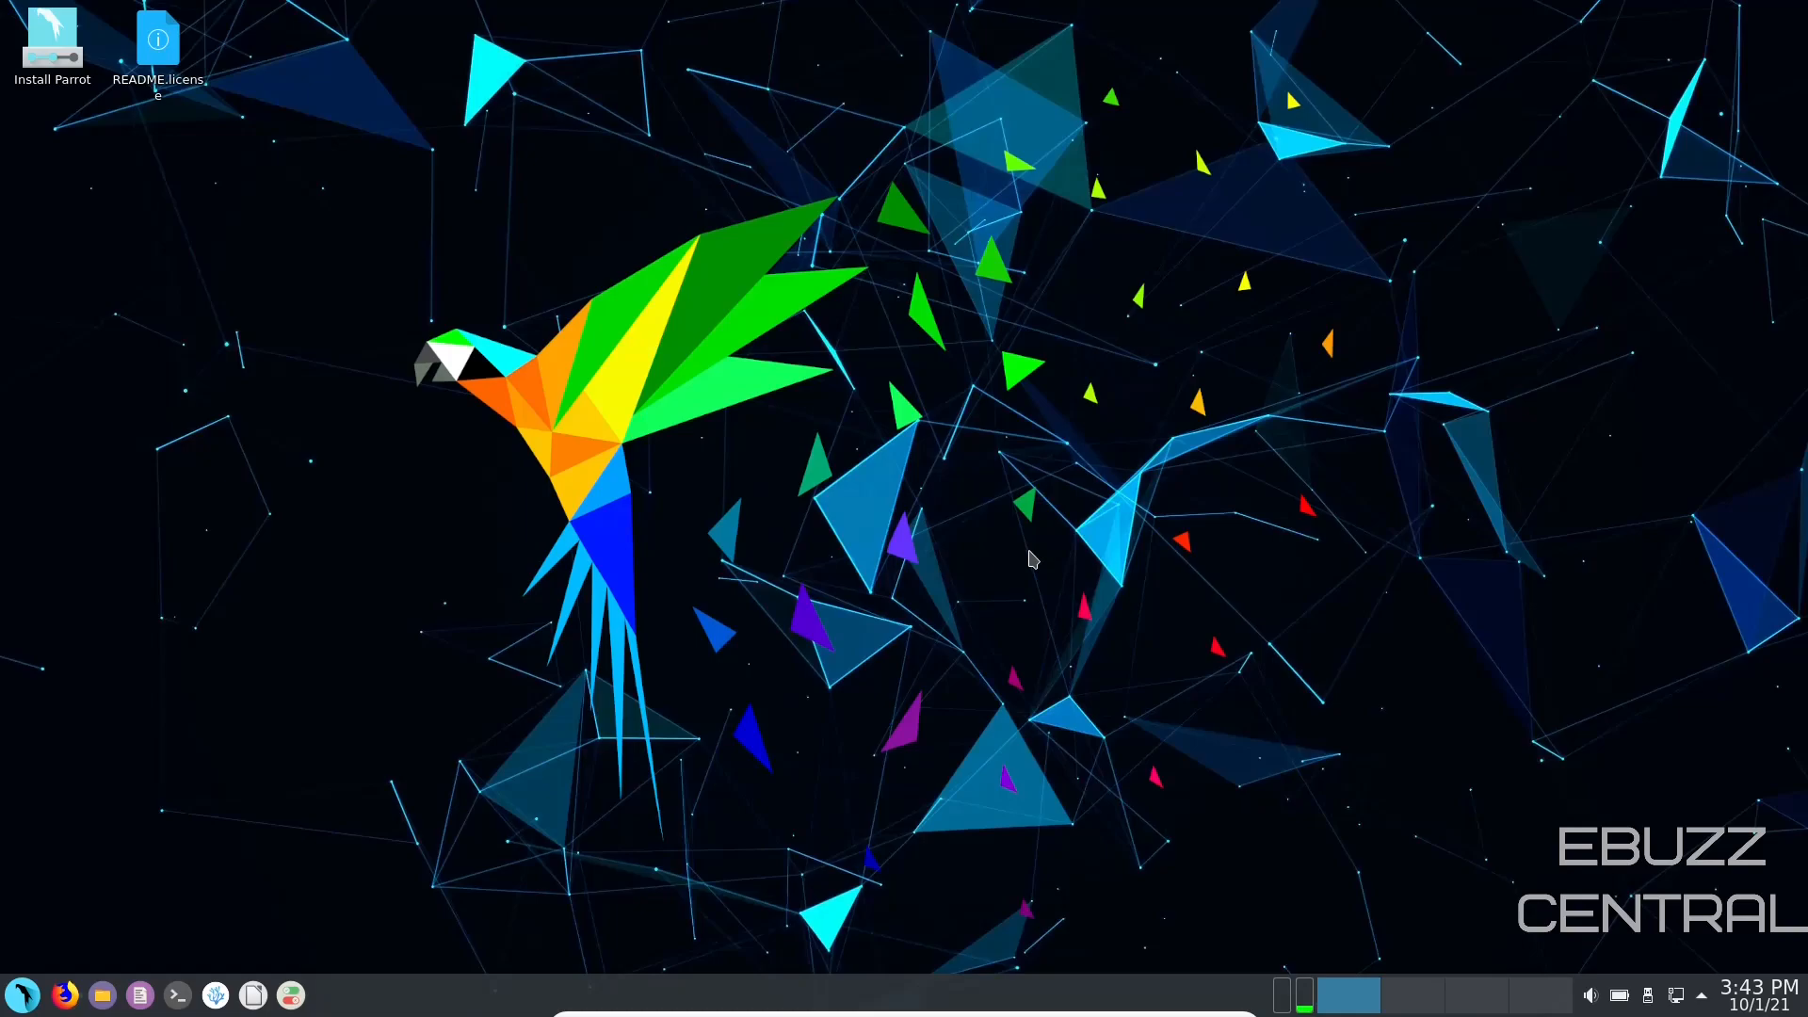
click(51, 45)
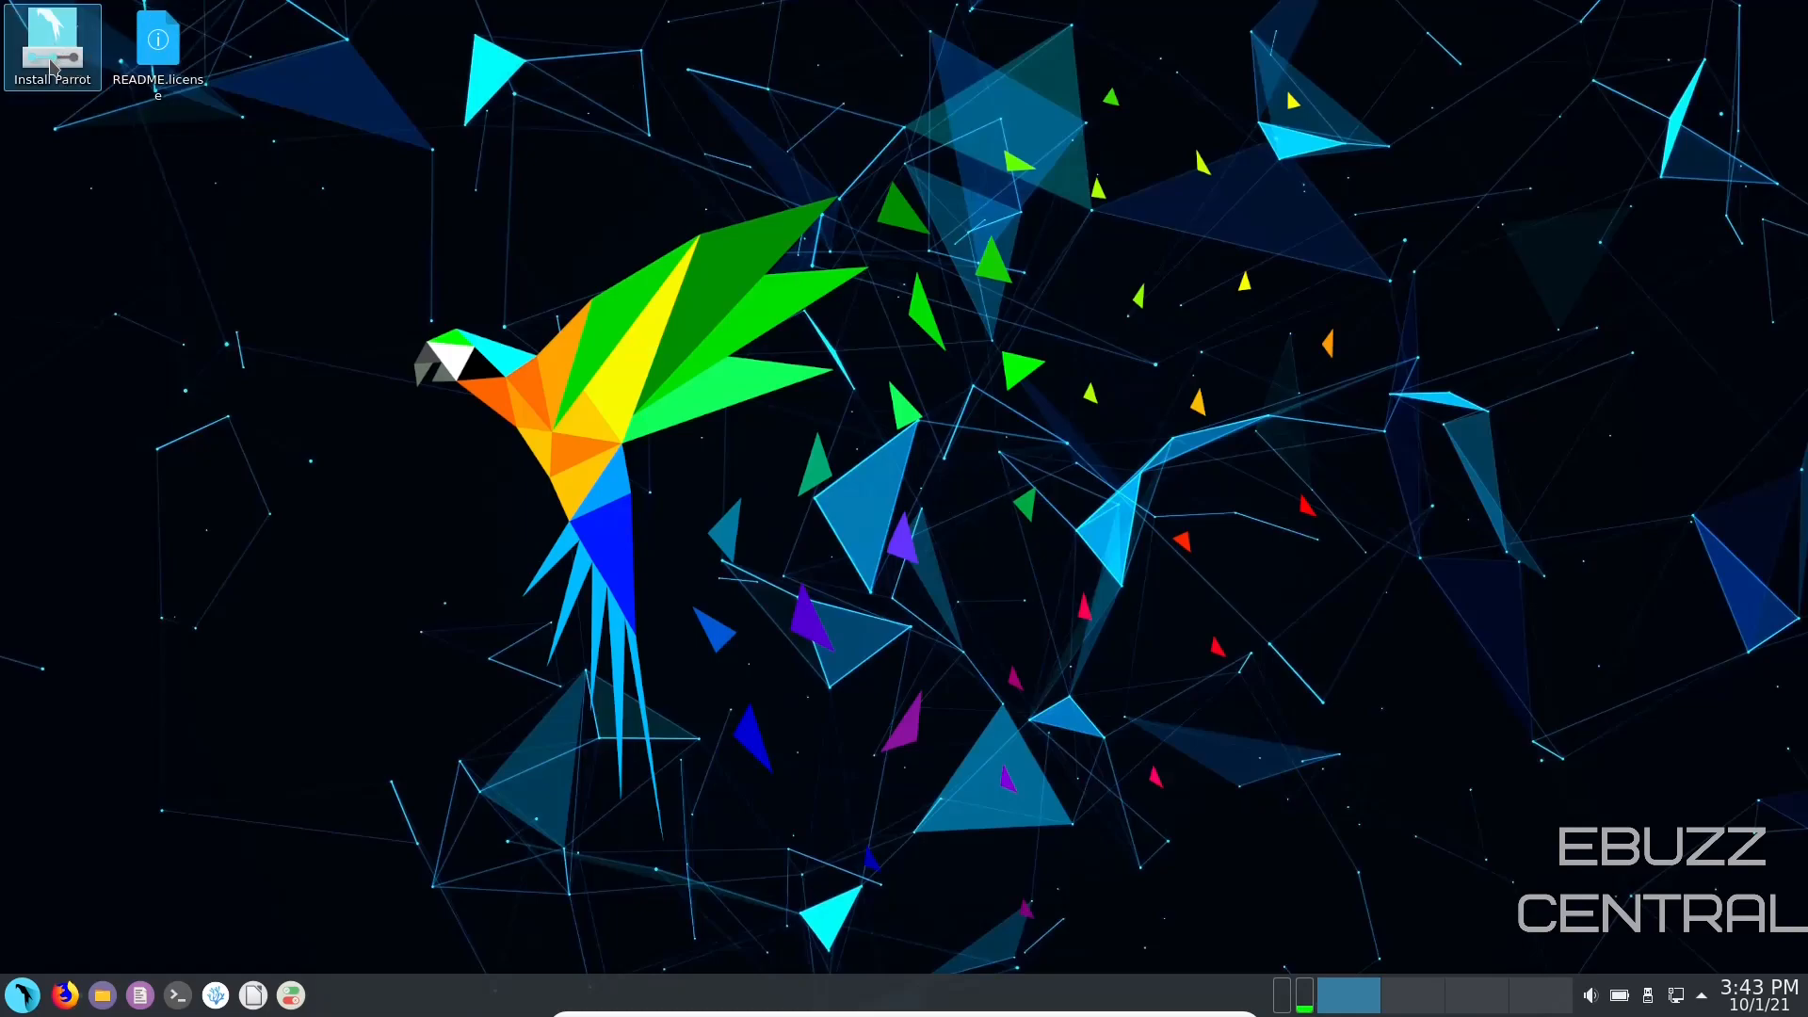
click(158, 45)
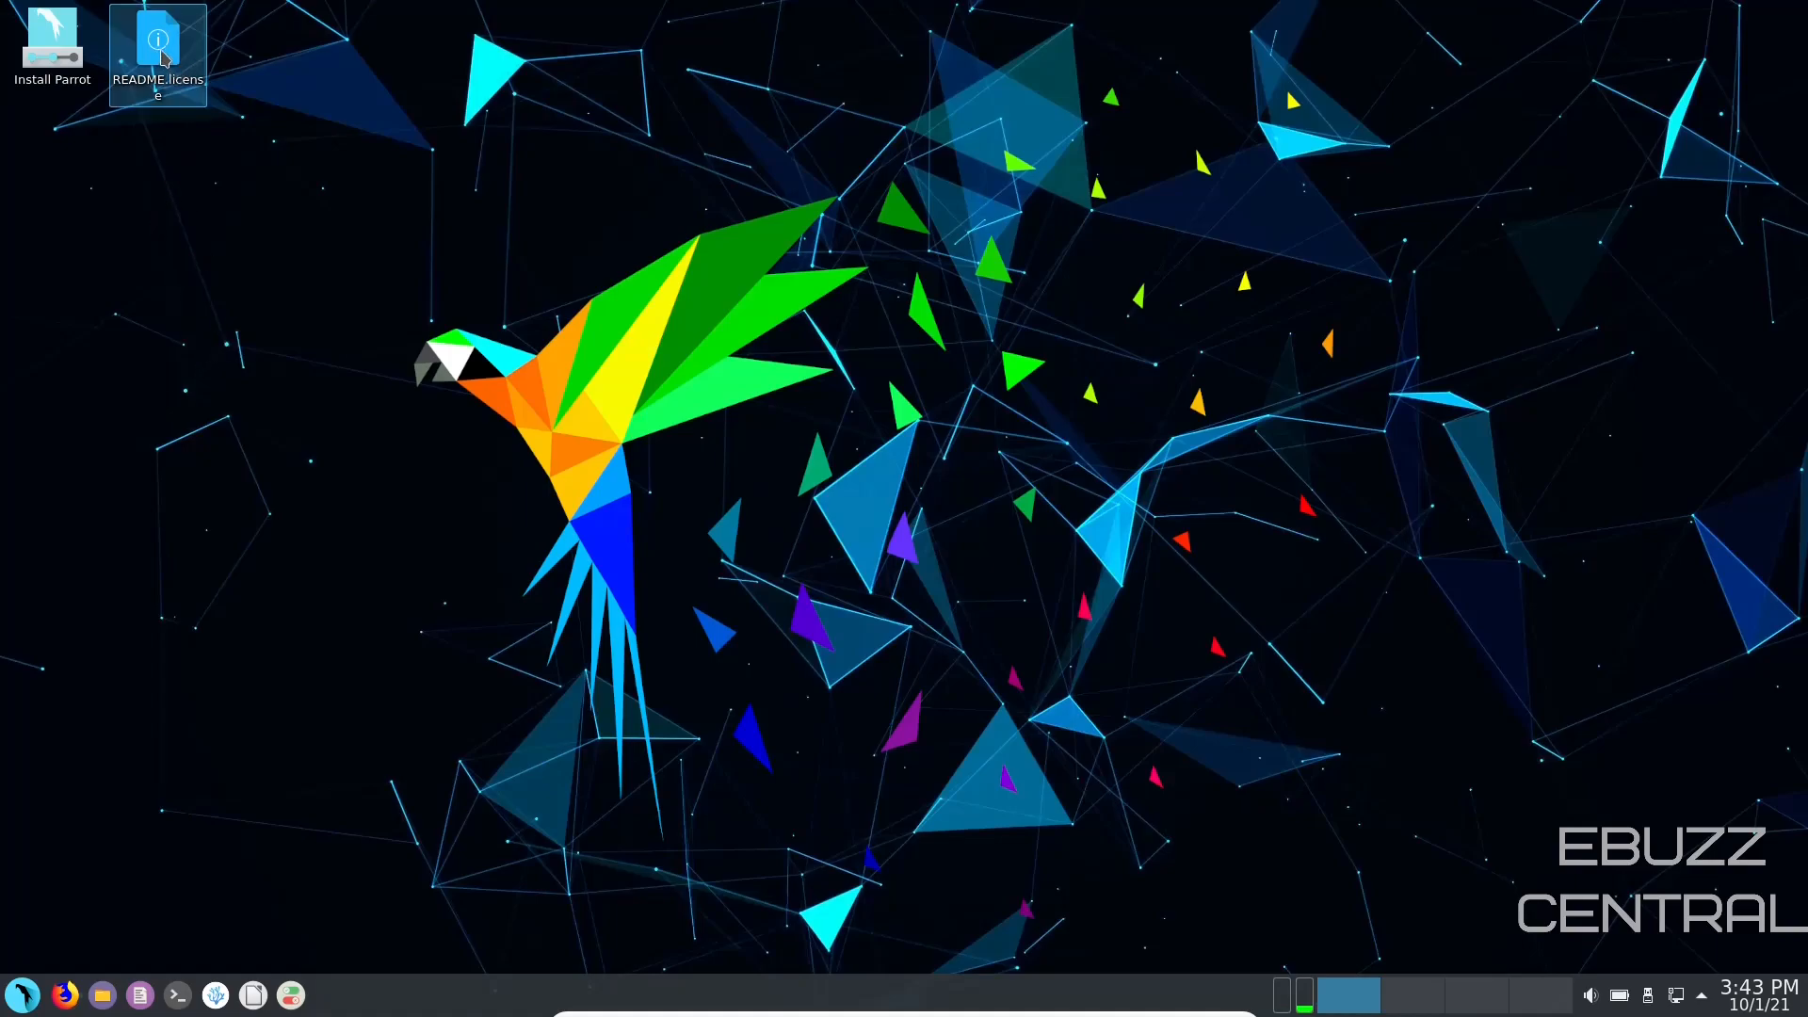
double_click(158, 39)
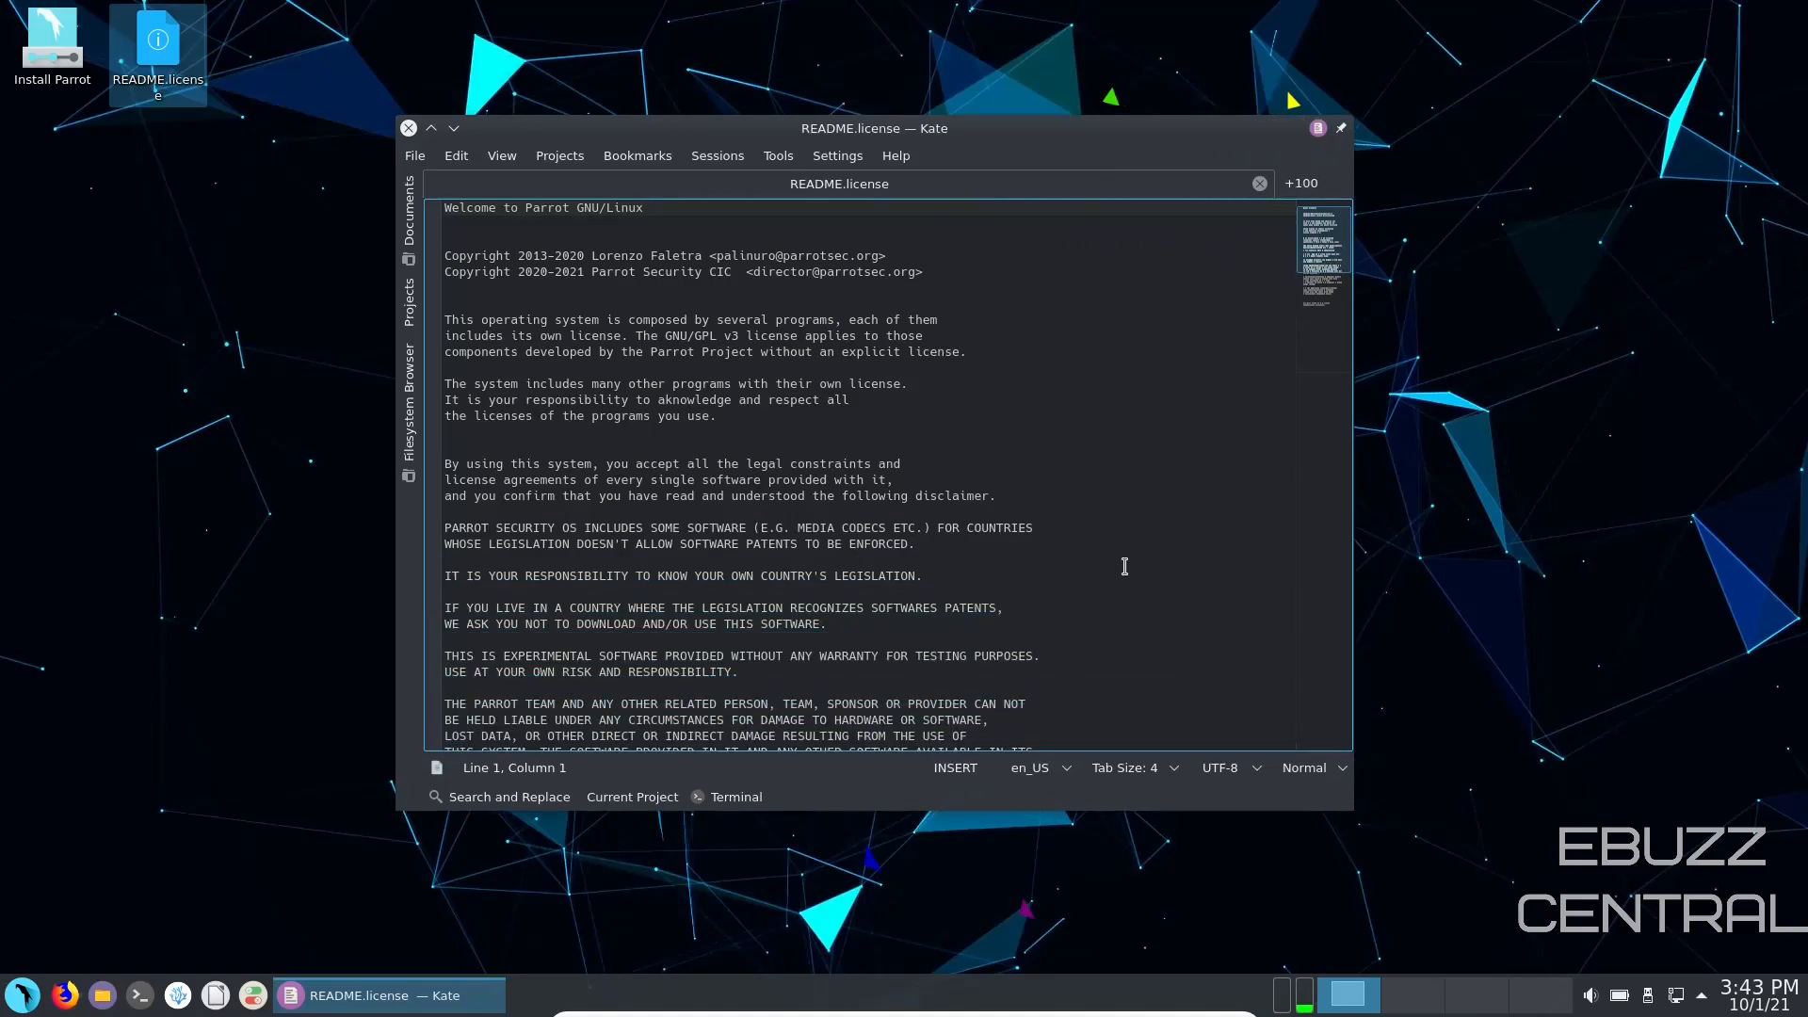
scroll(down, 3)
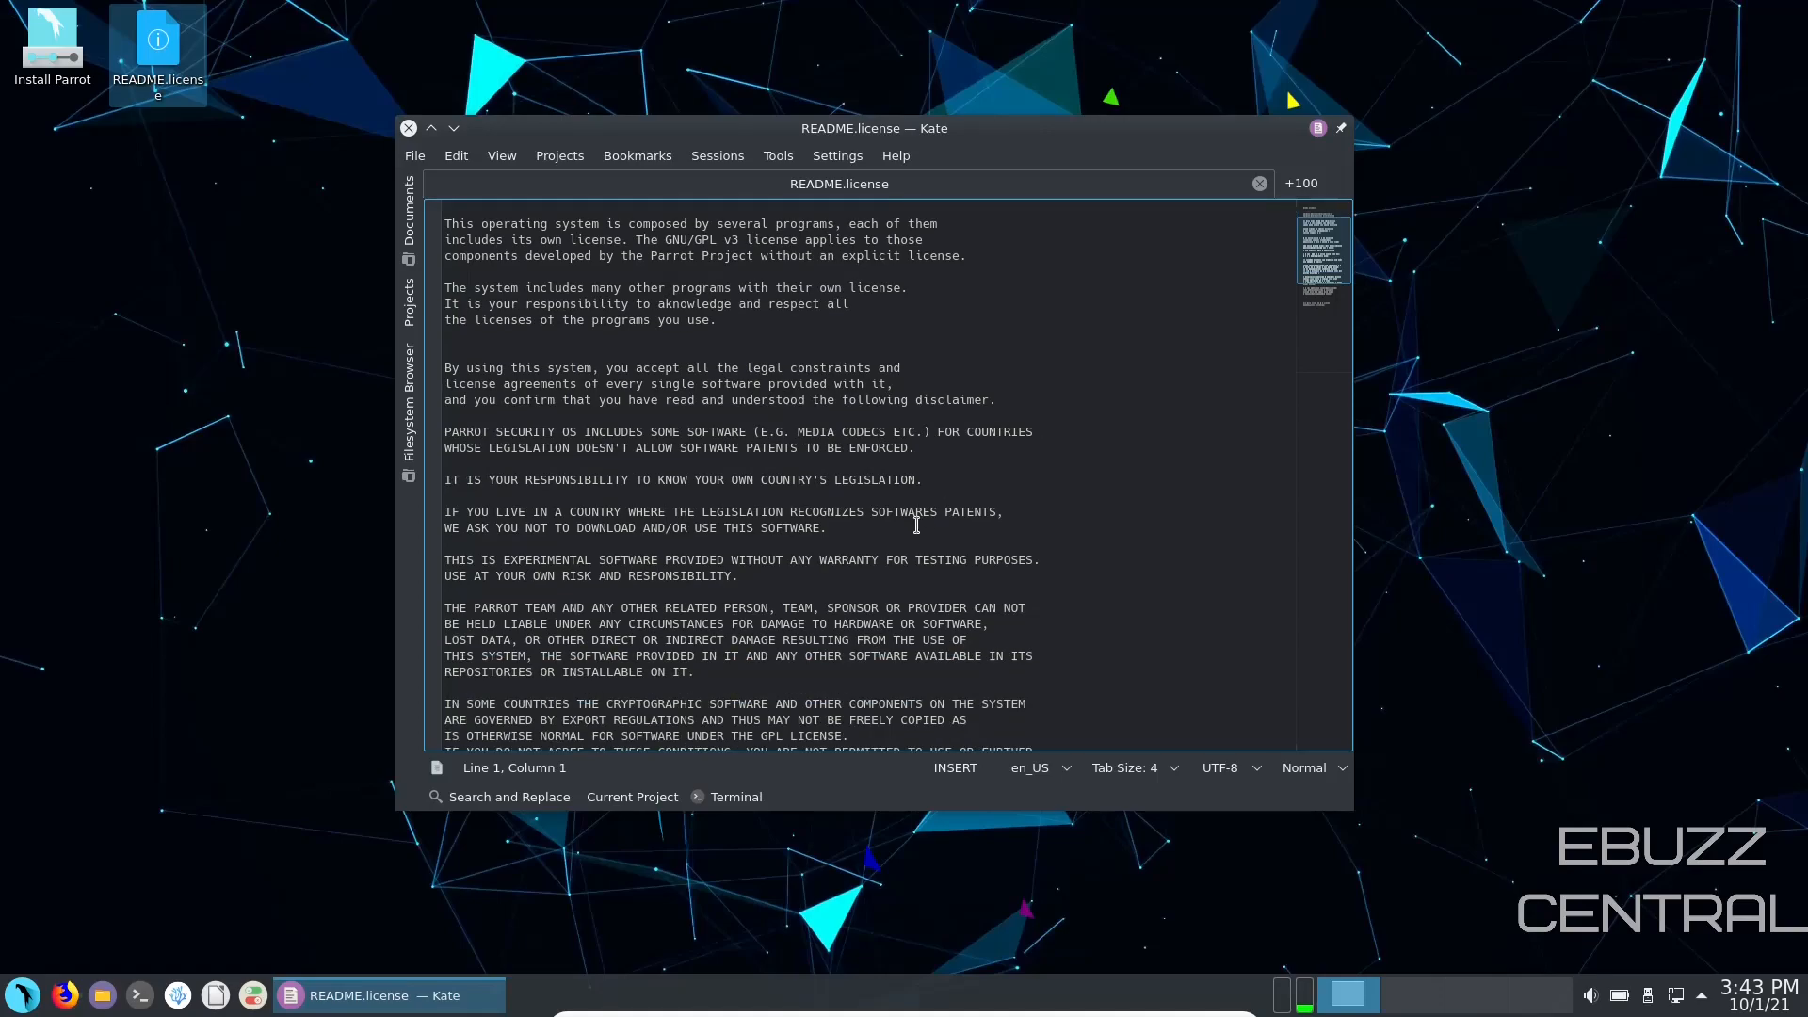
scroll(down, 3)
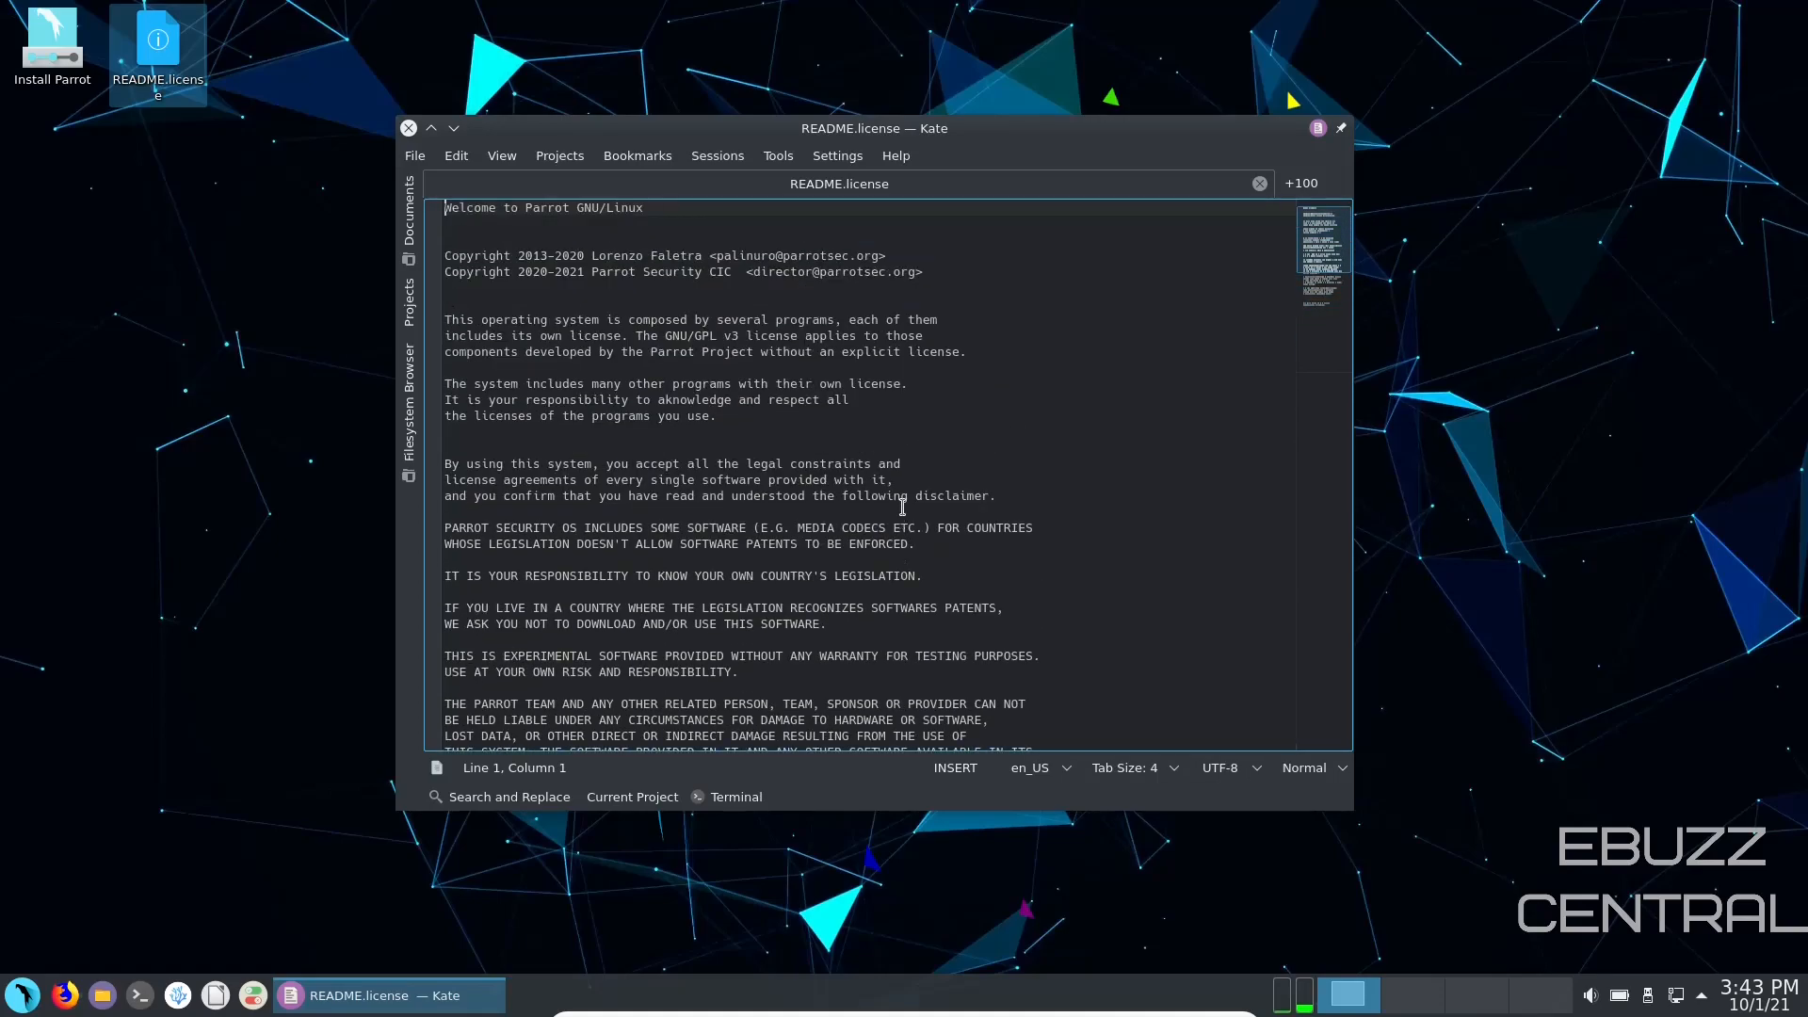
click(407, 128)
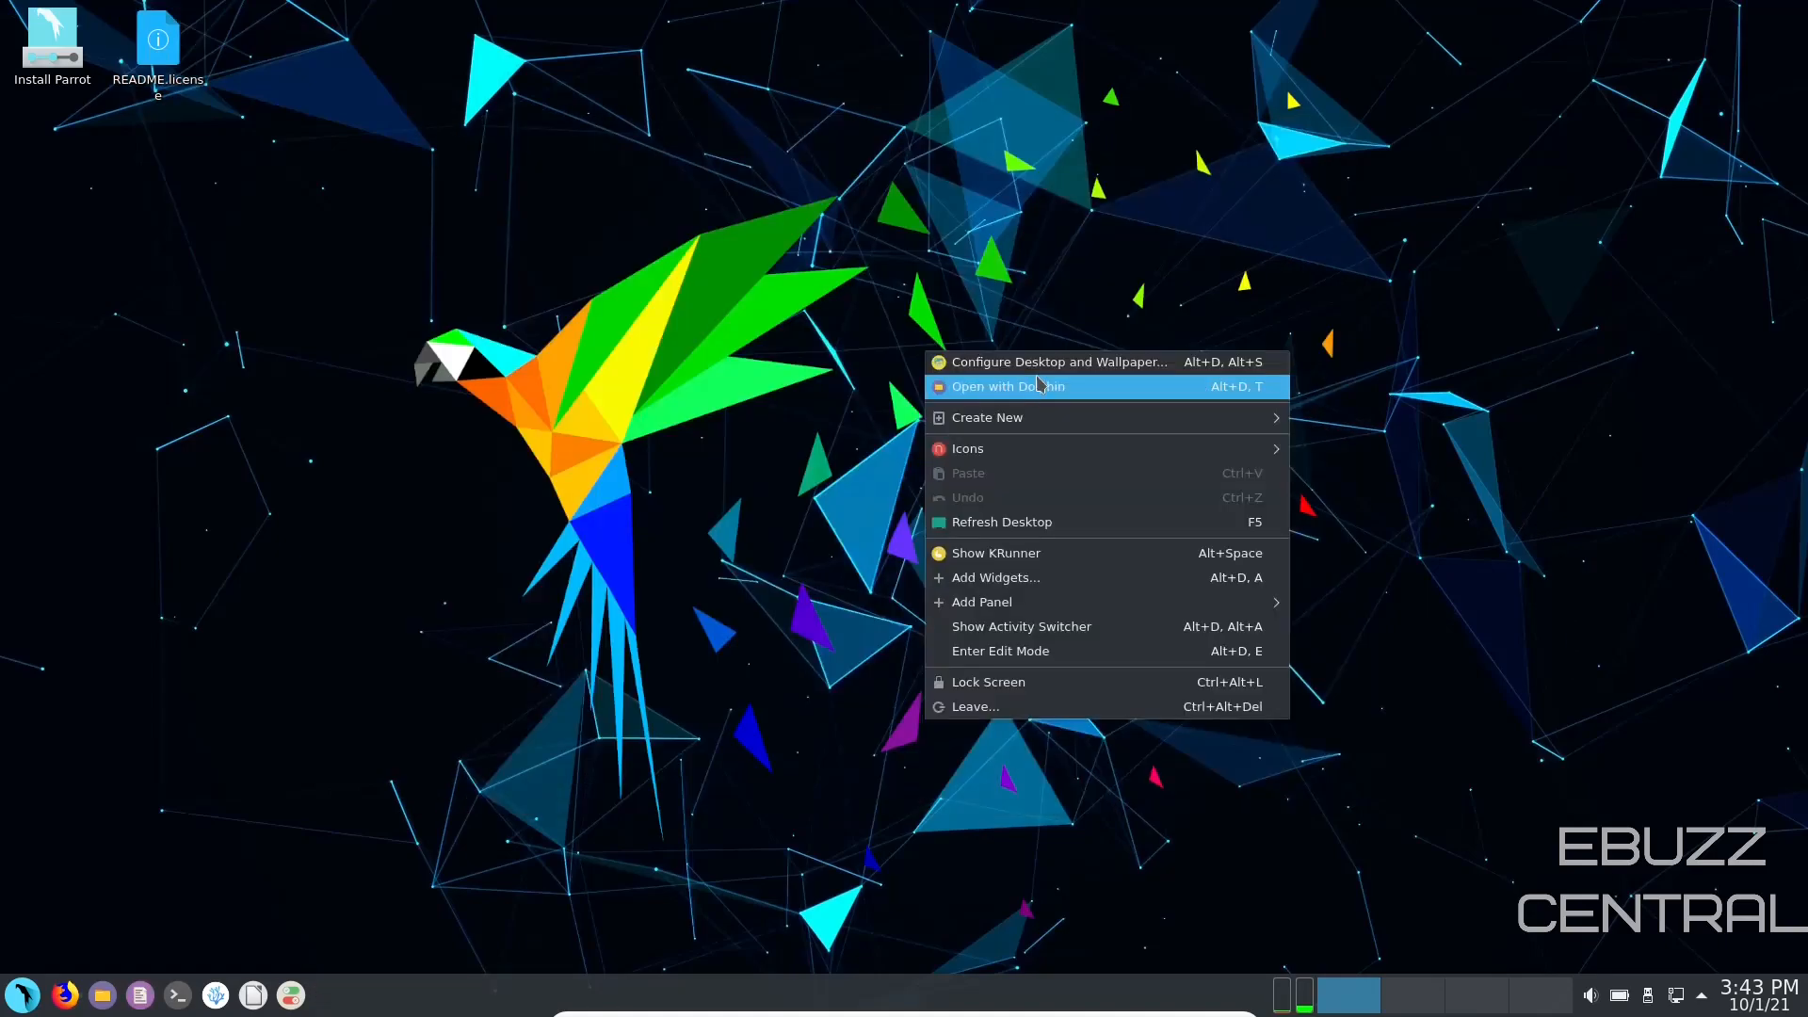
Step: Set the desktop wallpaper to the Parrot Lockscreen image and apply it
click(1057, 361)
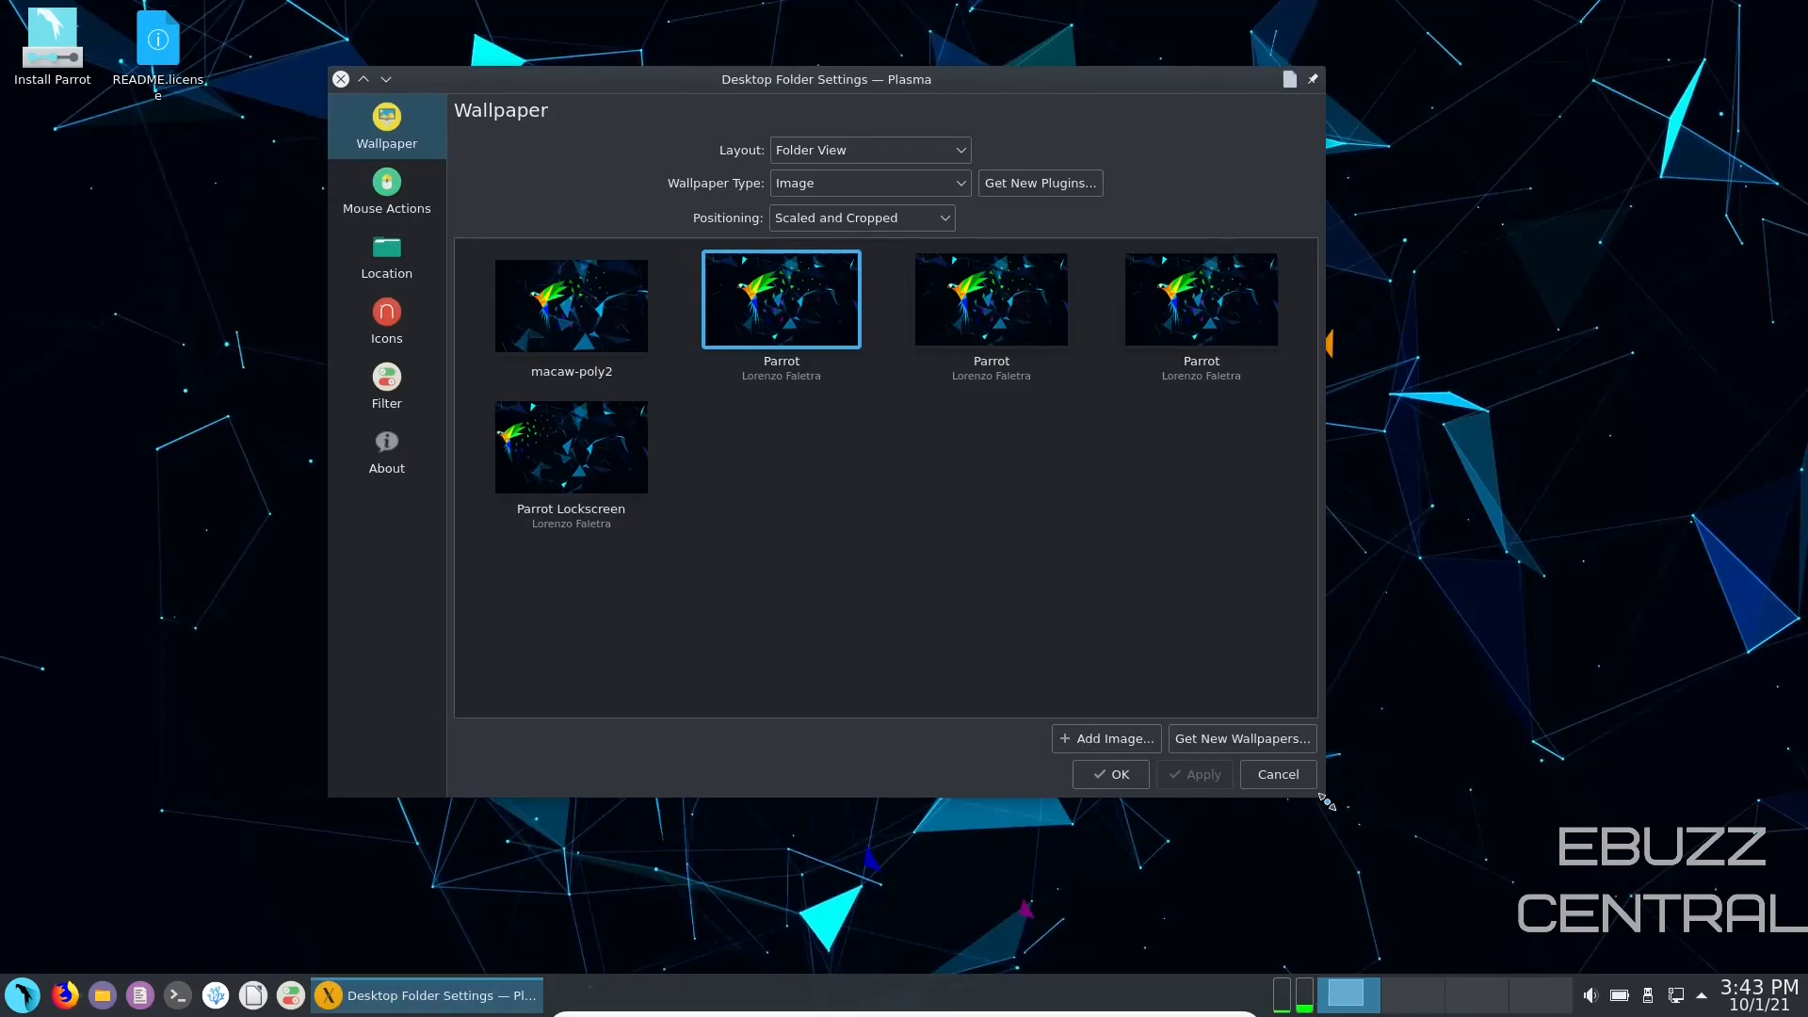
mouse_move(608, 305)
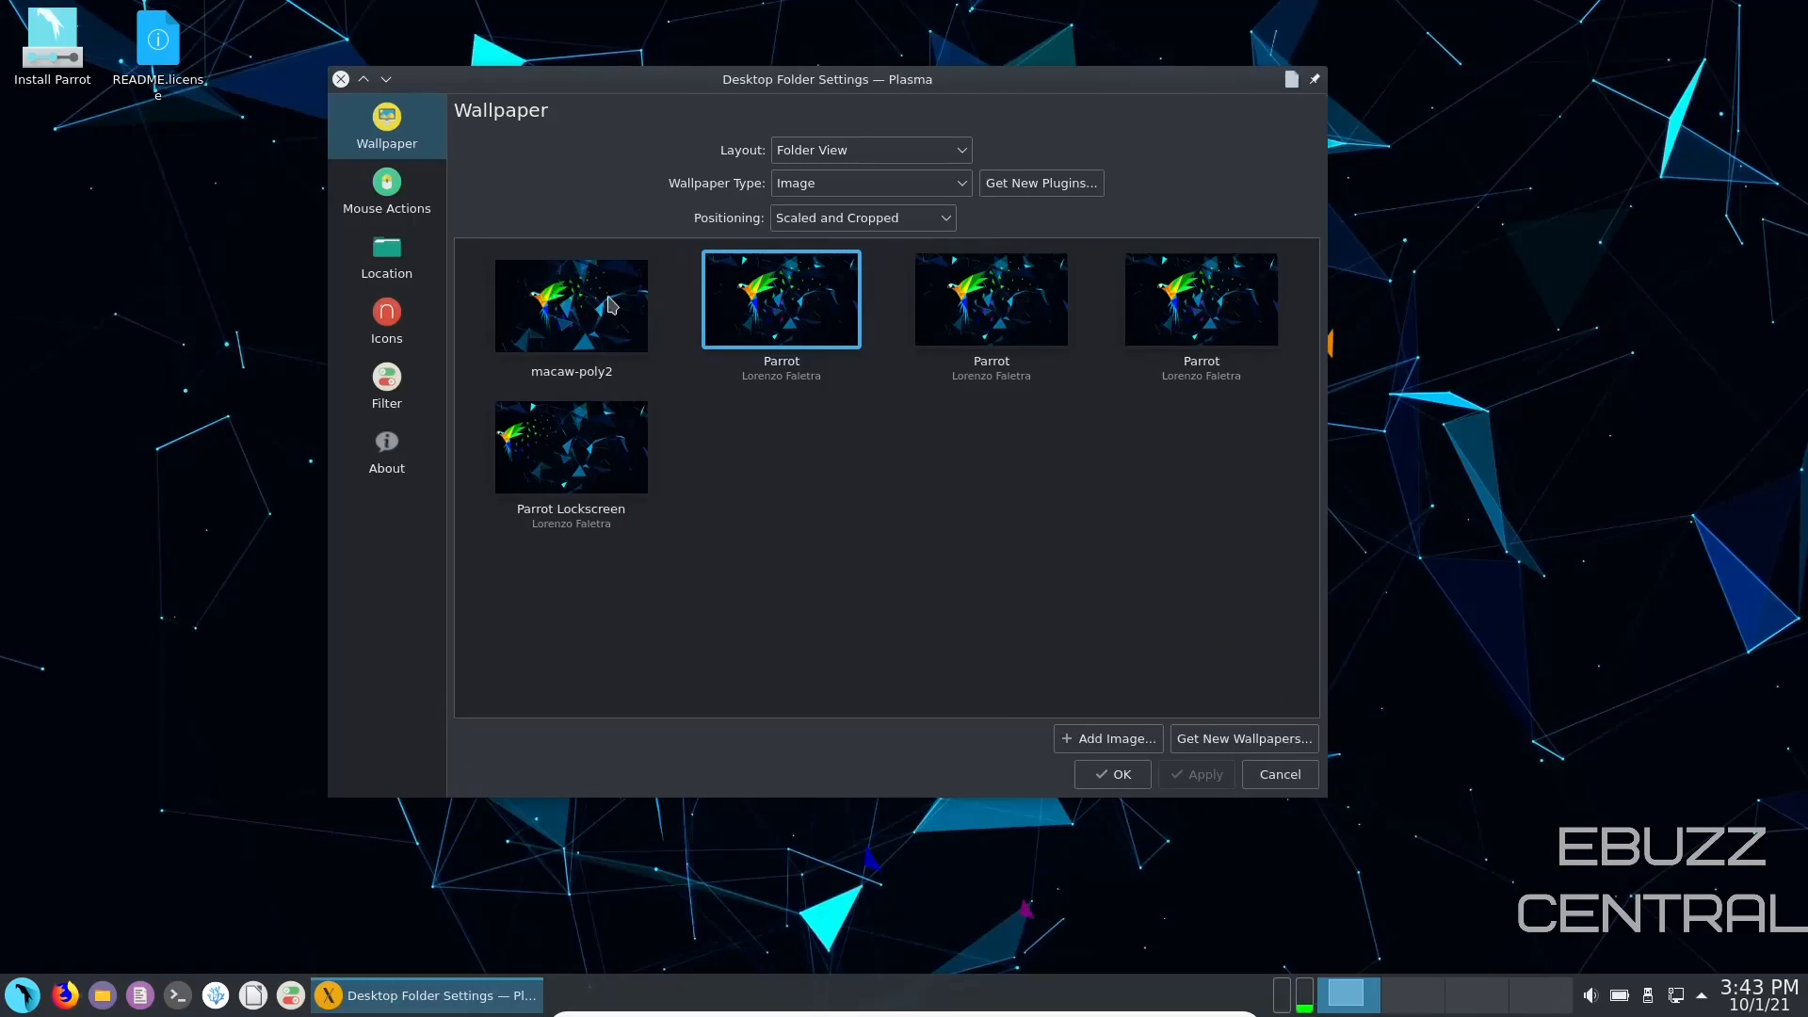
mouse_move(567, 306)
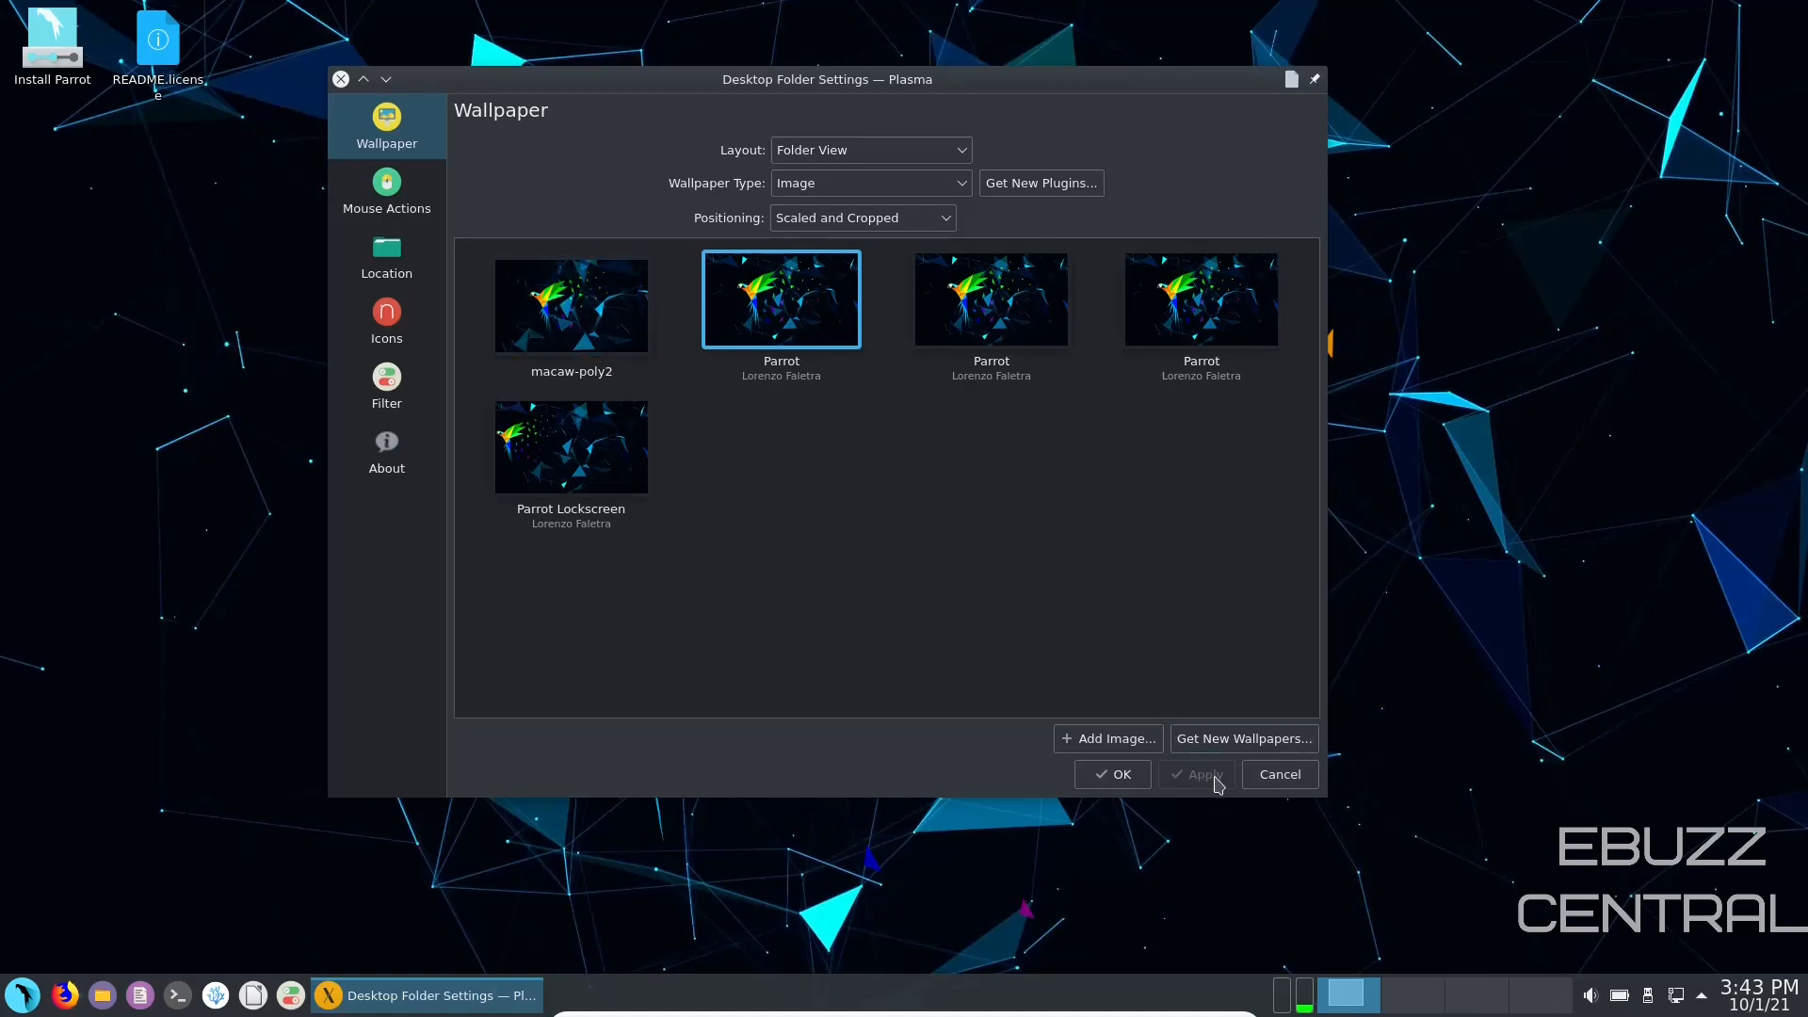
click(568, 449)
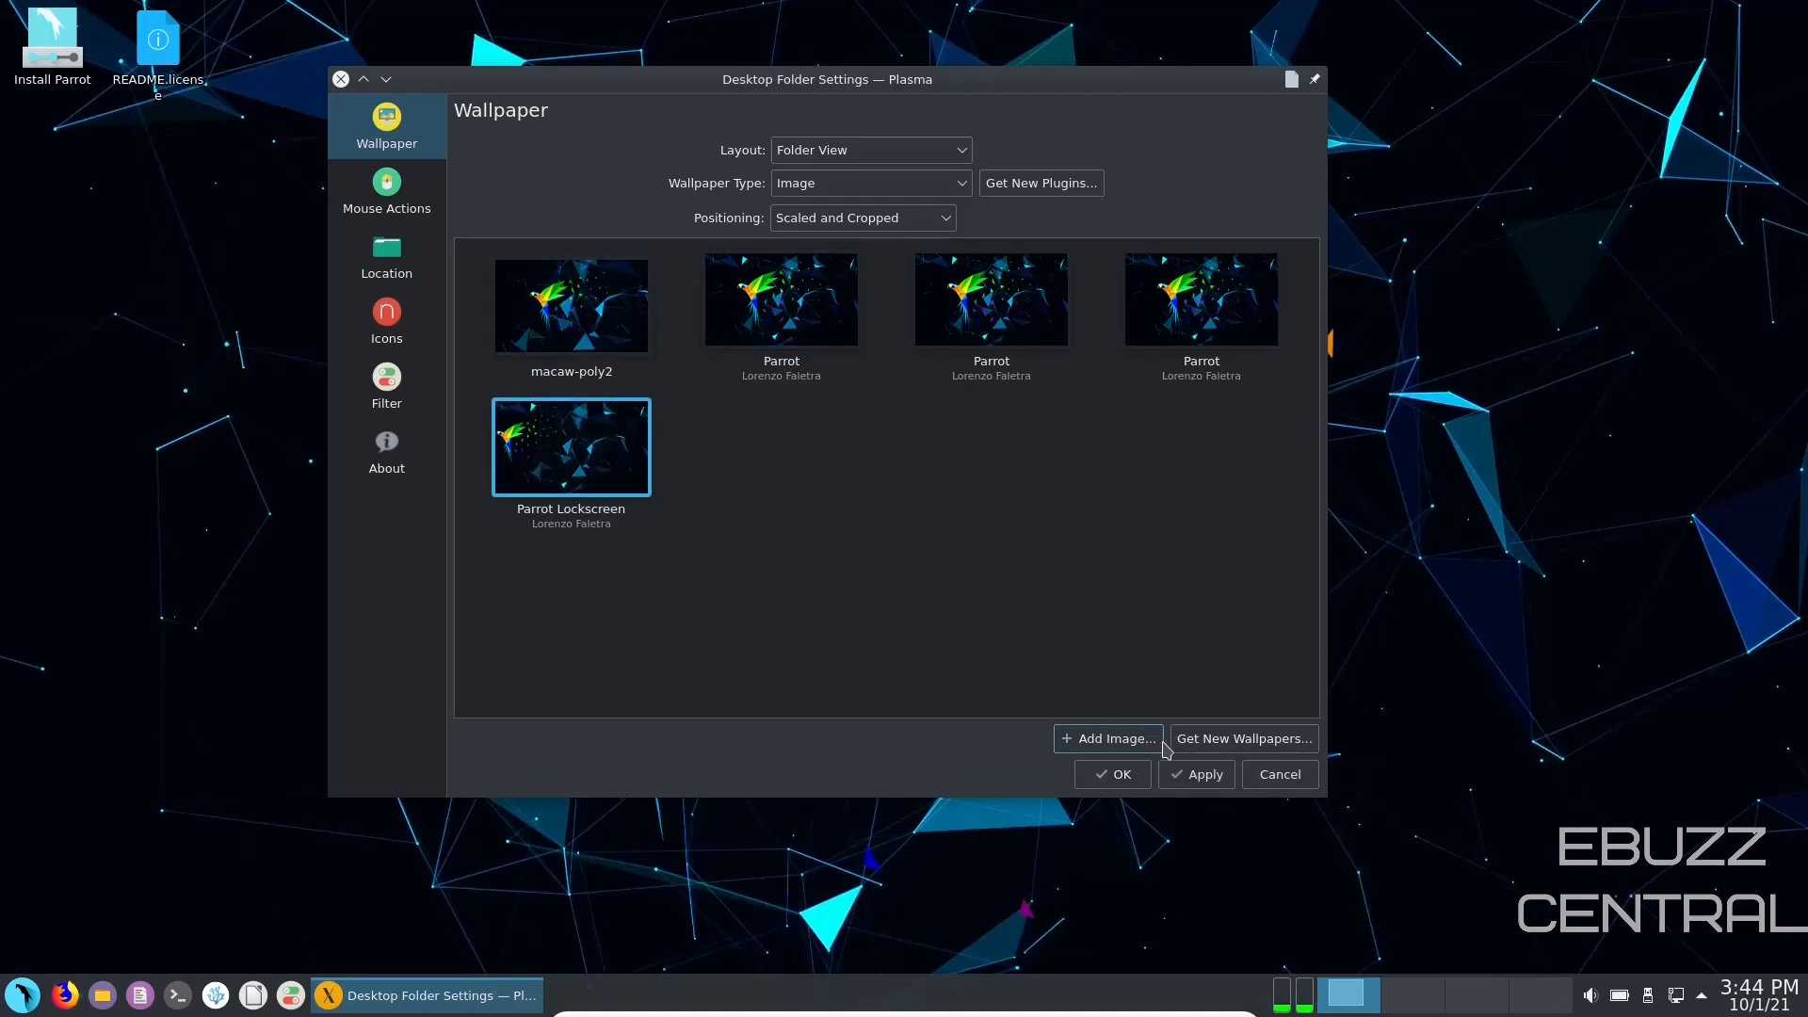
click(1204, 774)
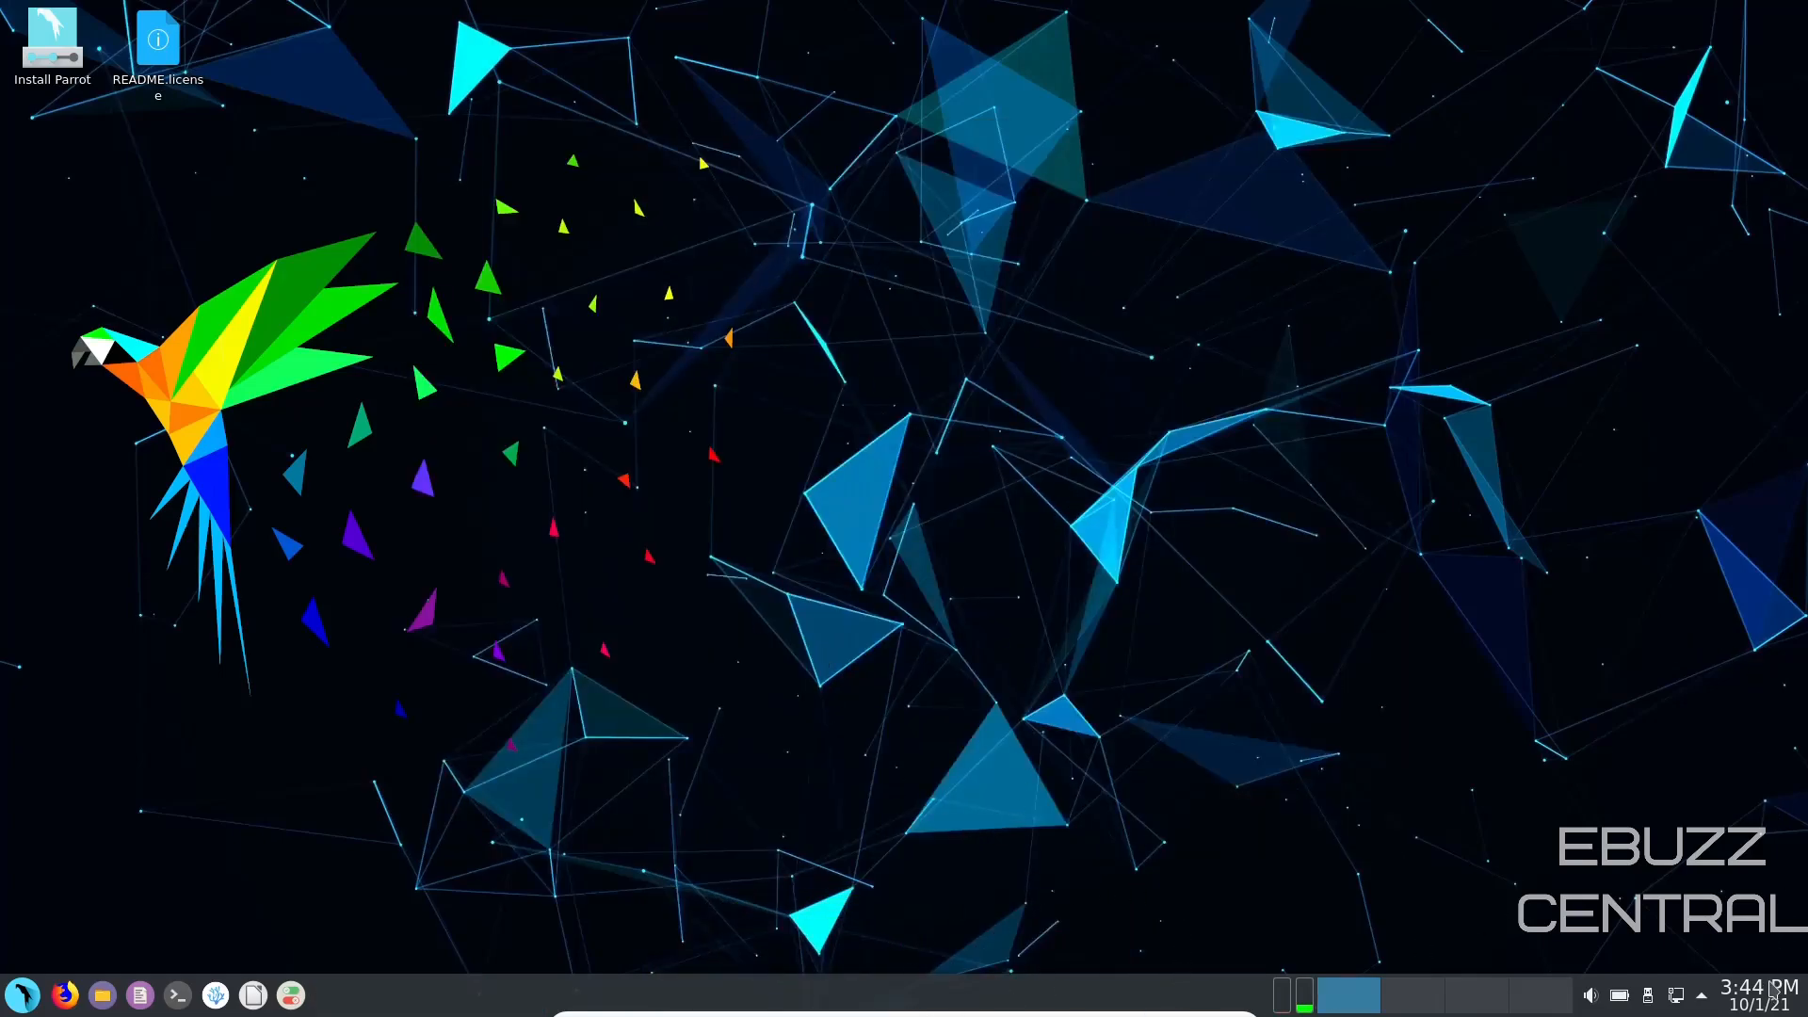
mouse_move(1703, 997)
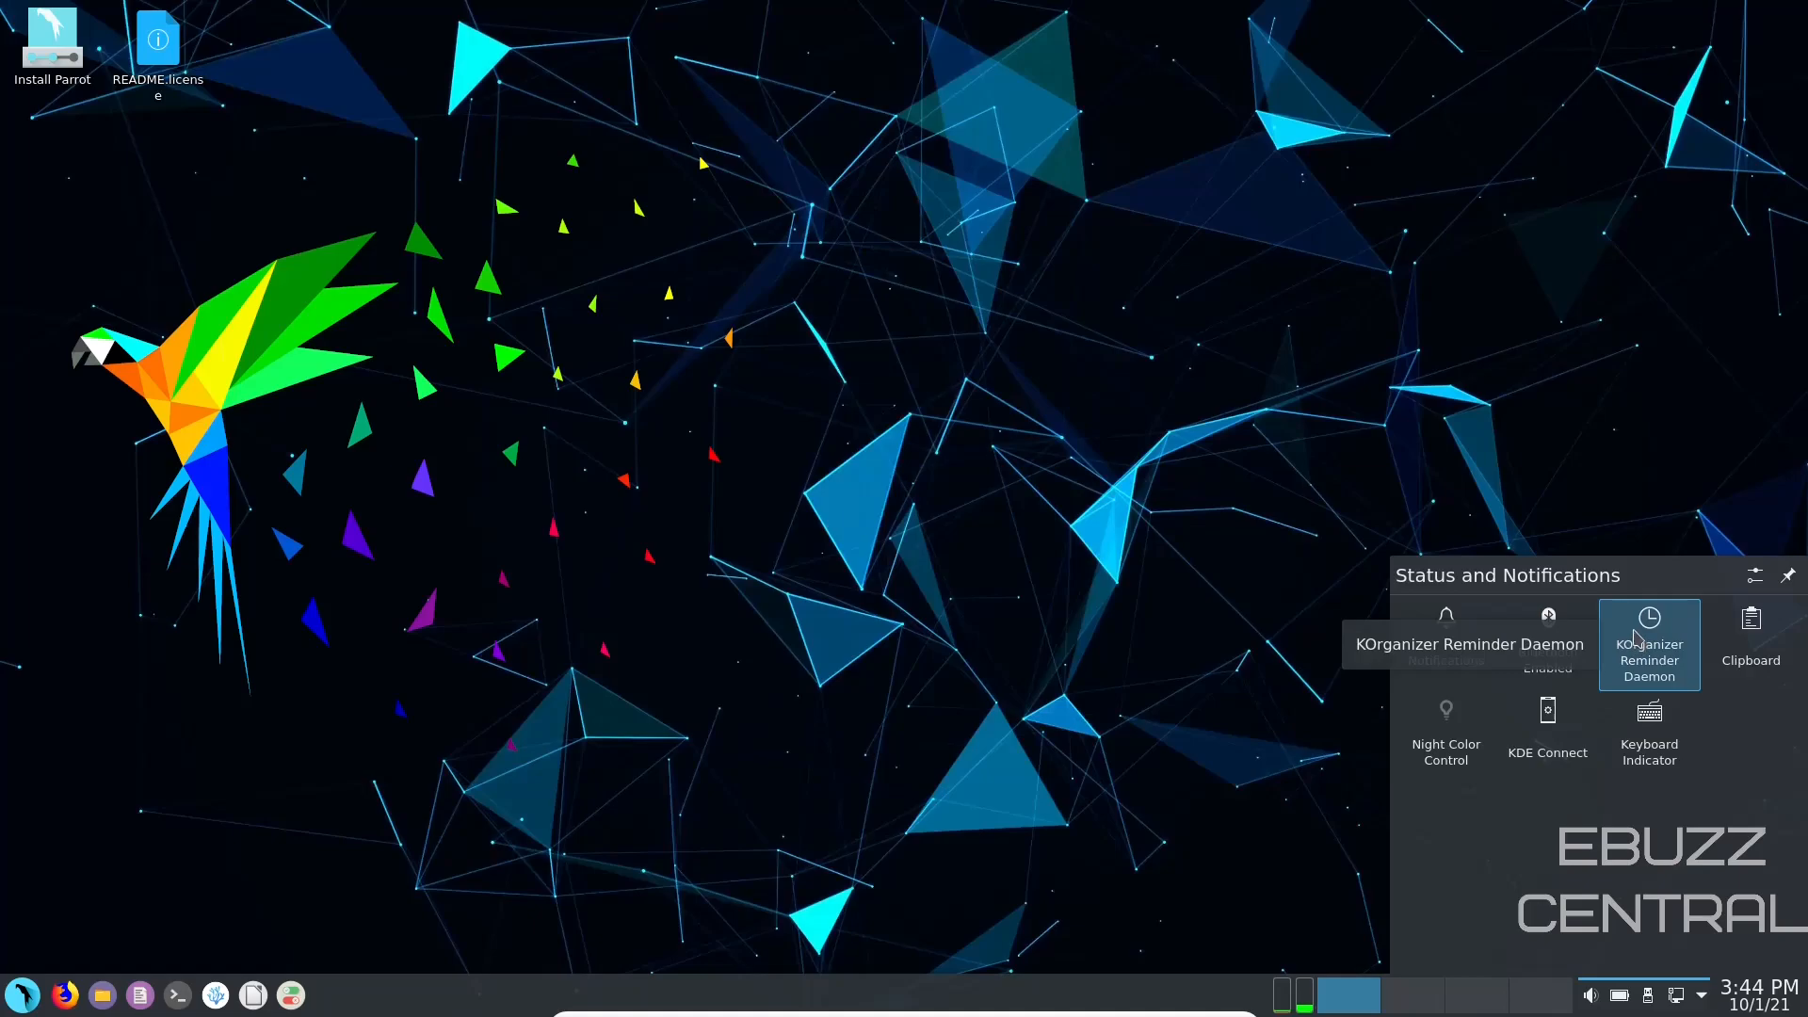
mouse_move(1549, 734)
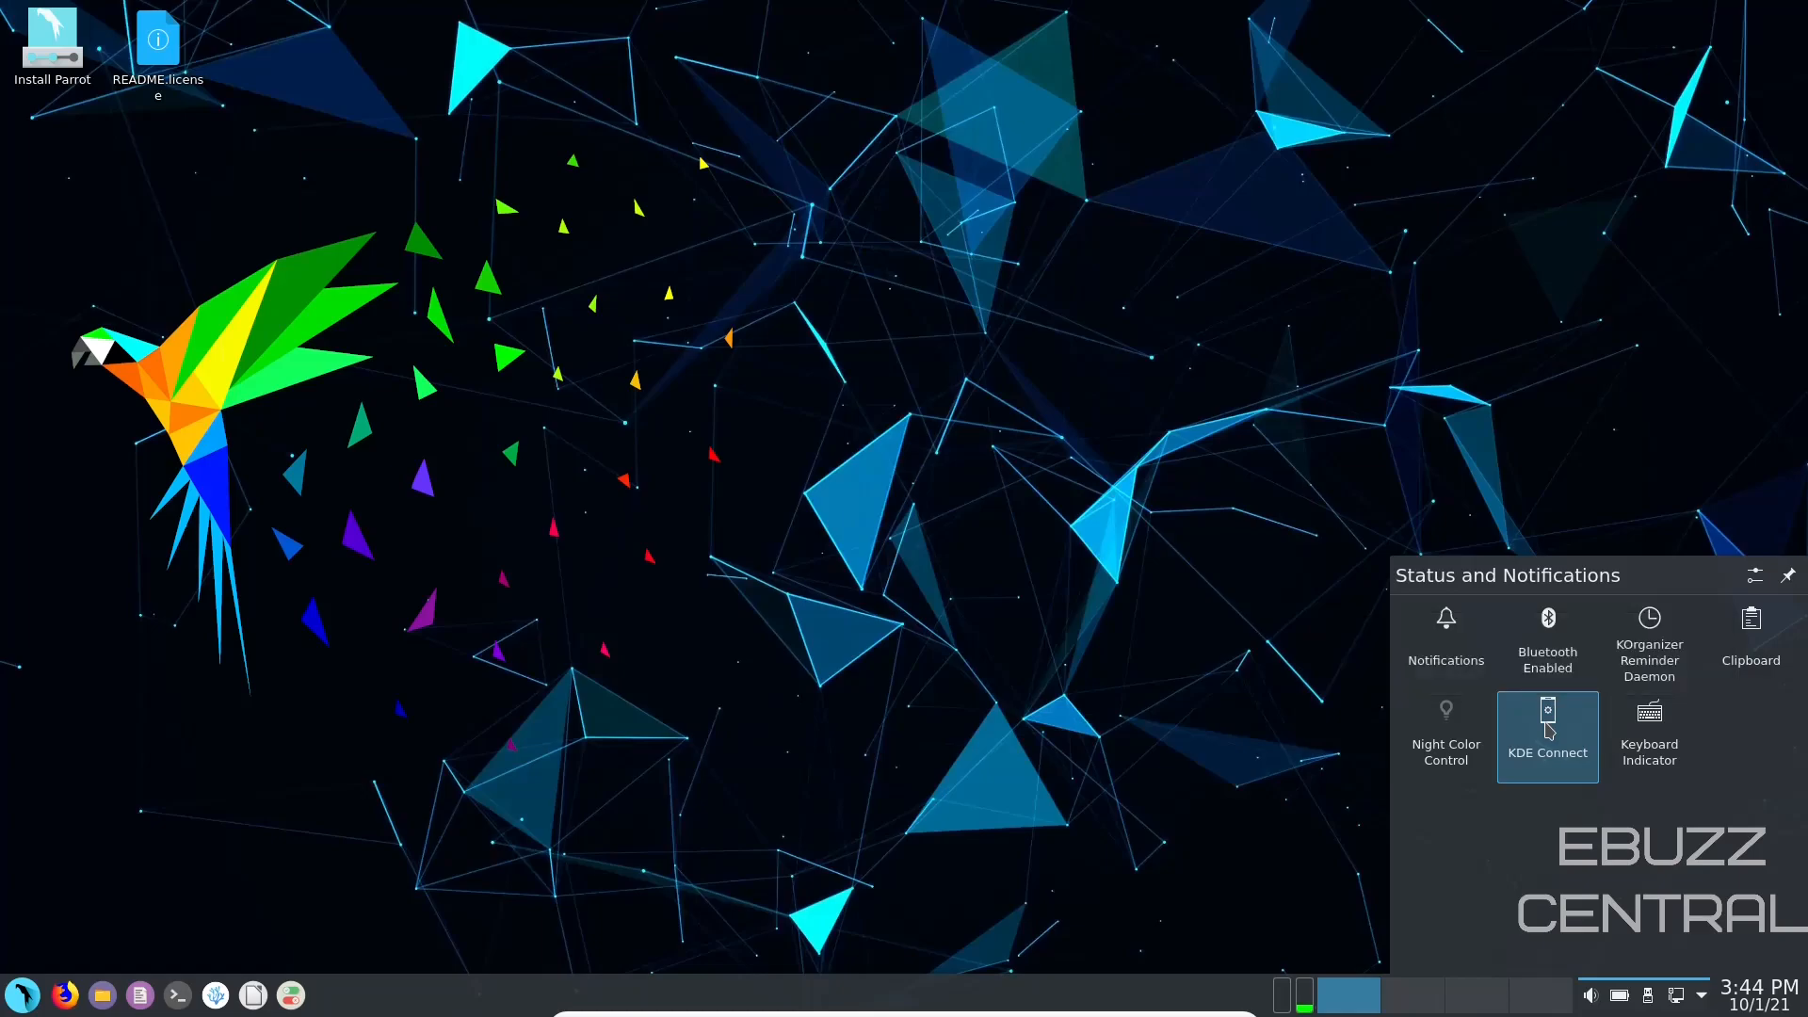
mouse_move(1560, 733)
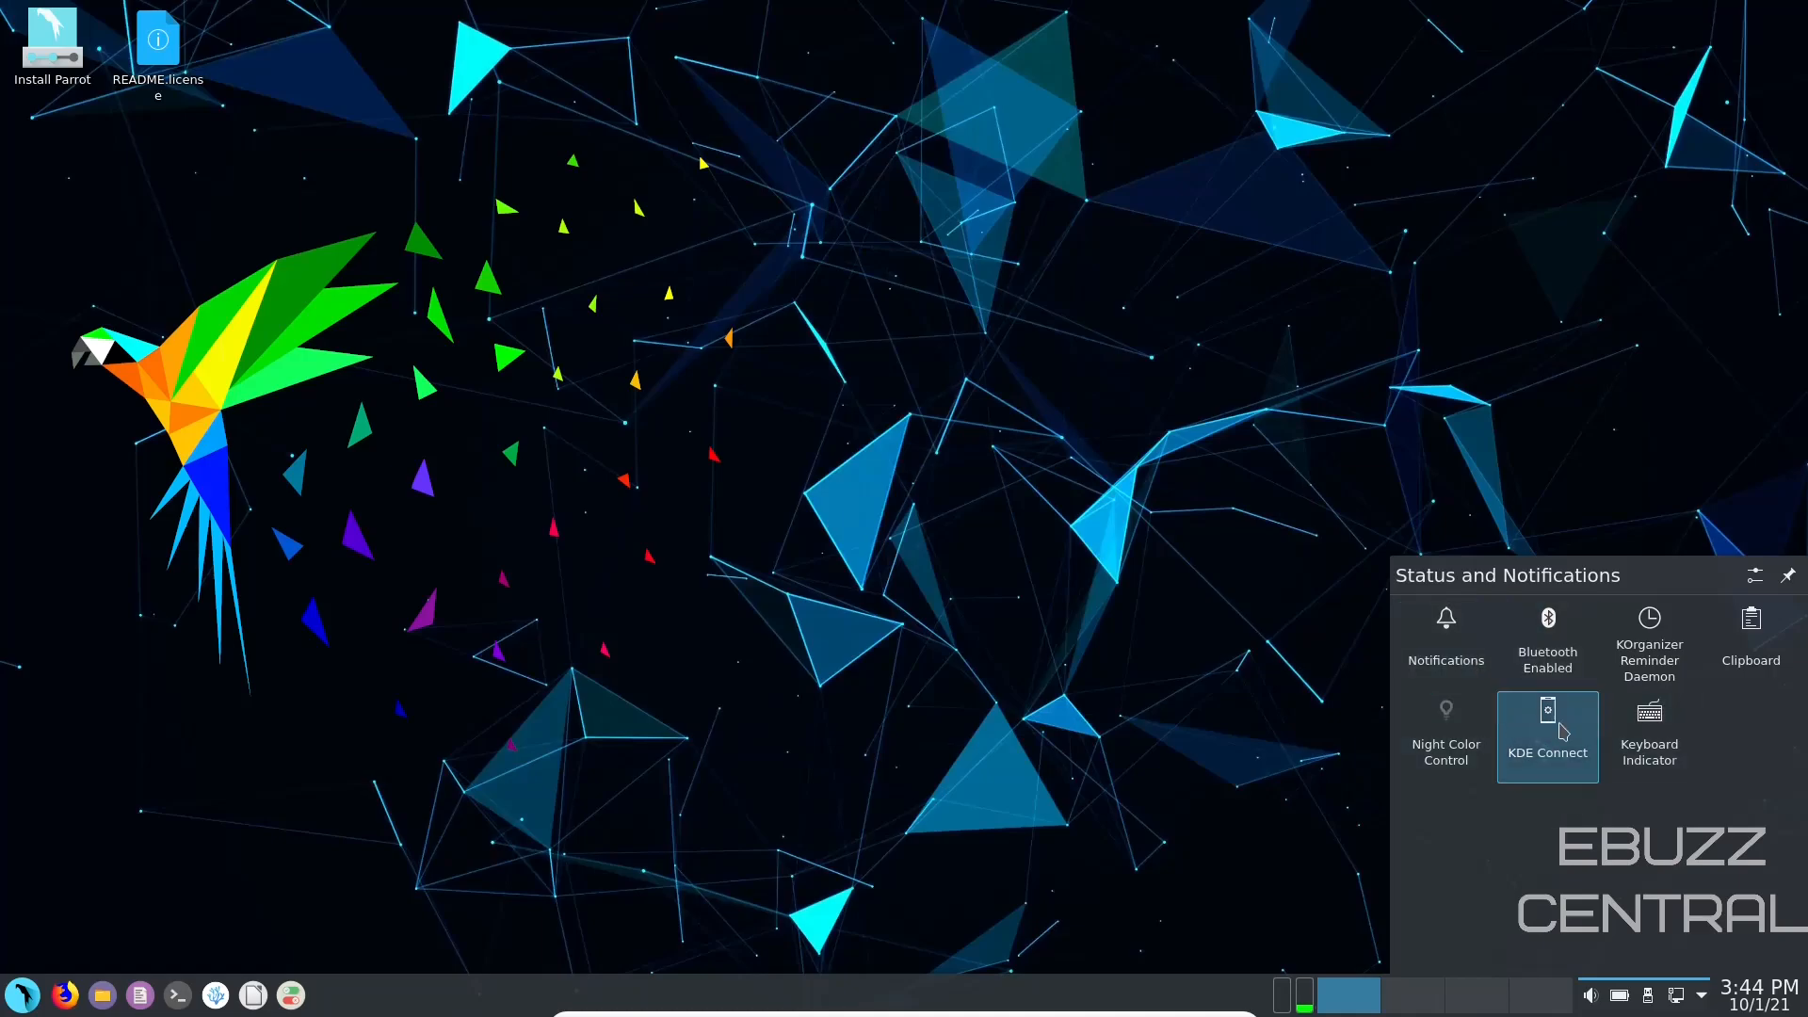
mouse_move(1546, 736)
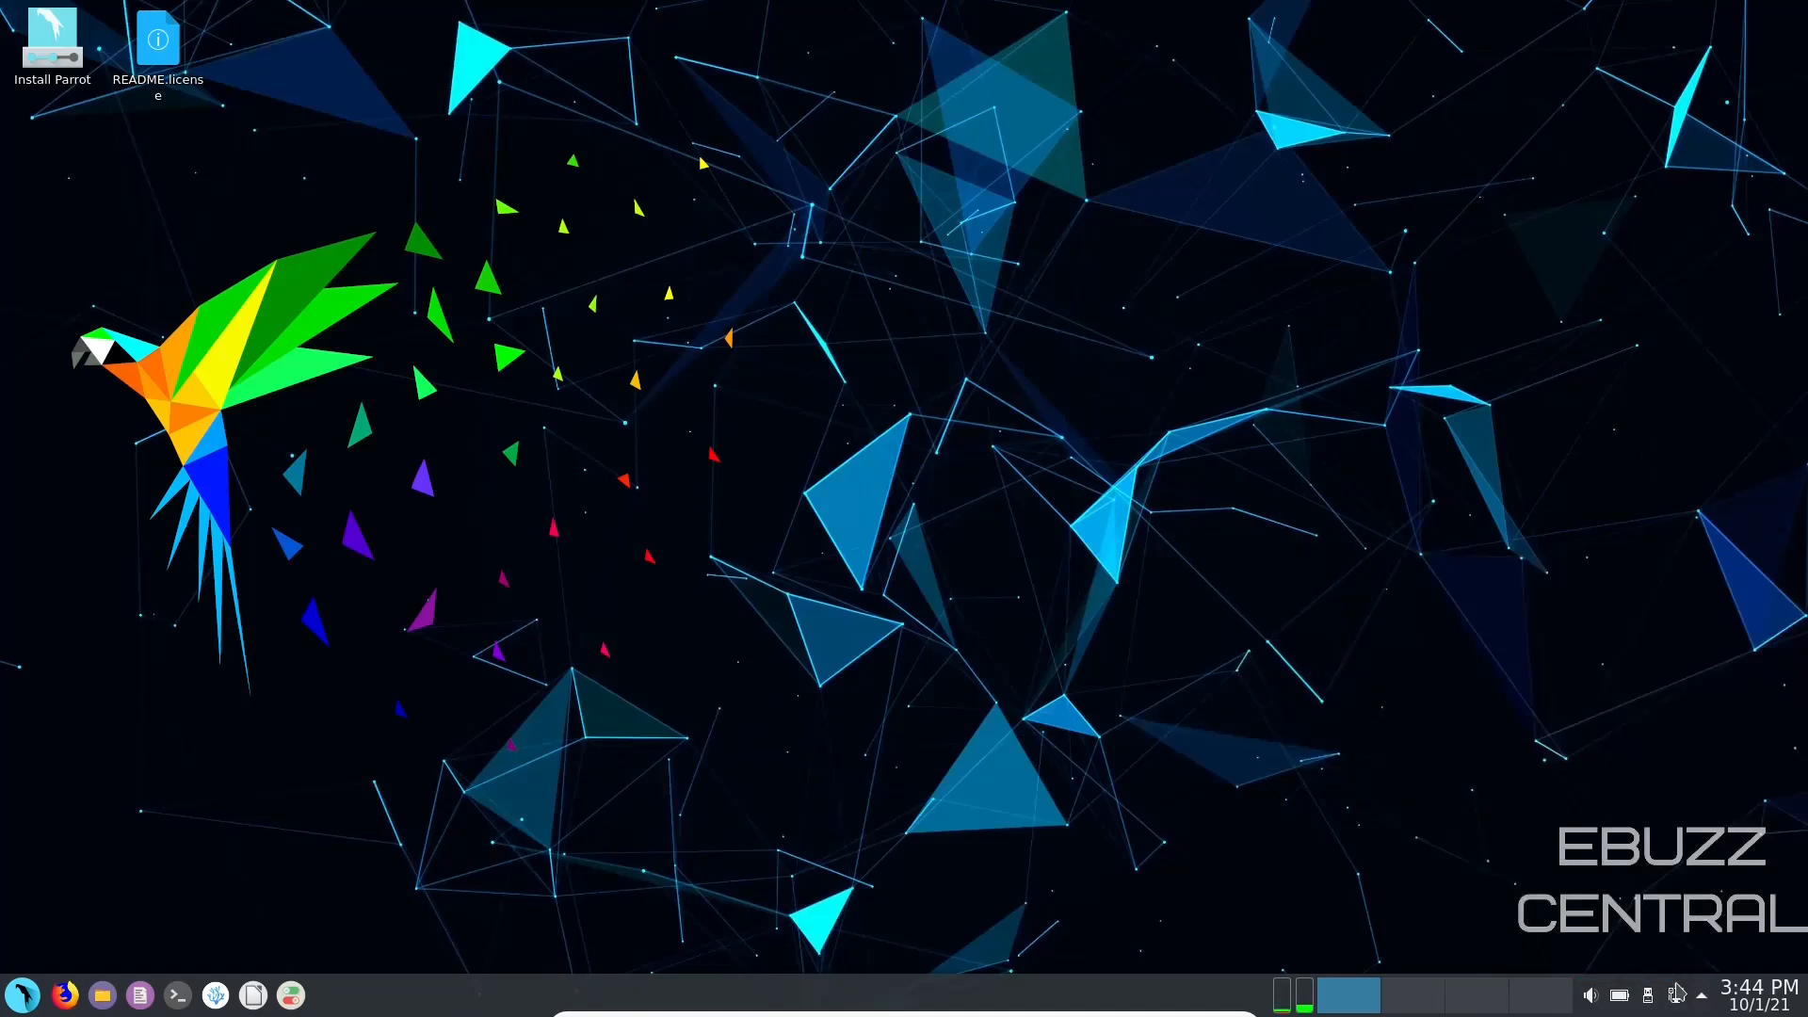
mouse_move(1594, 995)
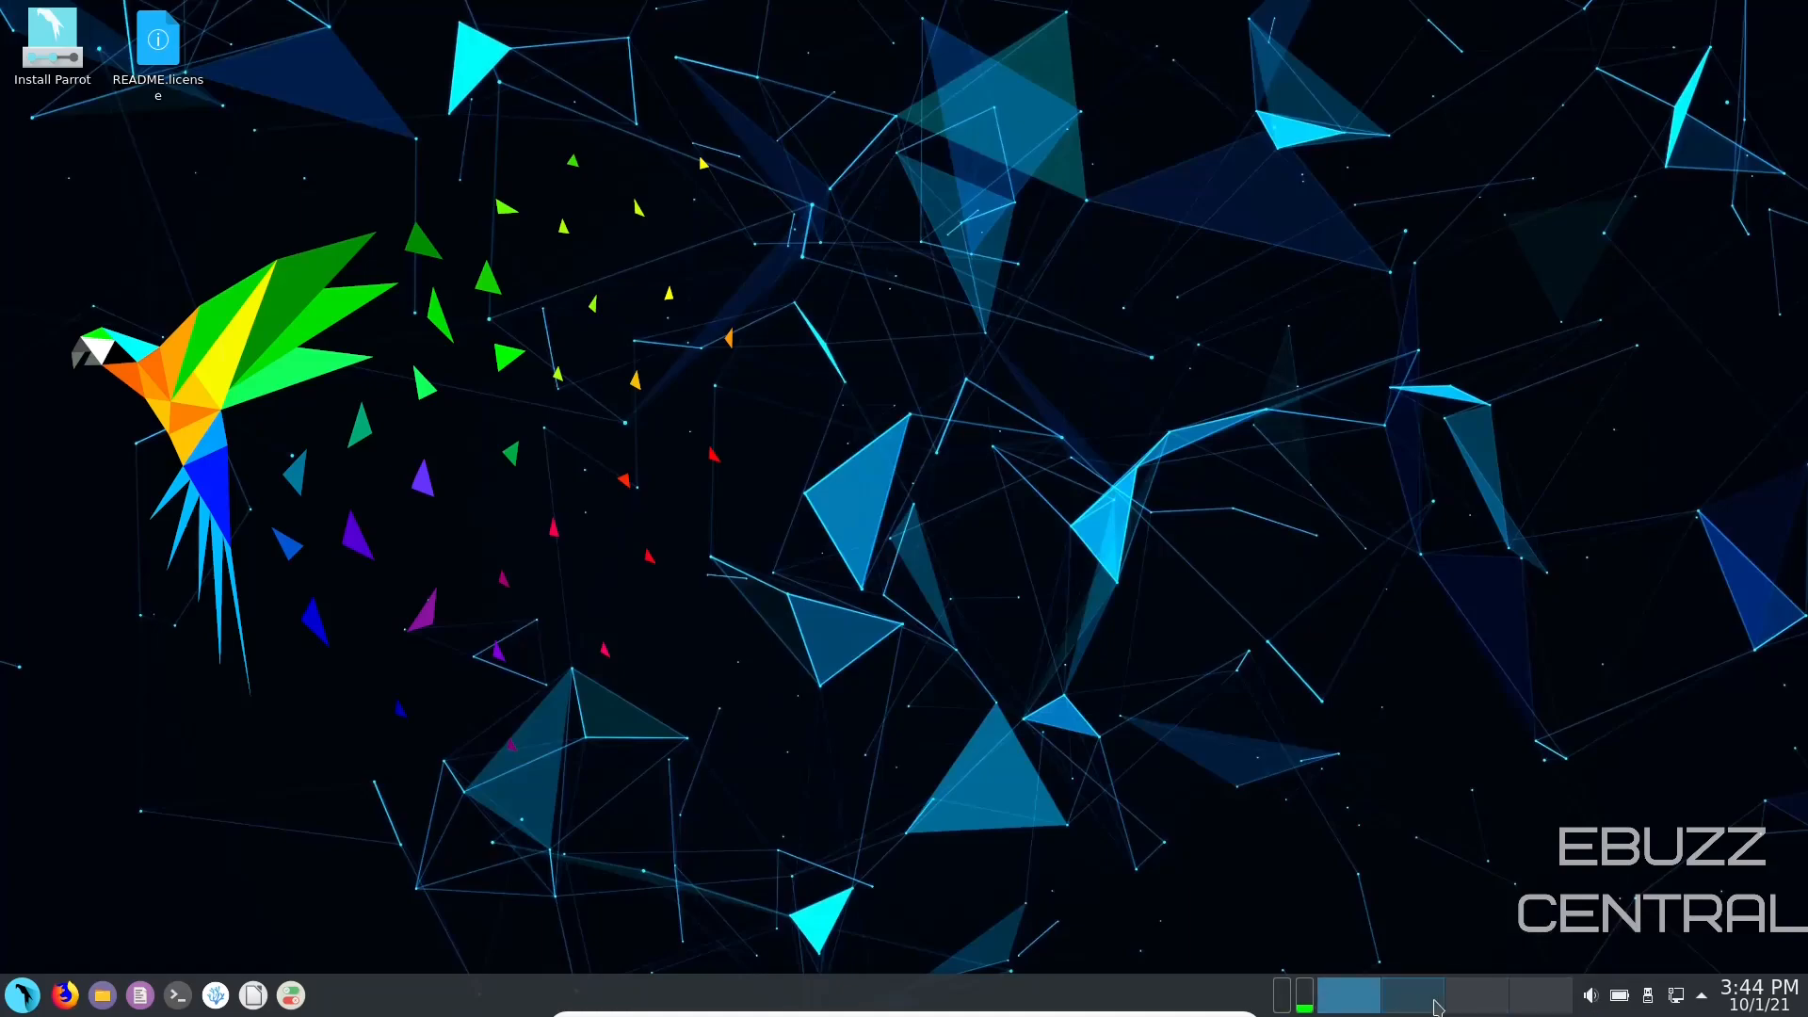
mouse_move(1411, 999)
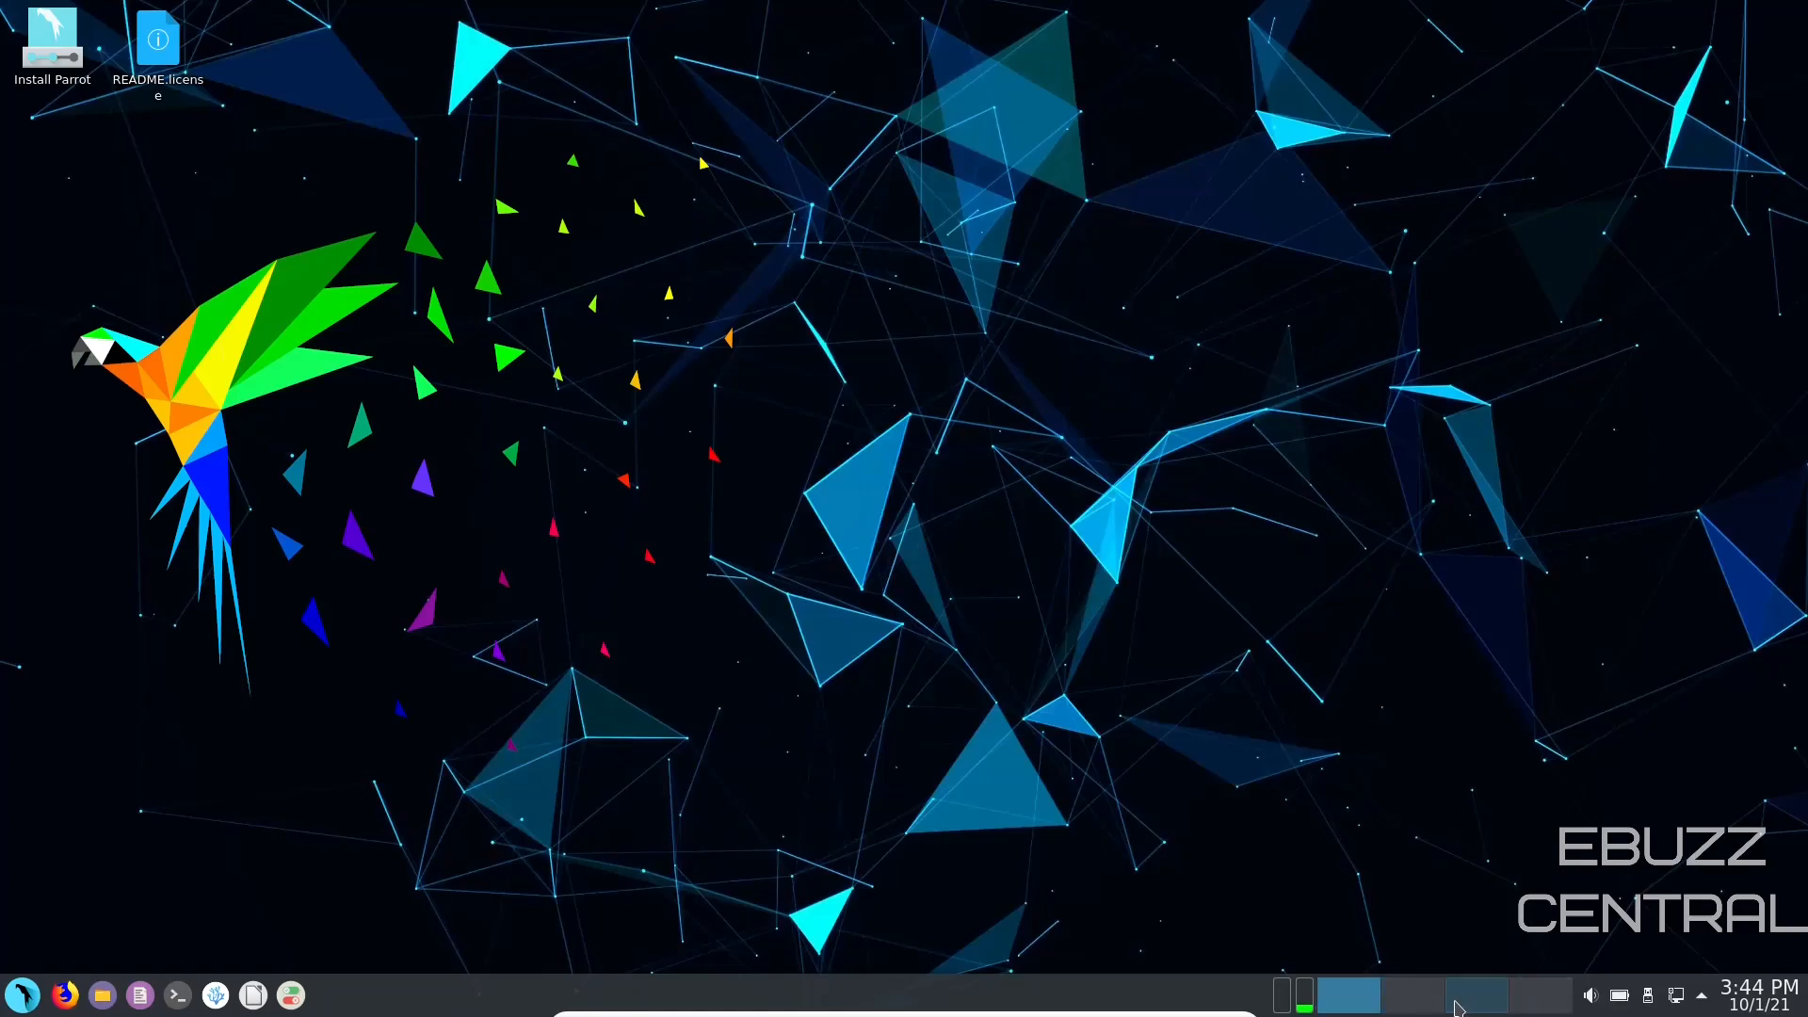
mouse_move(1343, 992)
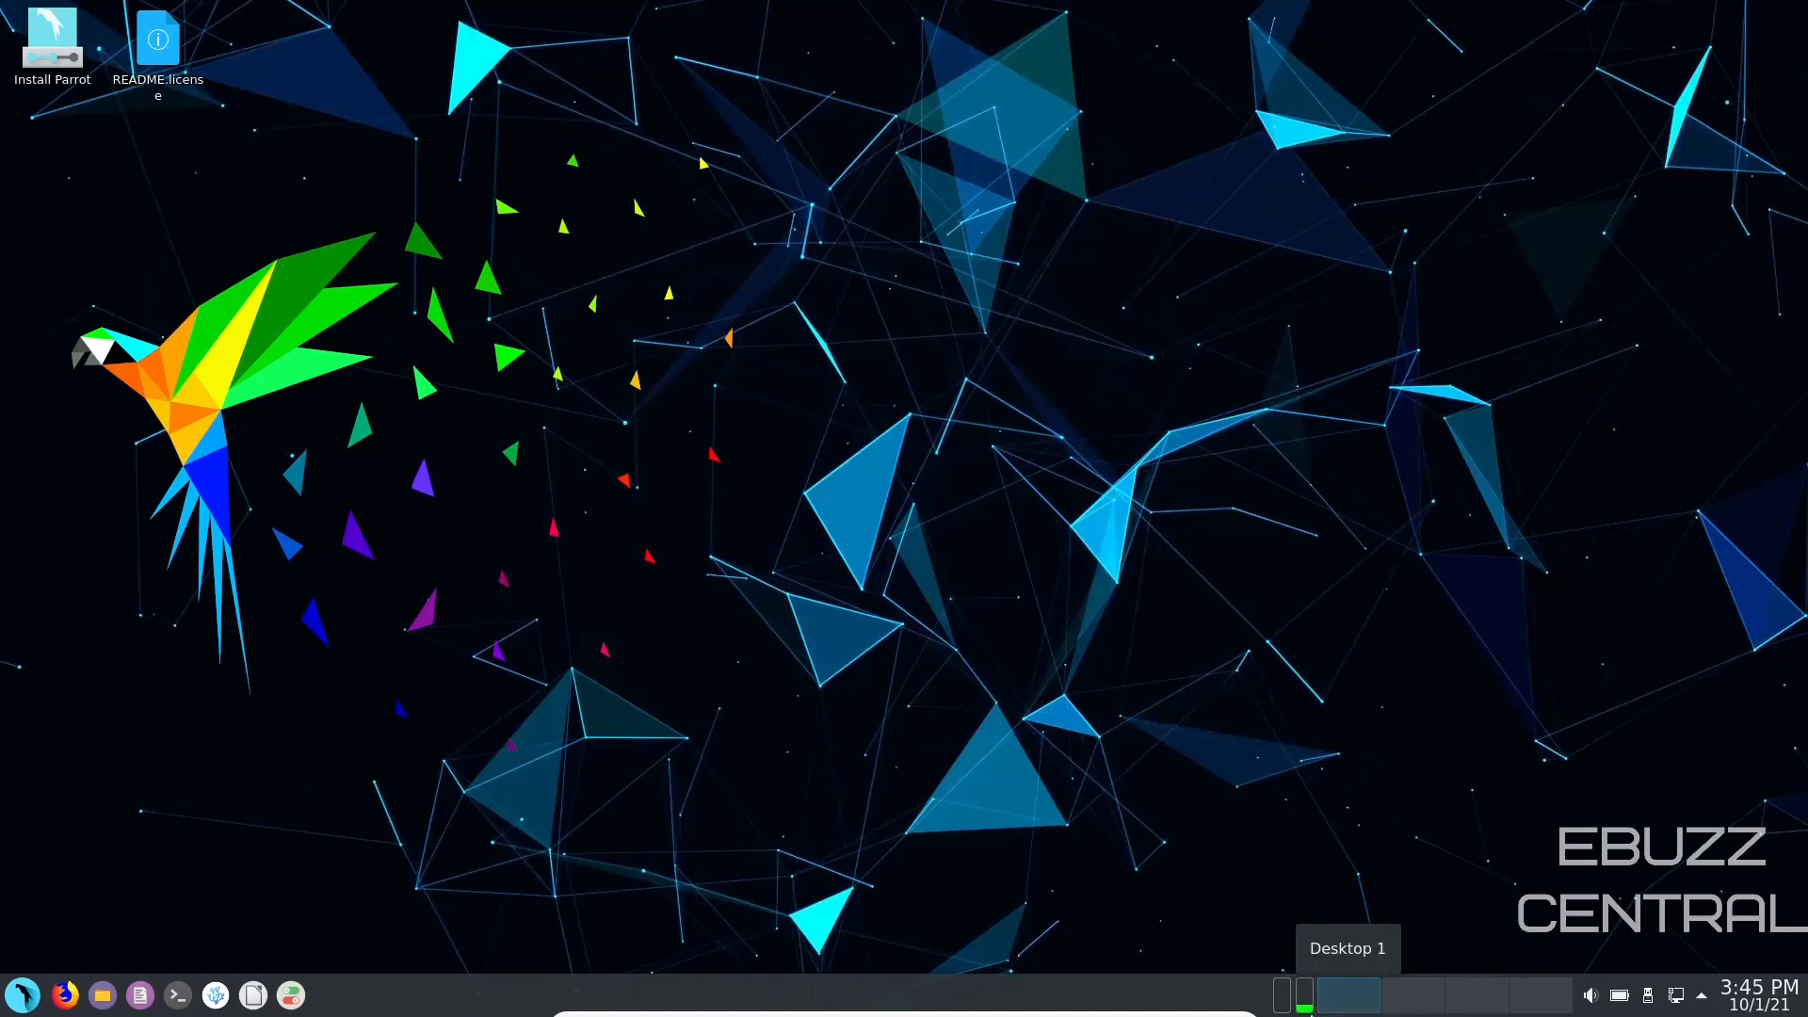
mouse_move(1301, 995)
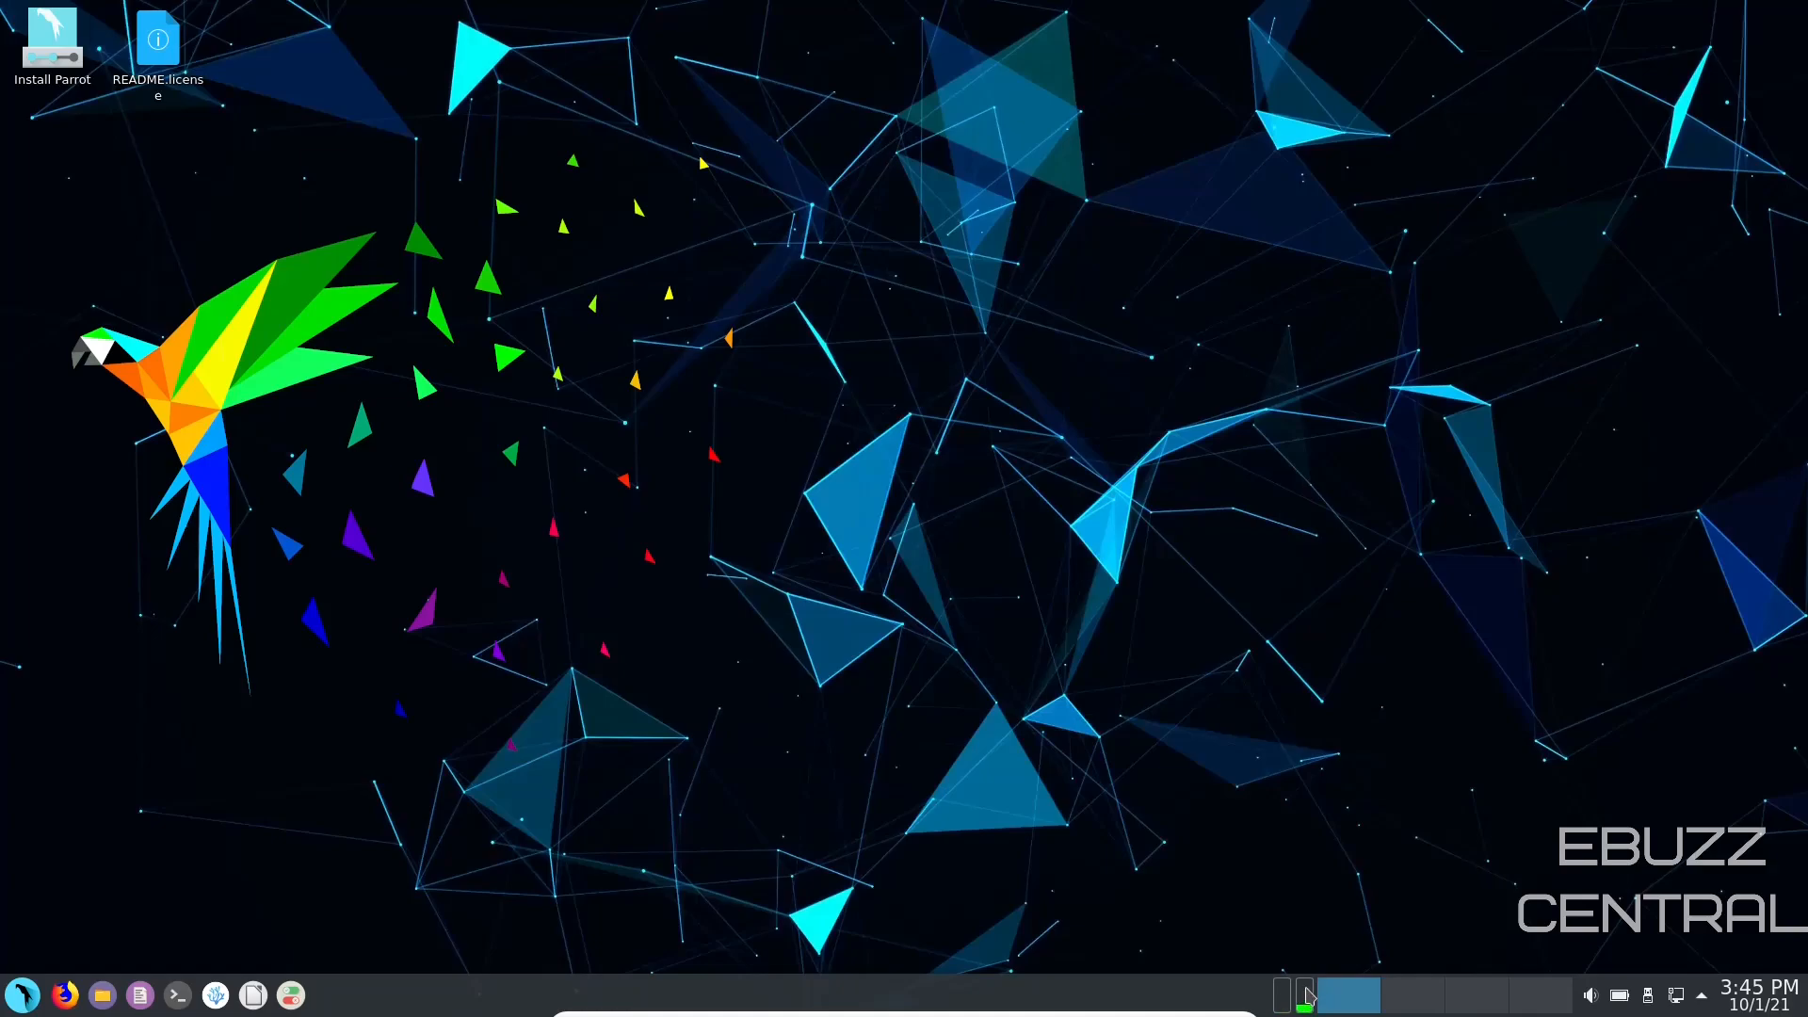
mouse_move(1304, 994)
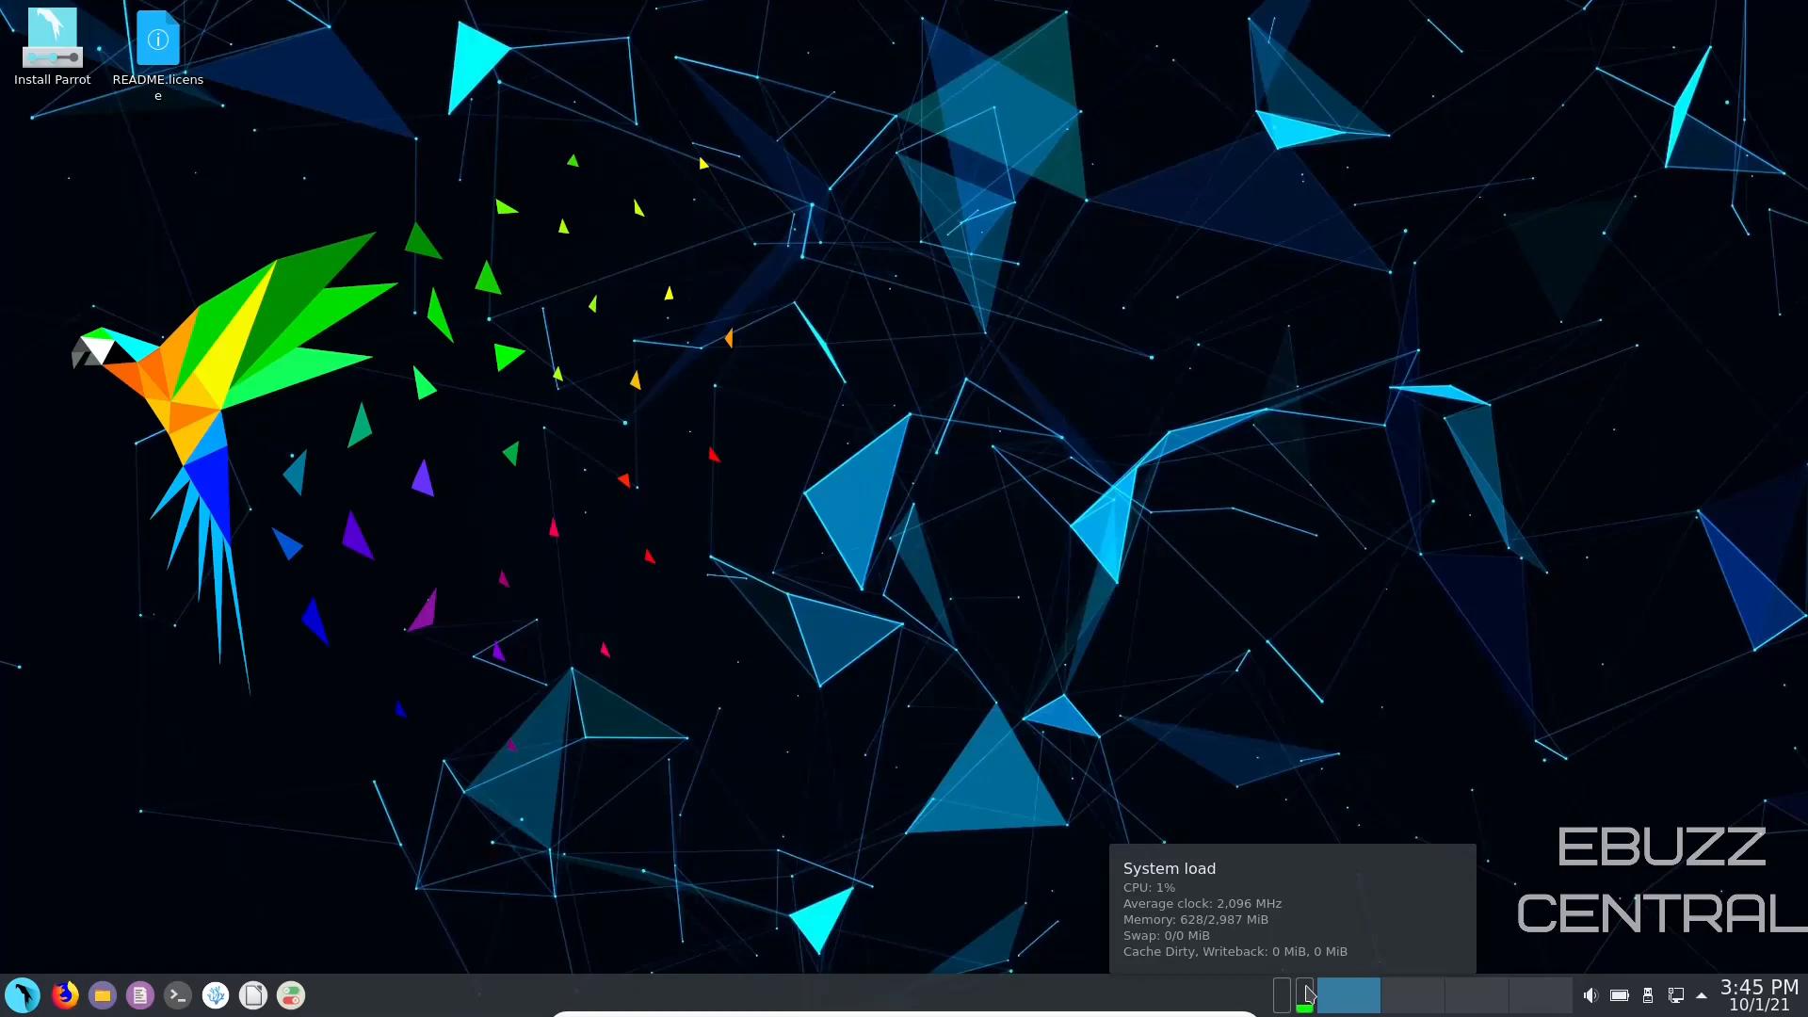
mouse_move(558, 593)
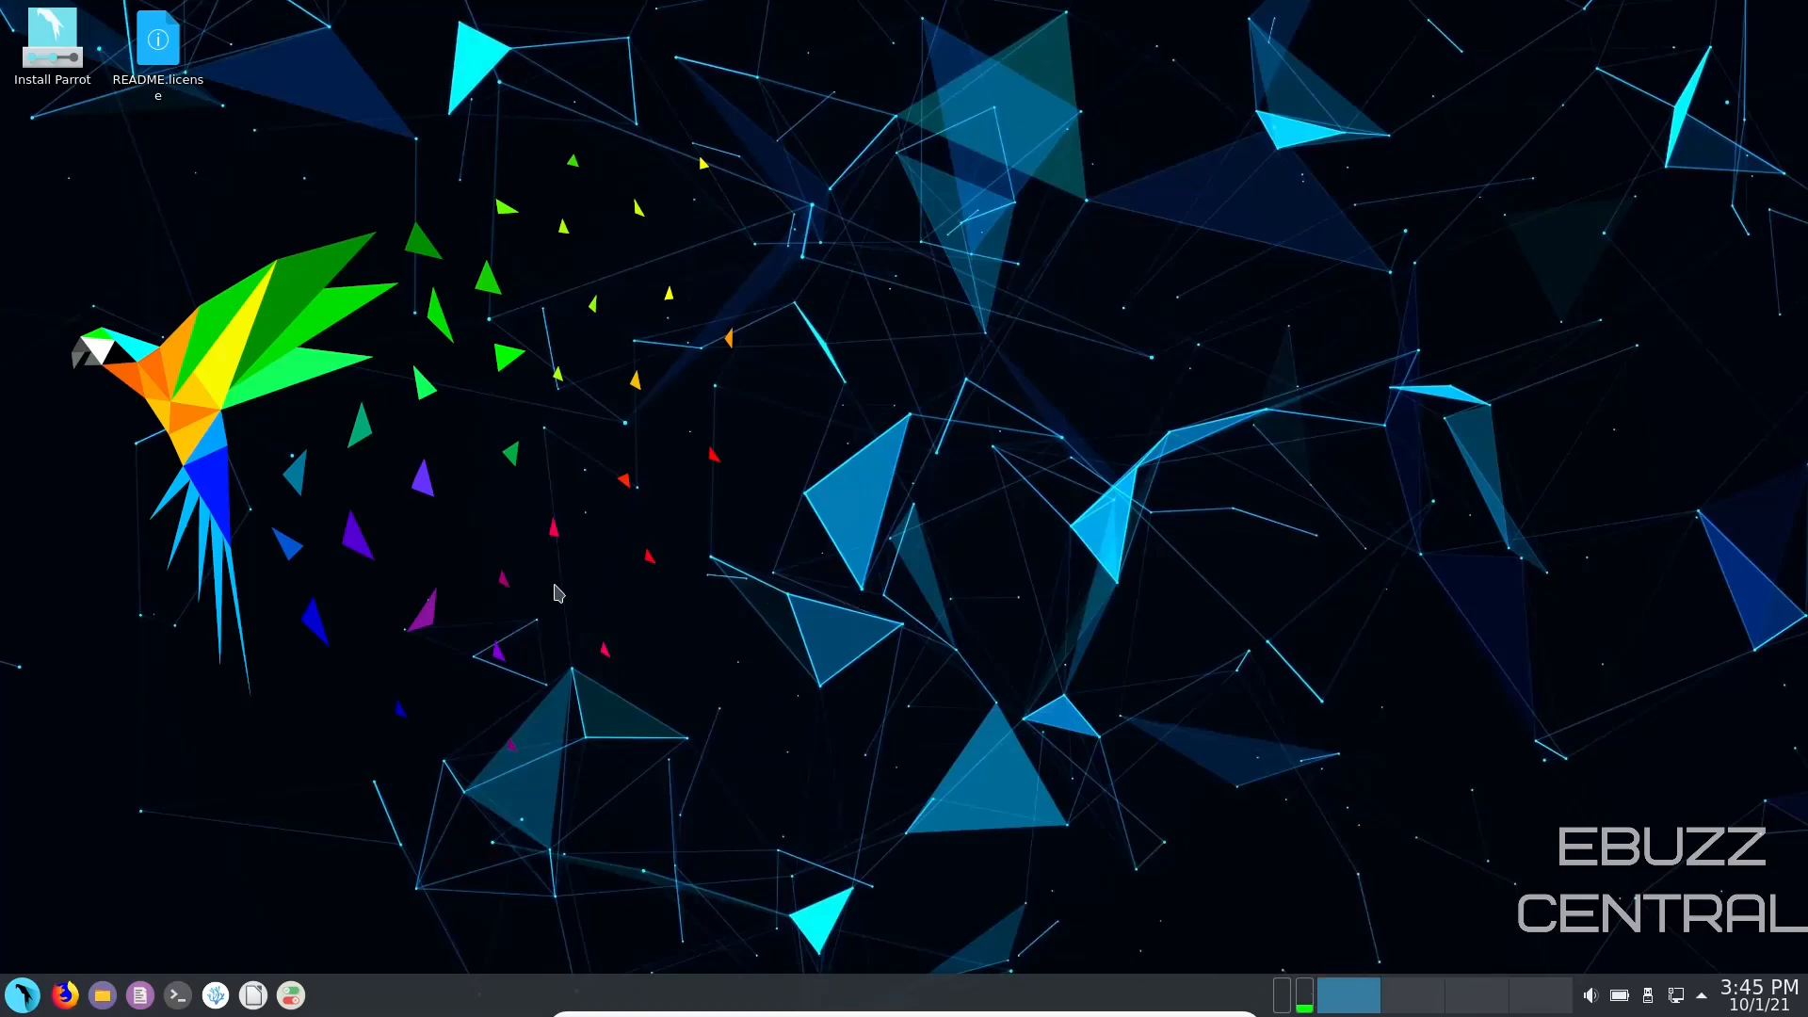
mouse_move(23, 995)
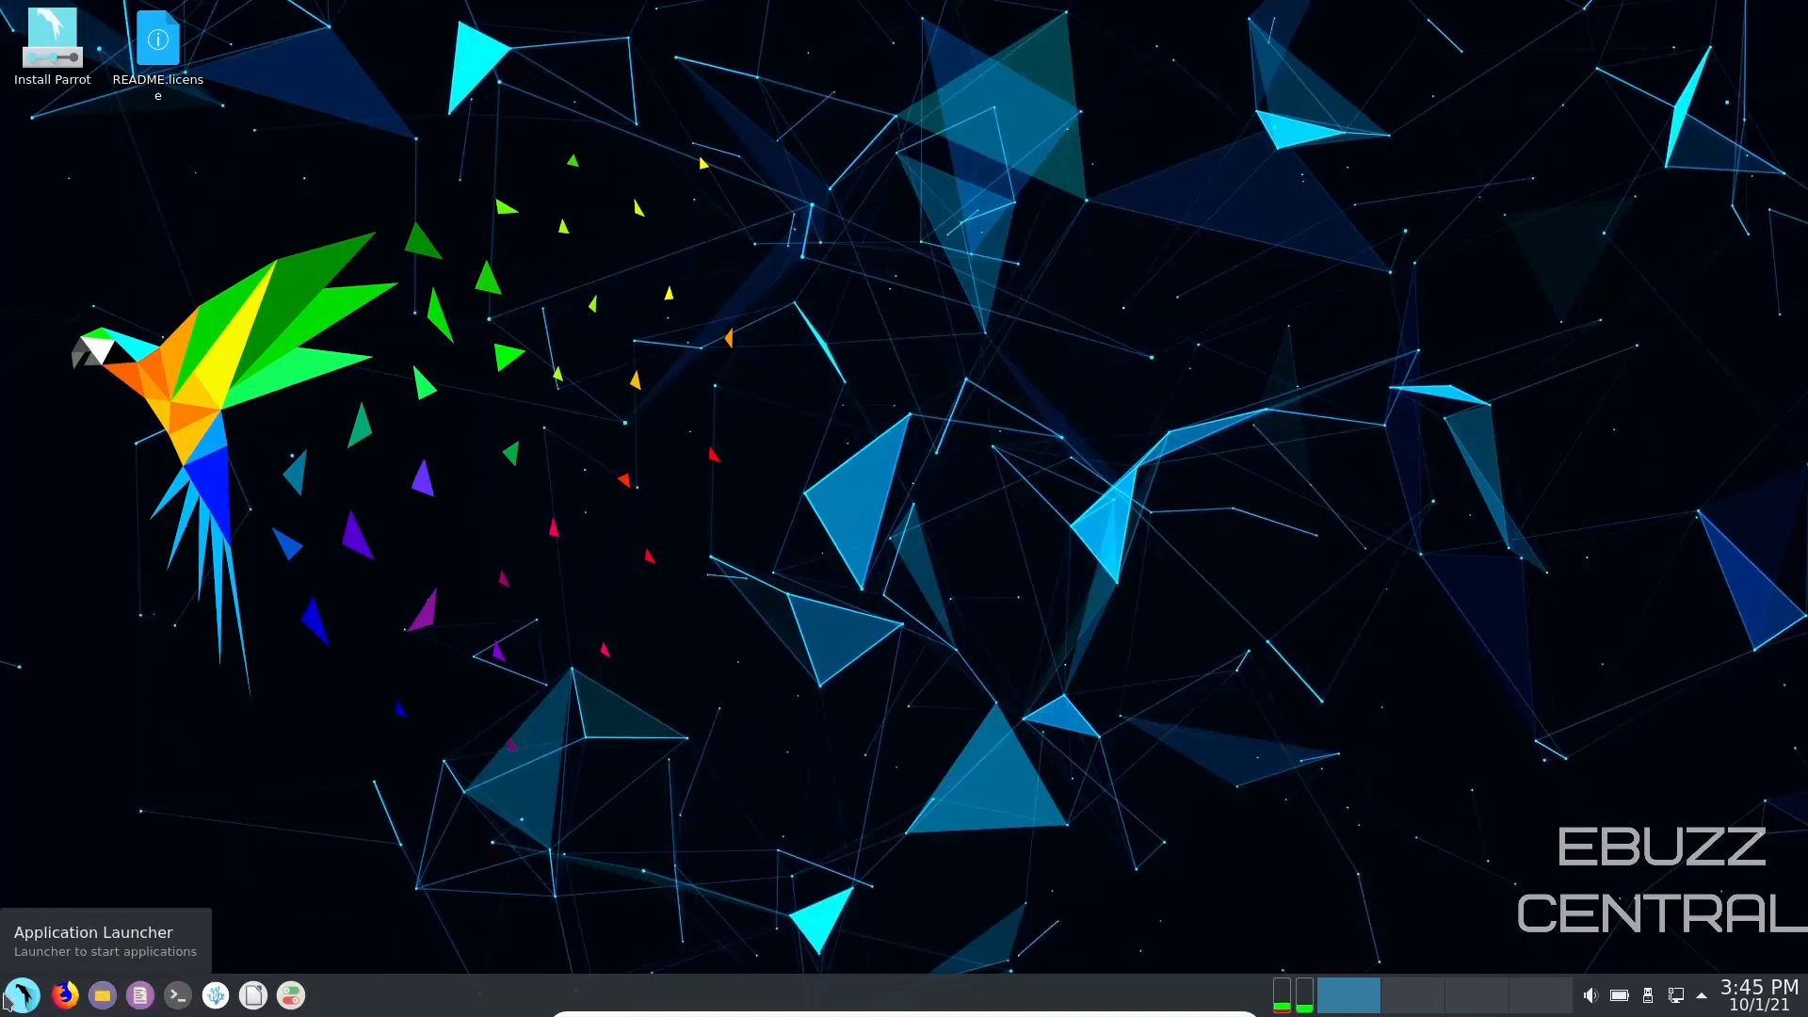
mouse_move(64, 994)
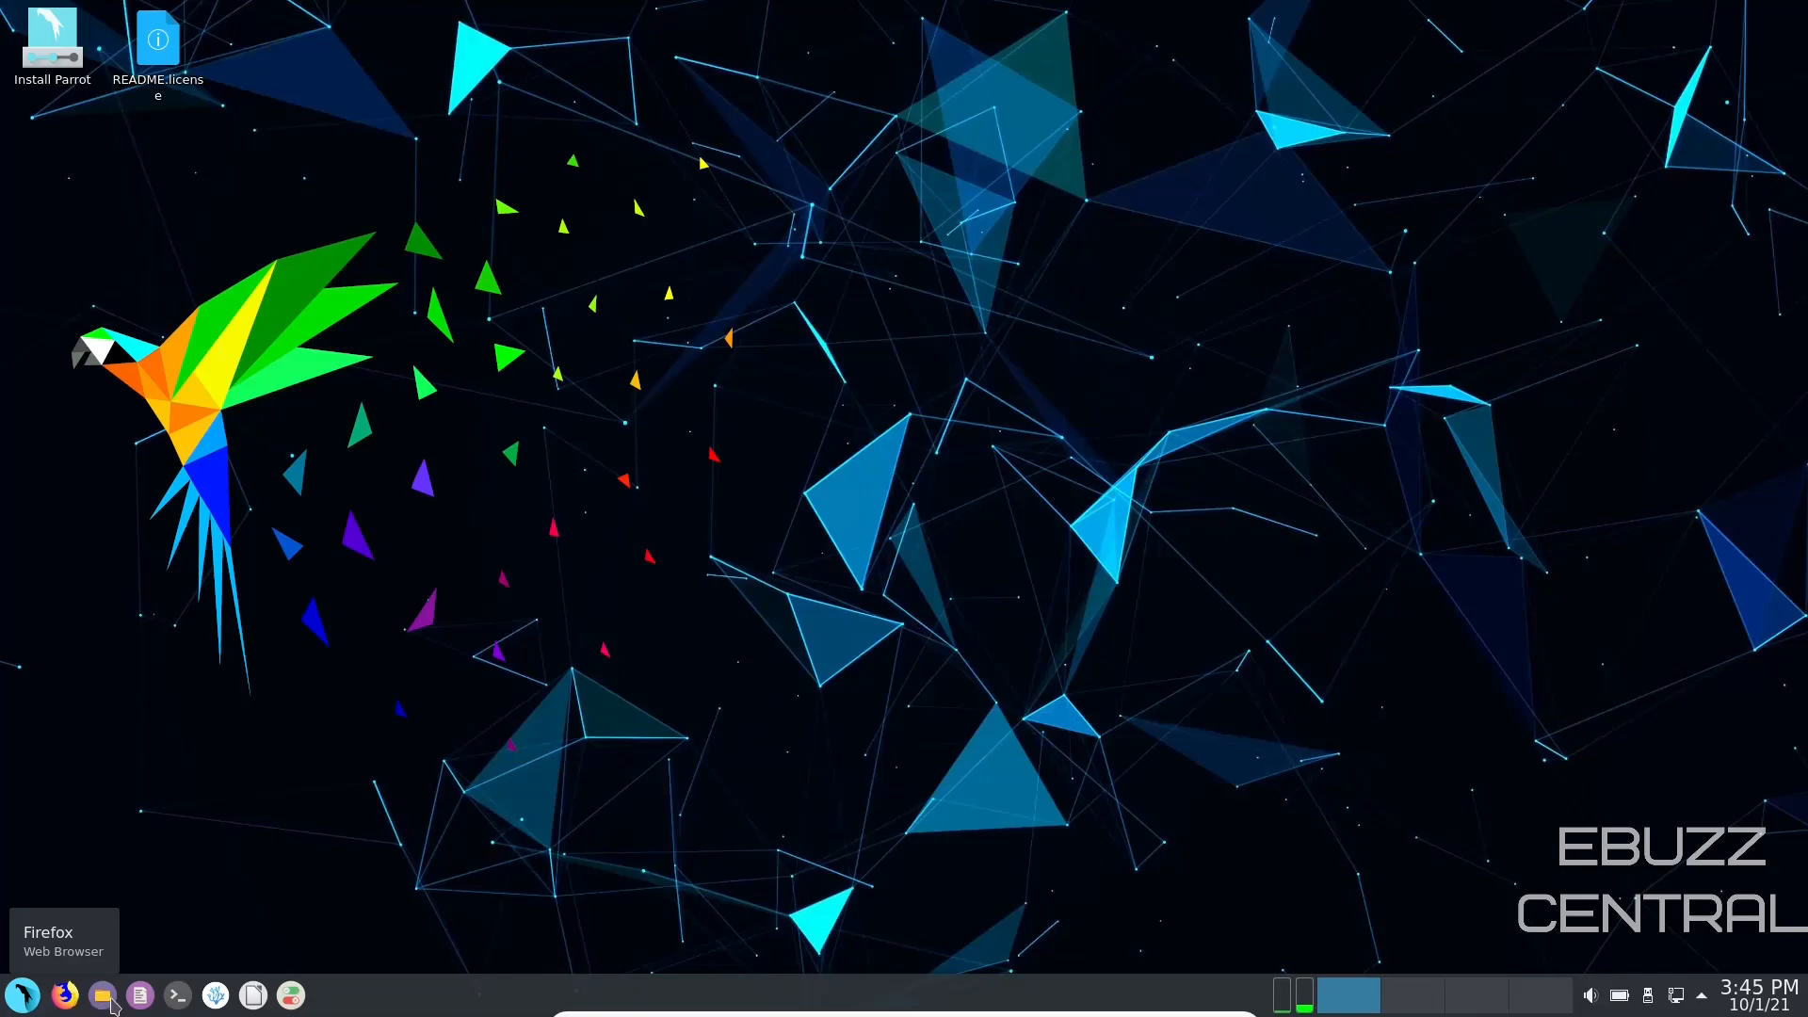
mouse_move(138, 995)
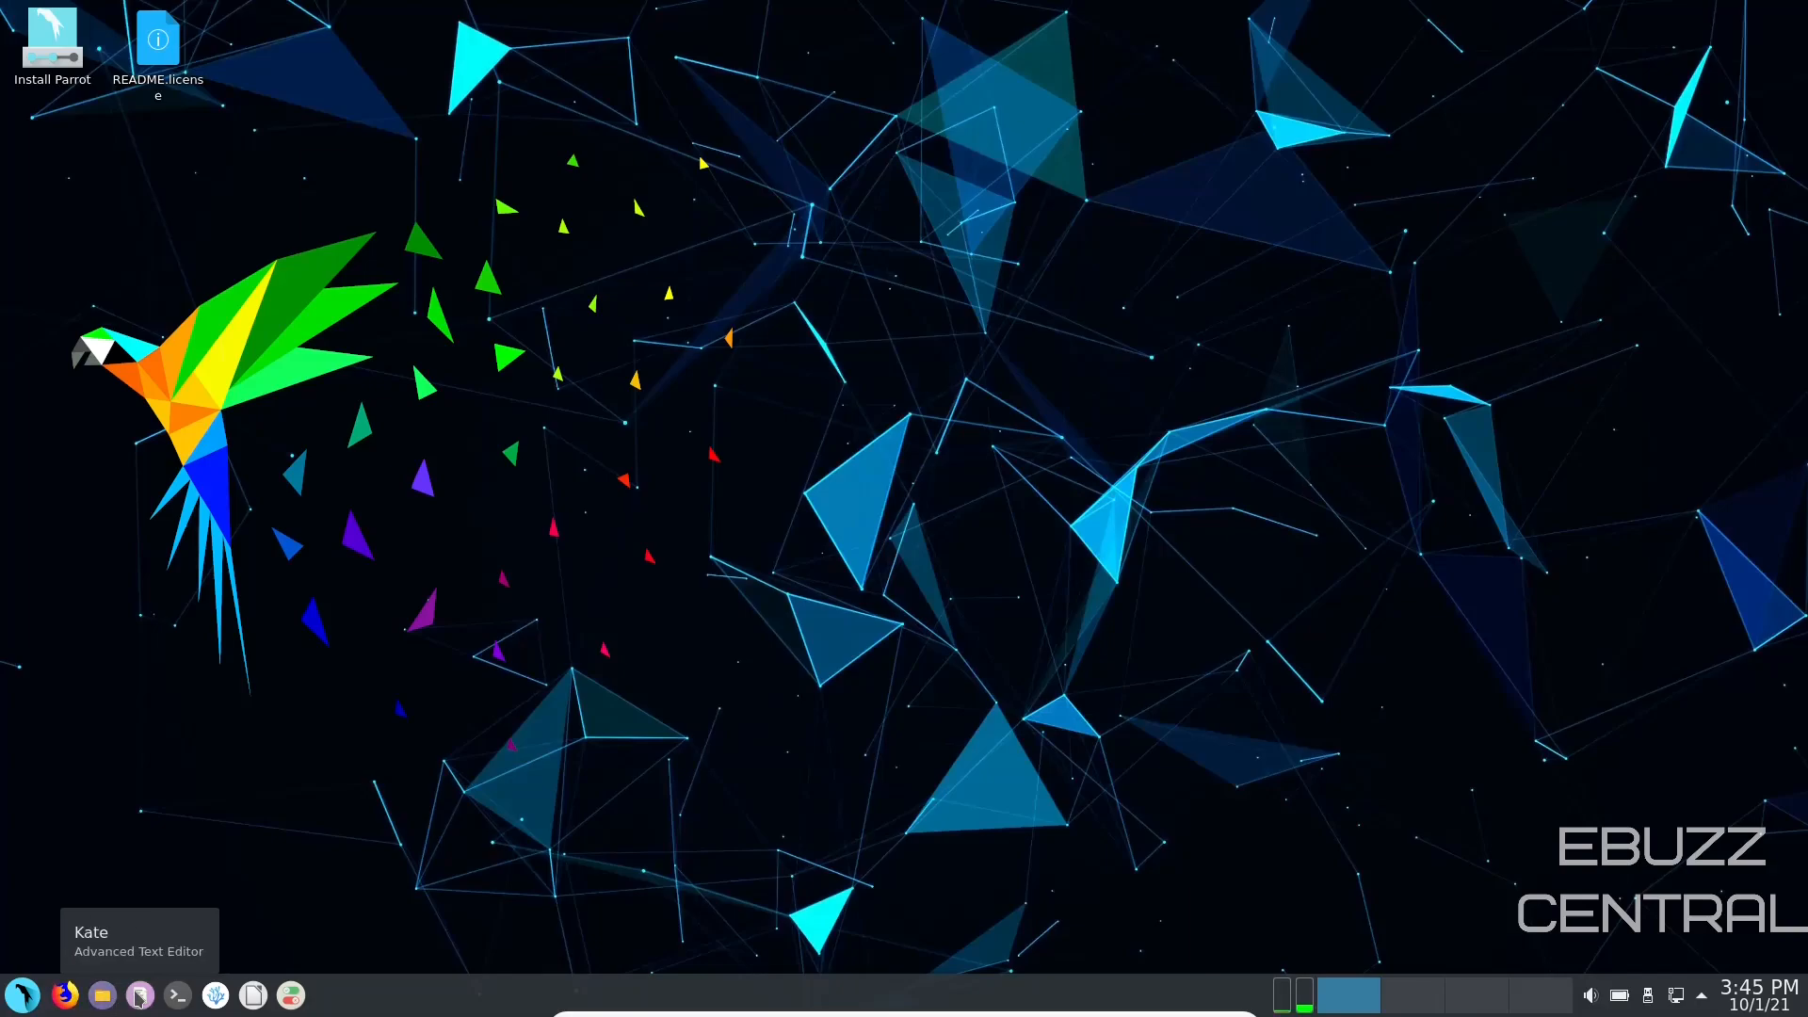
mouse_move(215, 994)
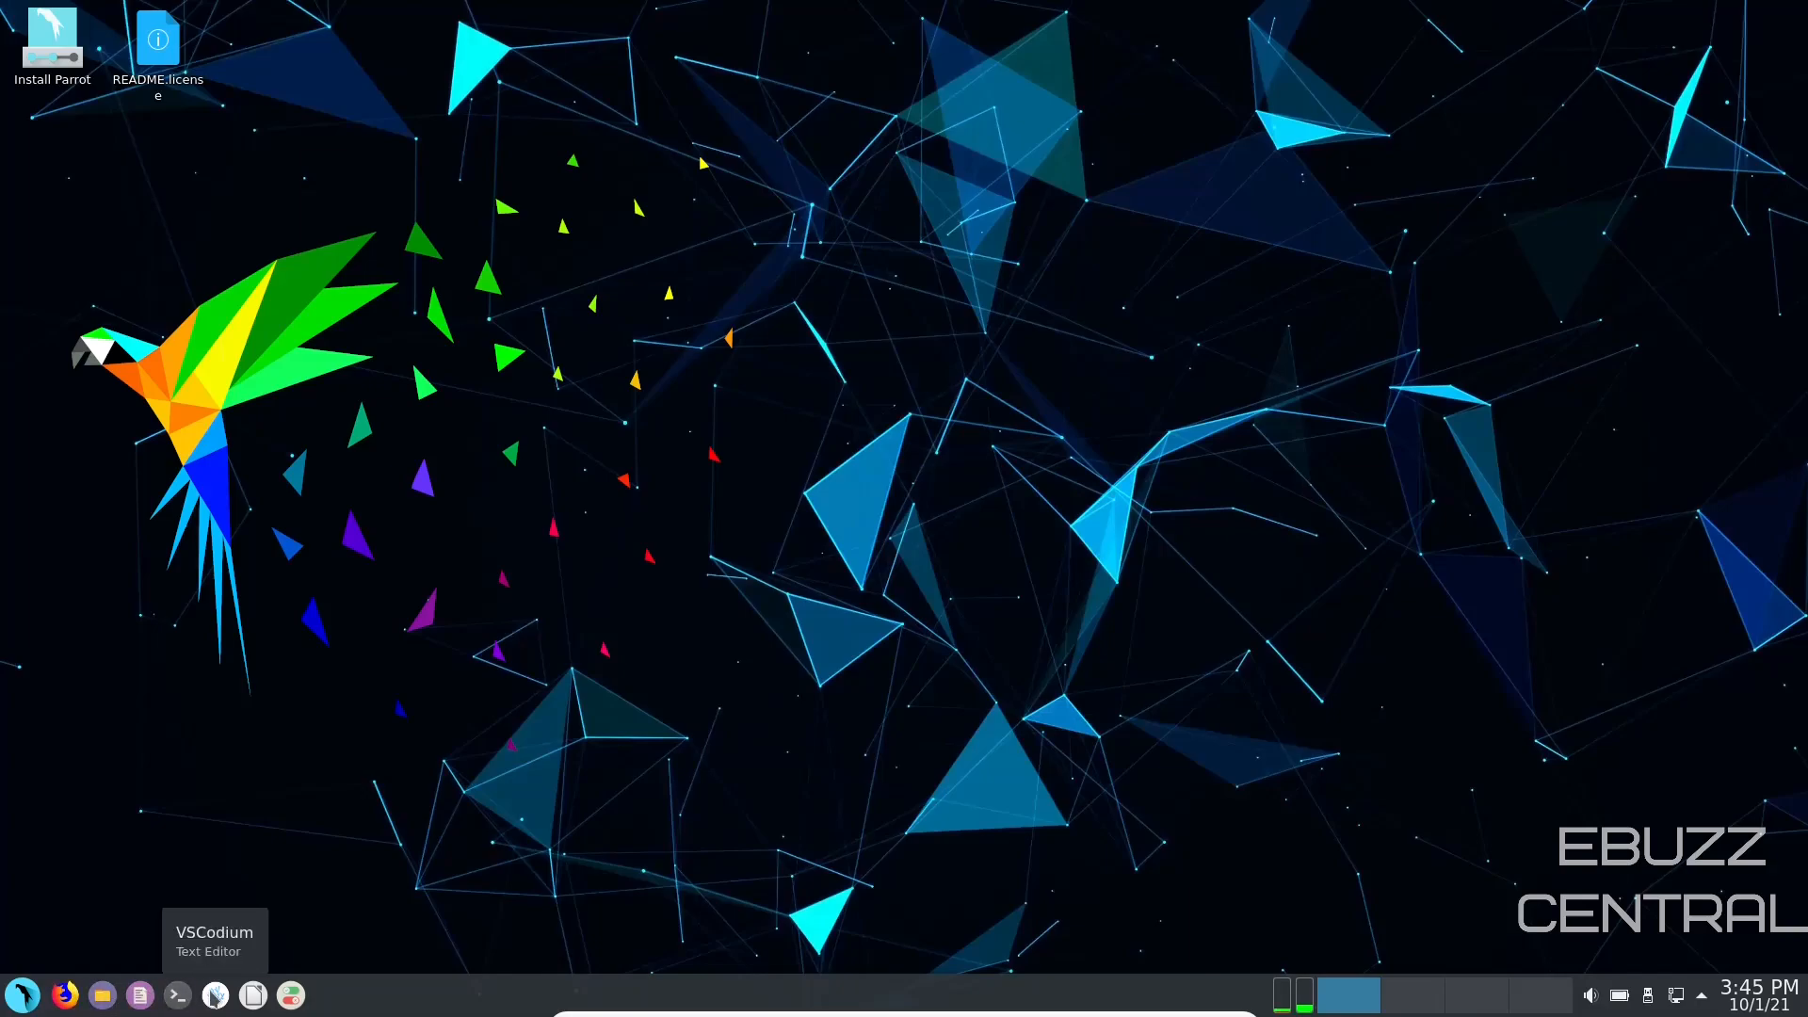
mouse_move(251, 994)
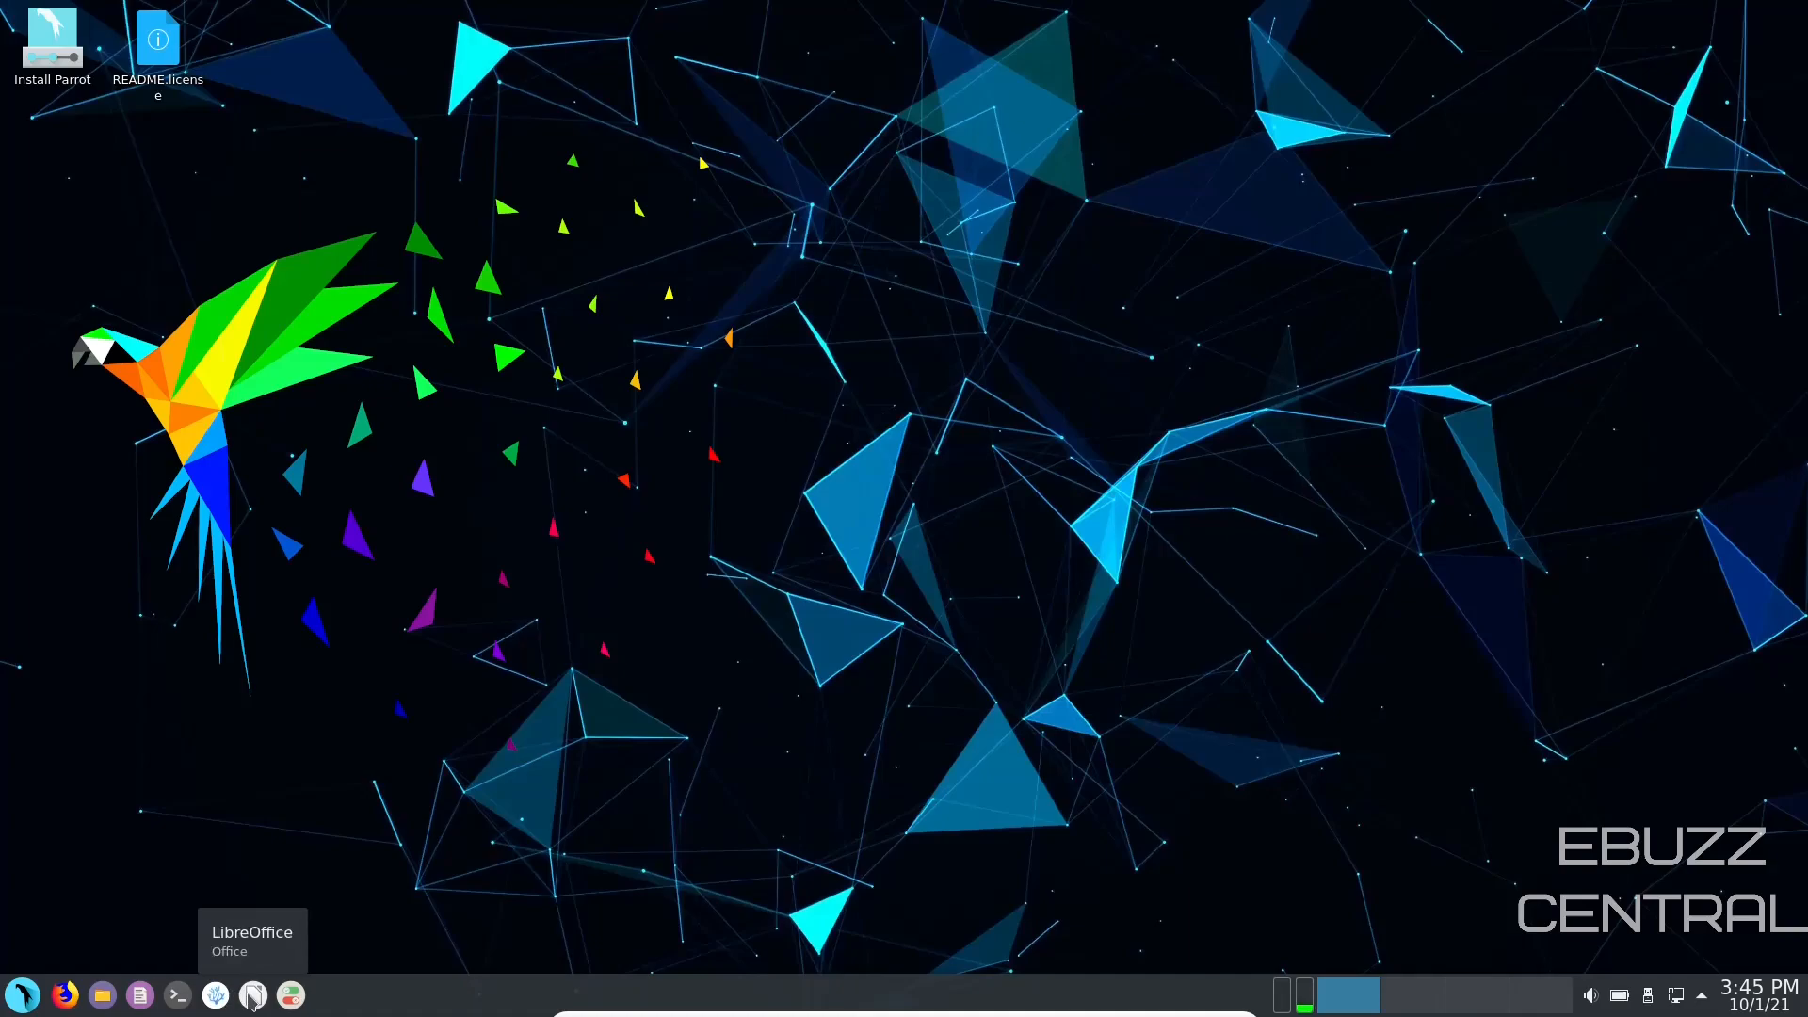
mouse_move(252, 994)
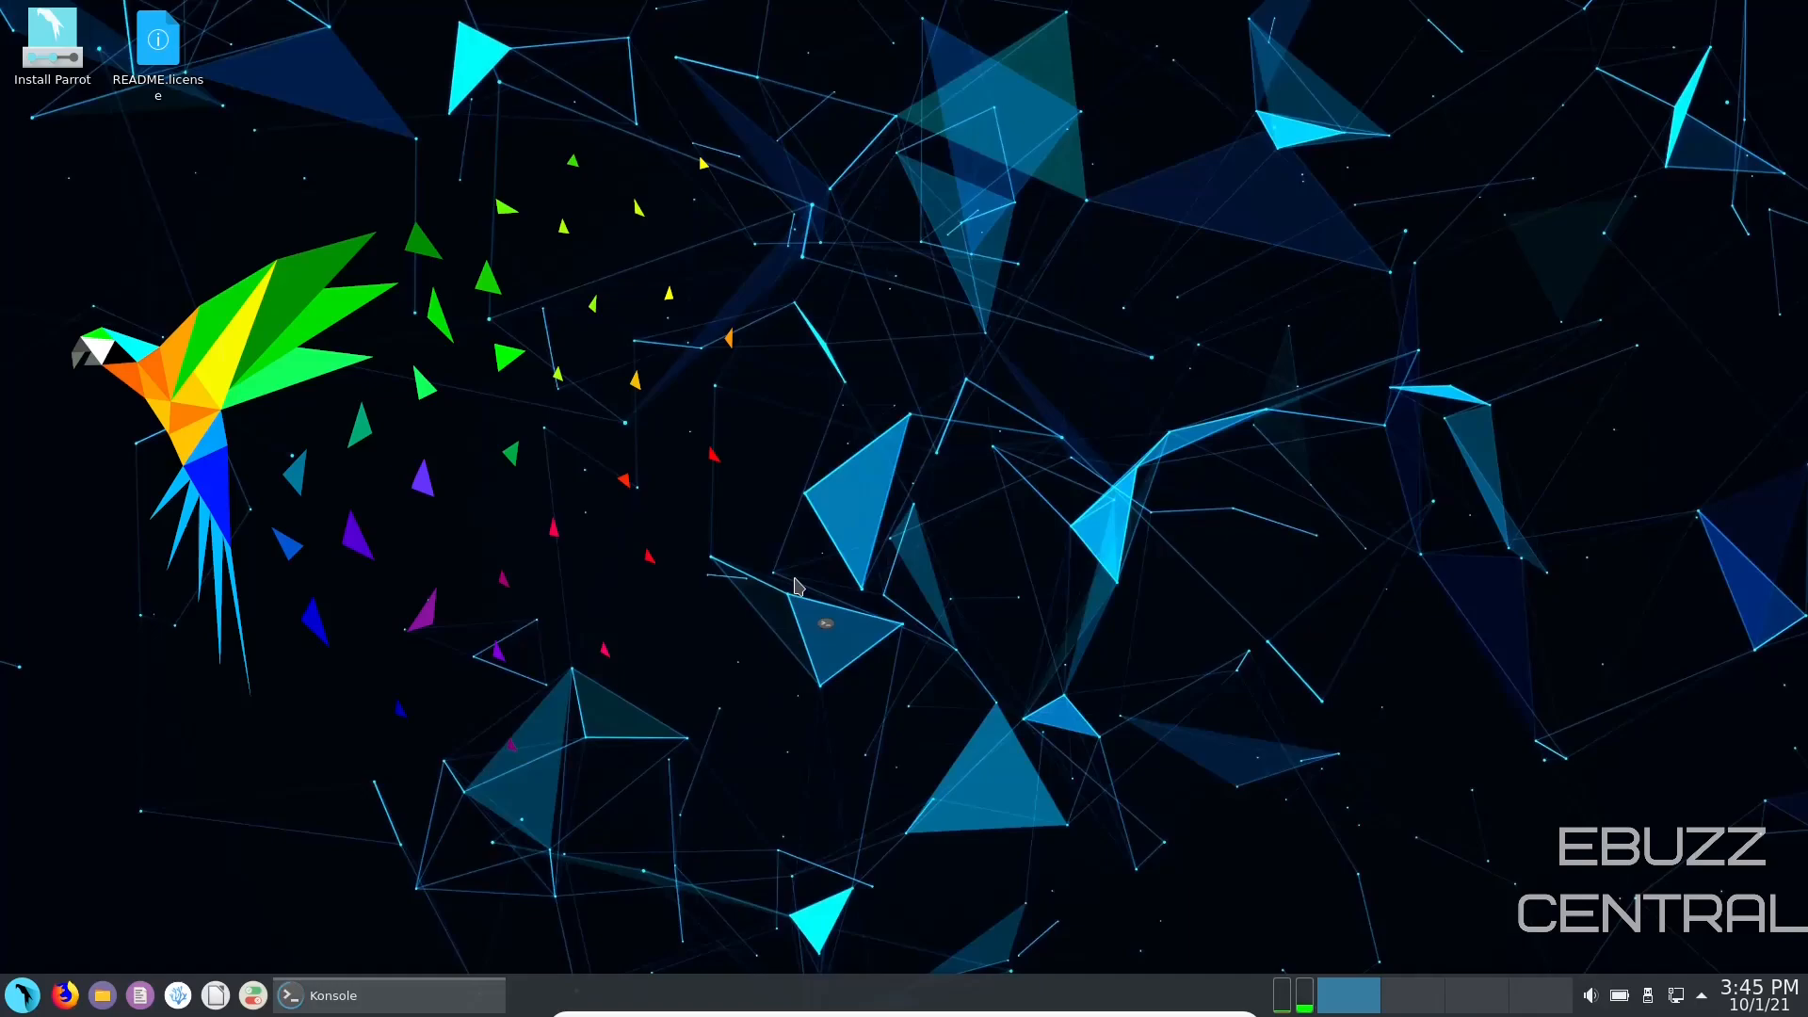
Step: Run htop in Konsole to view the running process list
click(290, 995)
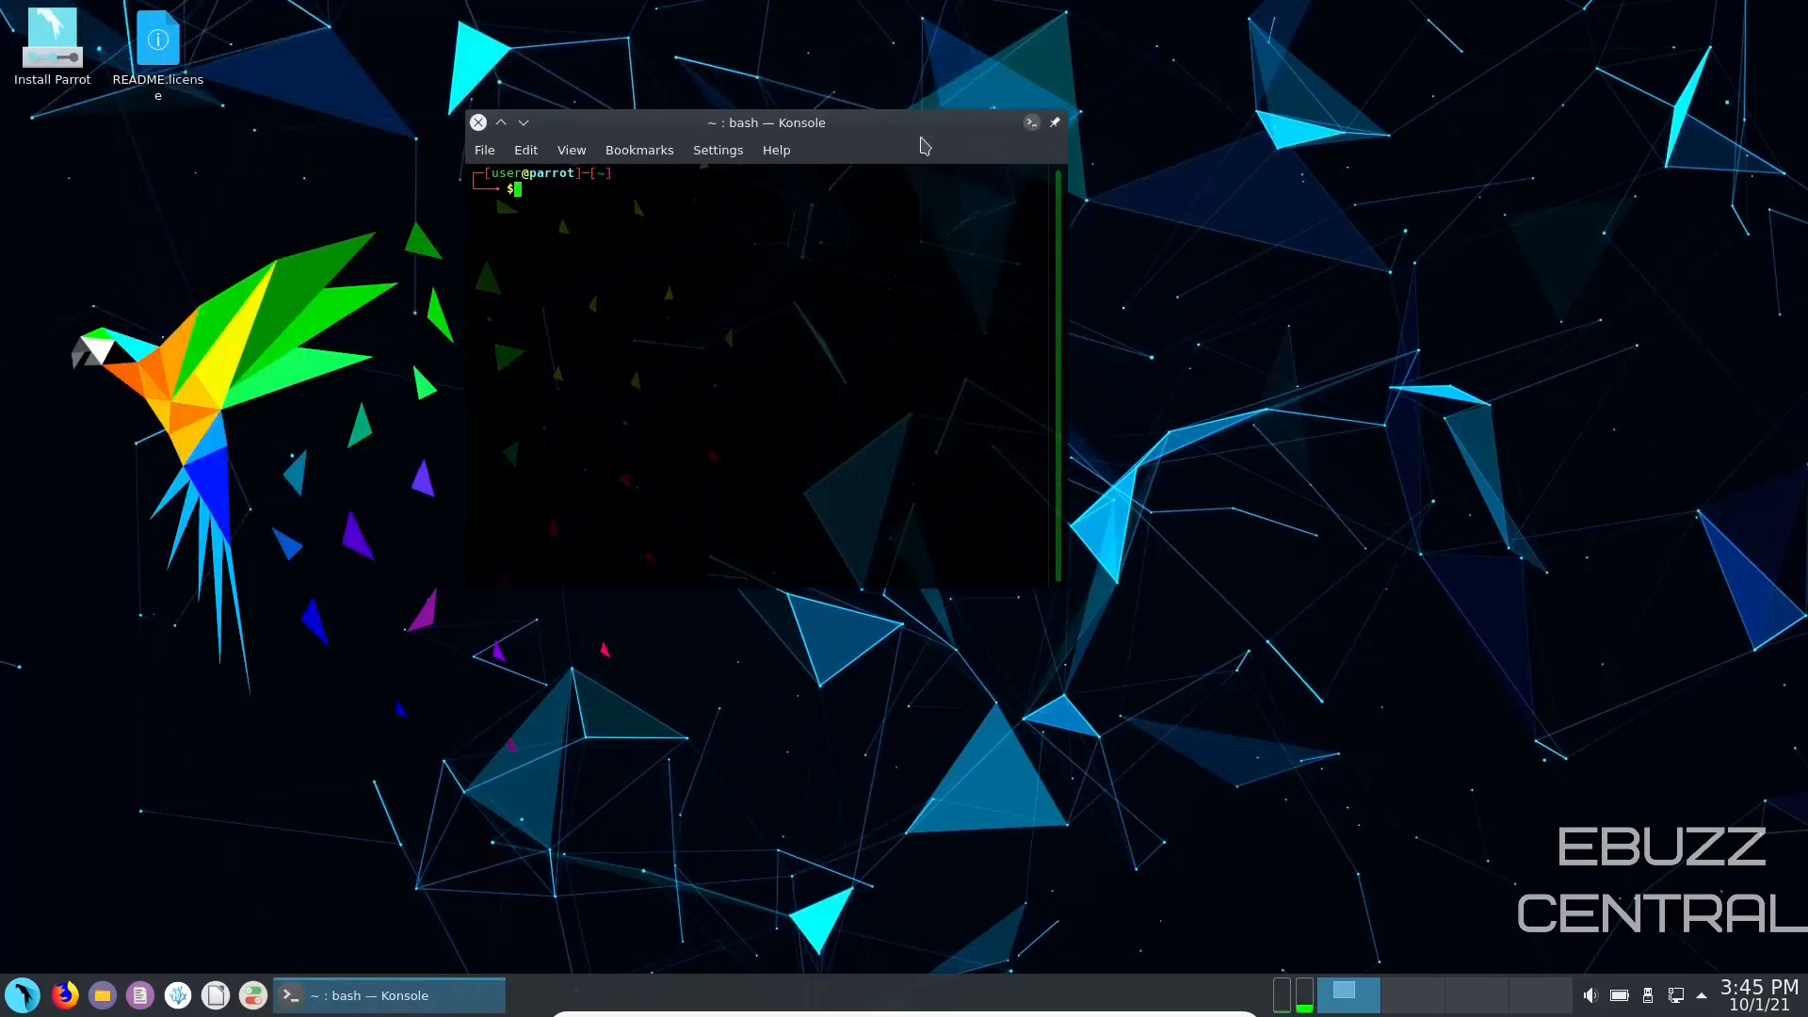
text(htop)
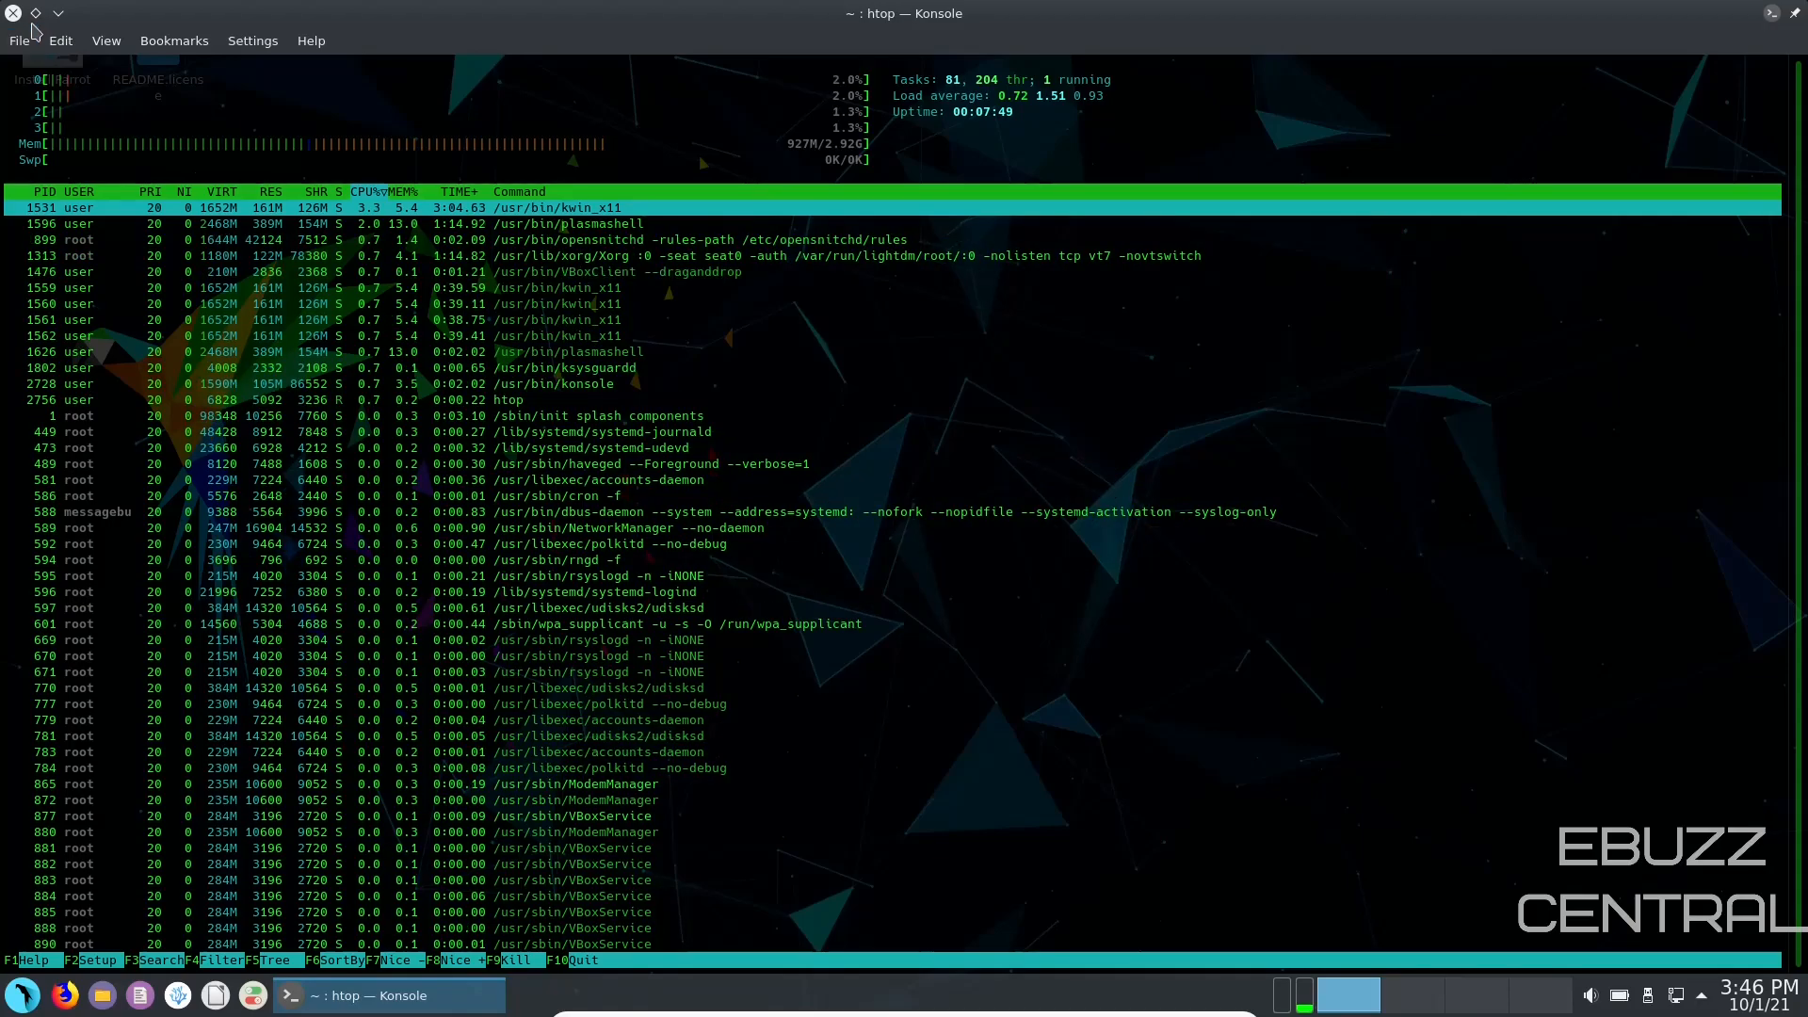
Step: Close the Konsole window, confirming quit despite htop still running
click(13, 13)
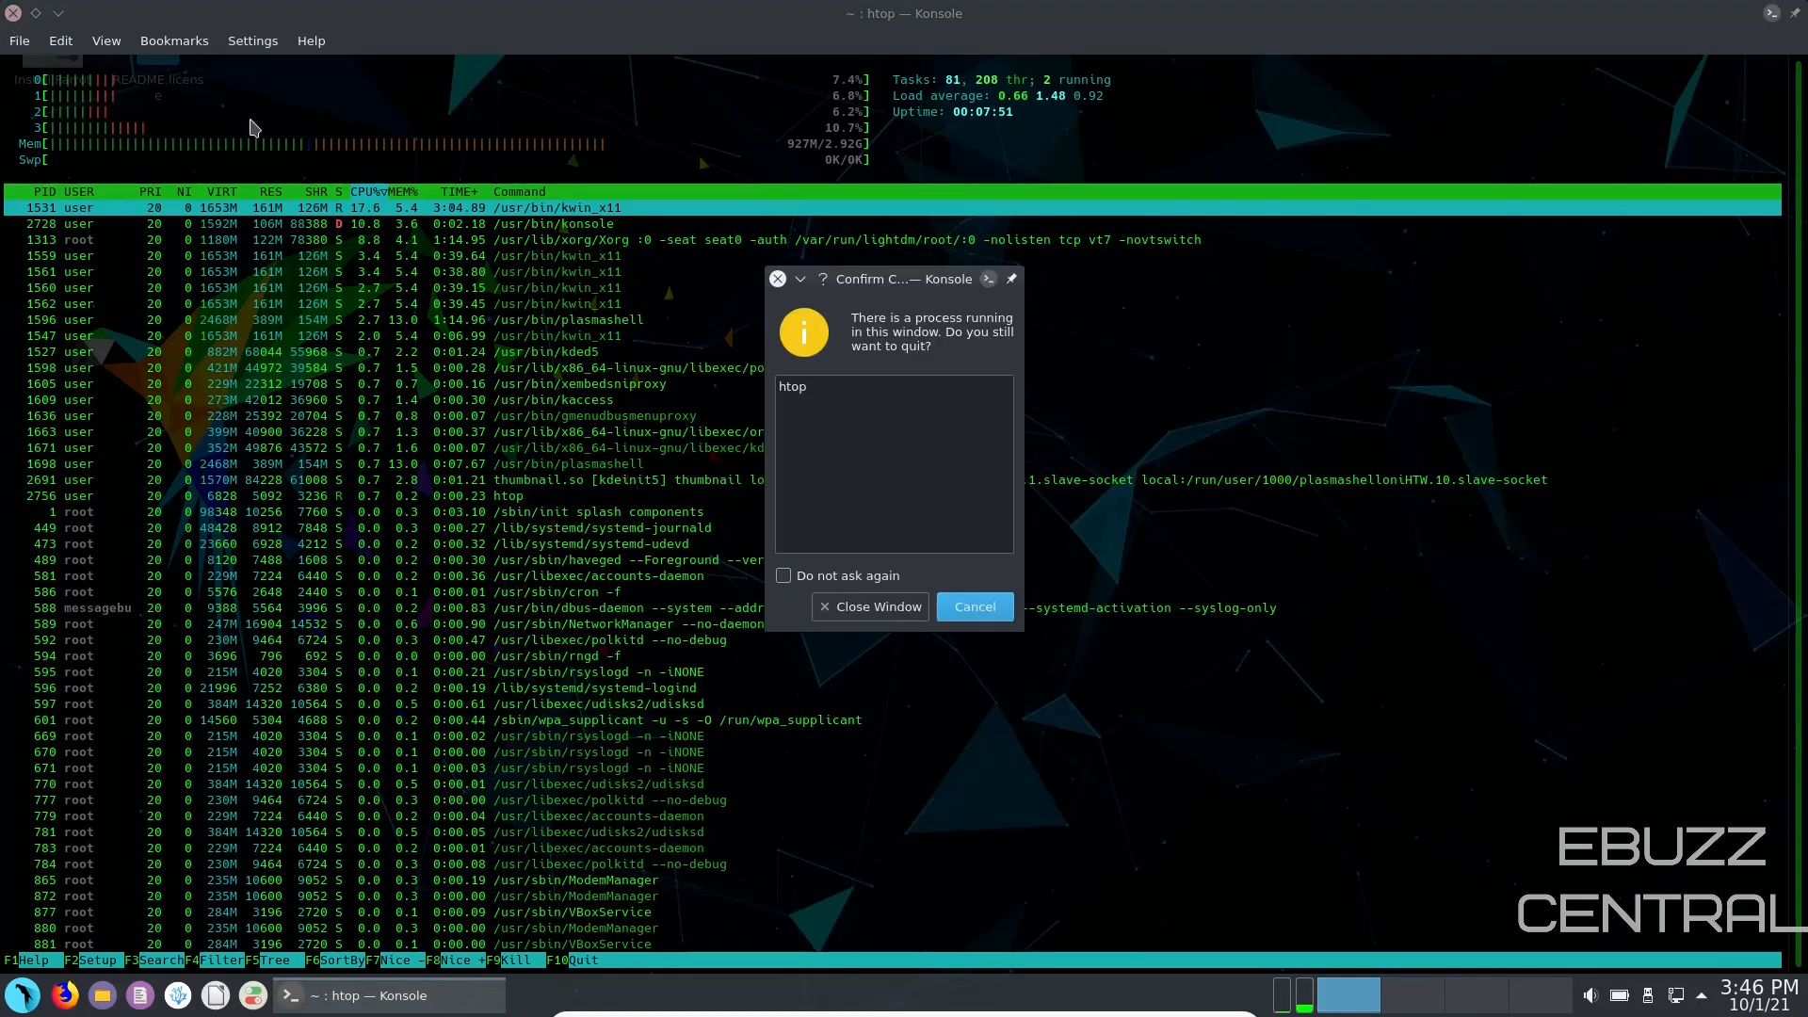
click(871, 607)
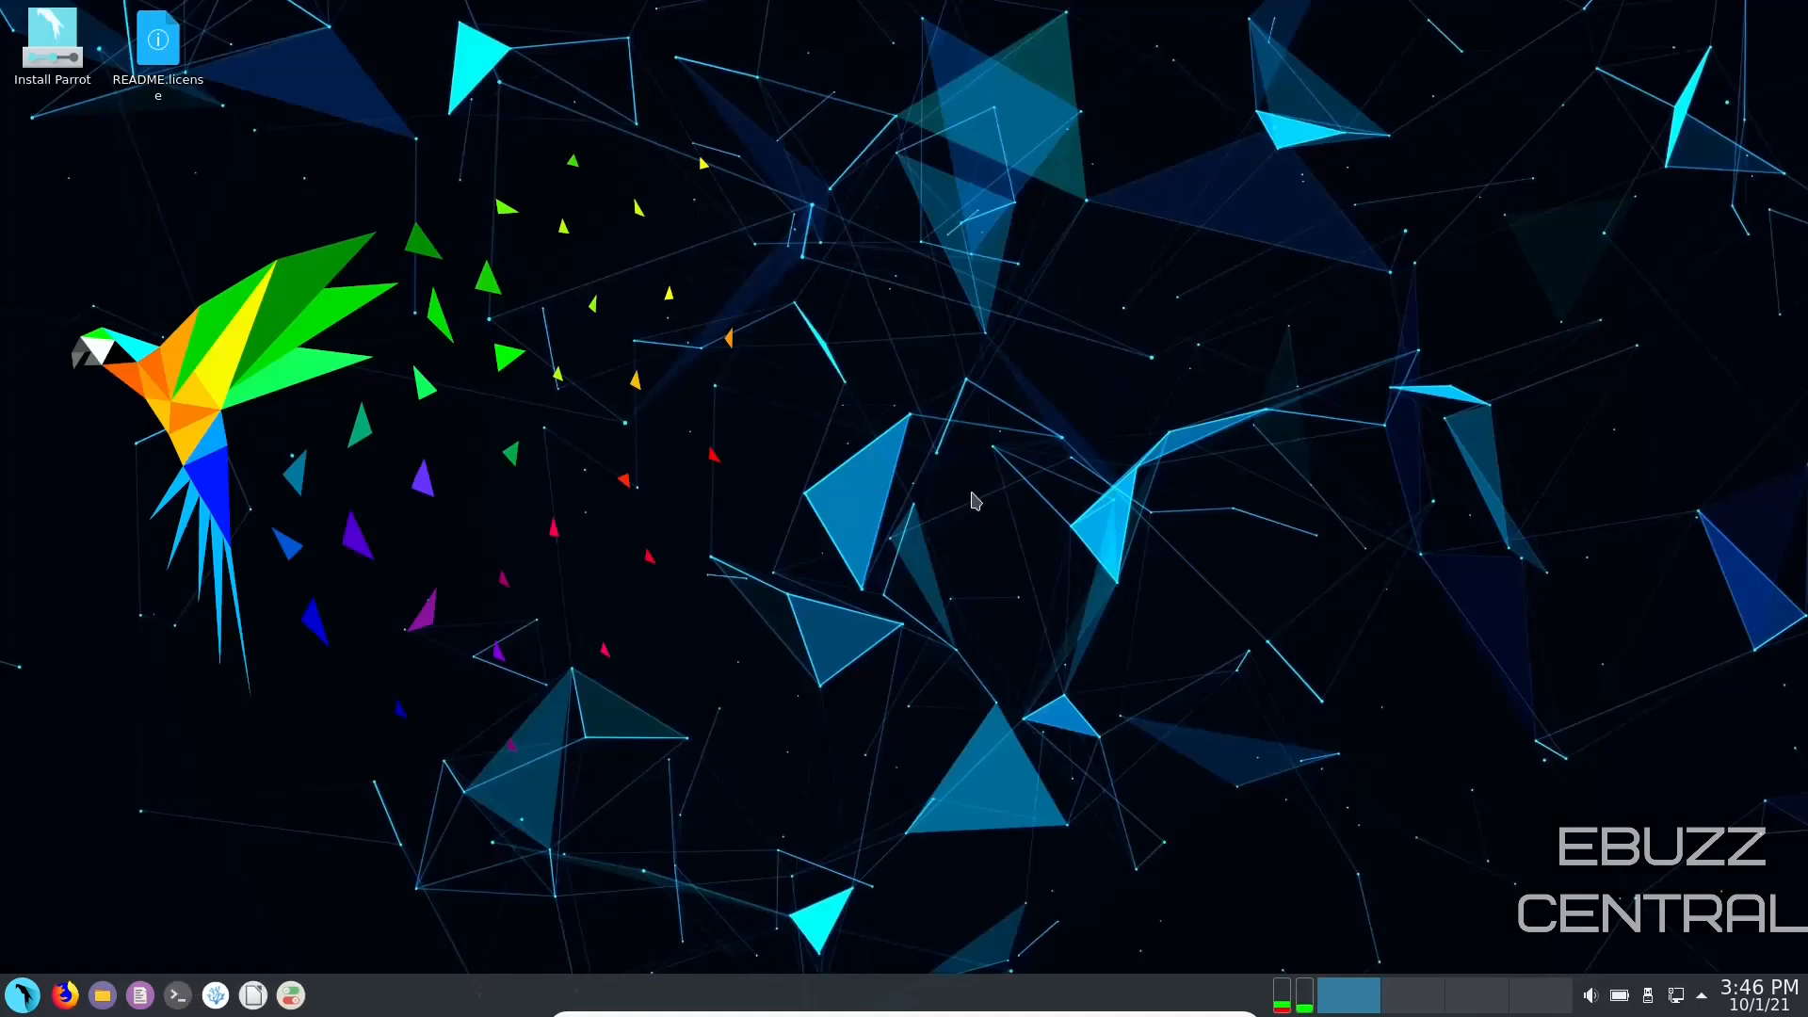
Step: Launch Dolphin from the panel, showing the Home folder with its 8 folders
click(138, 994)
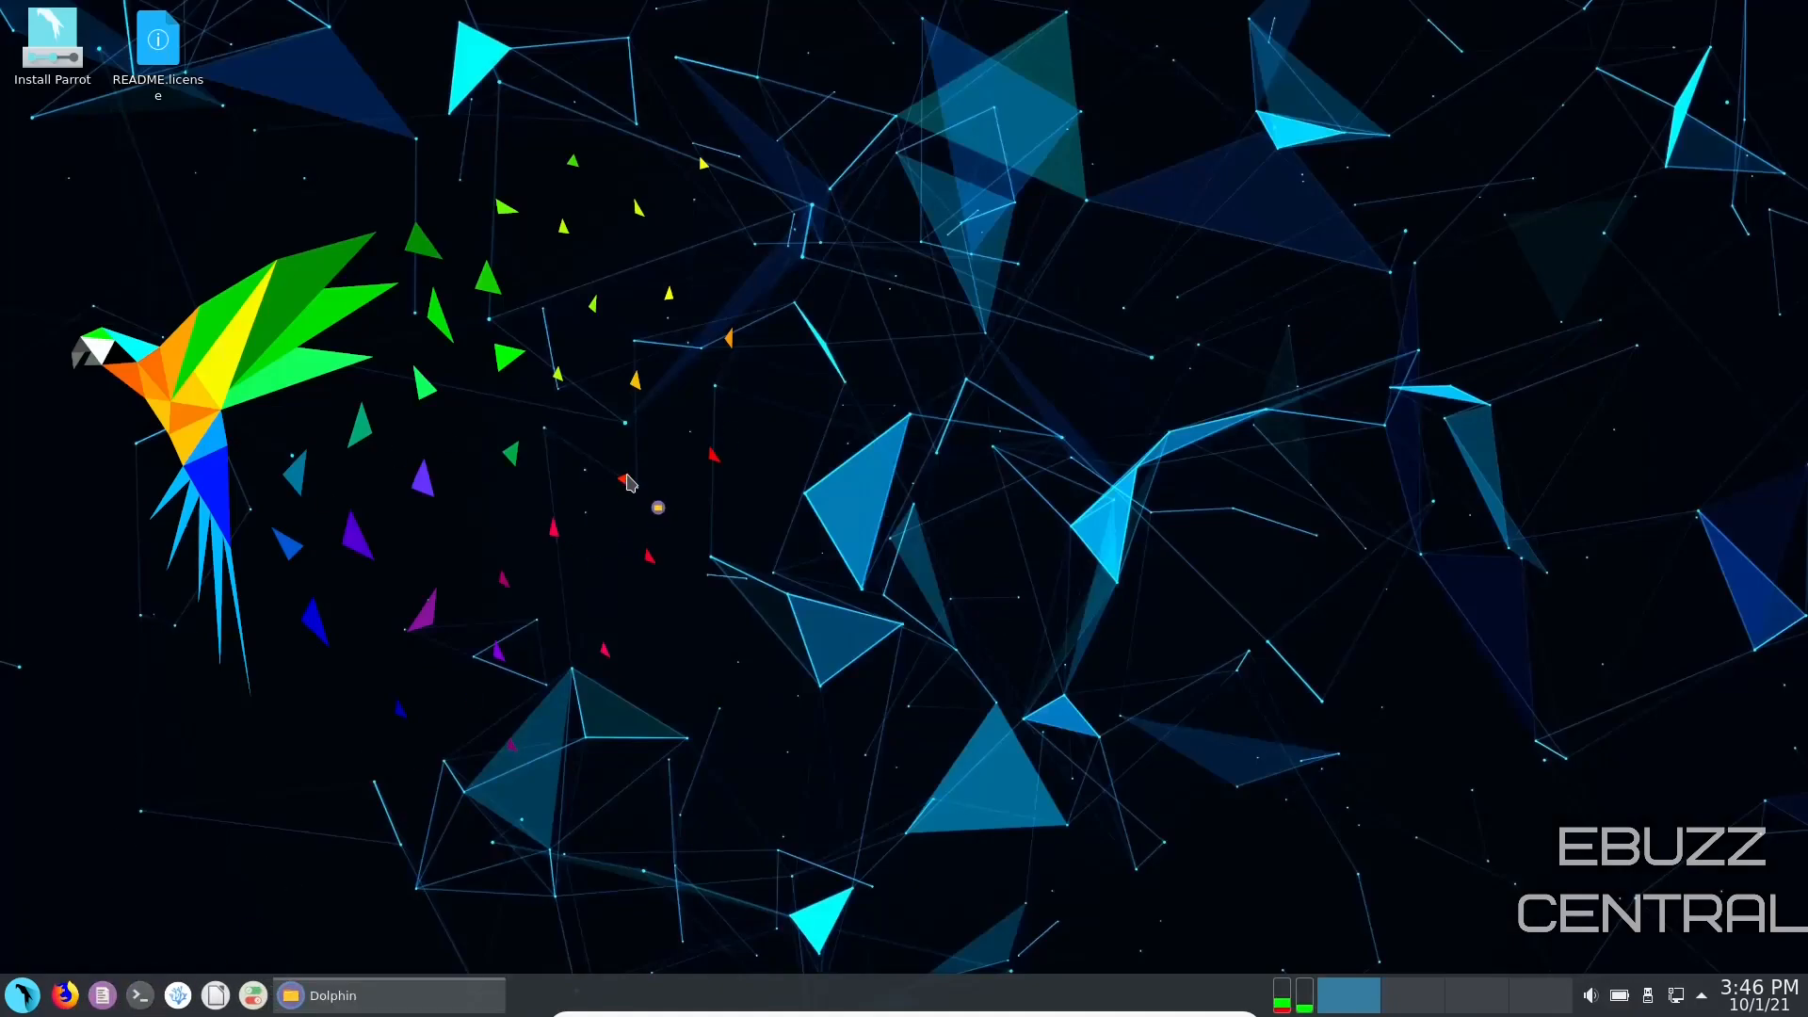
click(332, 994)
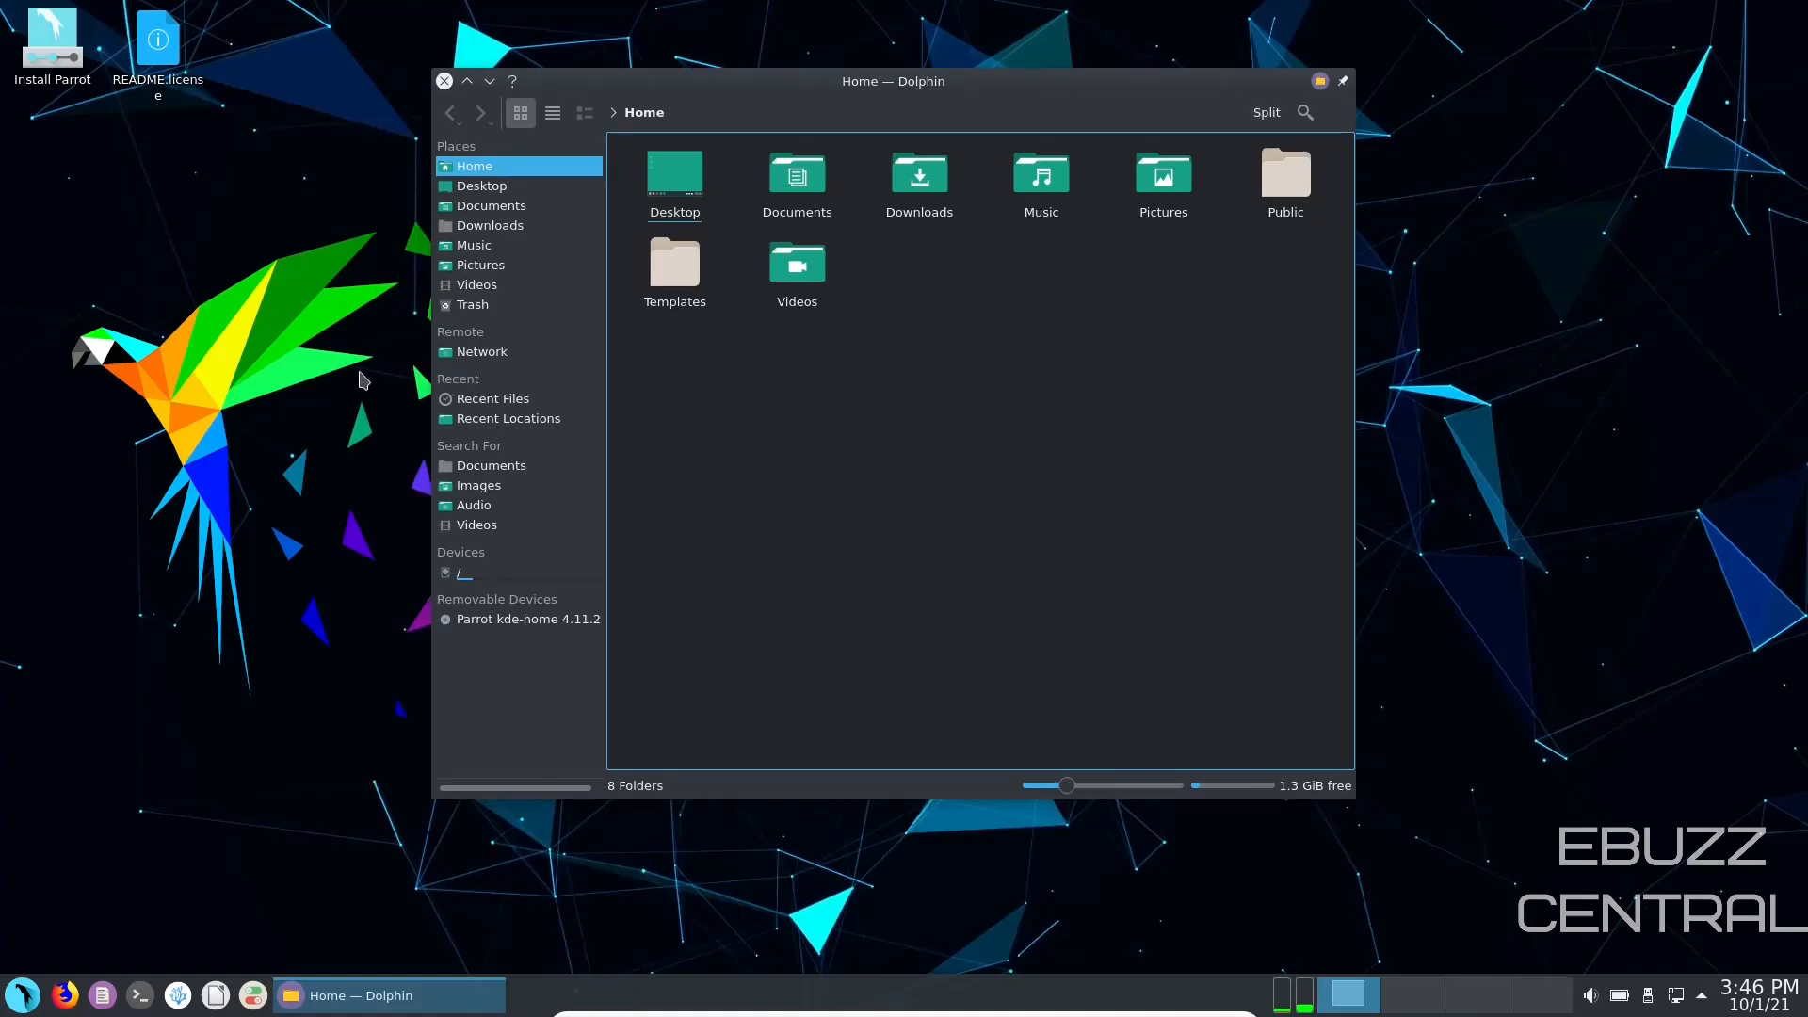
mouse_move(473, 203)
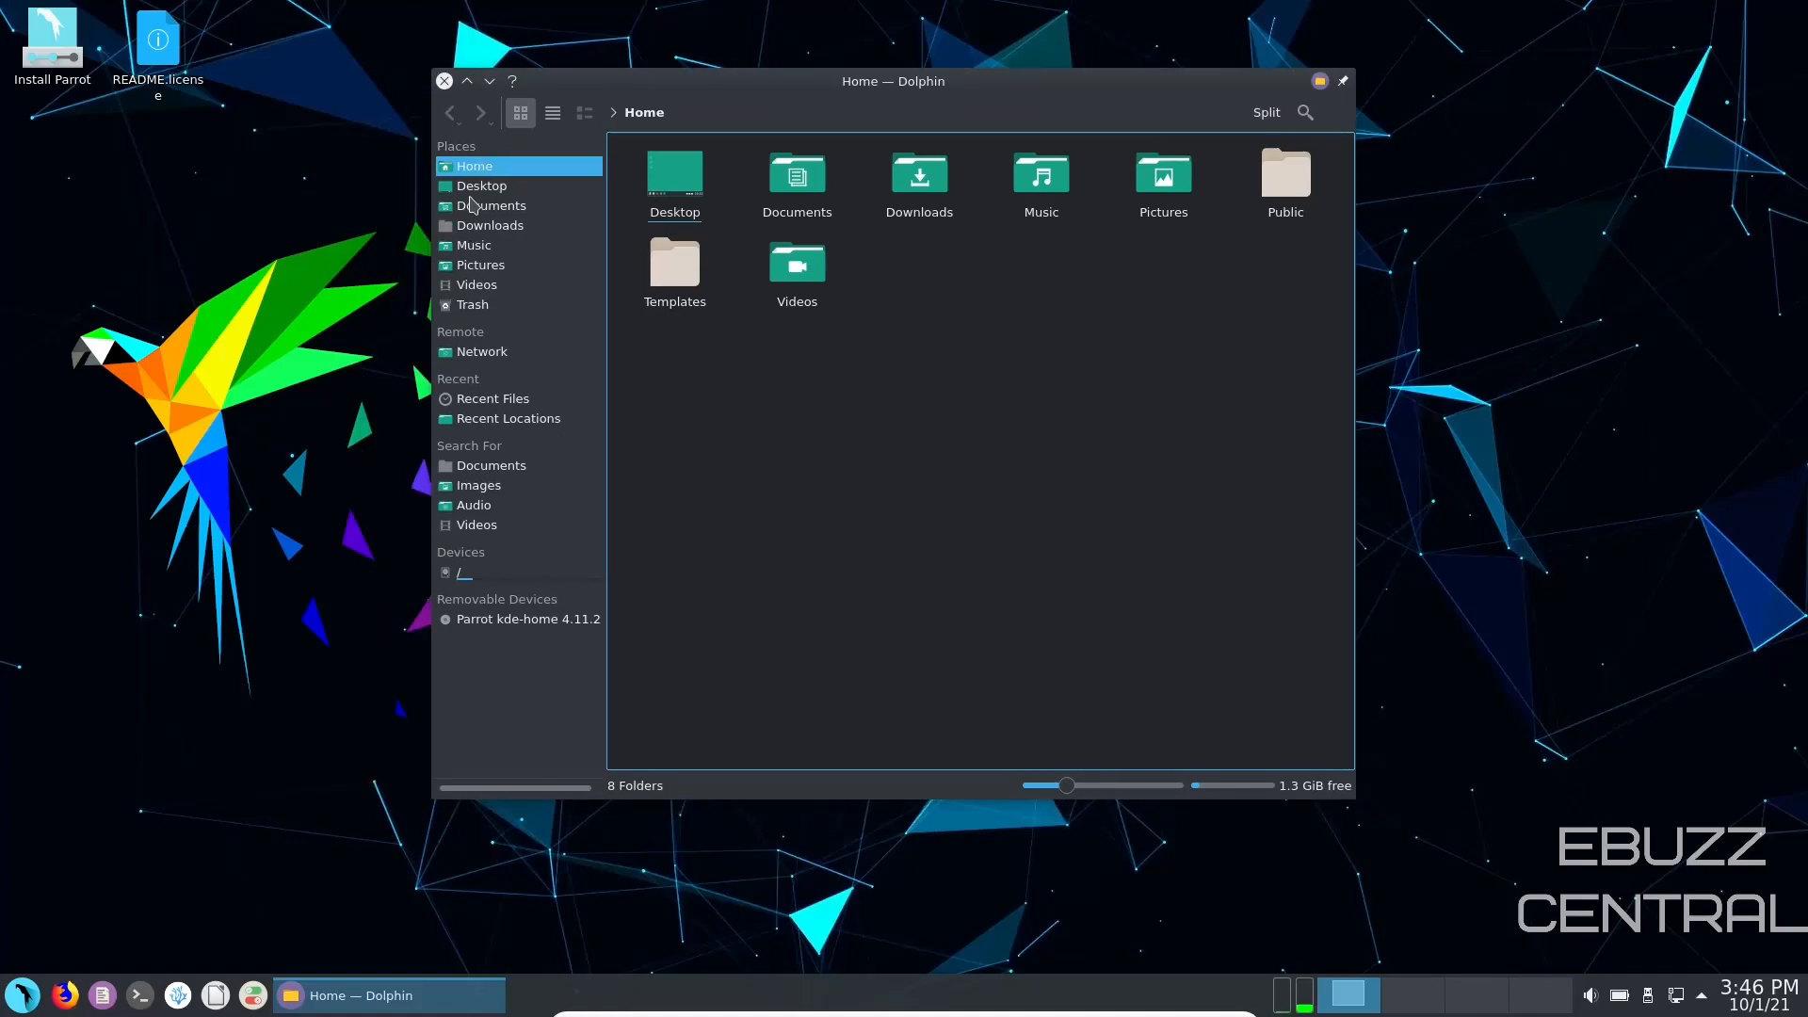
mouse_move(527, 245)
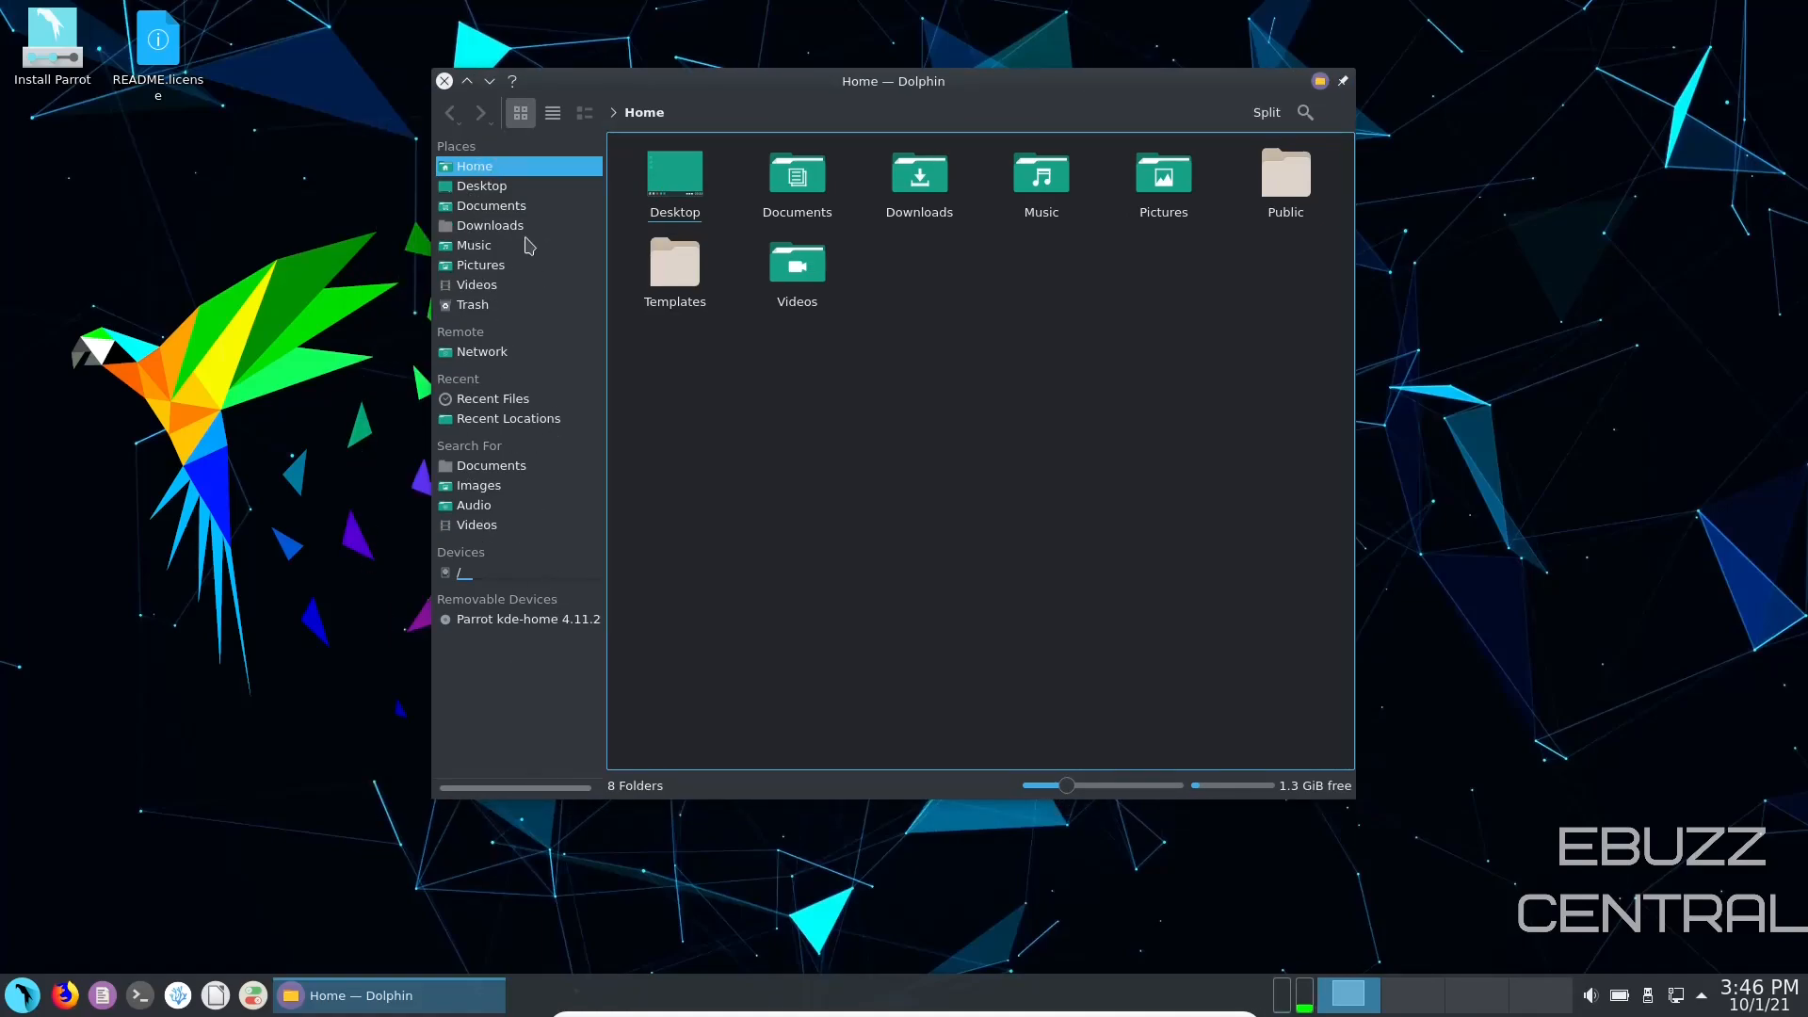
mouse_move(496, 322)
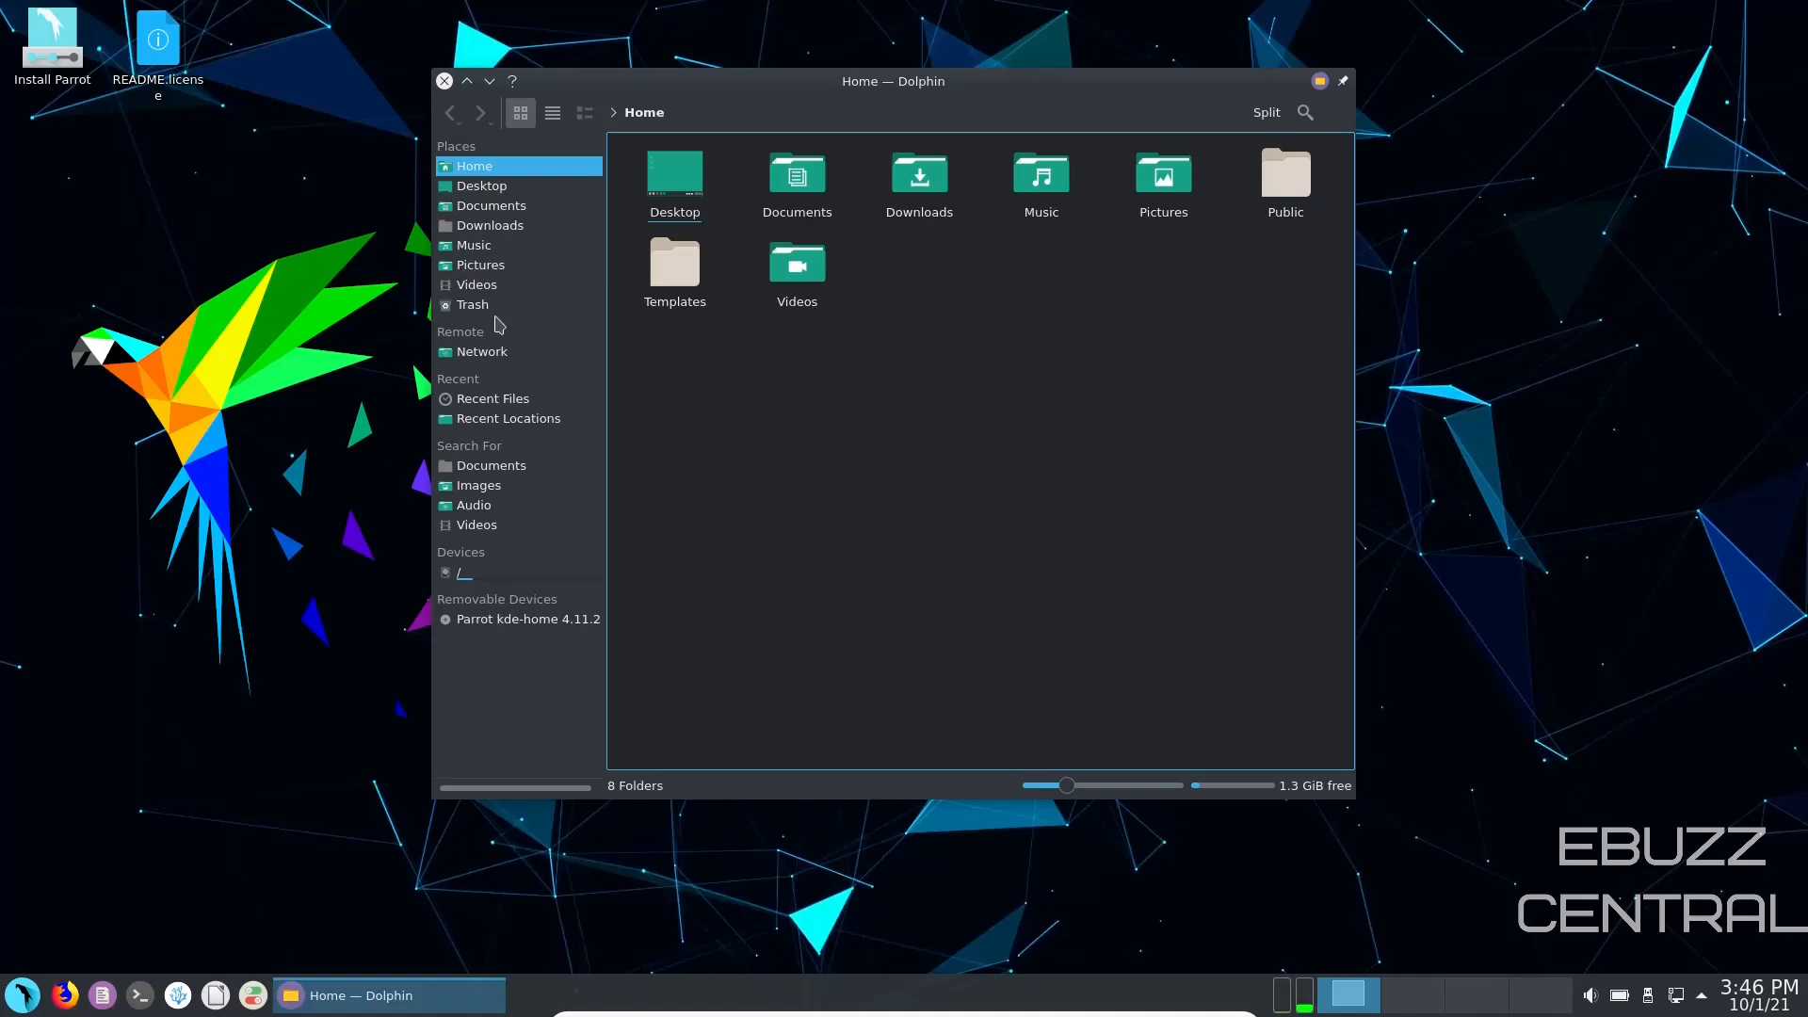
mouse_move(490, 445)
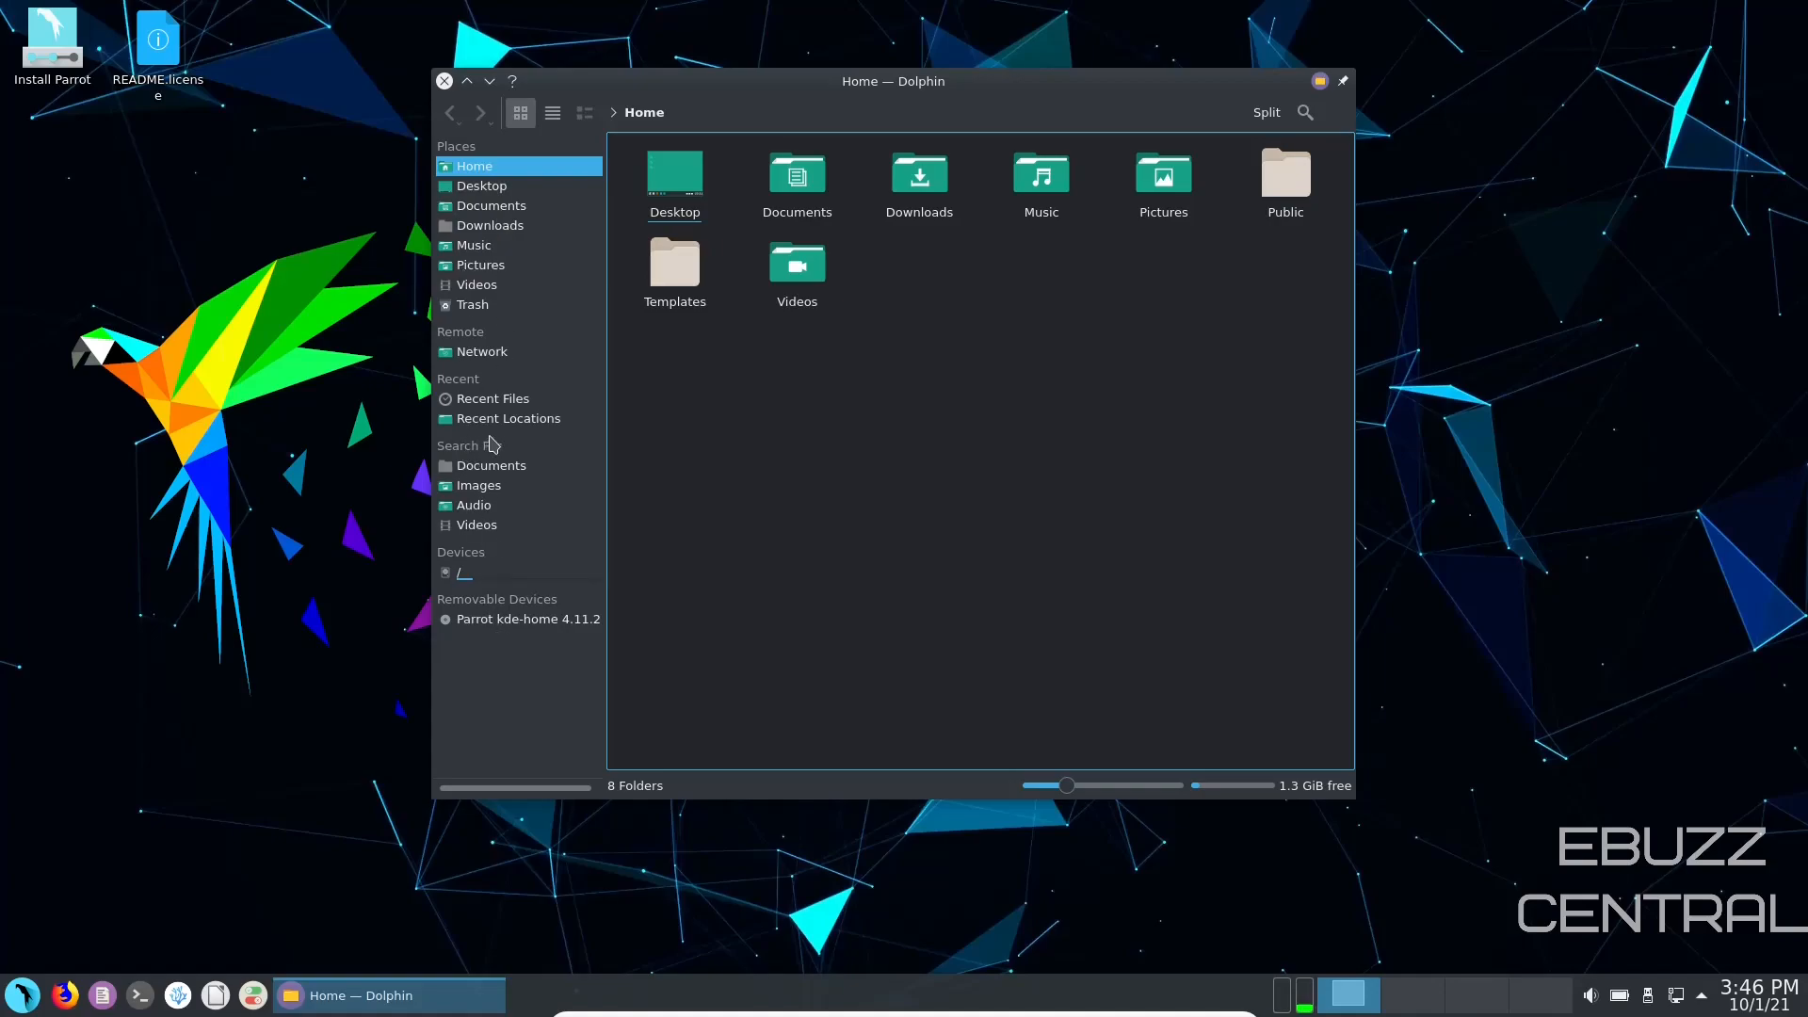
mouse_move(460, 377)
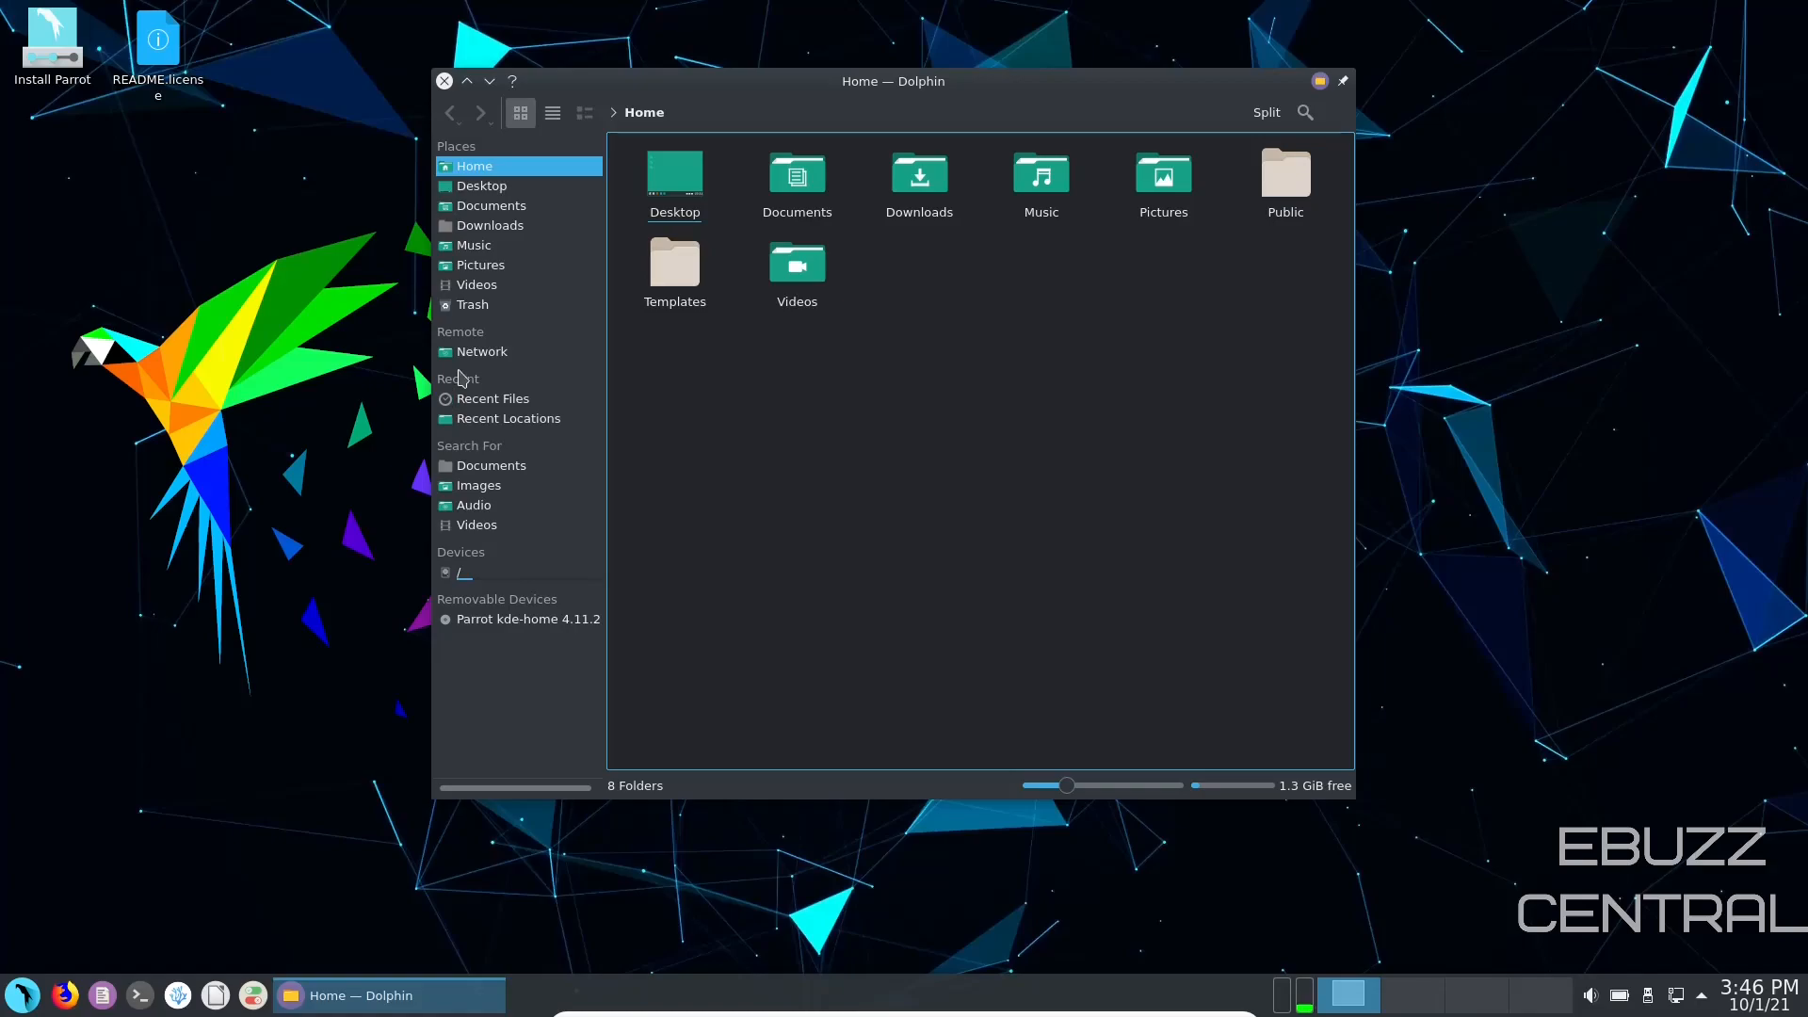
mouse_move(456, 386)
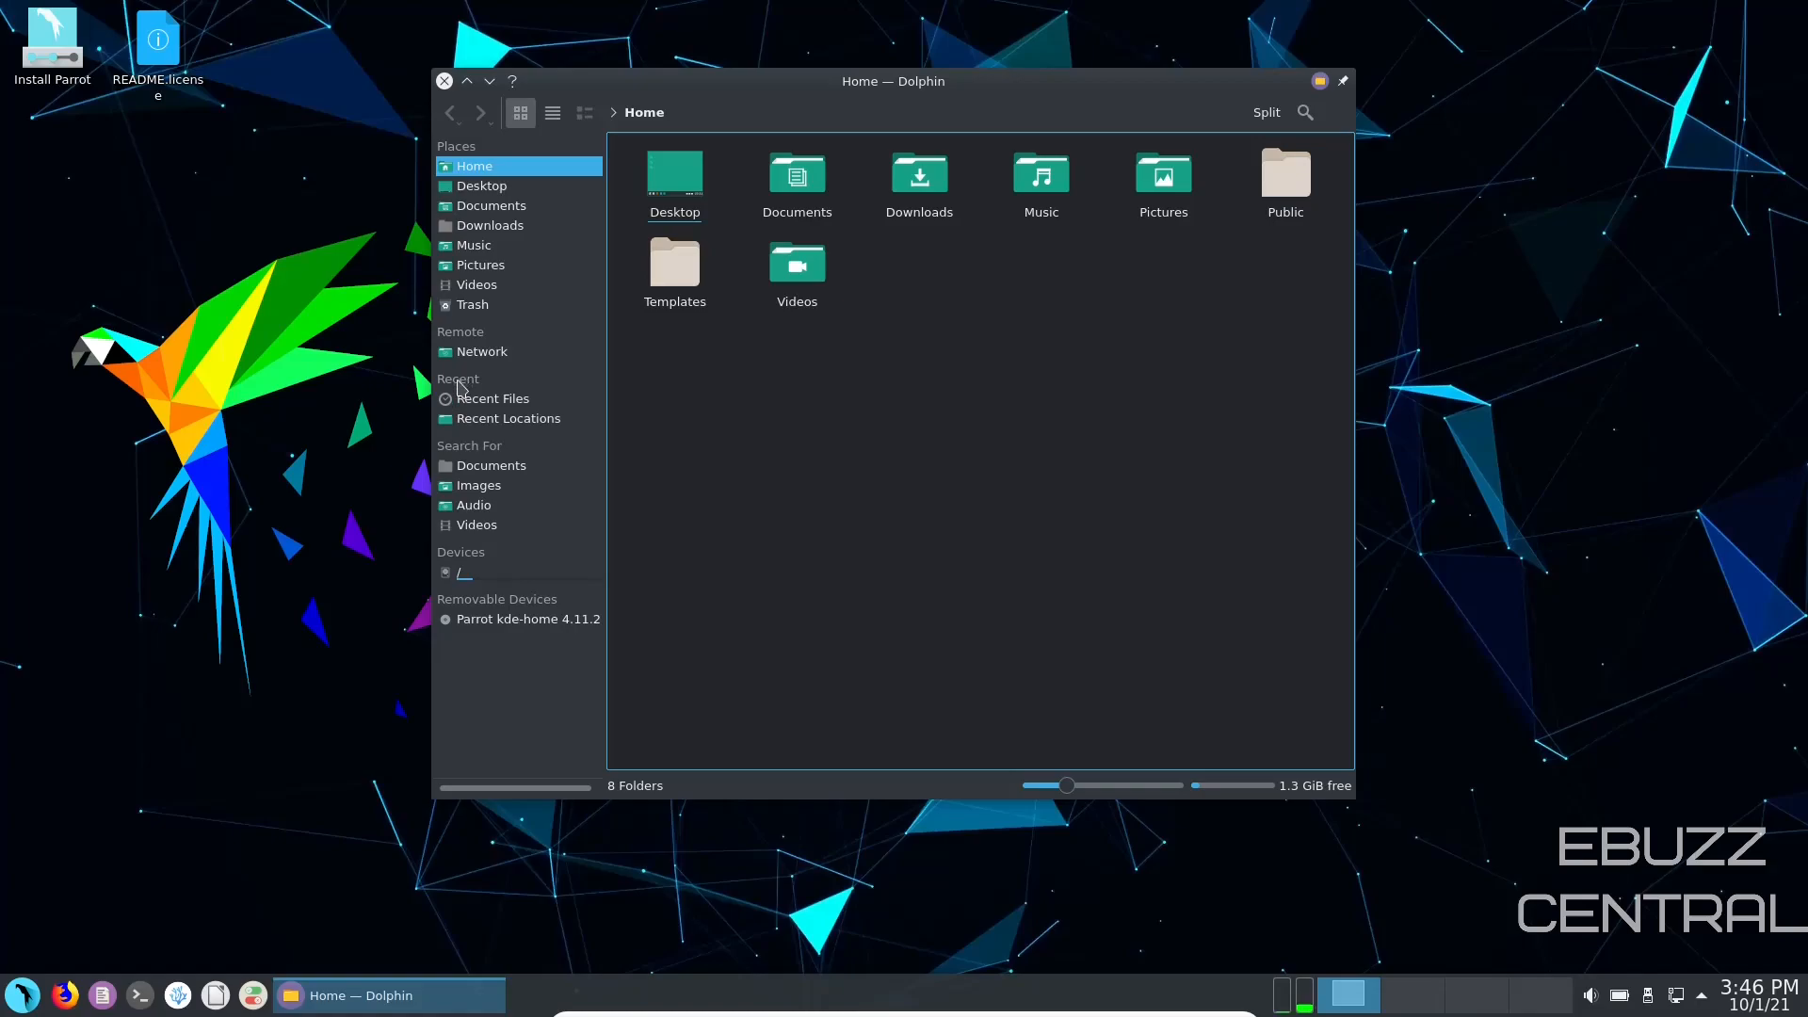
Step: Hide the Recent and Search For sections from Dolphin's Places panel
right_click(458, 380)
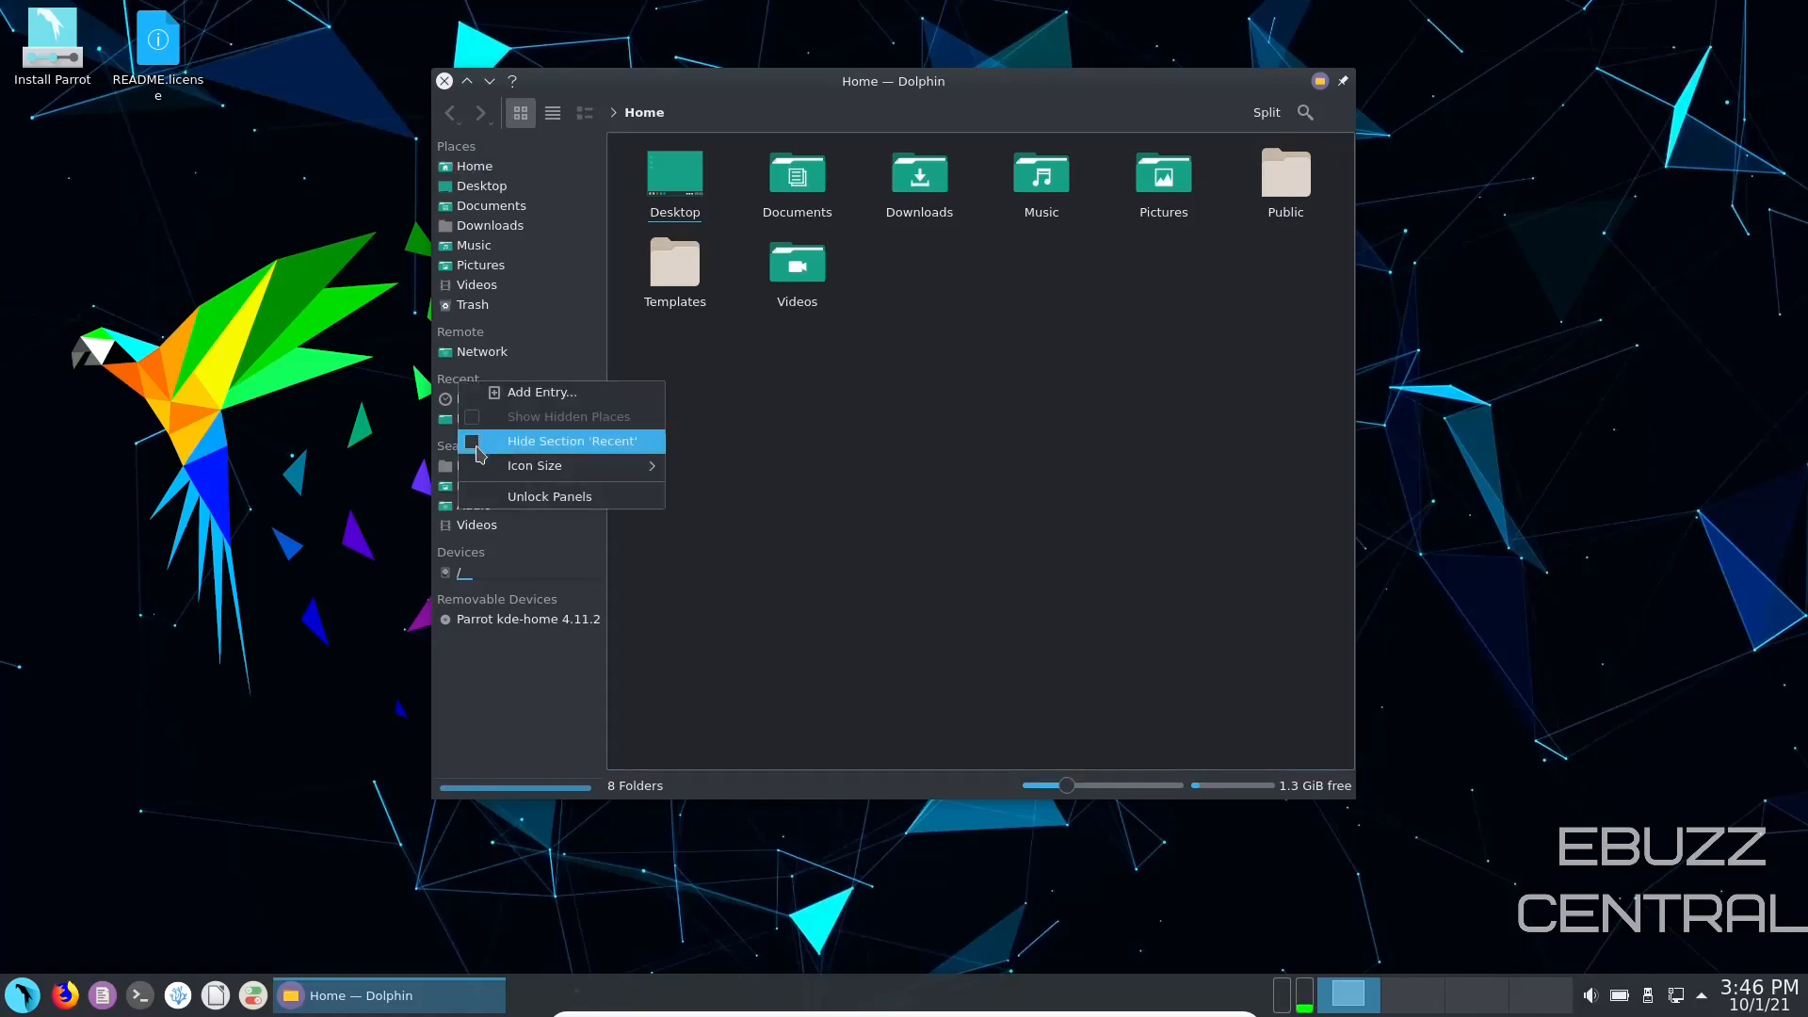
click(572, 441)
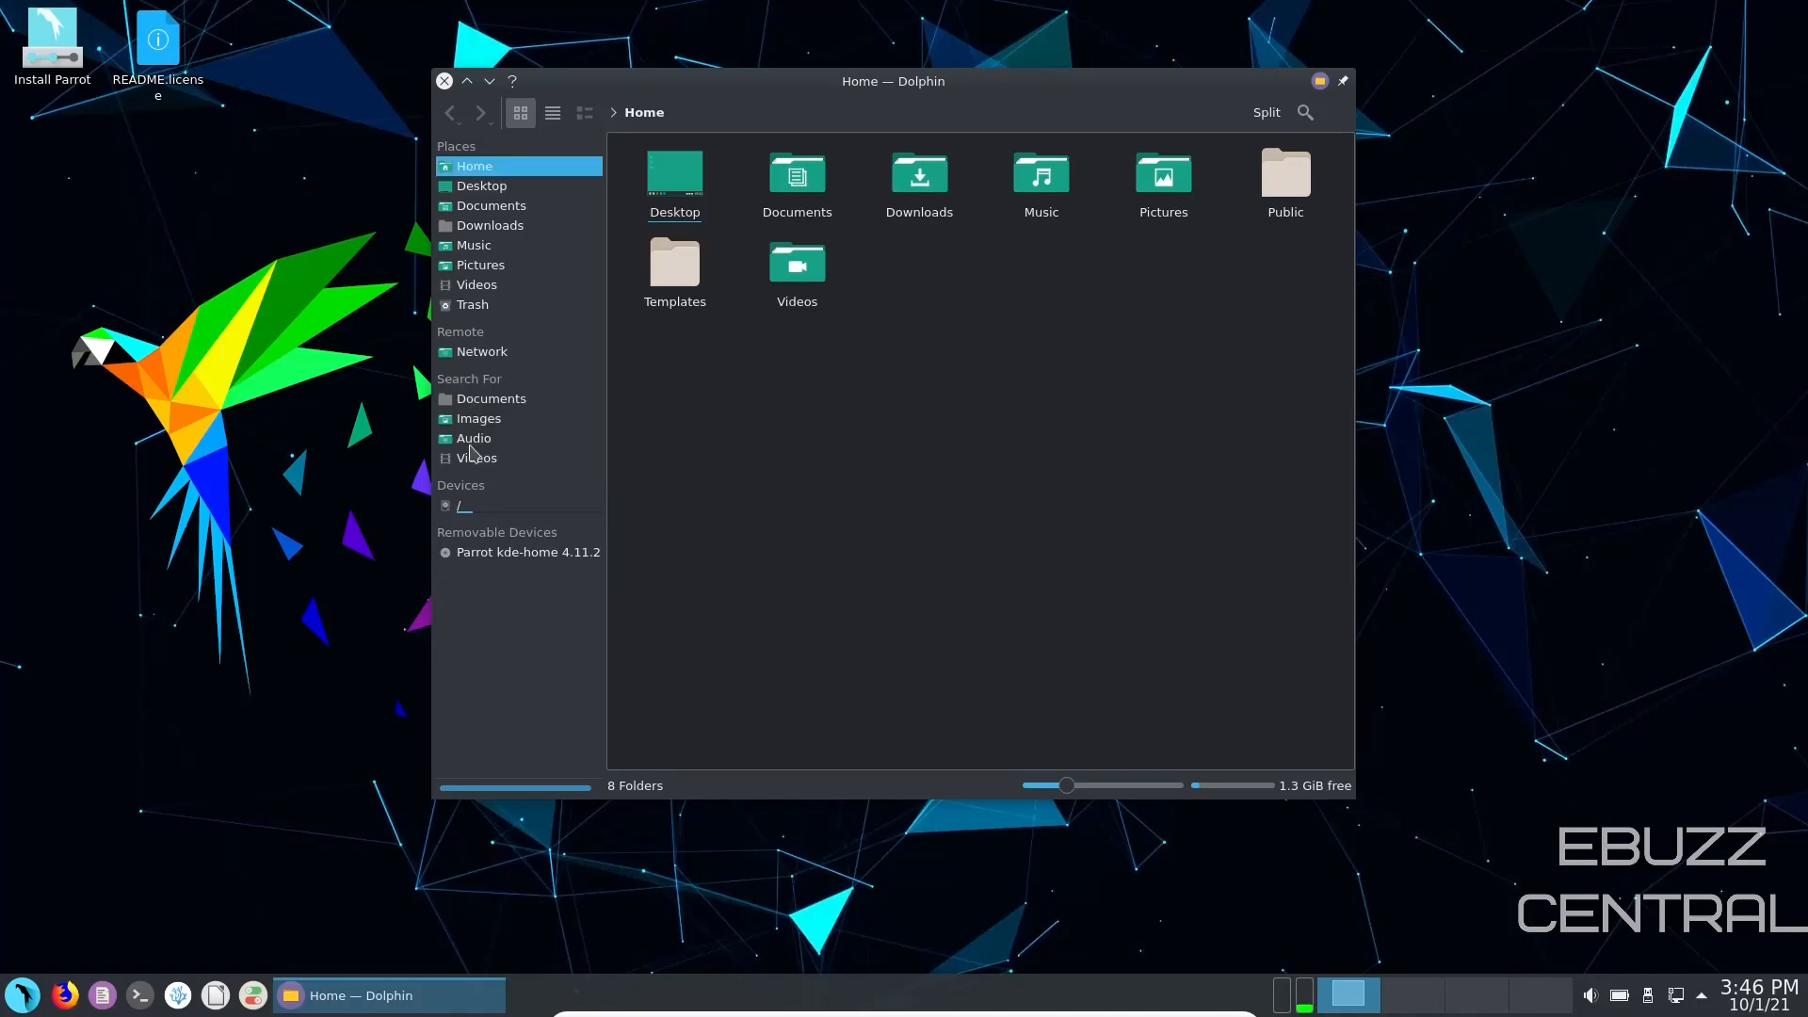
mouse_move(472, 438)
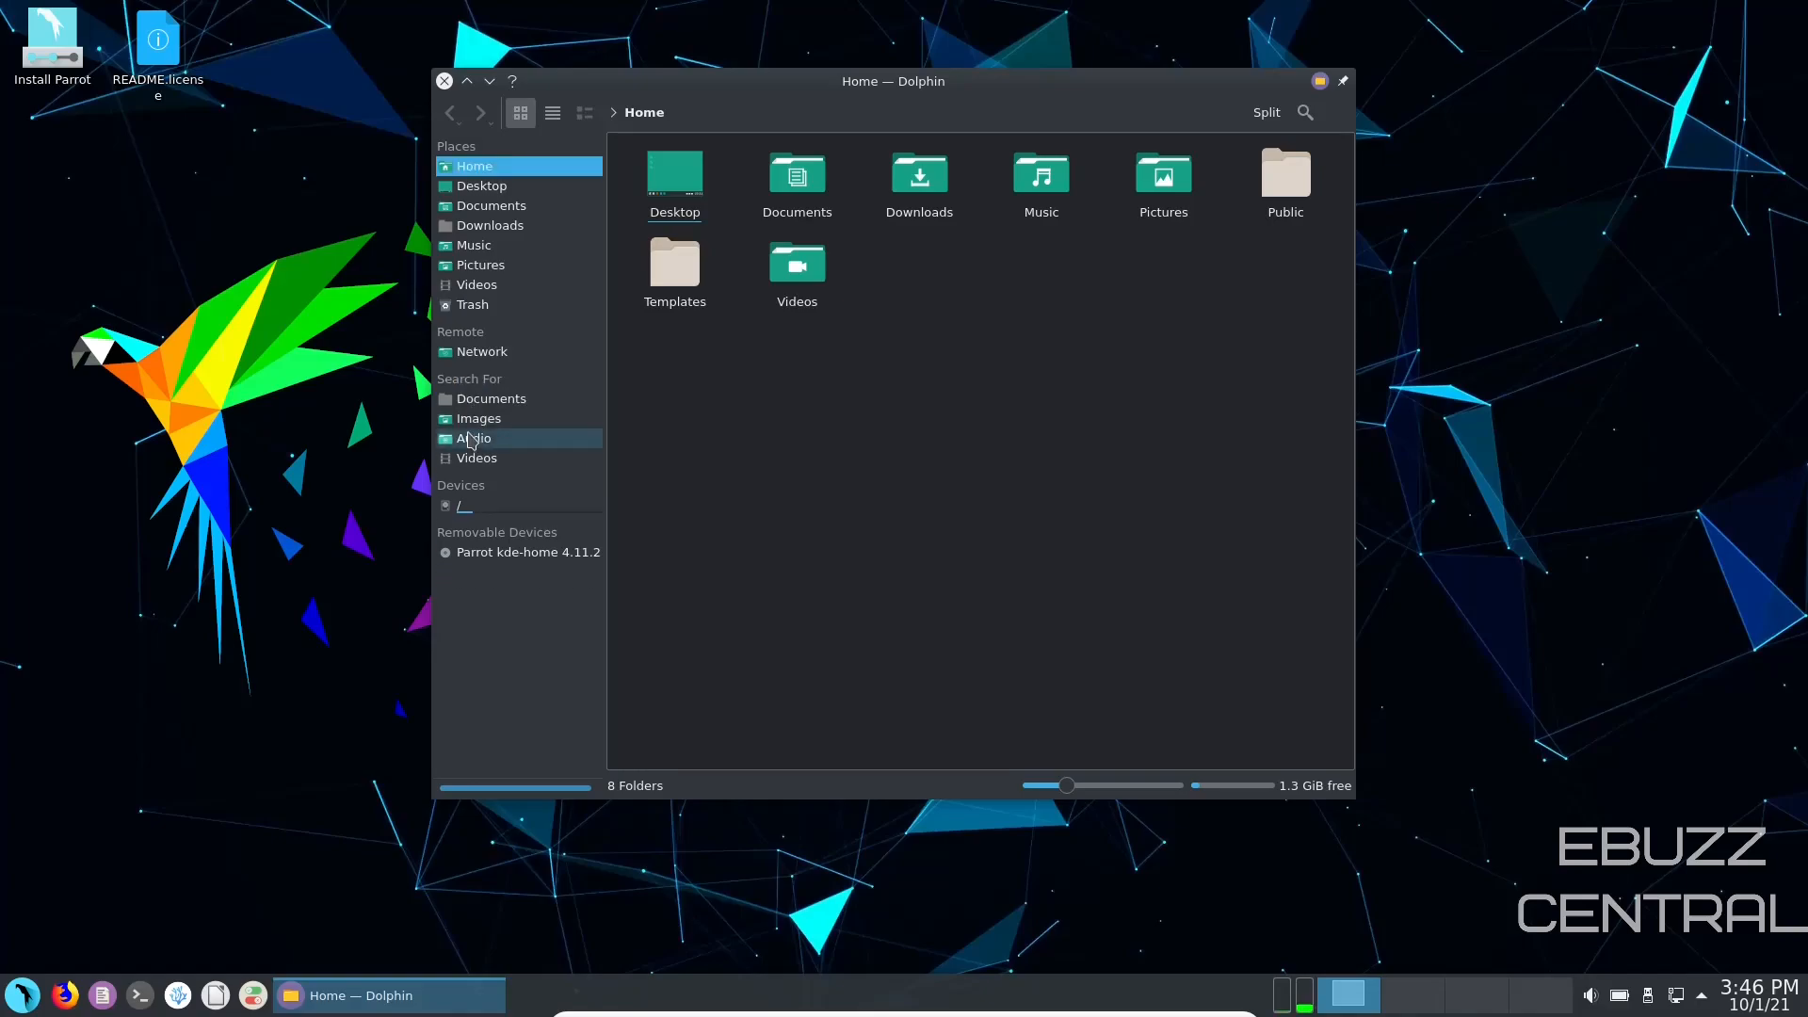
right_click(472, 439)
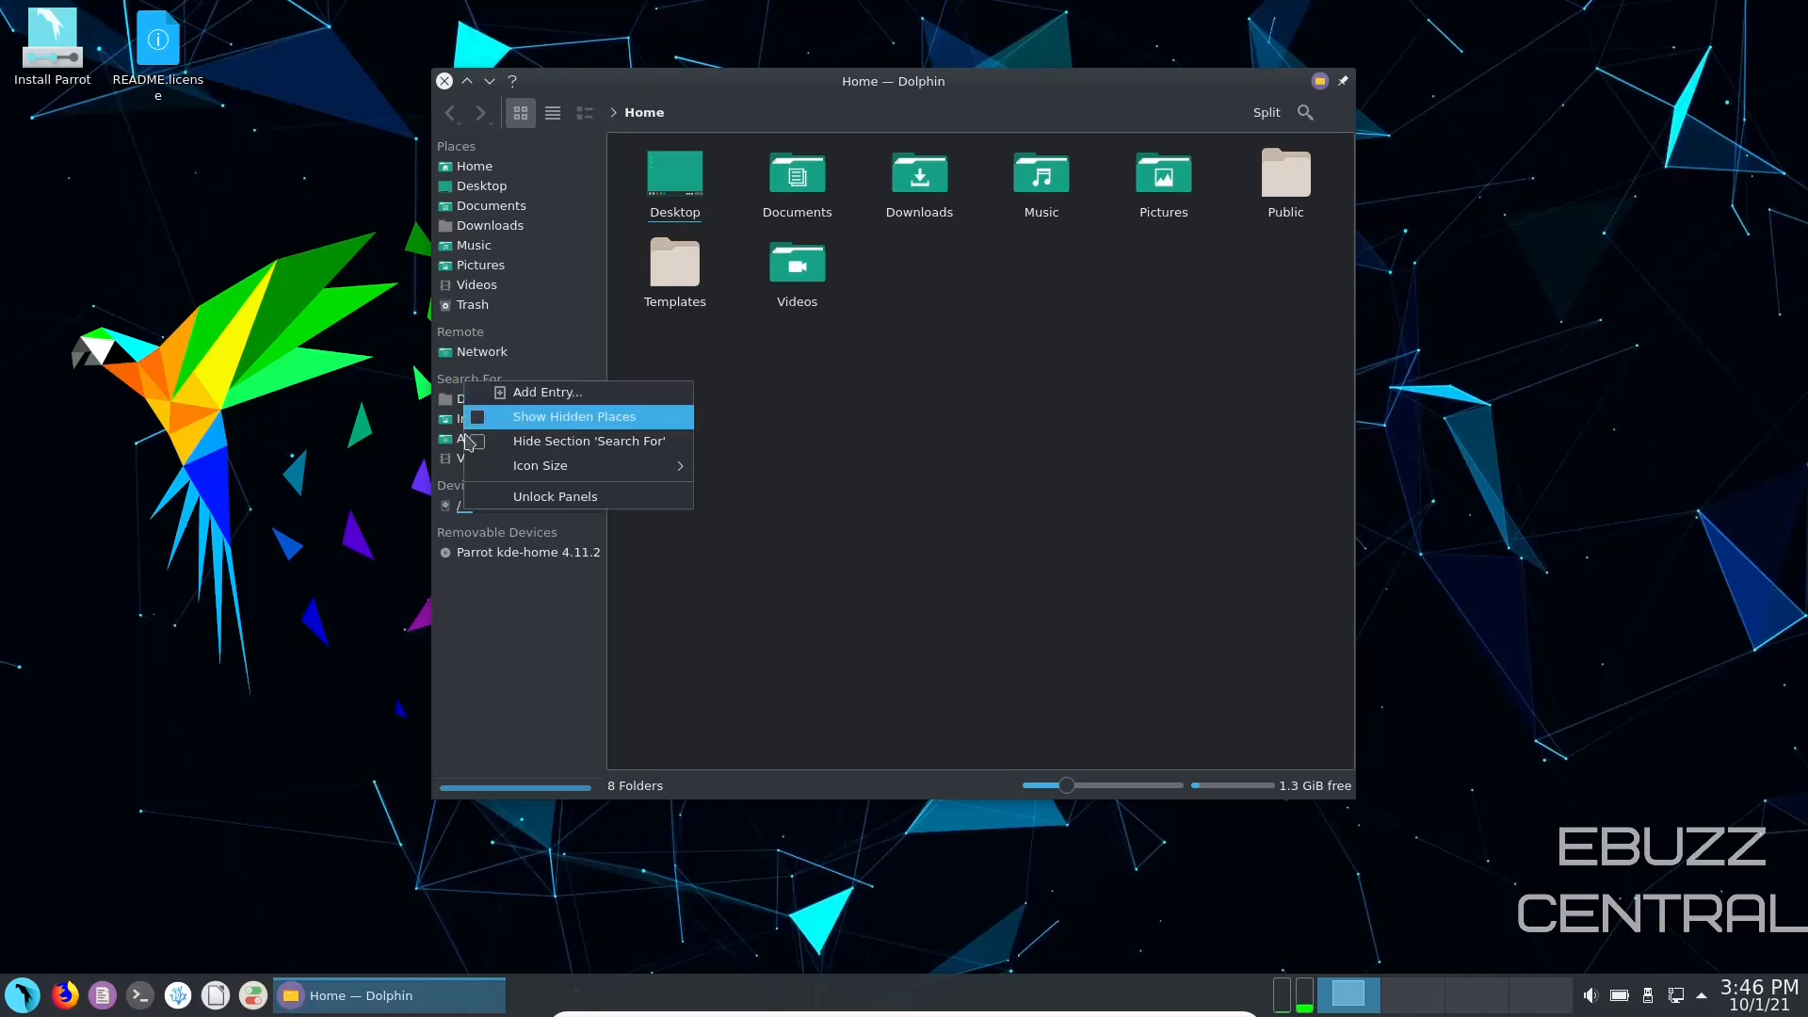
click(590, 440)
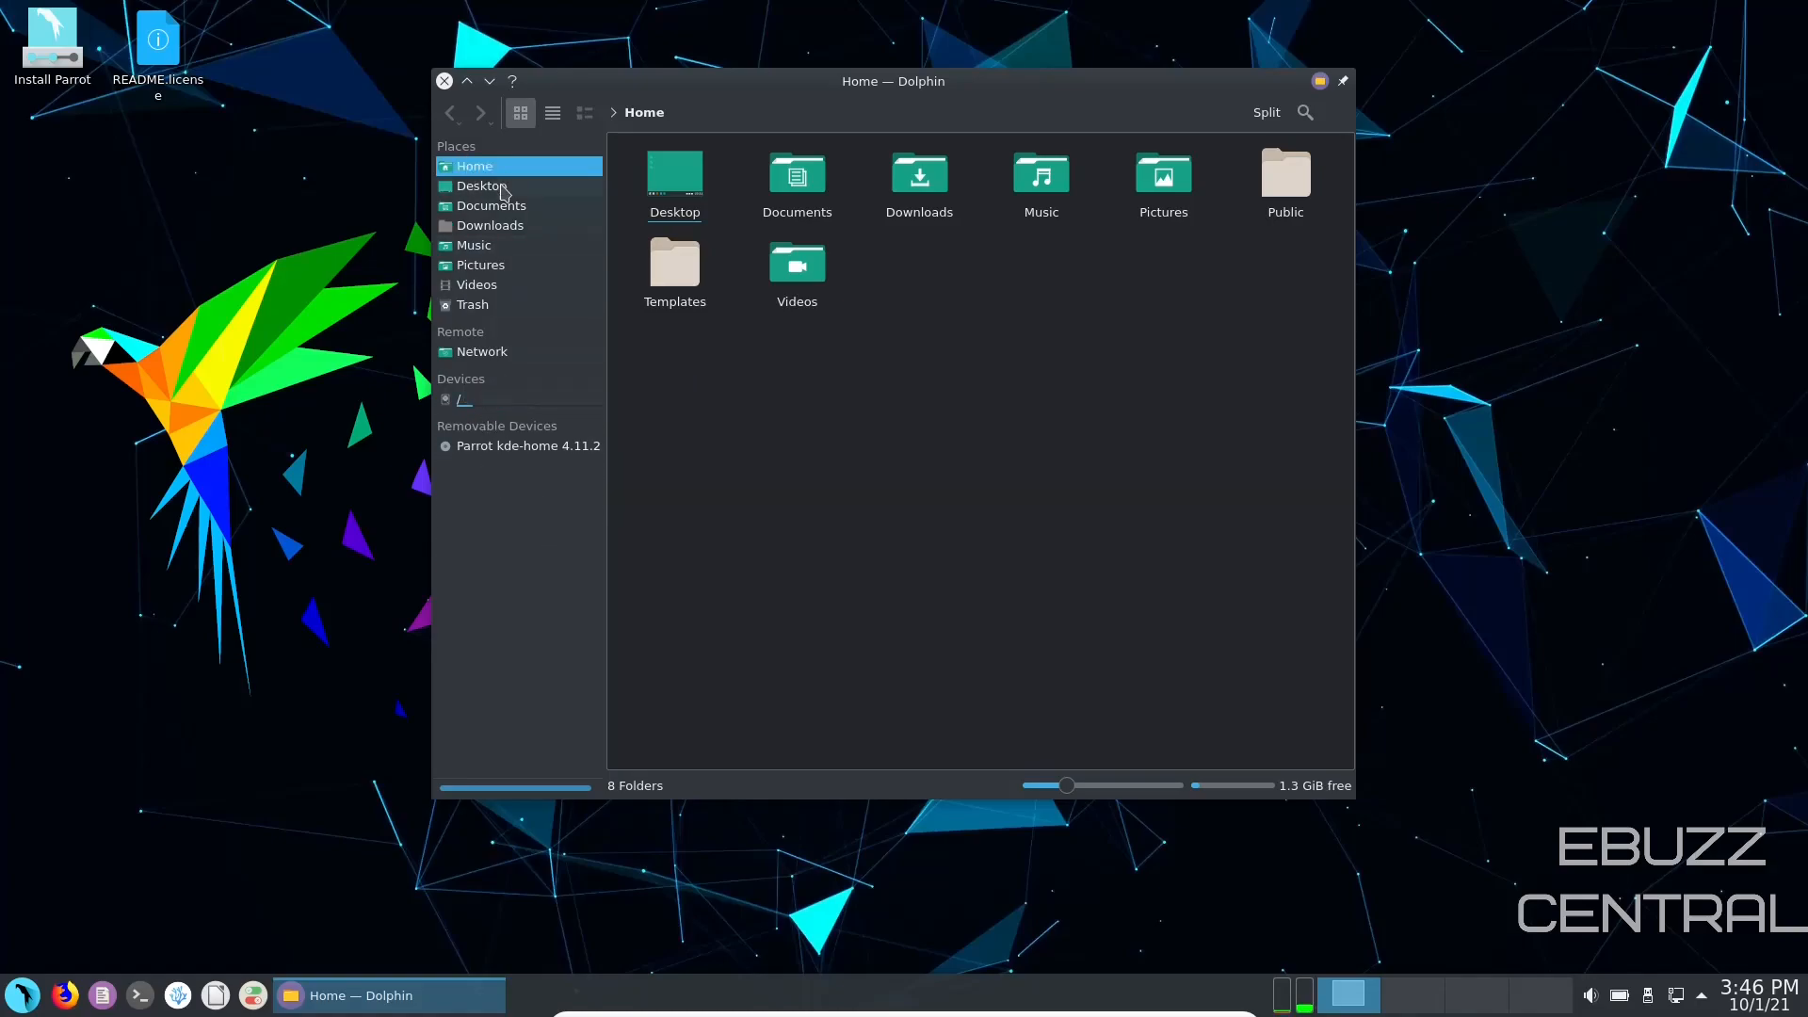
mouse_move(518, 232)
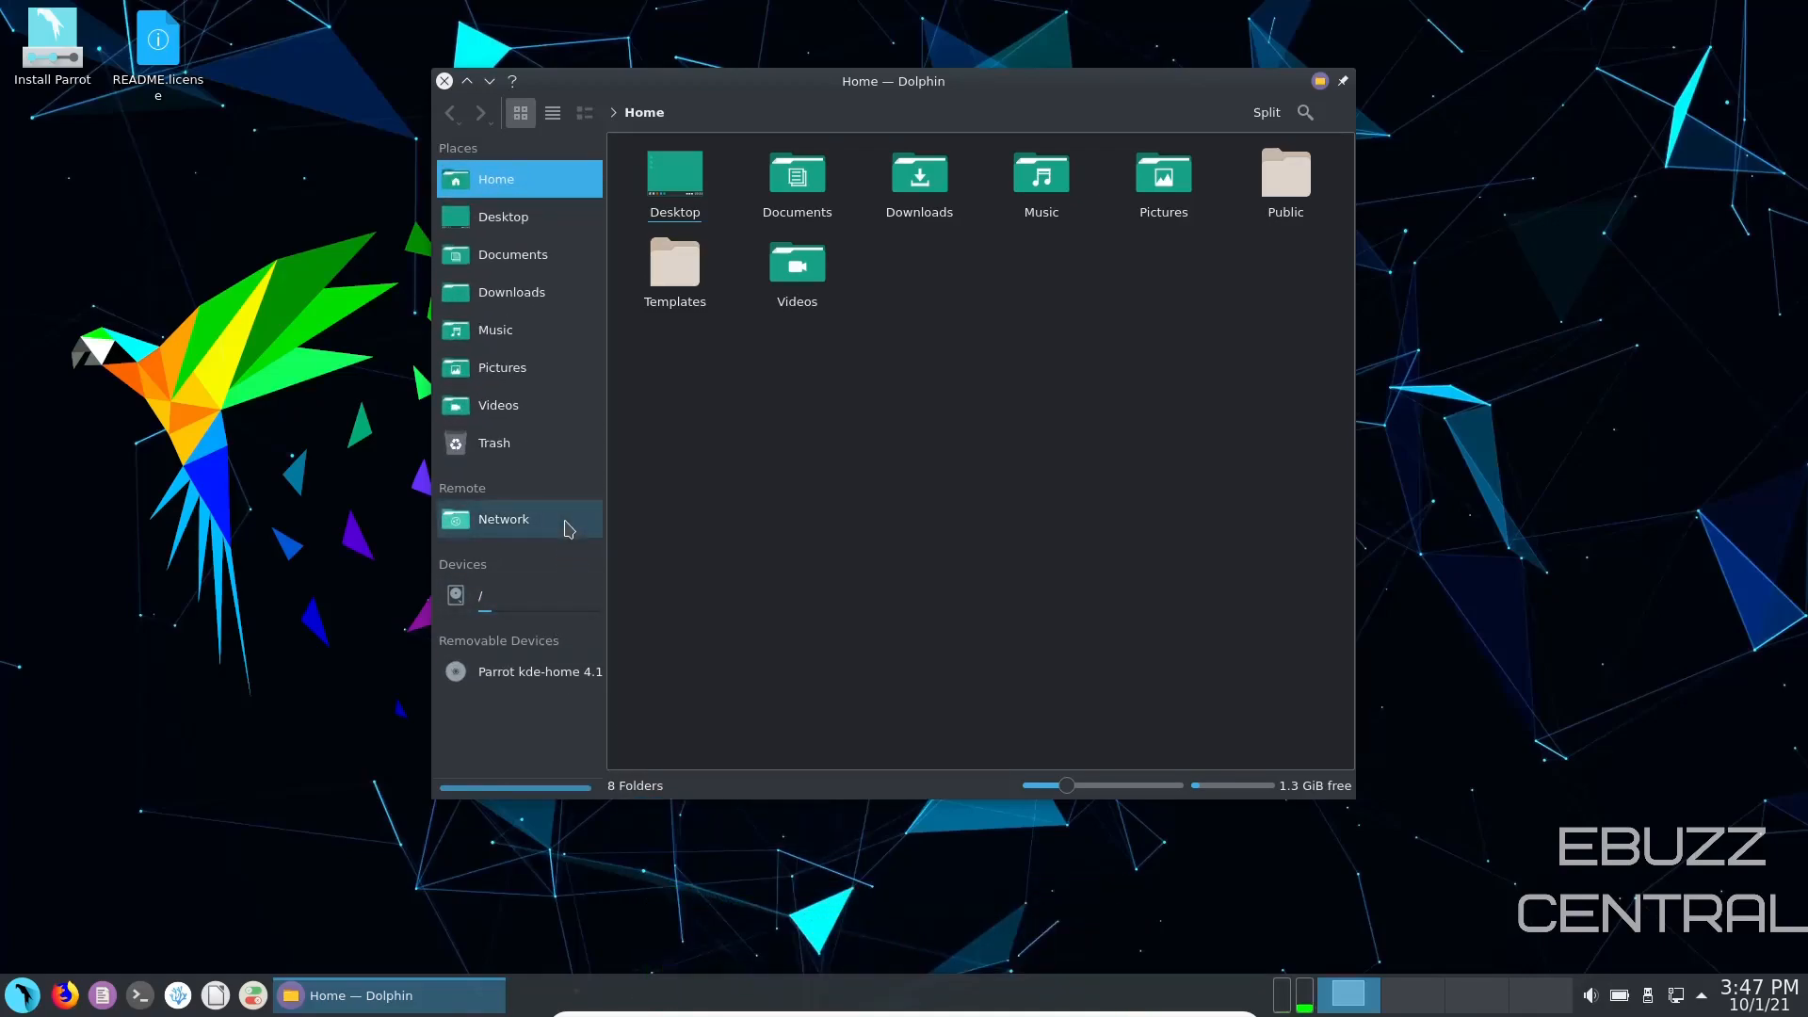
mouse_move(498, 179)
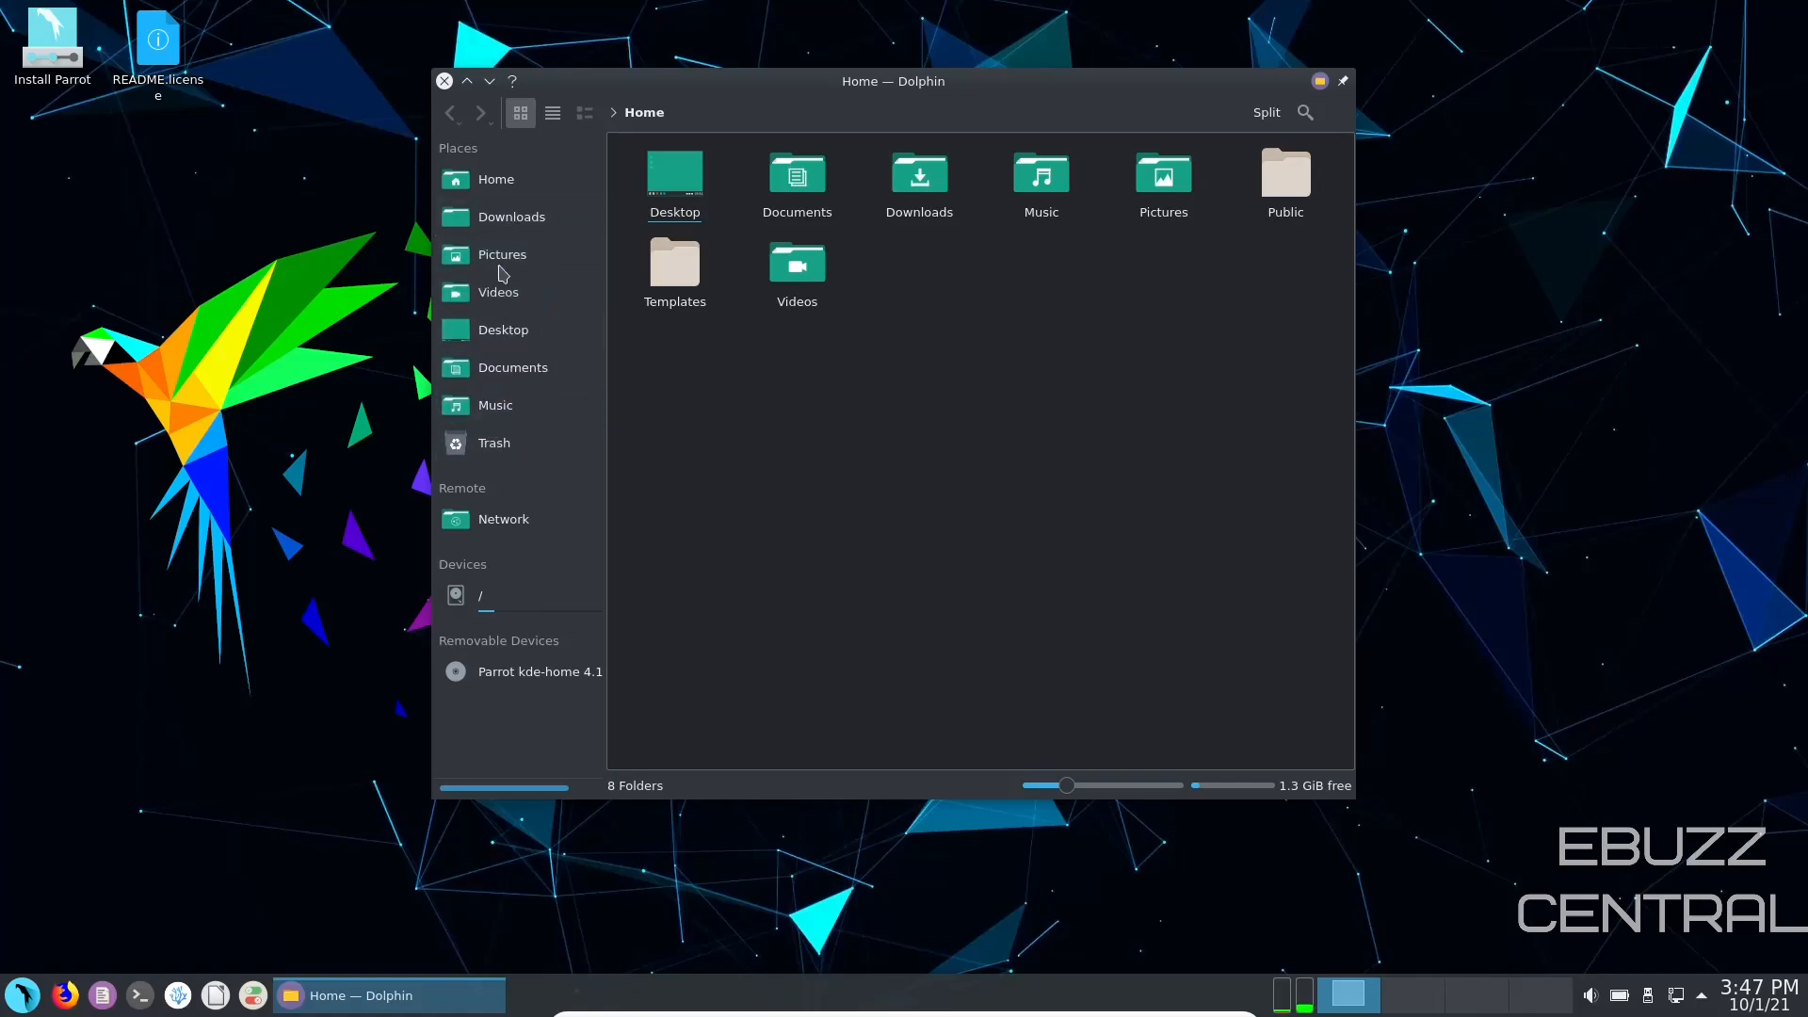
mouse_move(497, 292)
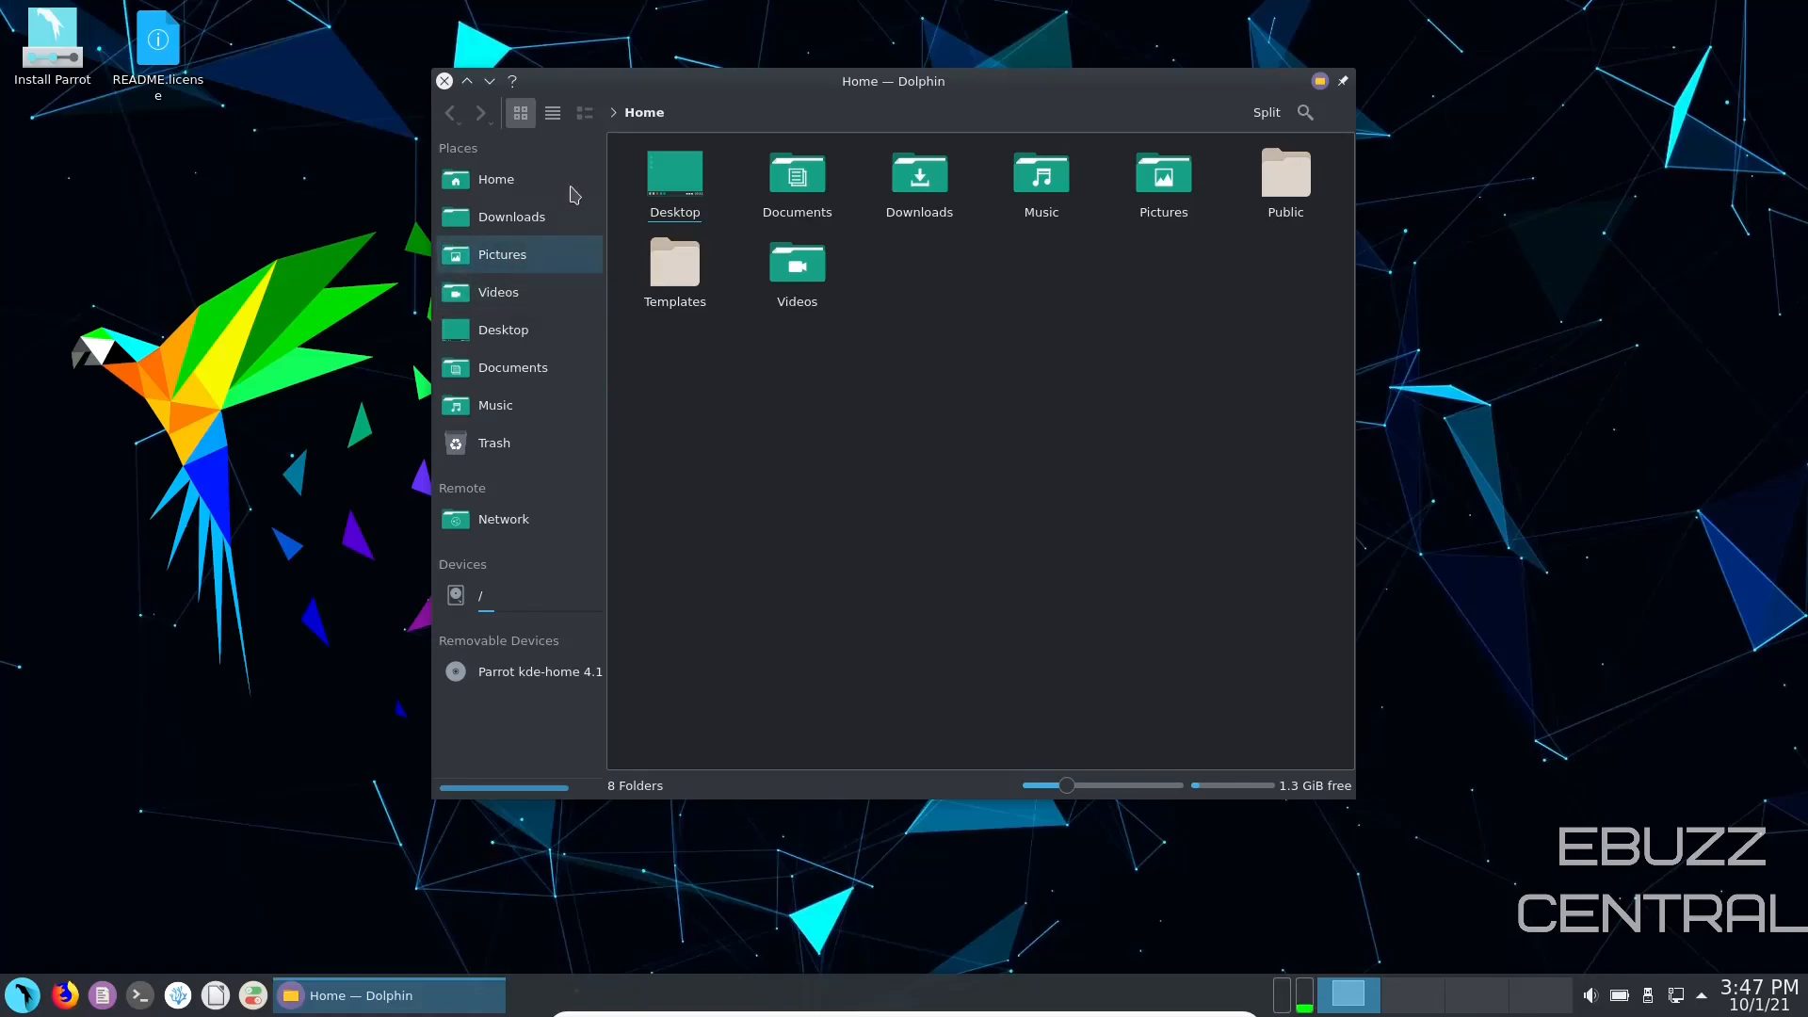
Step: Close the Dolphin file manager window, returning to the desktop
click(442, 81)
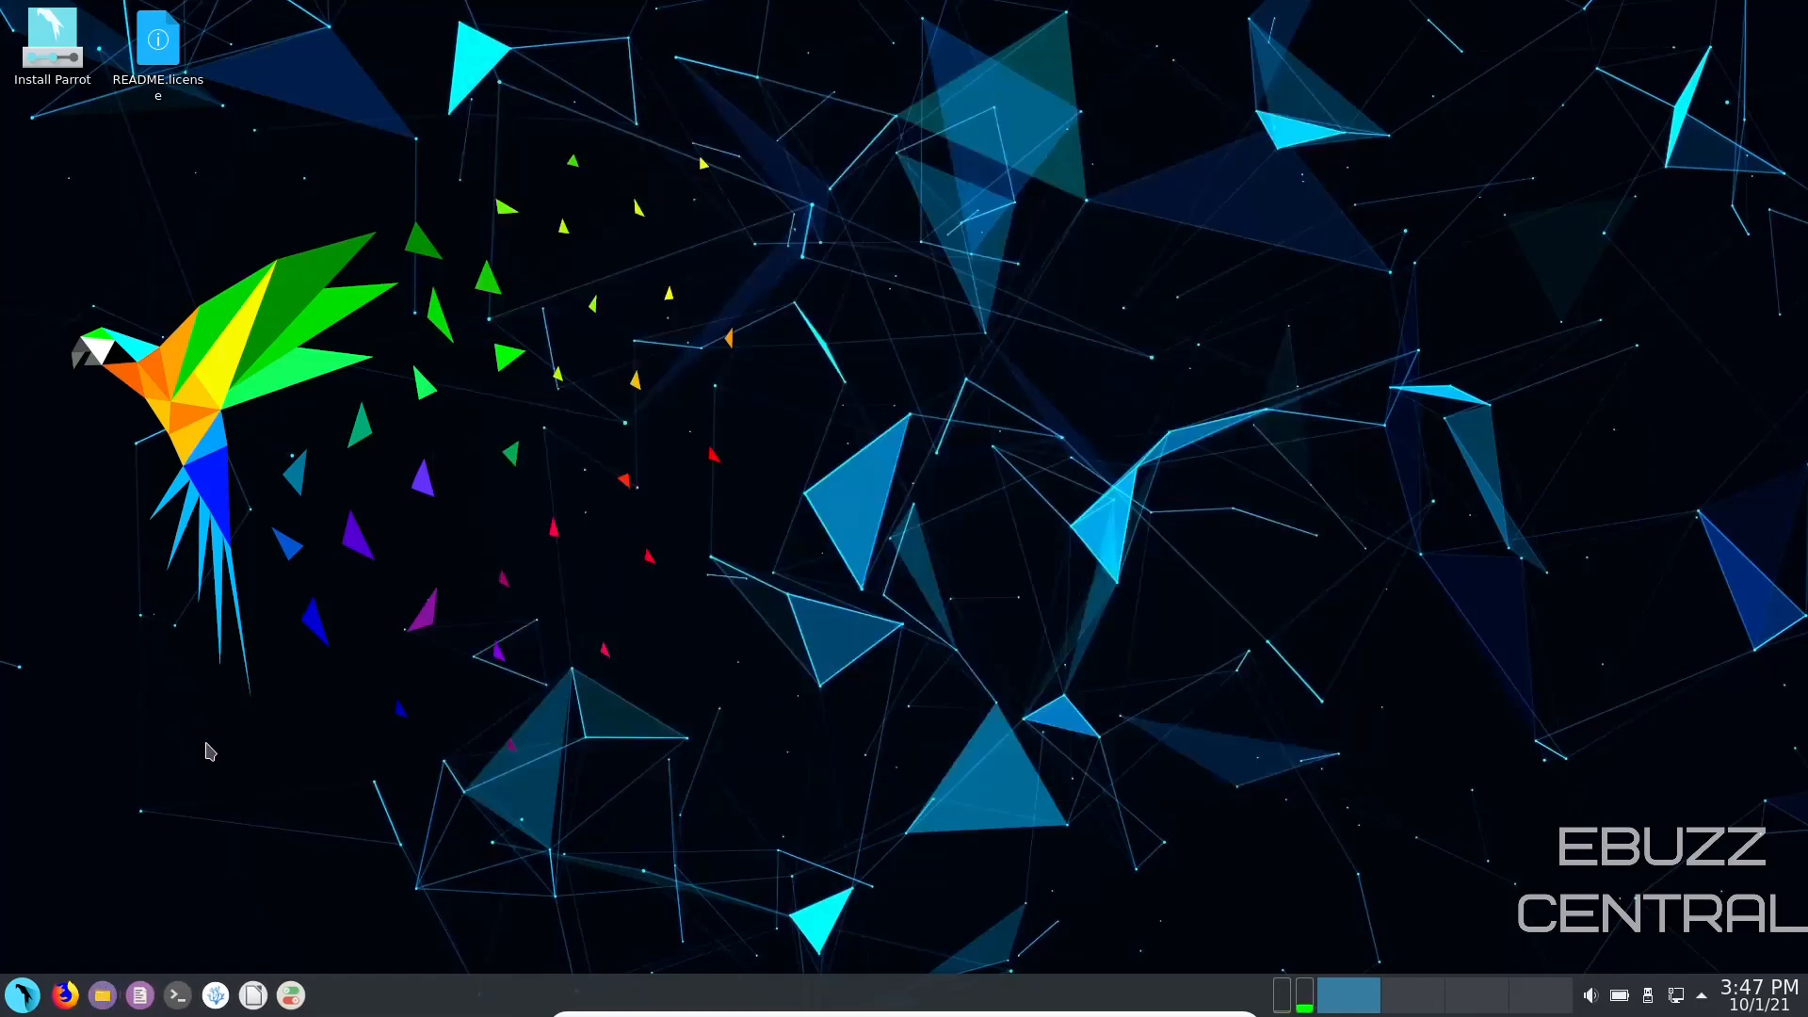
mouse_move(253, 994)
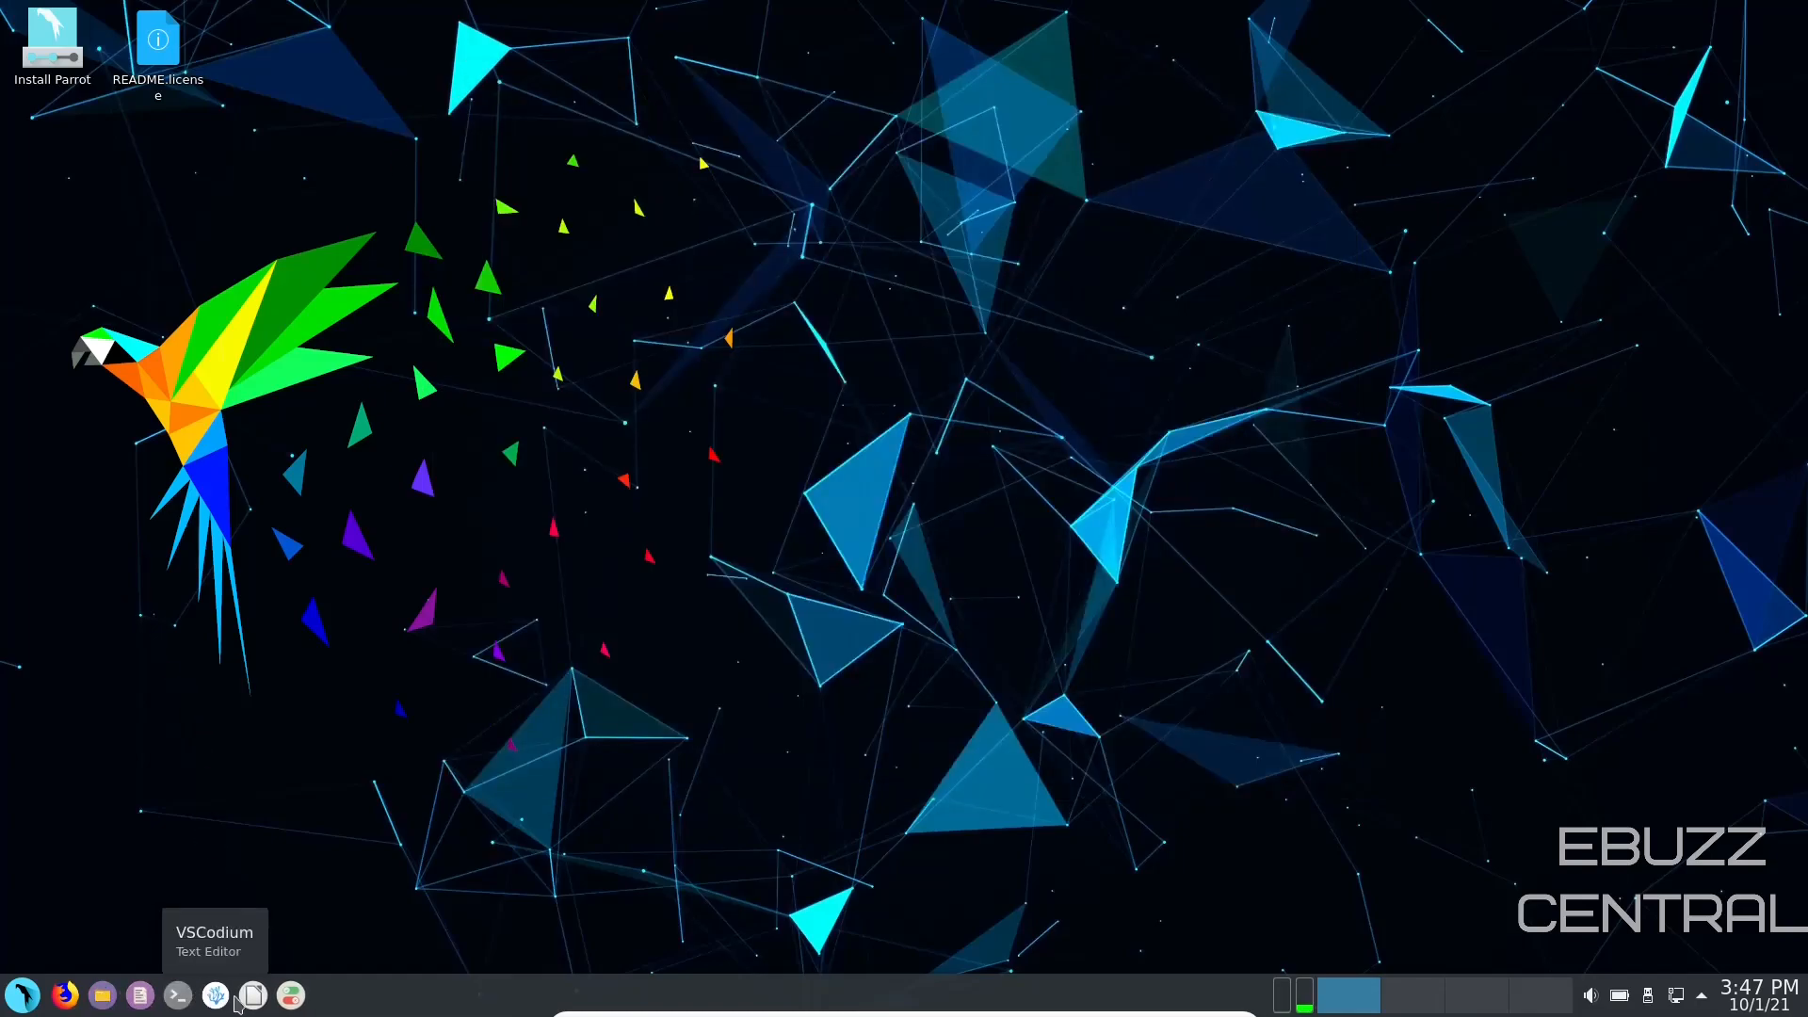
mouse_move(250, 994)
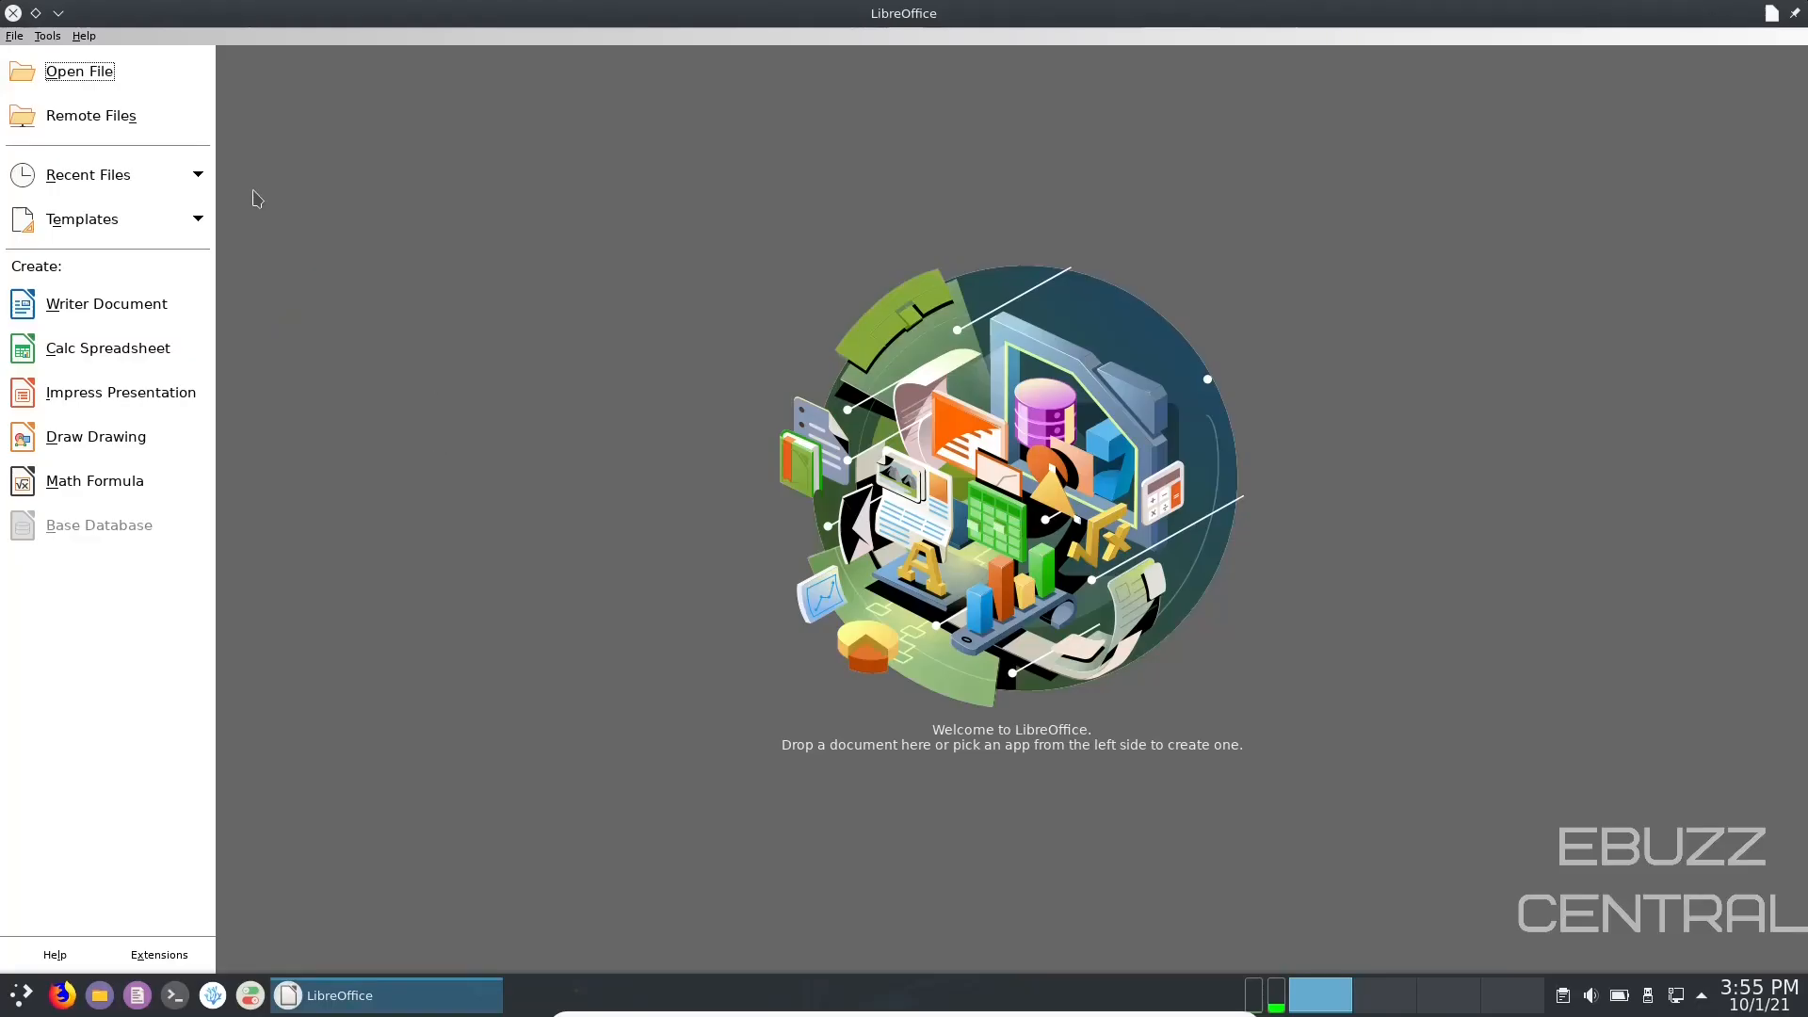
click(83, 36)
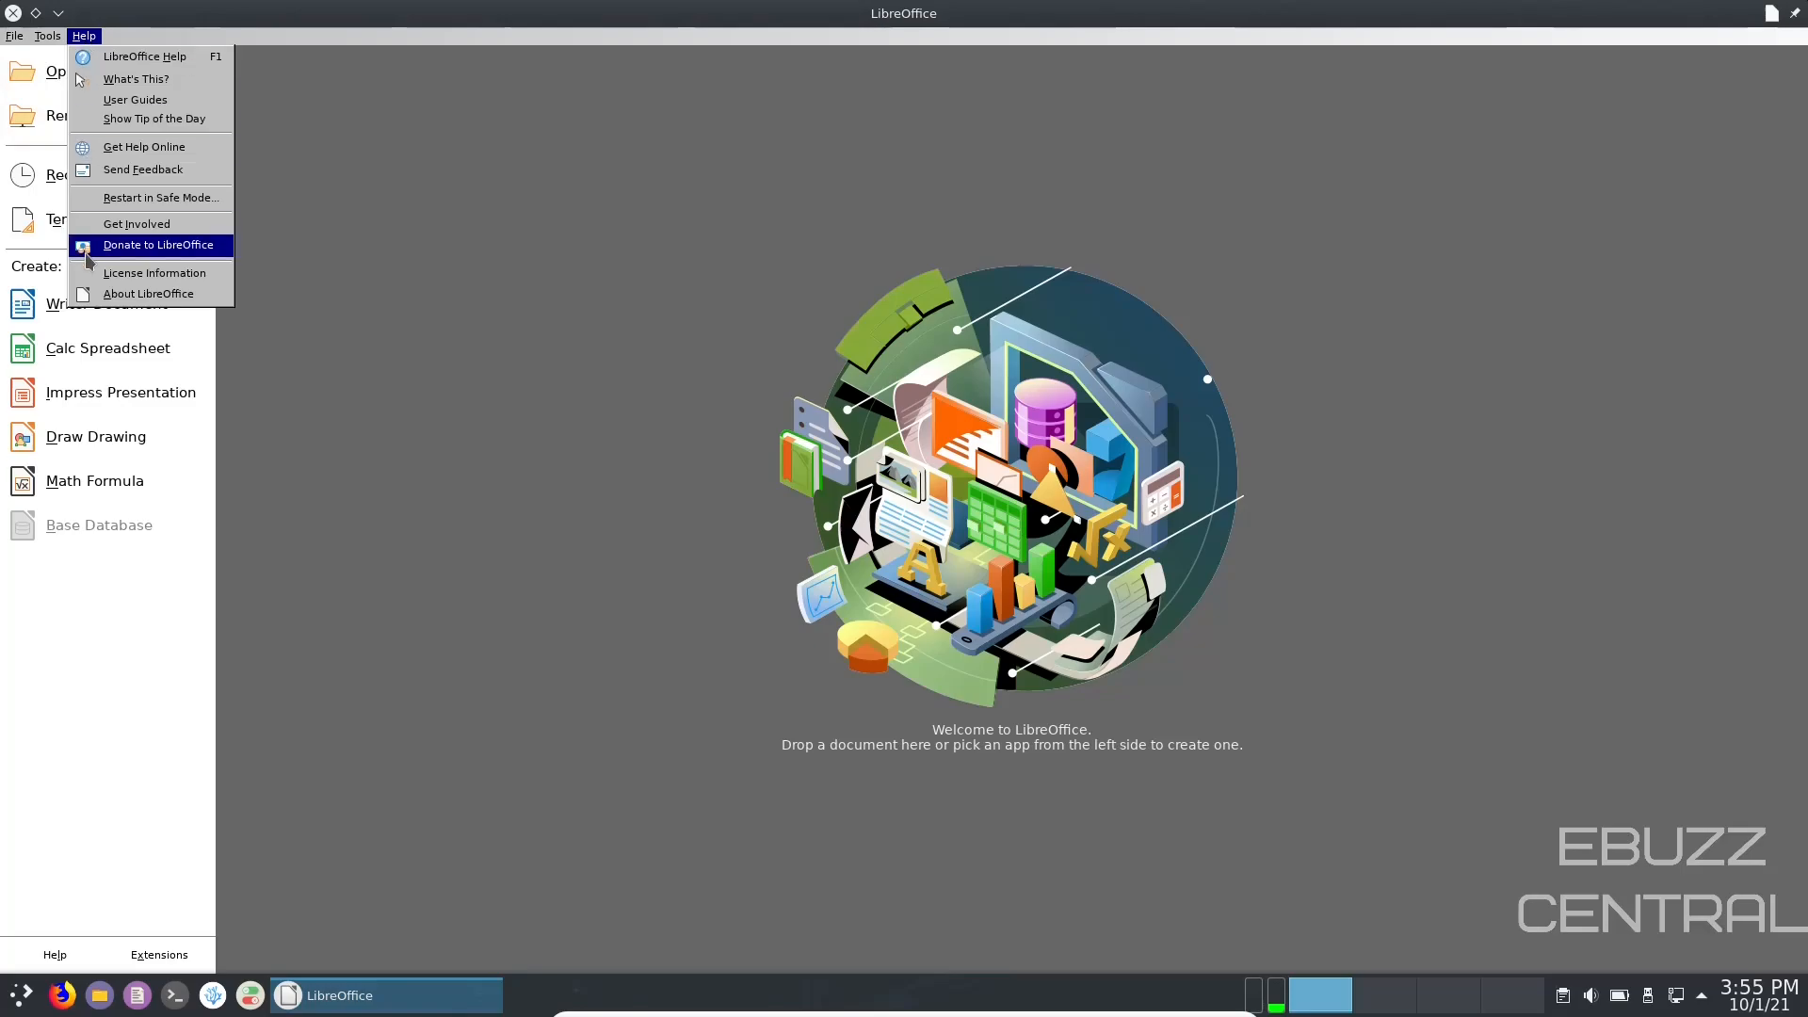
click(147, 293)
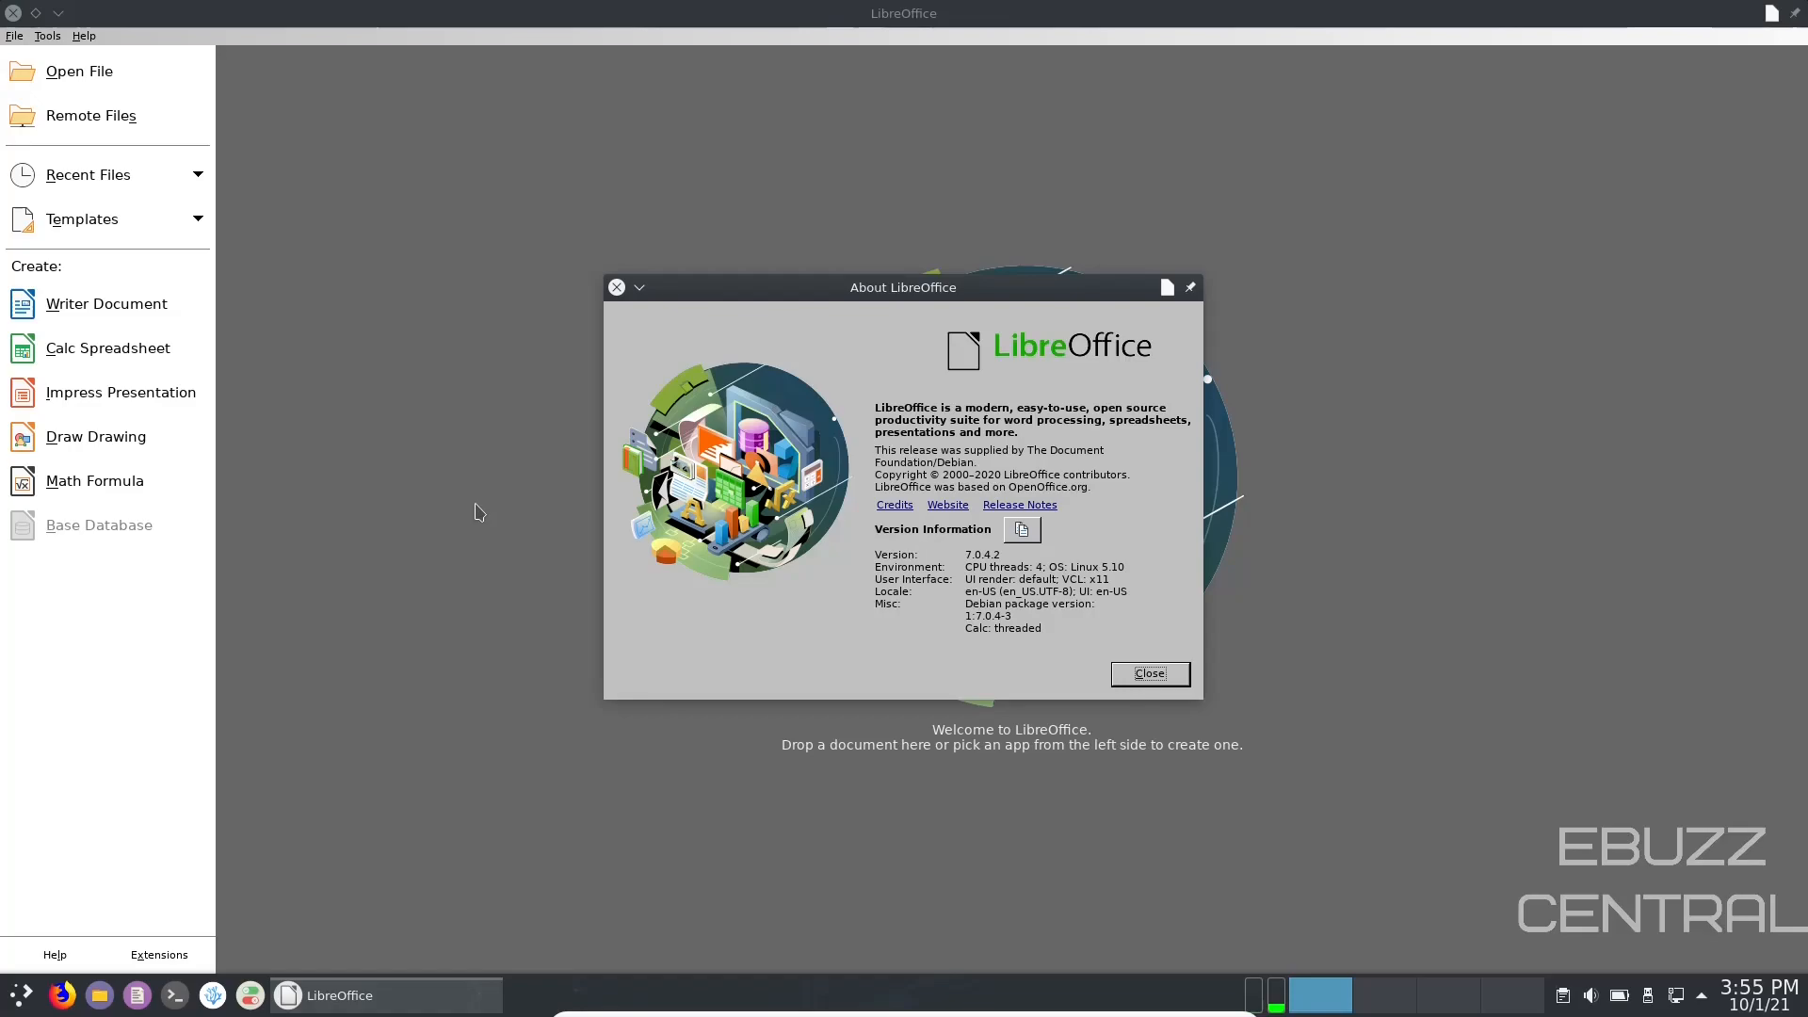
mouse_move(424, 492)
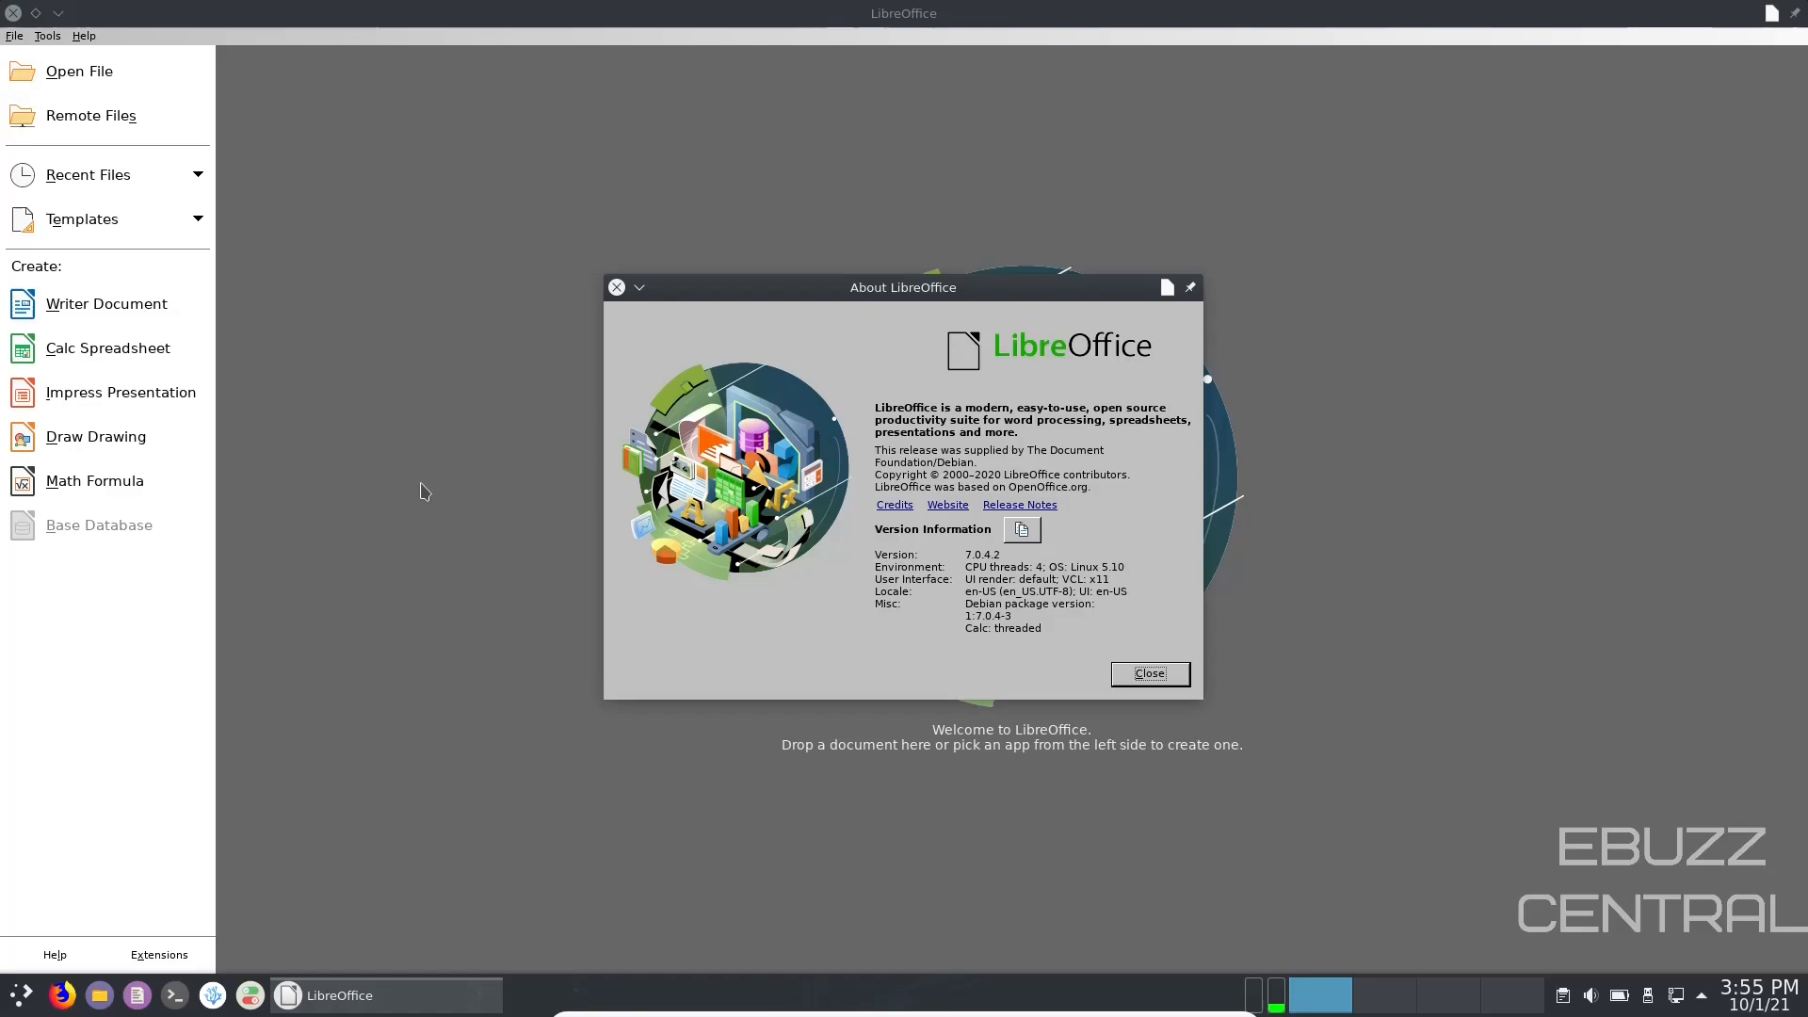
mouse_move(1149, 701)
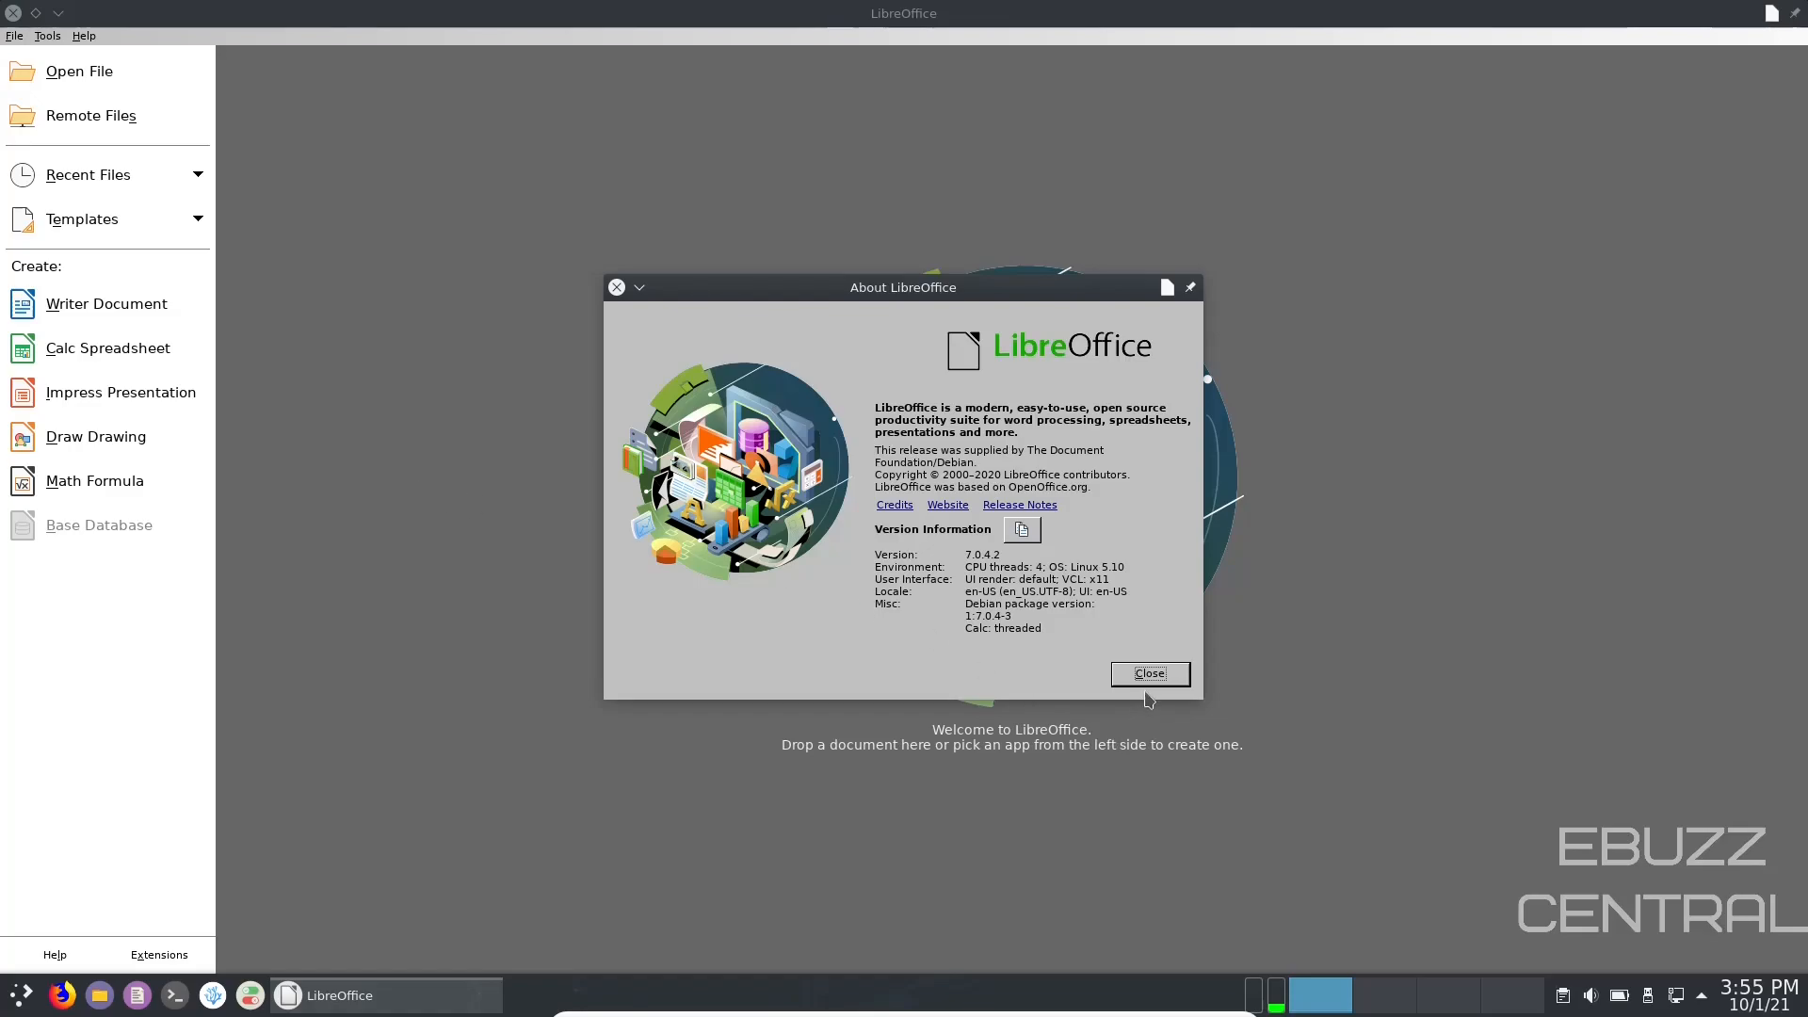
click(1148, 674)
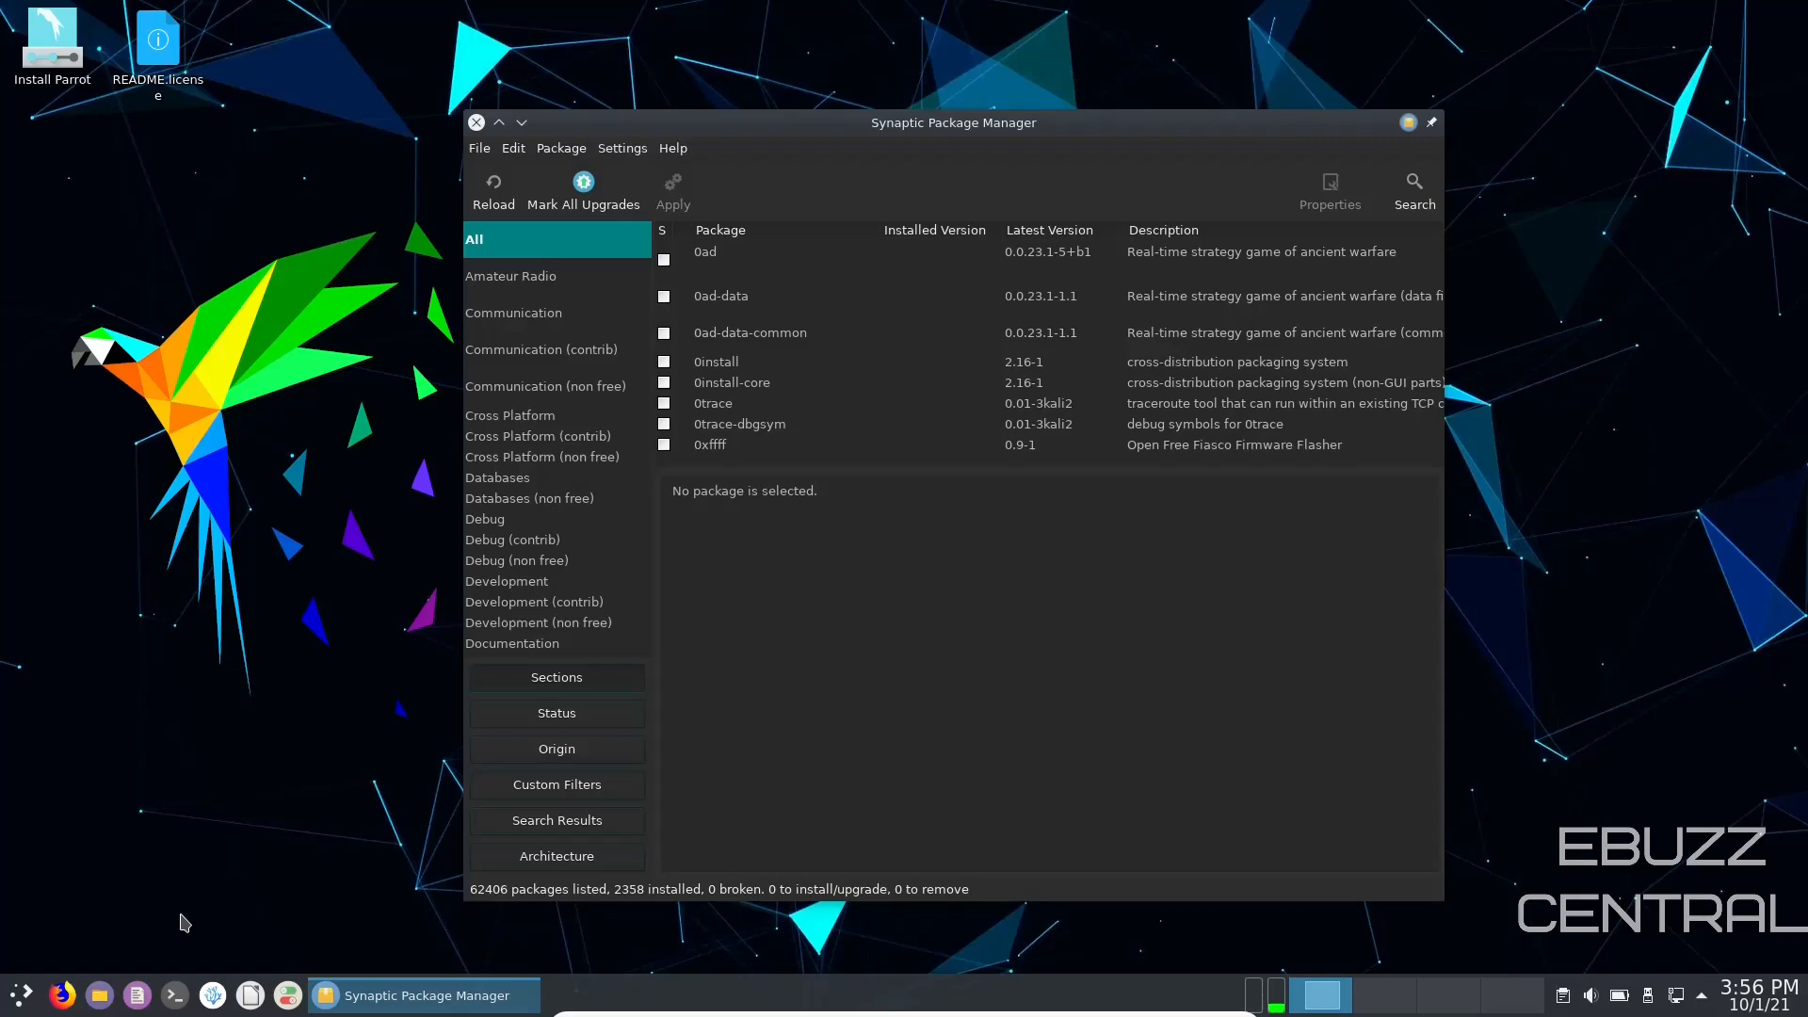
Step: Search ttf-, mark ttf-mscorefonts-installer for installation and accept the cabextract dependency
click(1414, 189)
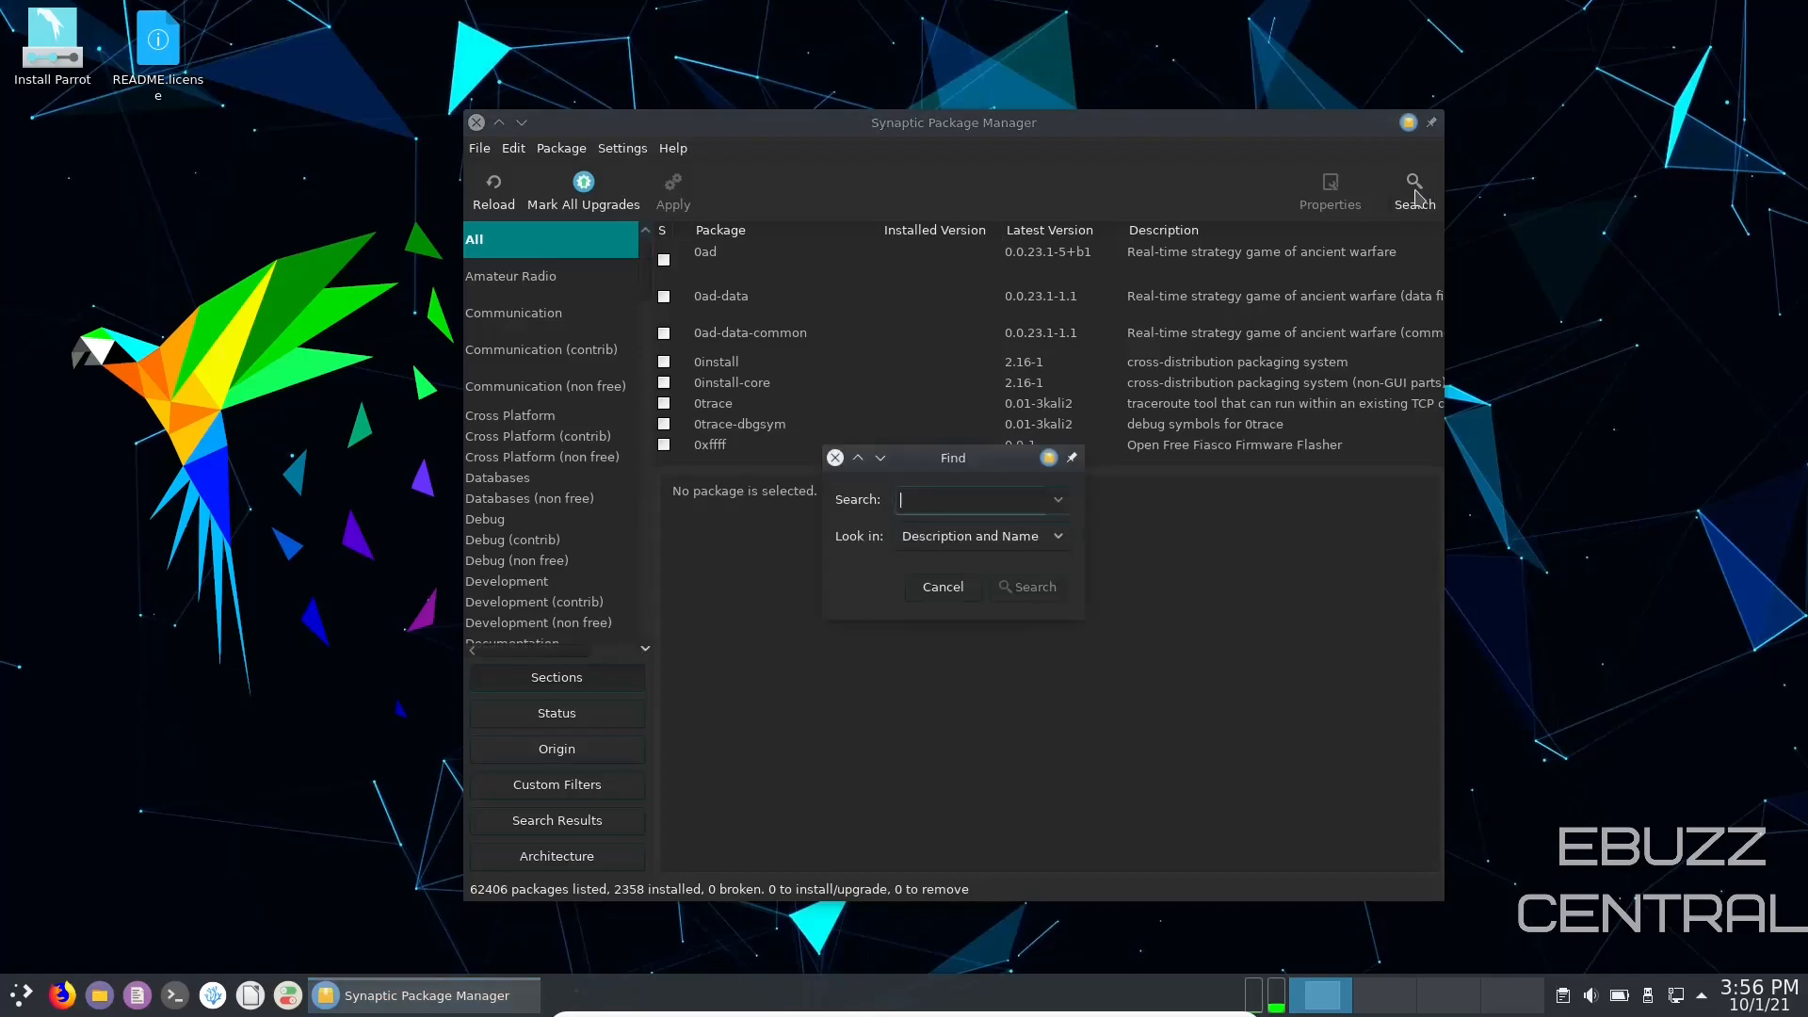
text(ttf-)
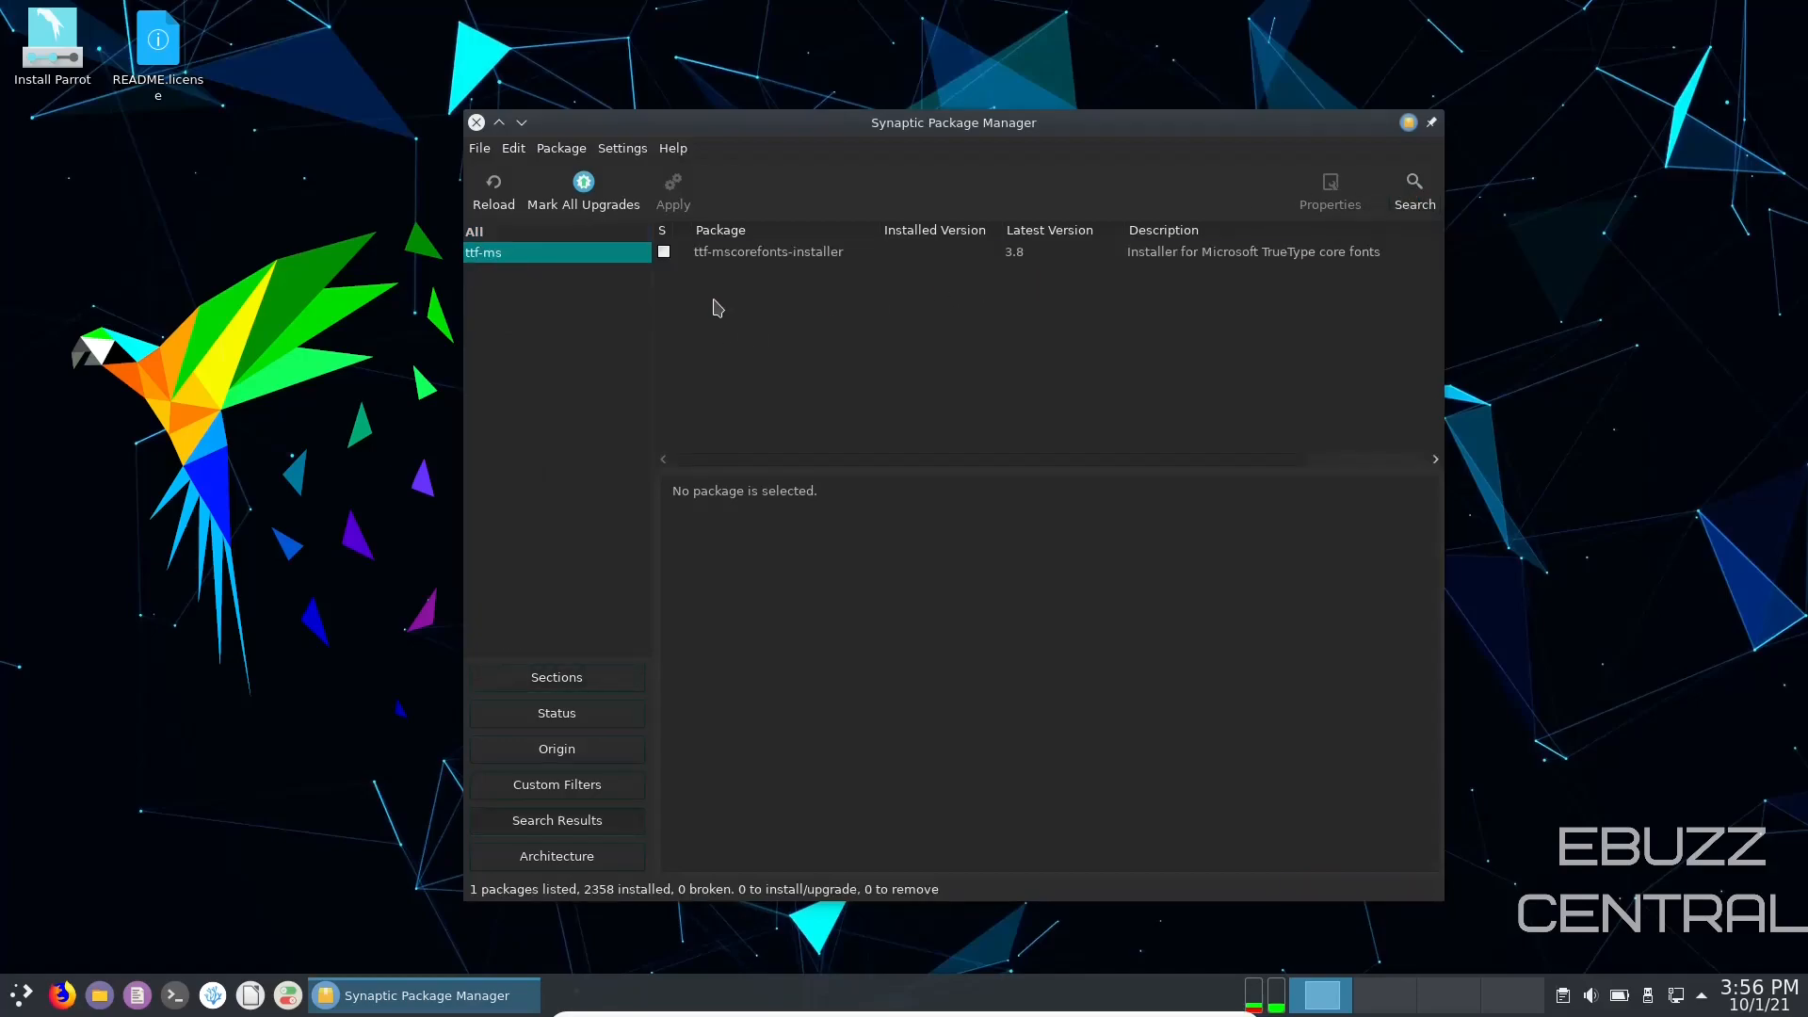
click(766, 250)
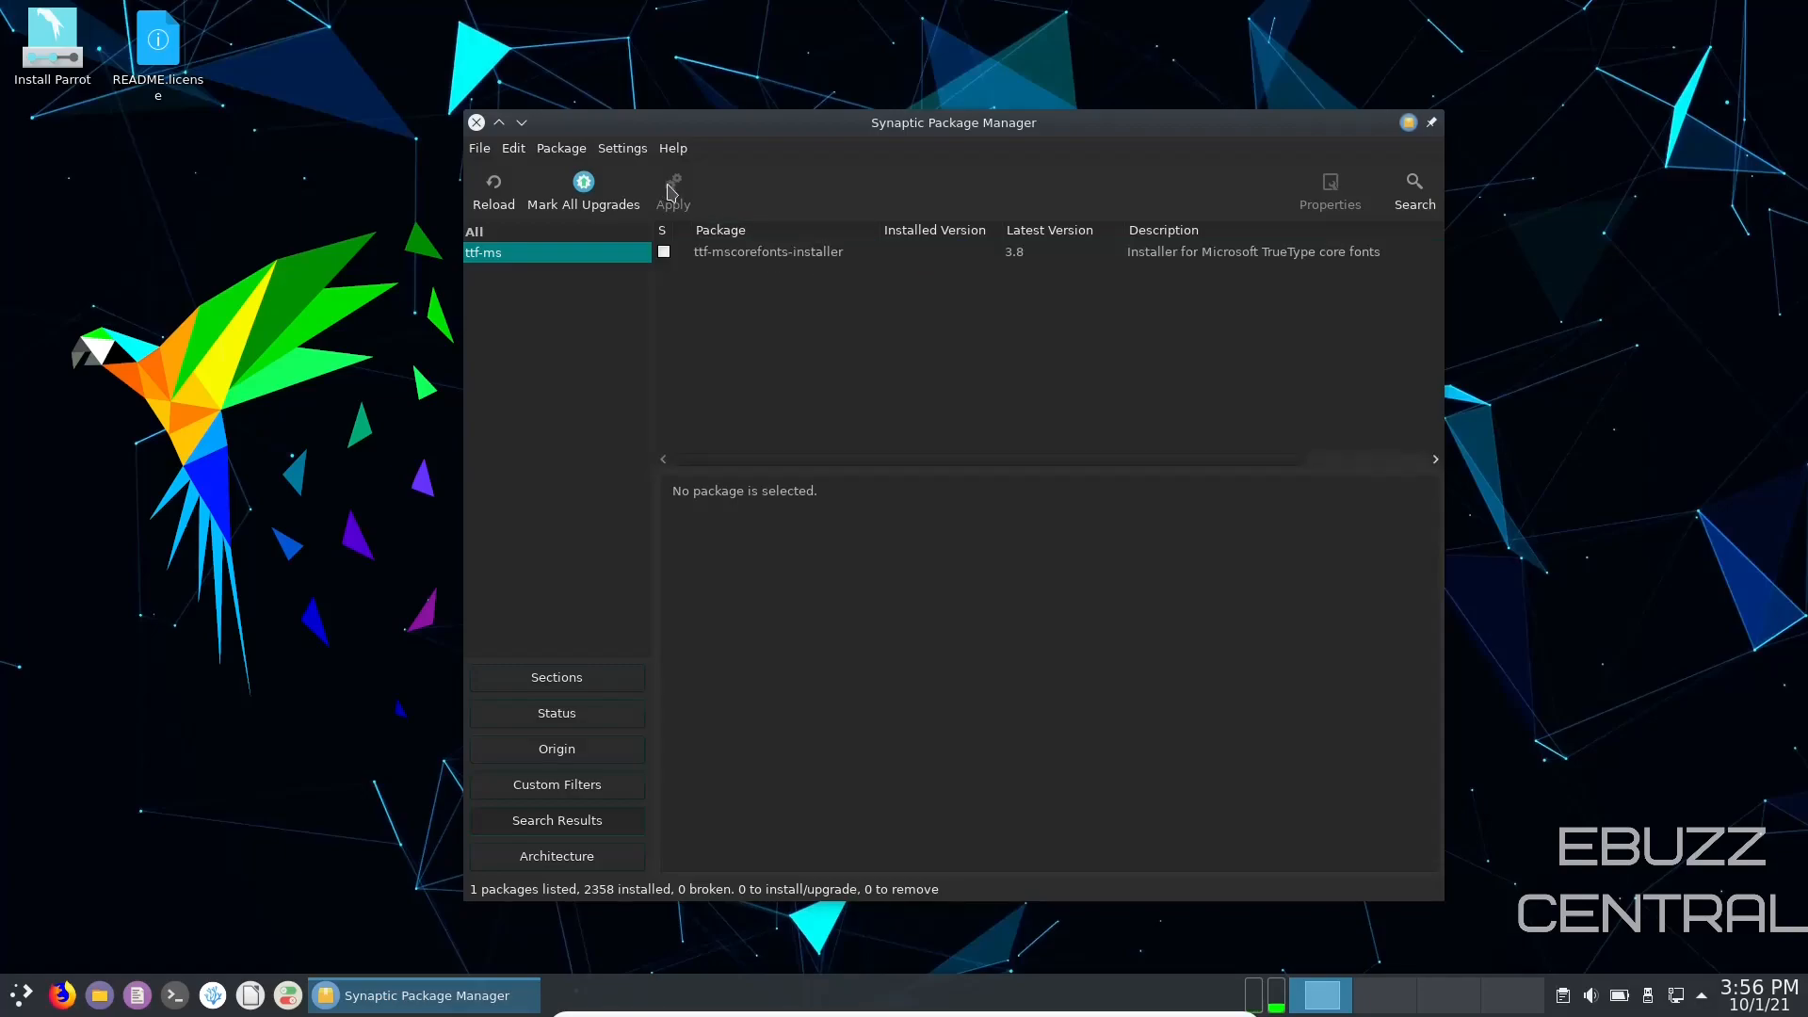
click(767, 251)
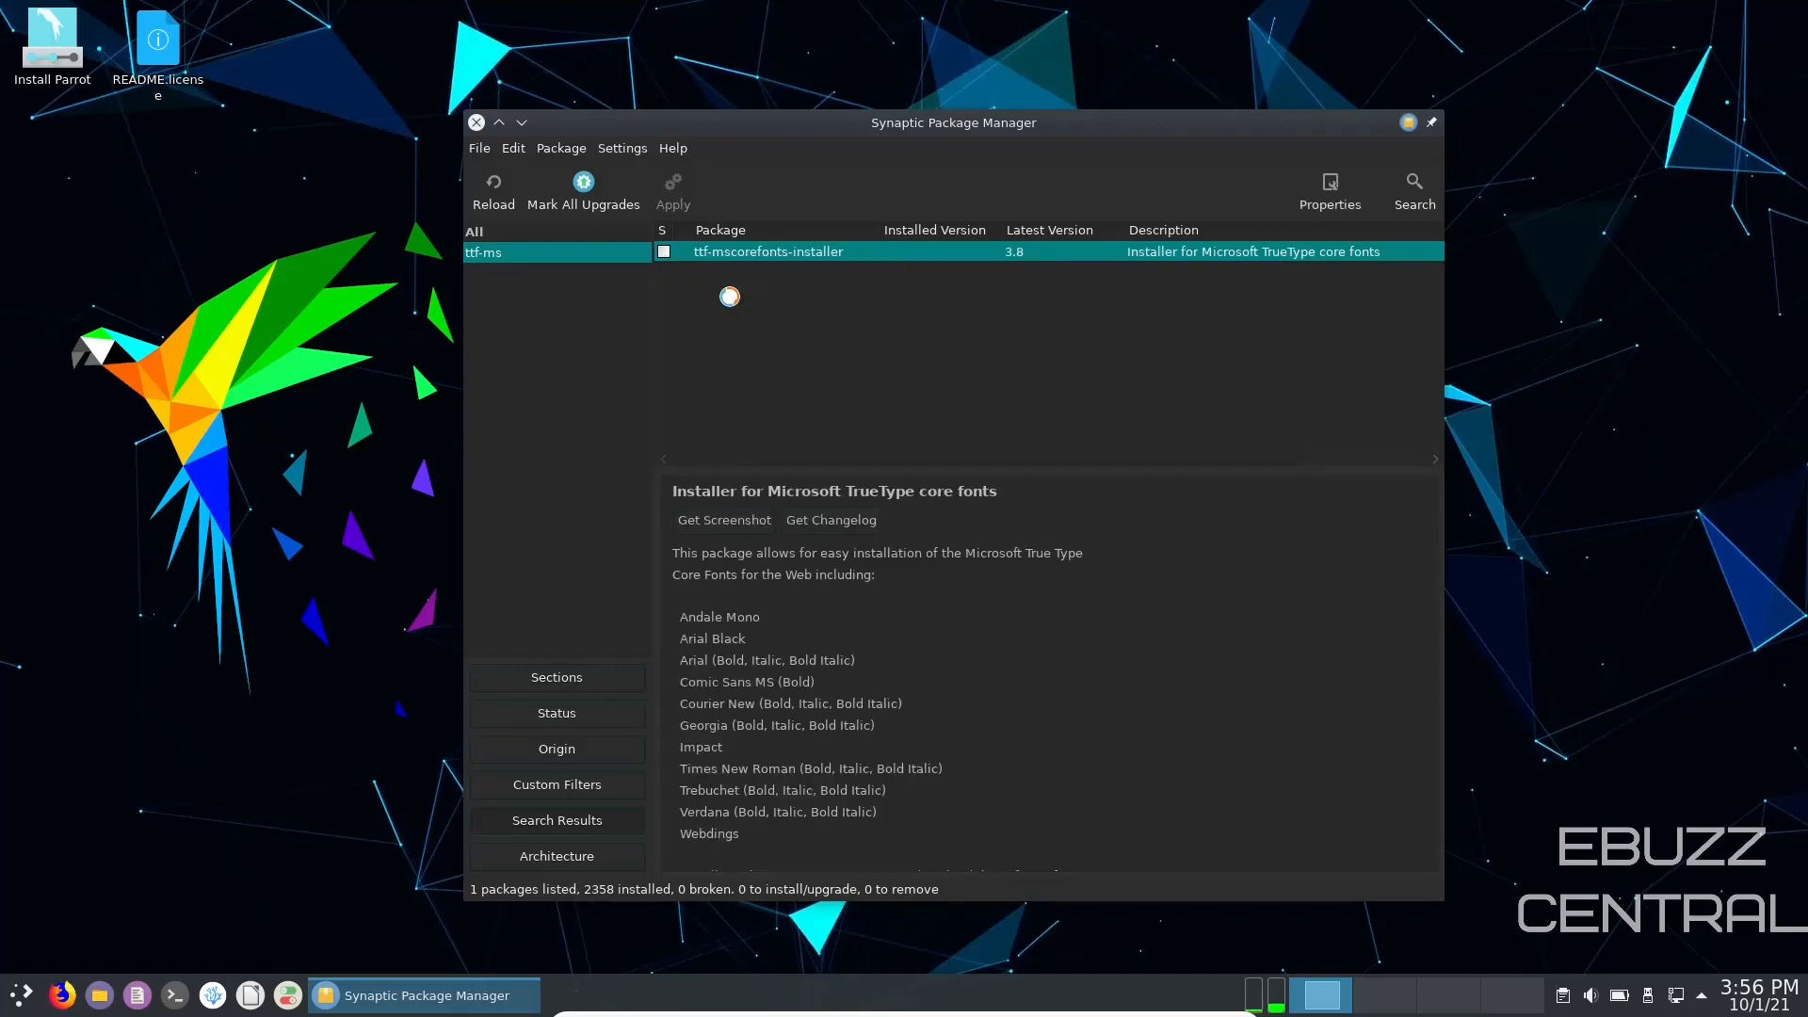
click(663, 250)
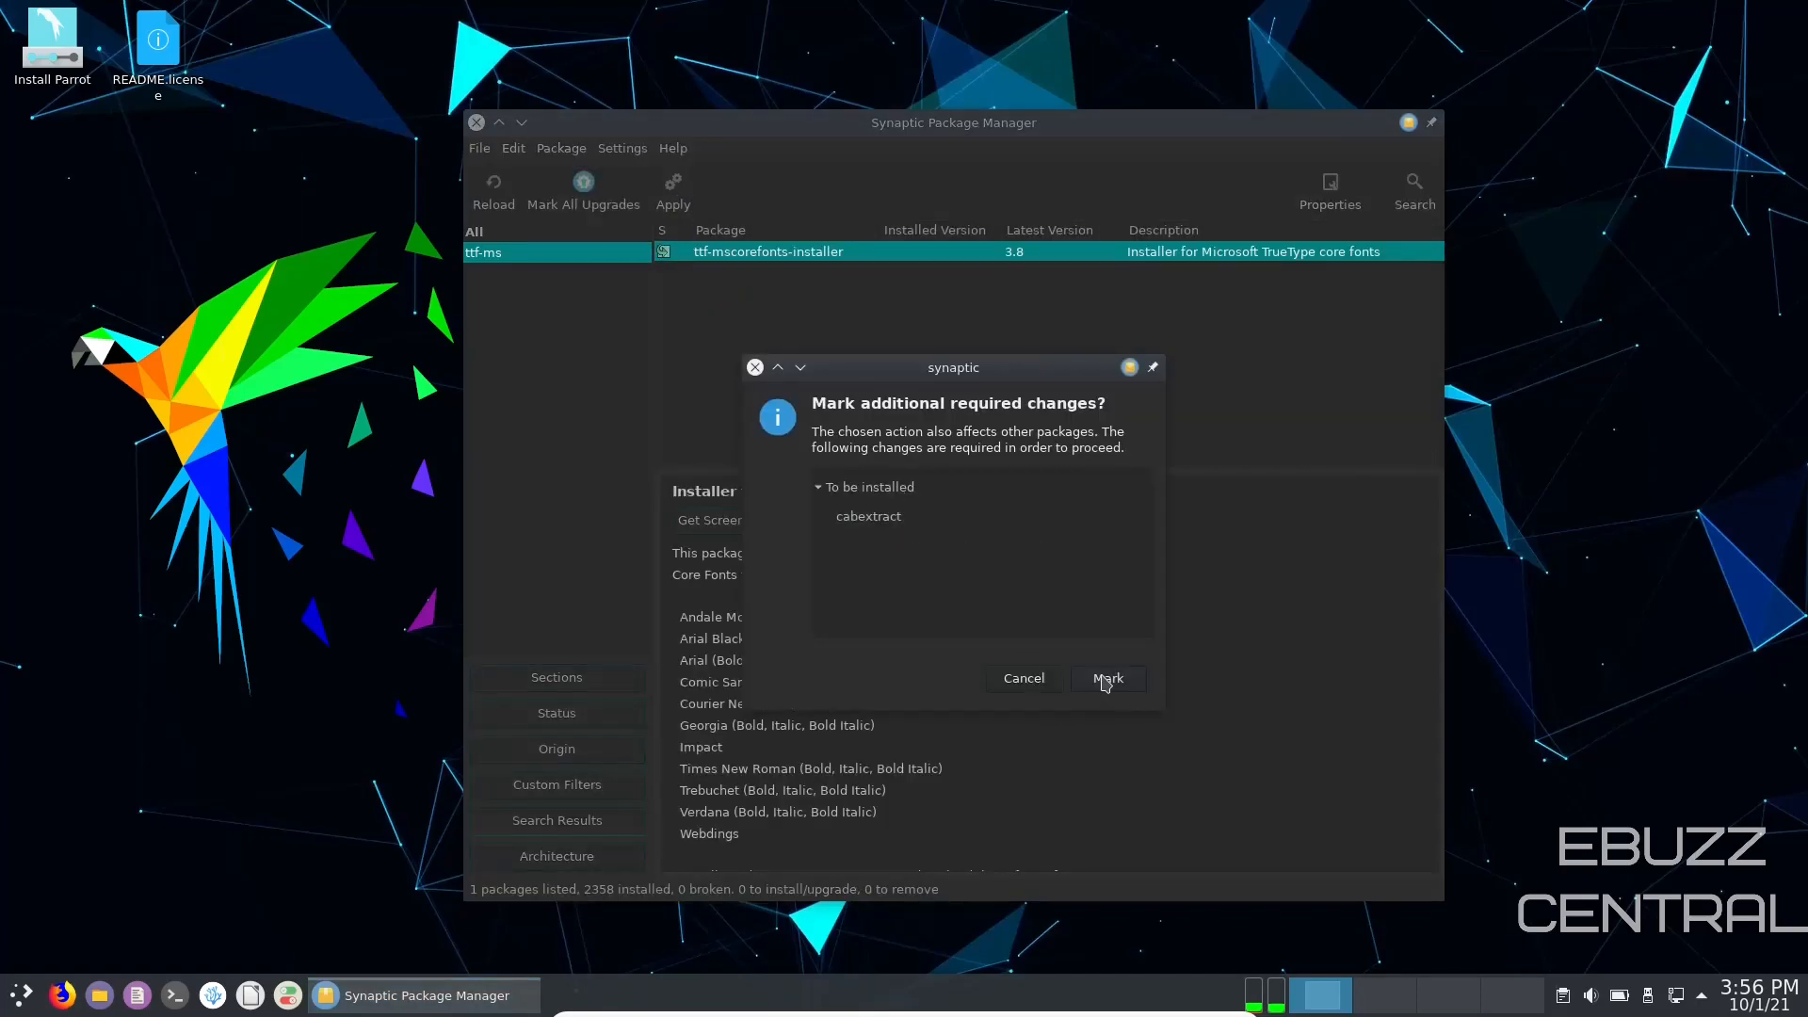
click(1106, 678)
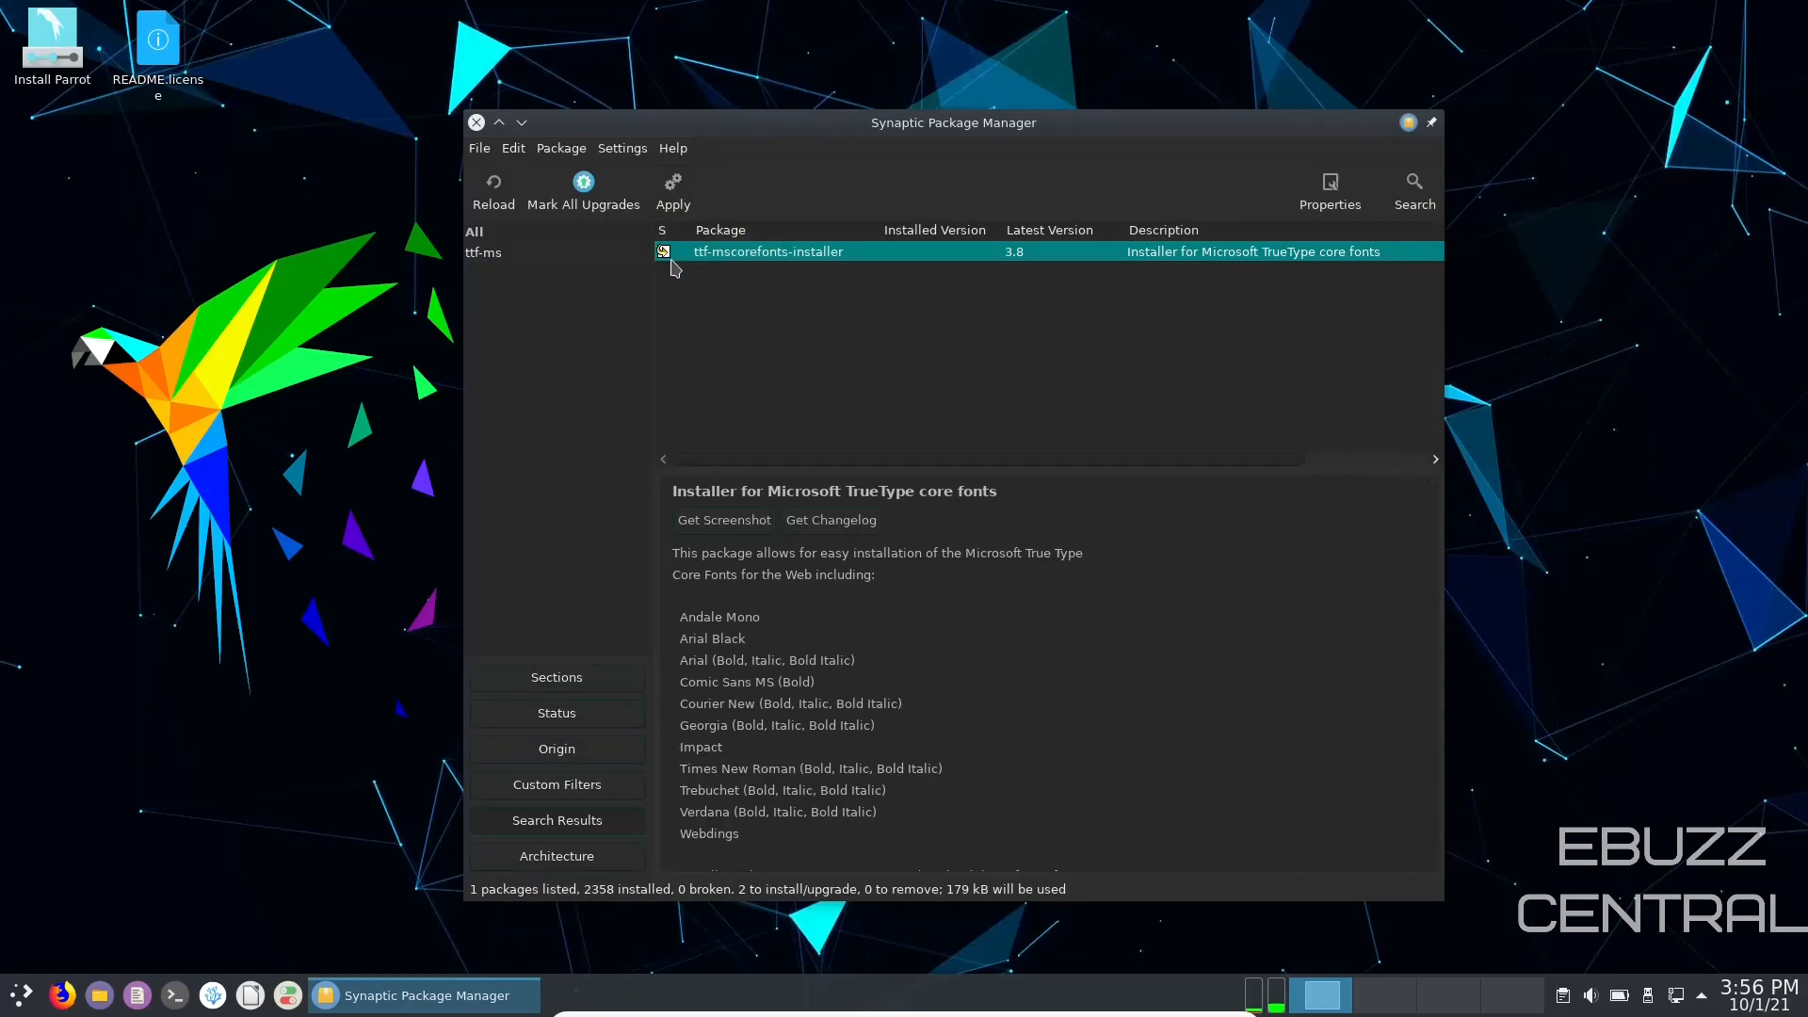
Step: Search Synaptic for obs to find the obs-studio package
click(1413, 185)
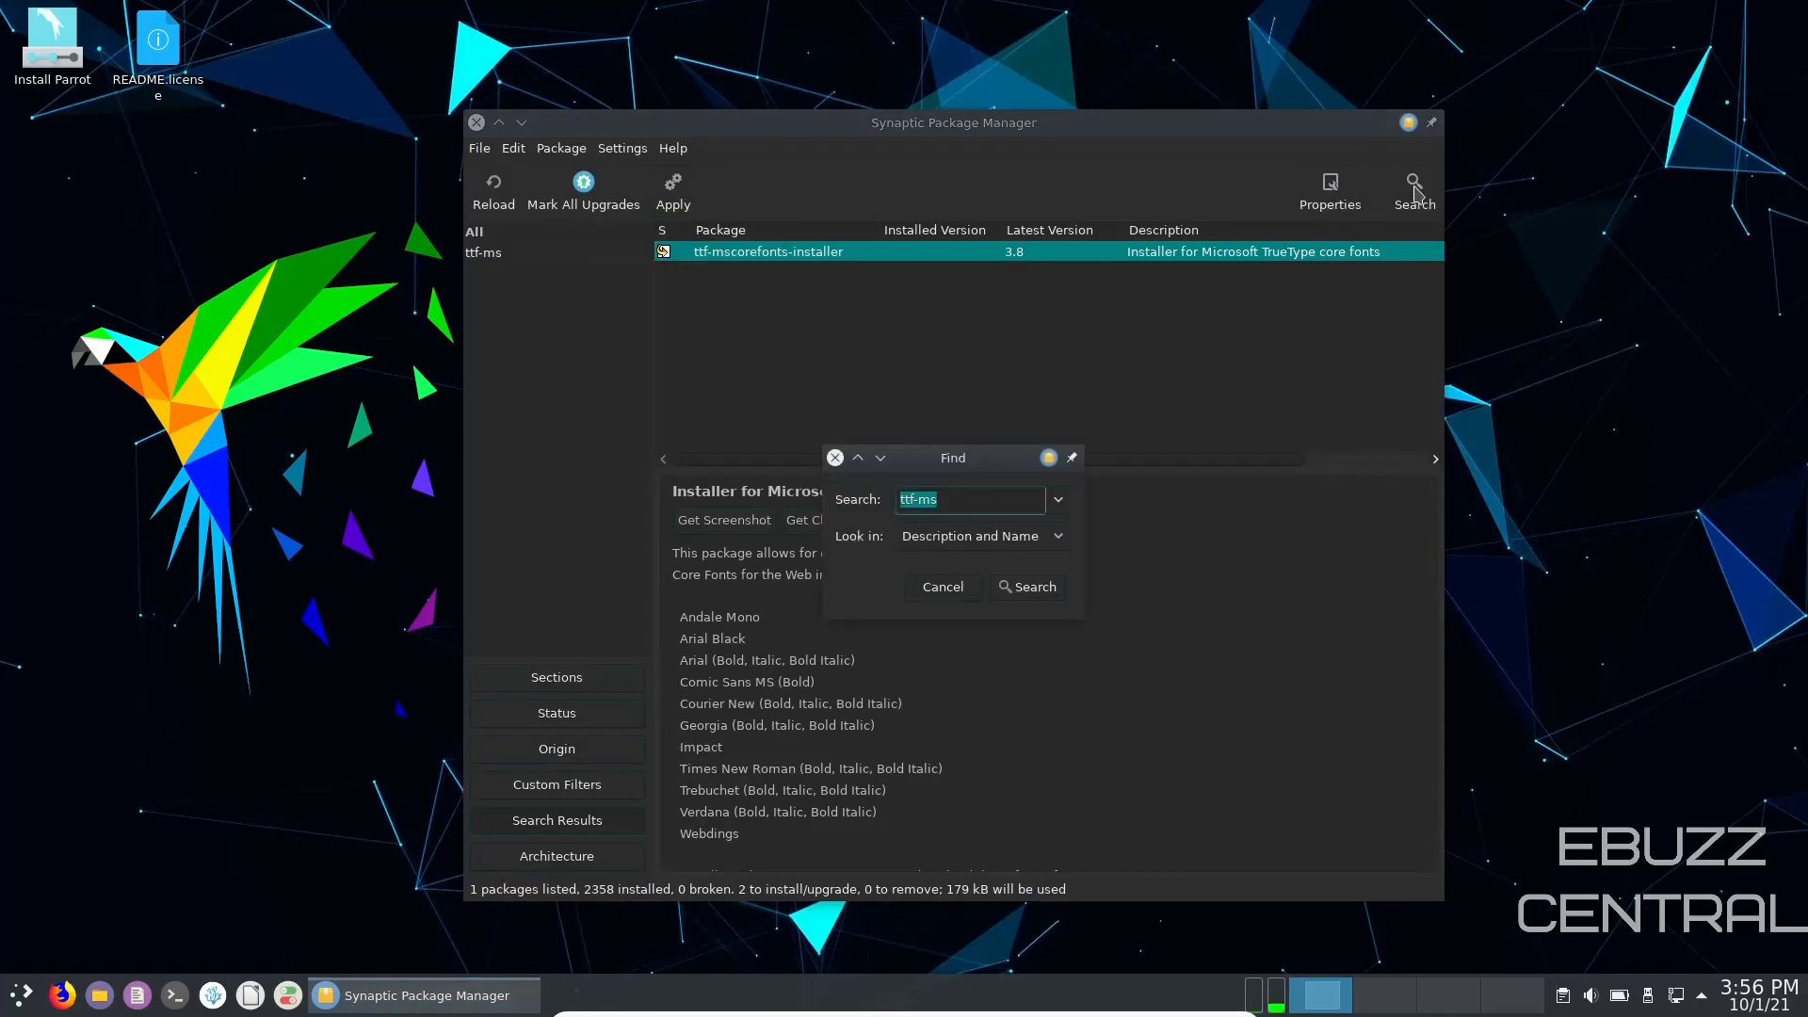
text(obs)
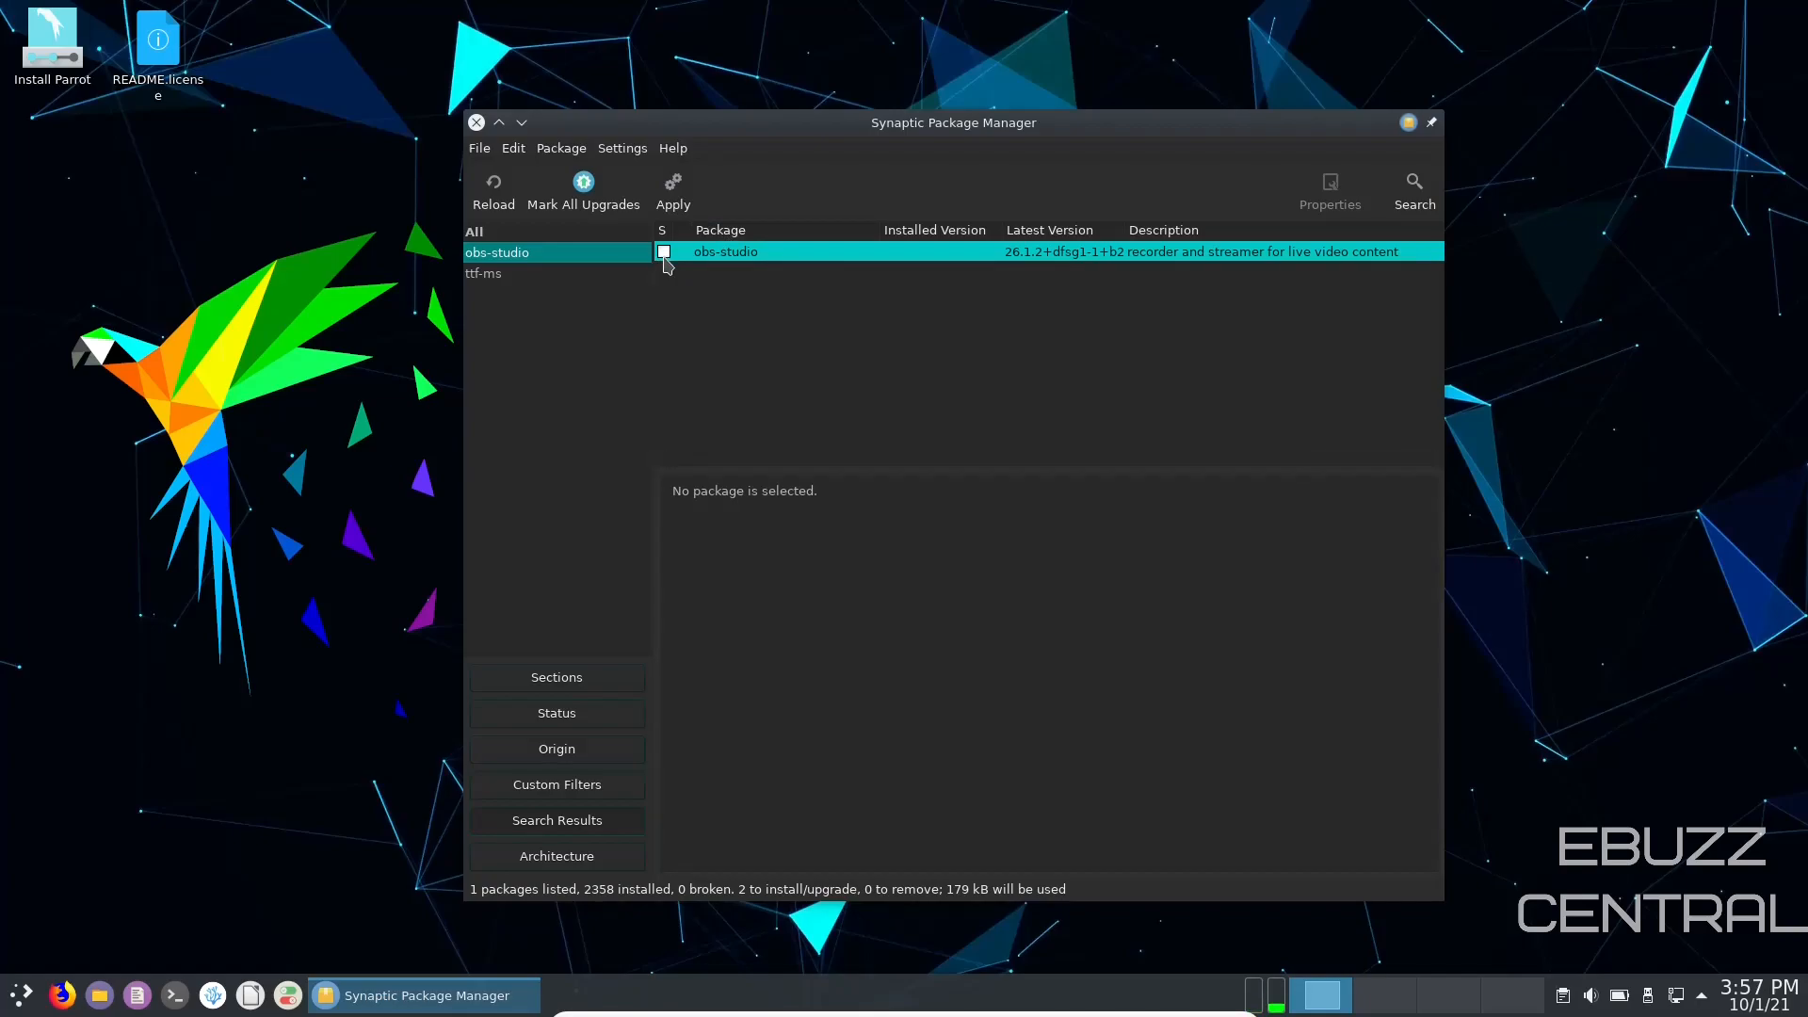
mouse_move(673, 185)
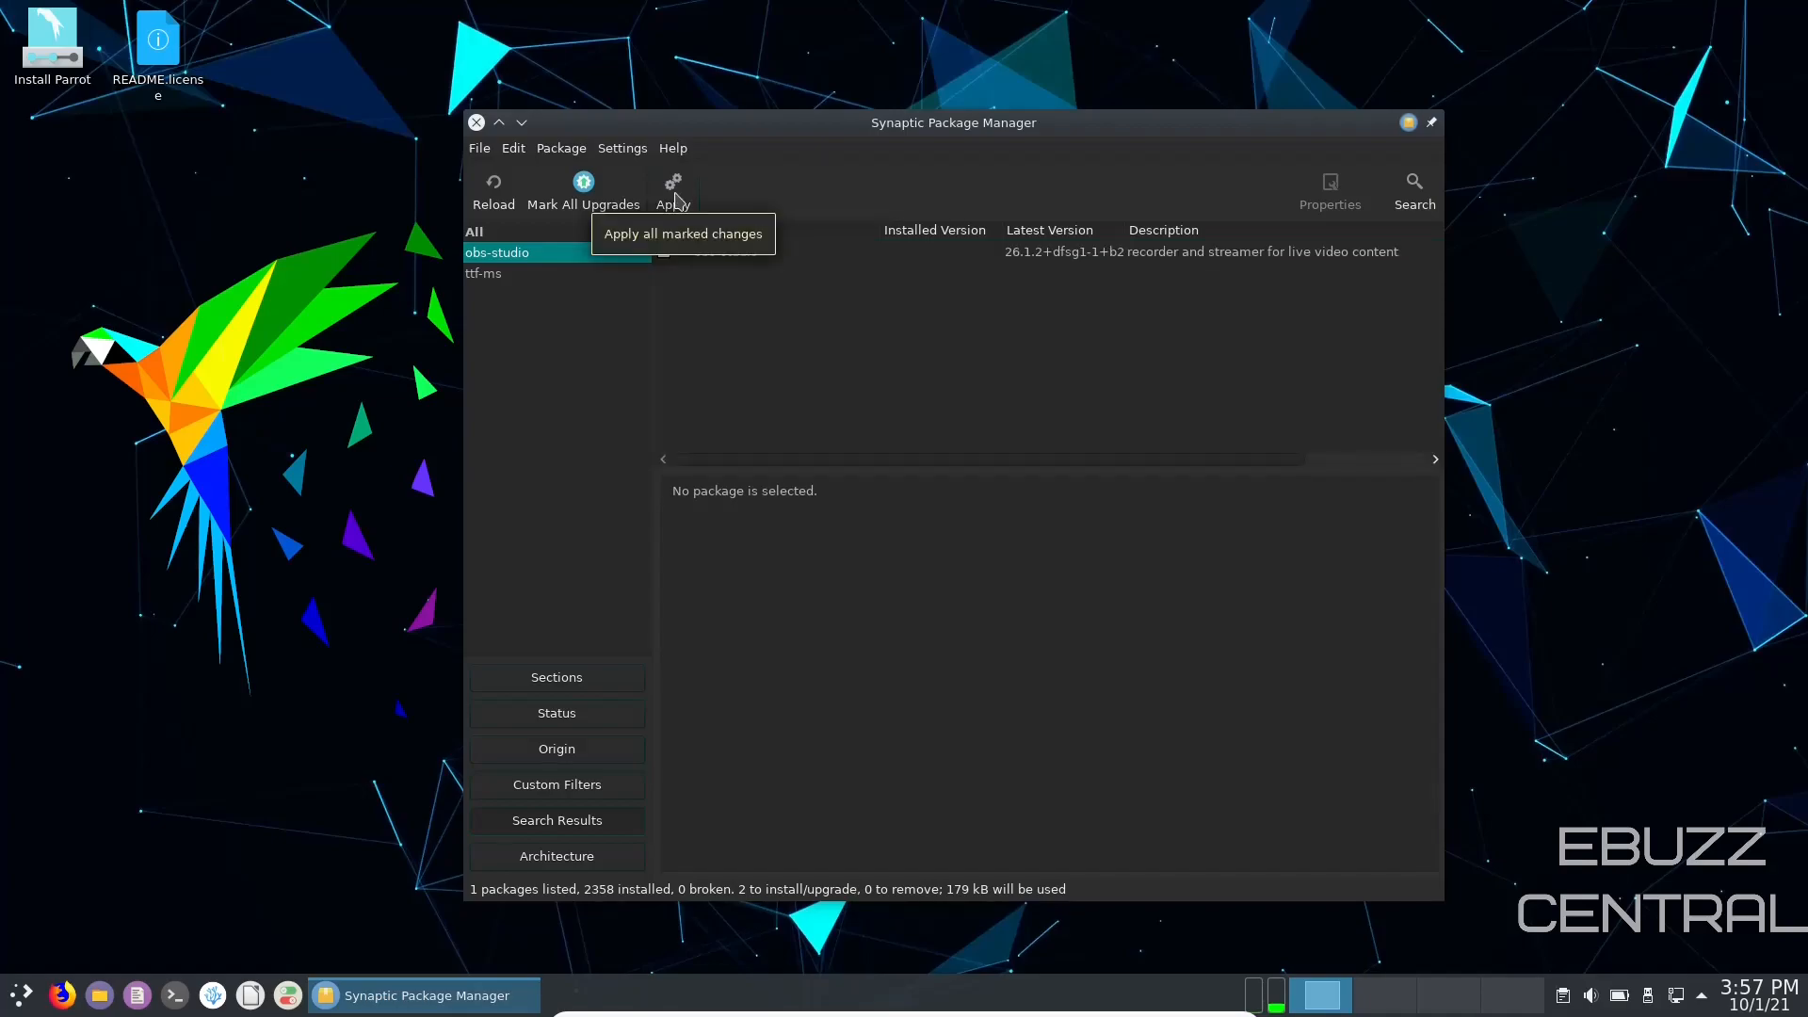
mouse_move(554, 157)
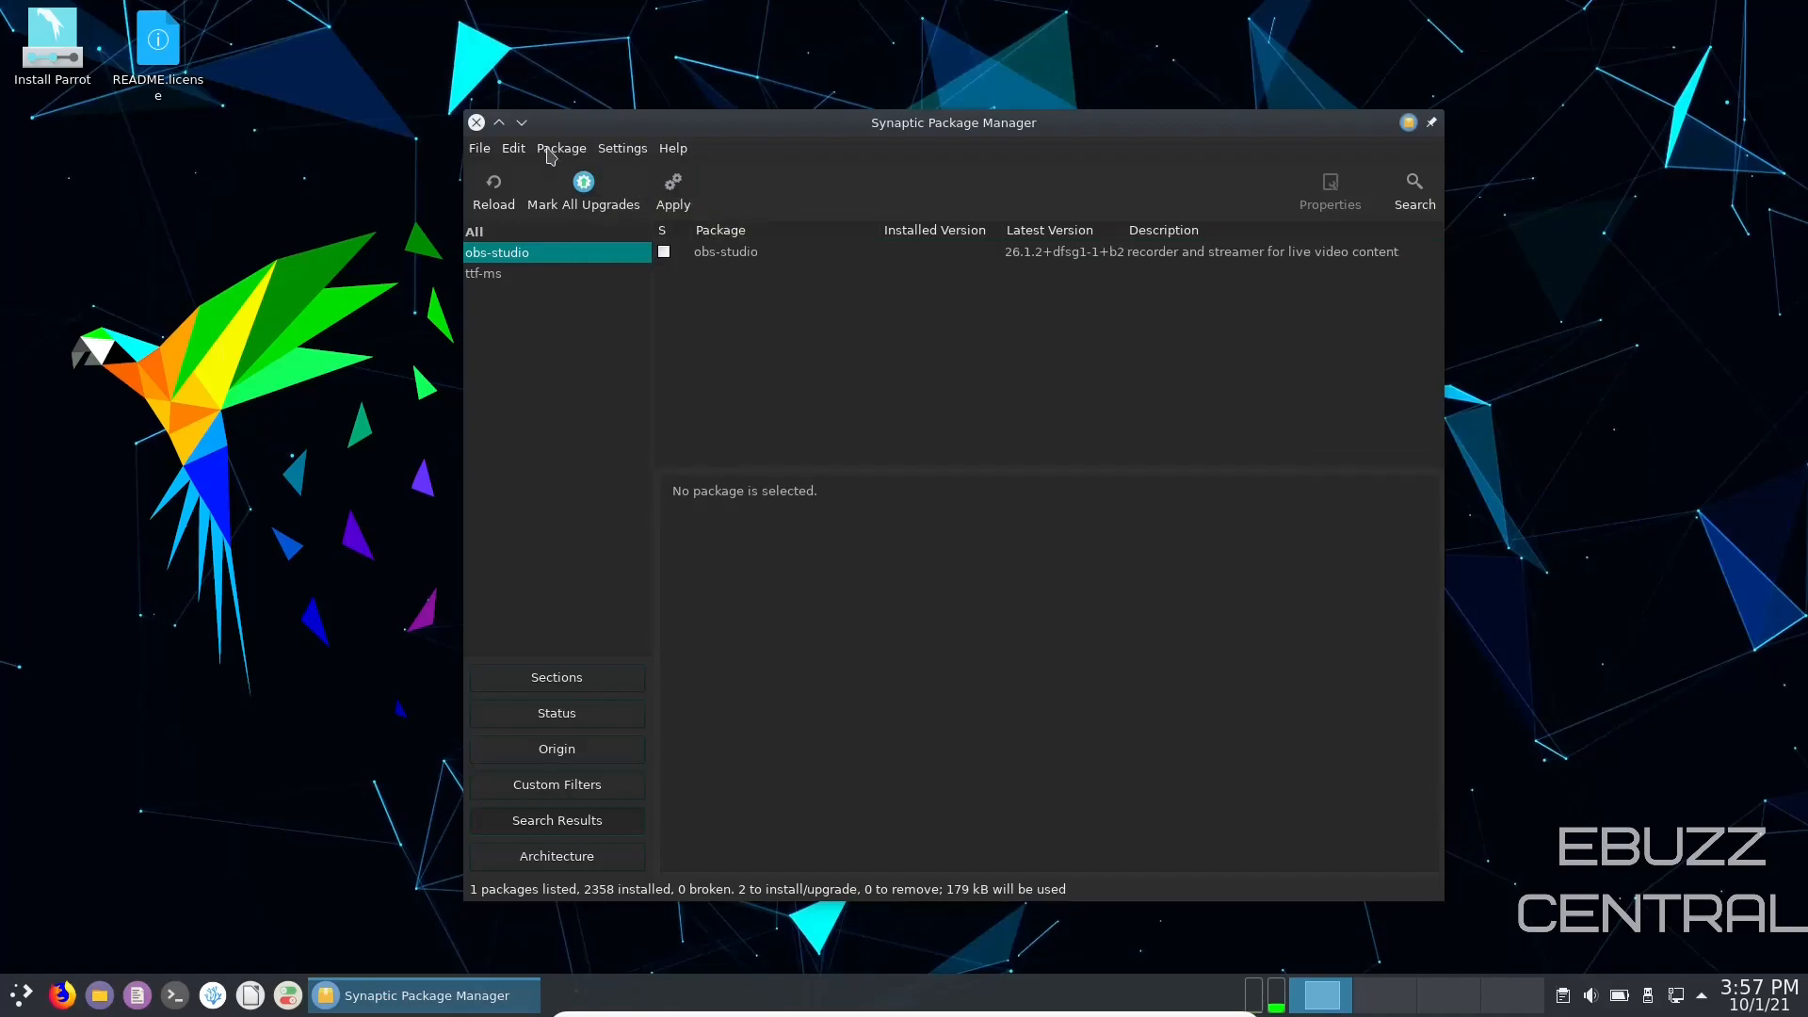
click(503, 151)
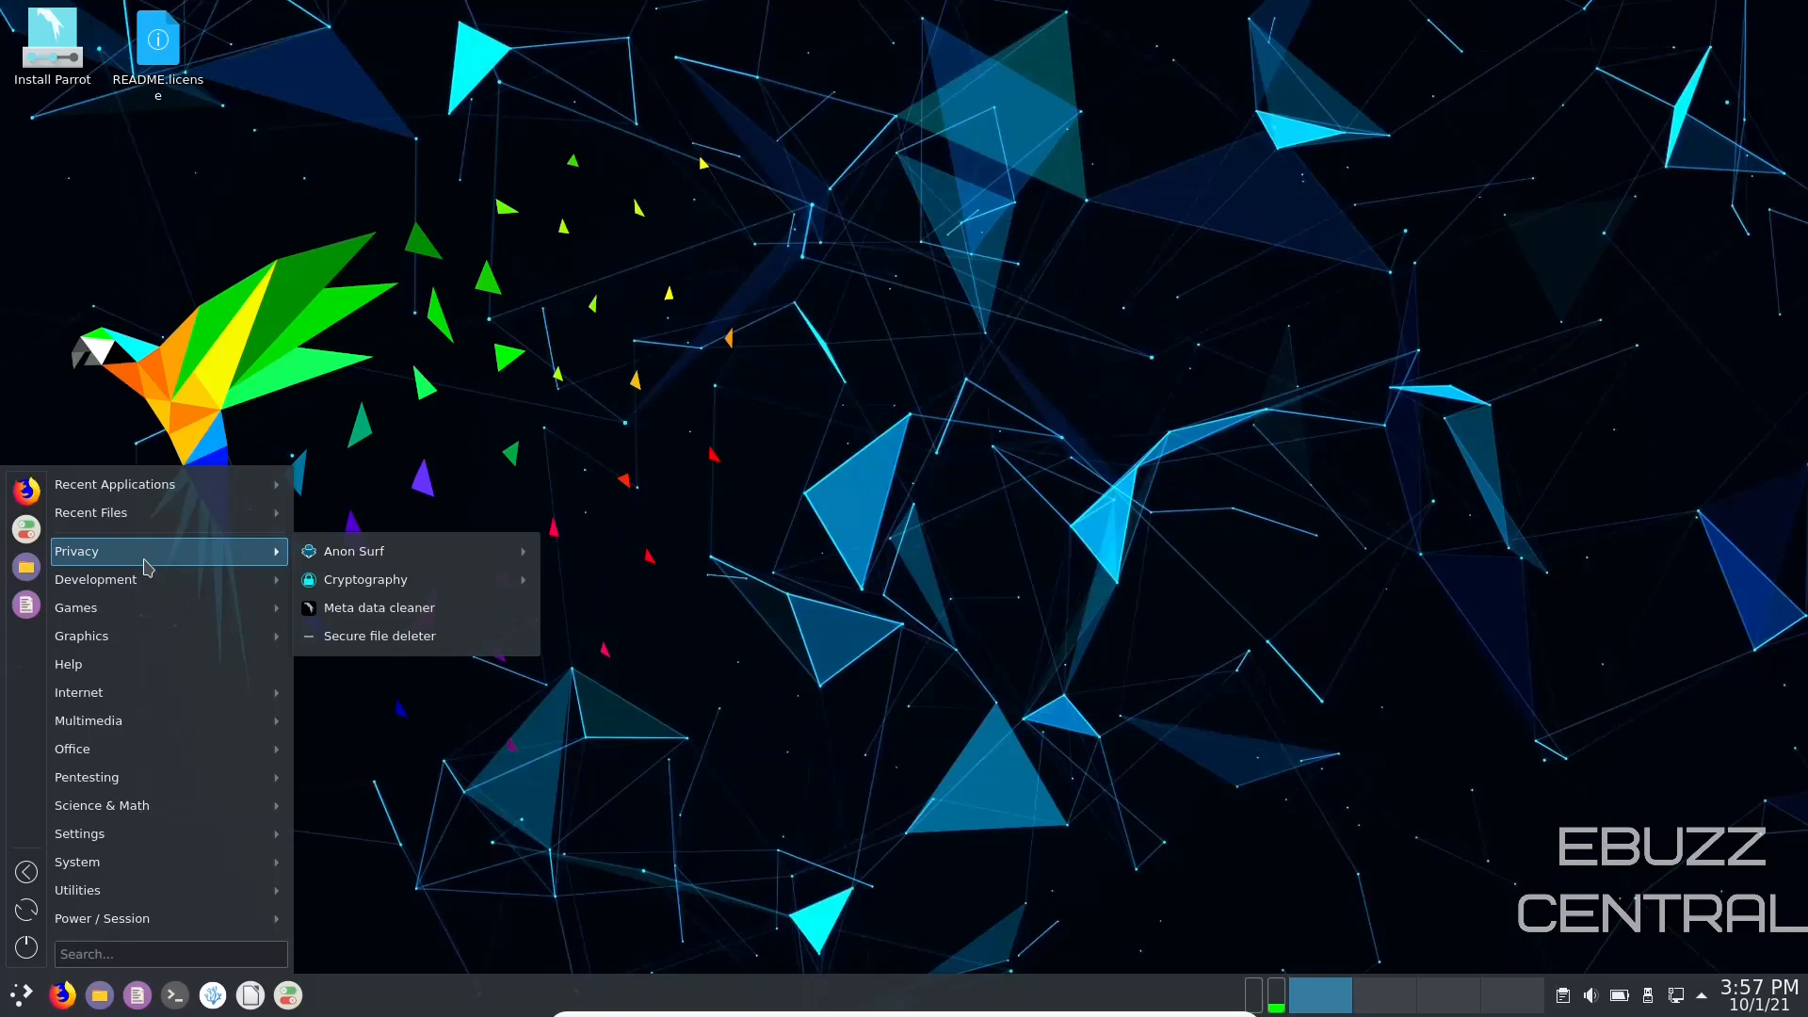
mouse_move(96, 578)
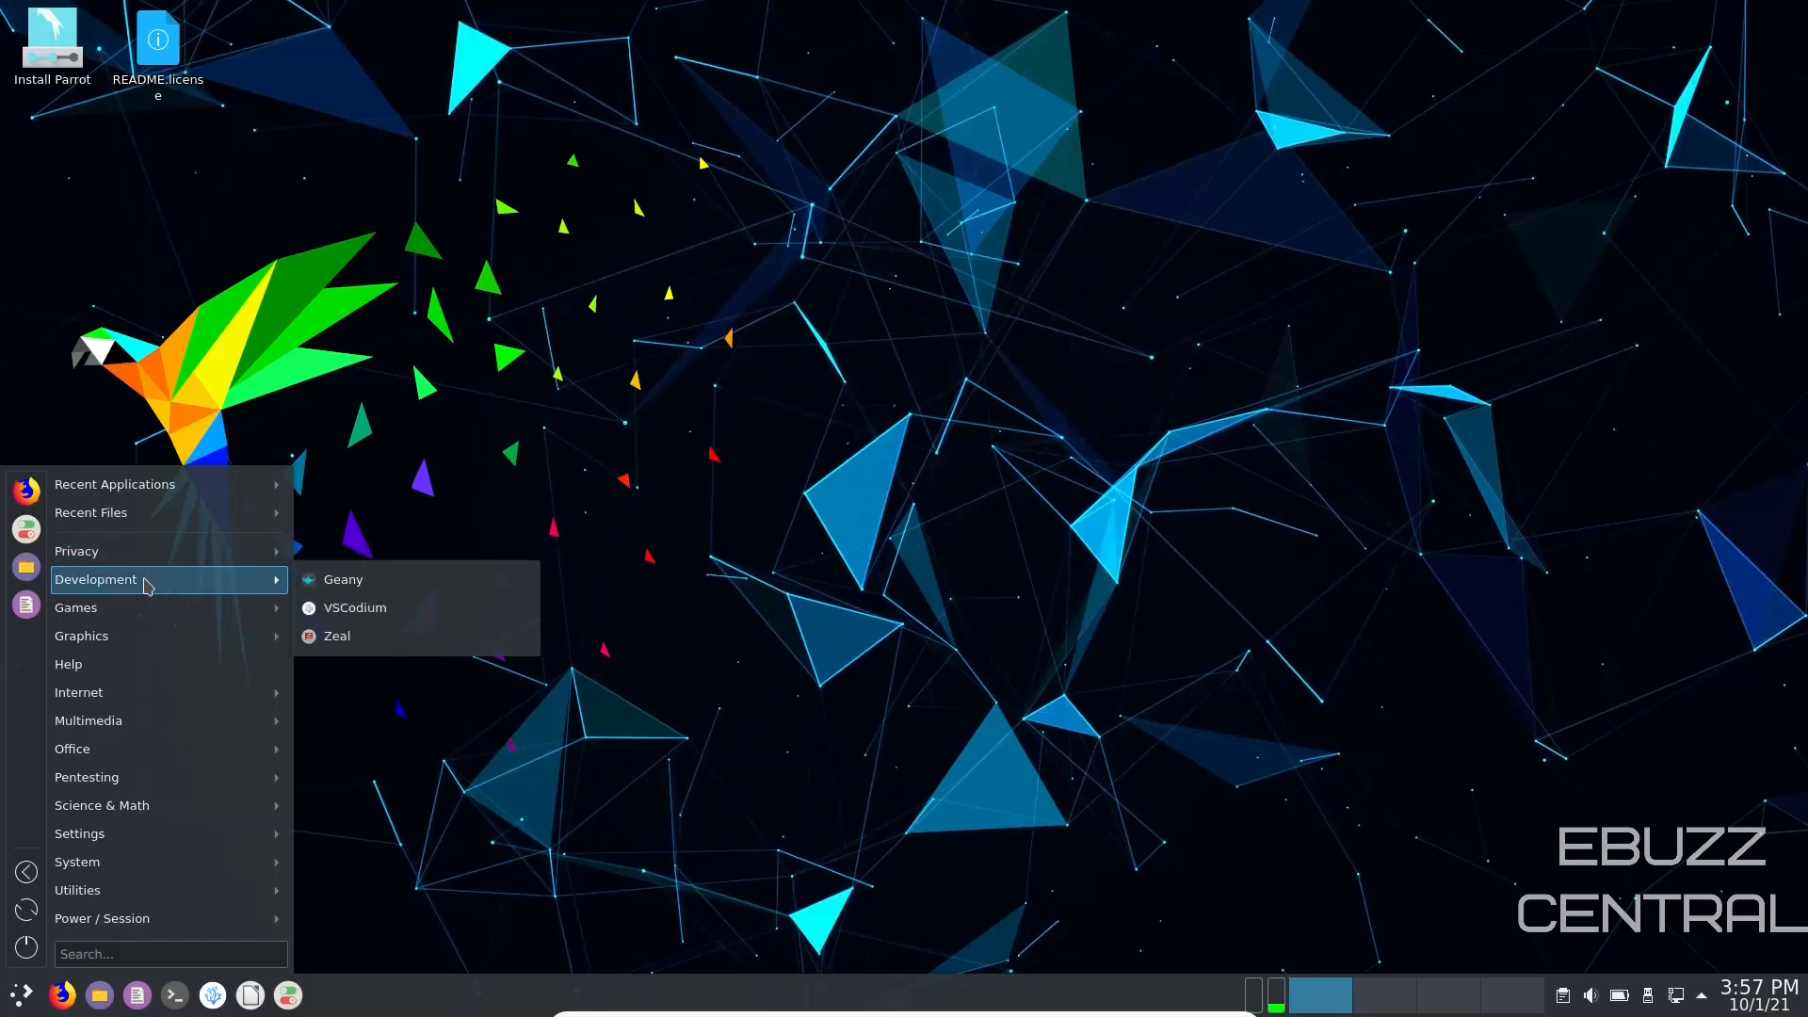
mouse_move(146, 608)
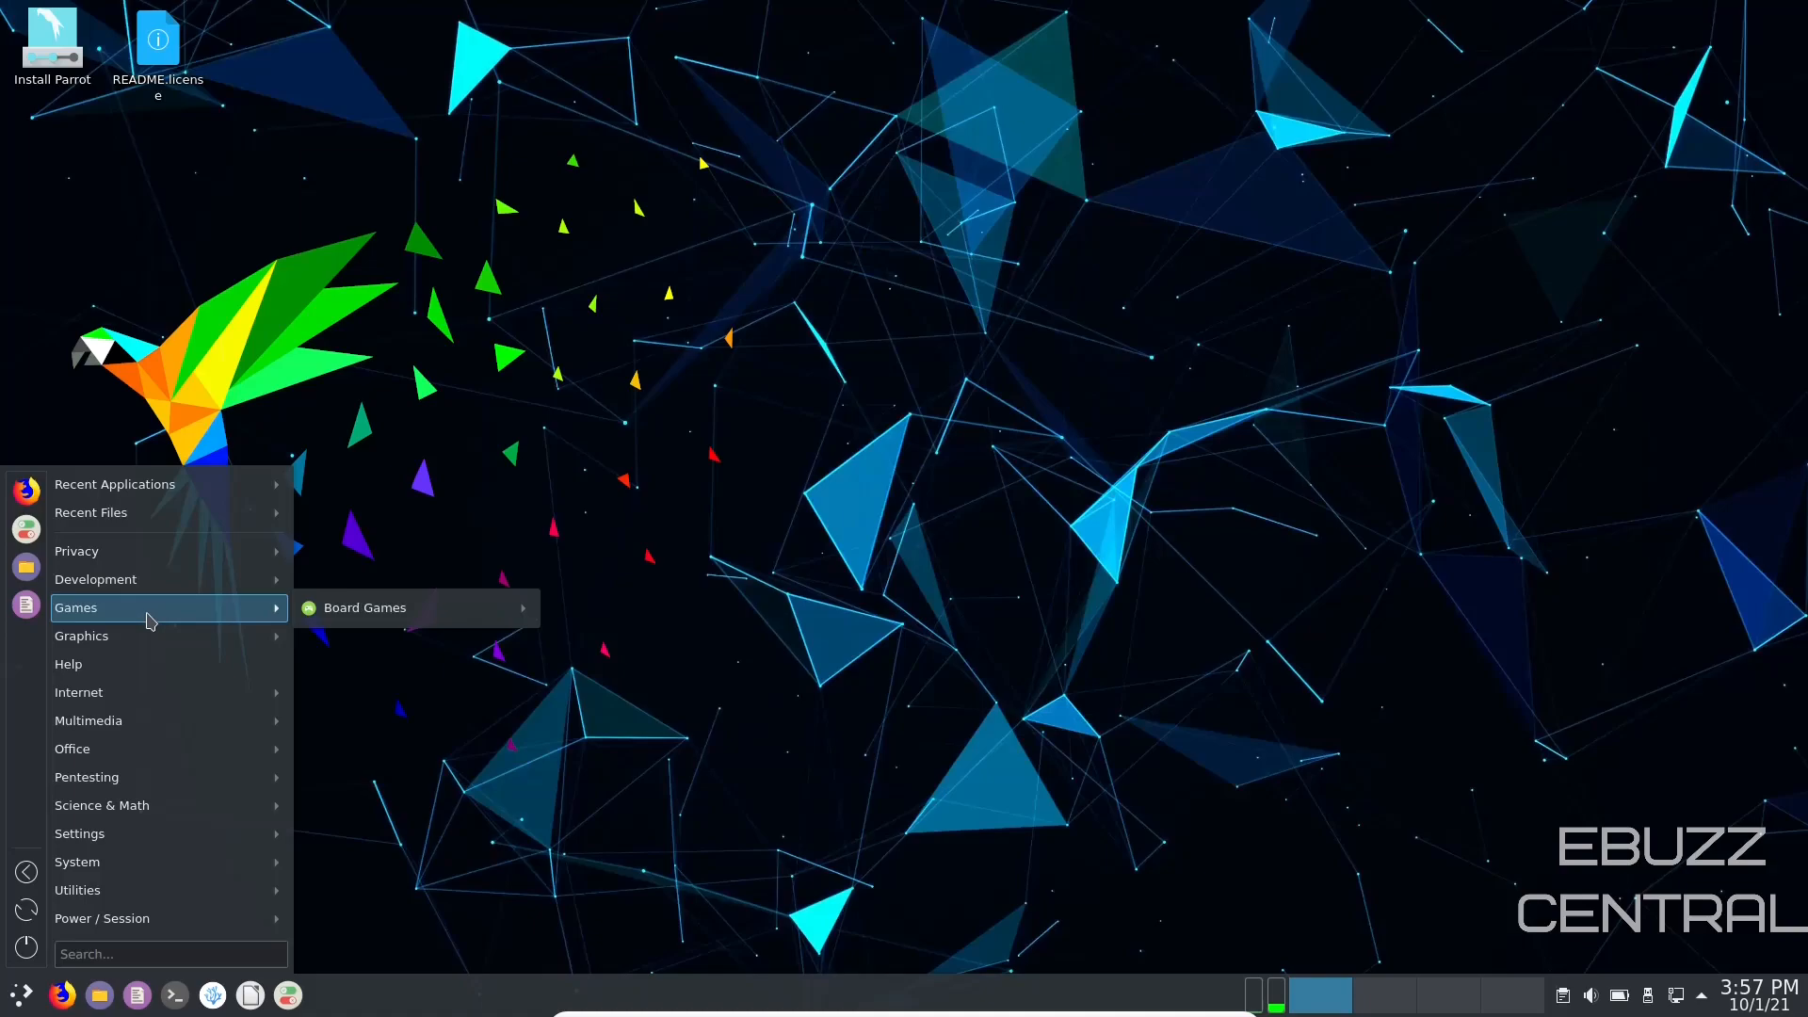
mouse_move(81, 634)
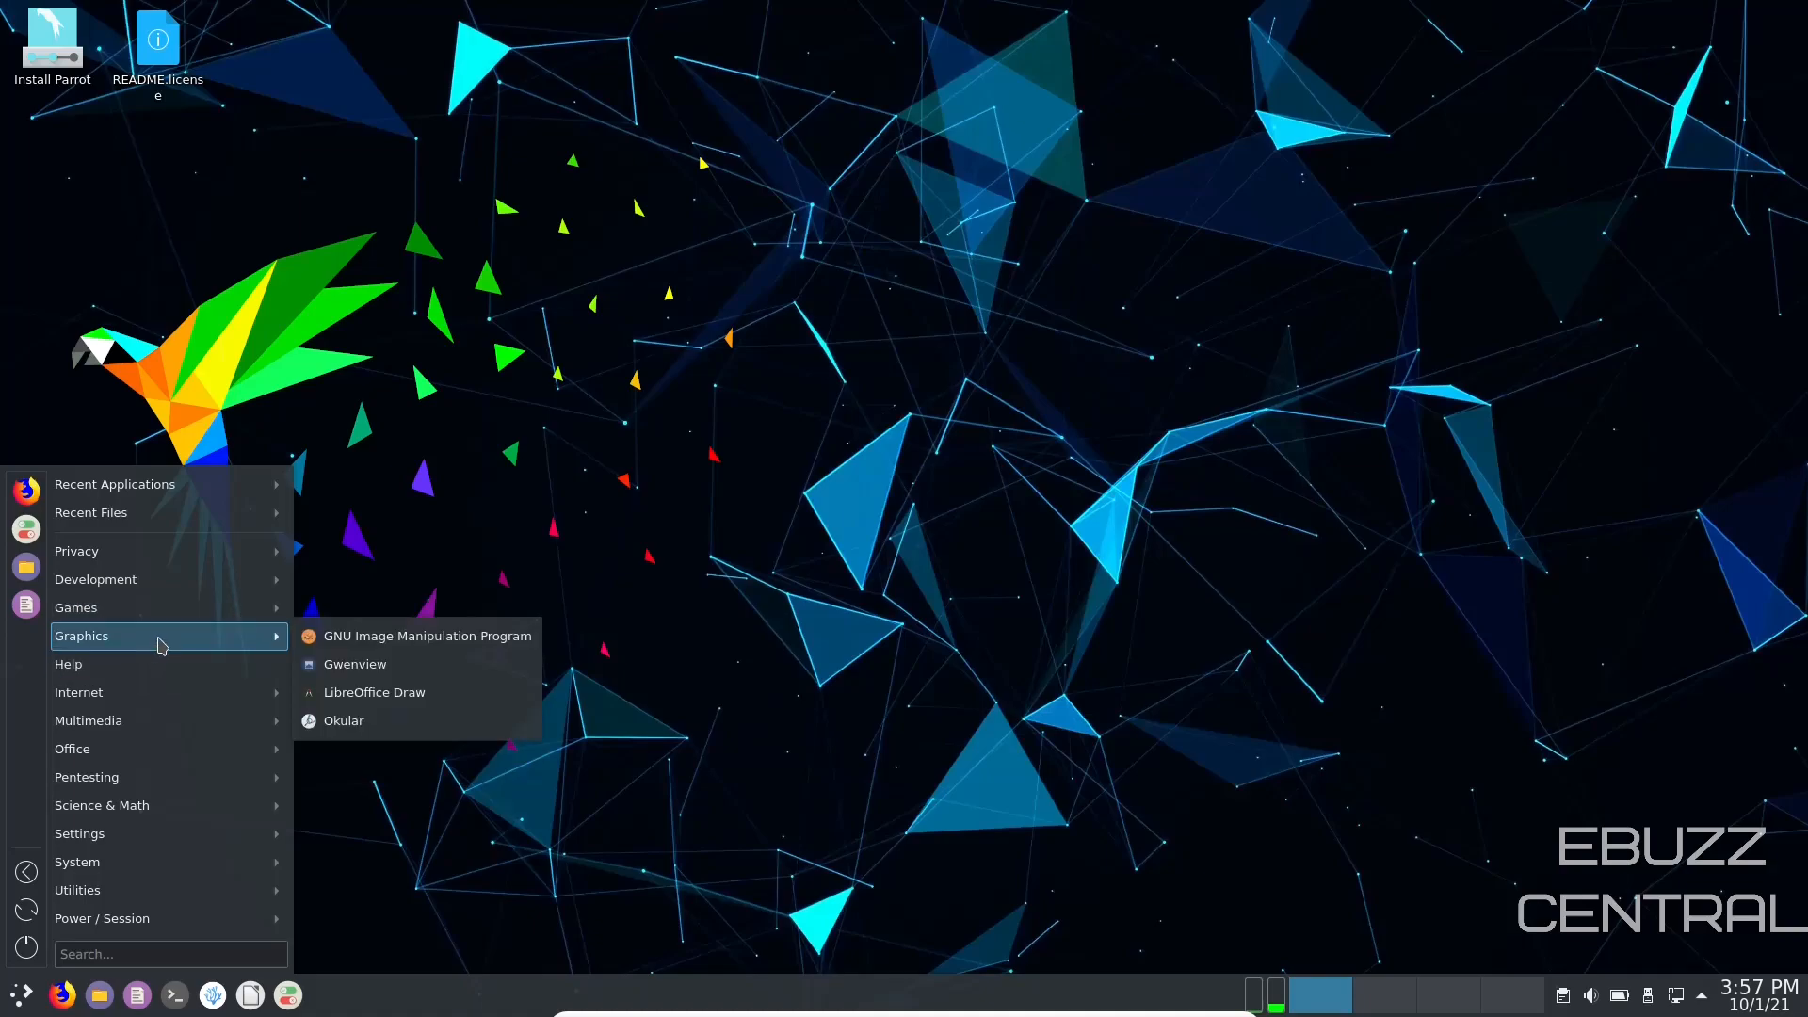
mouse_move(79, 692)
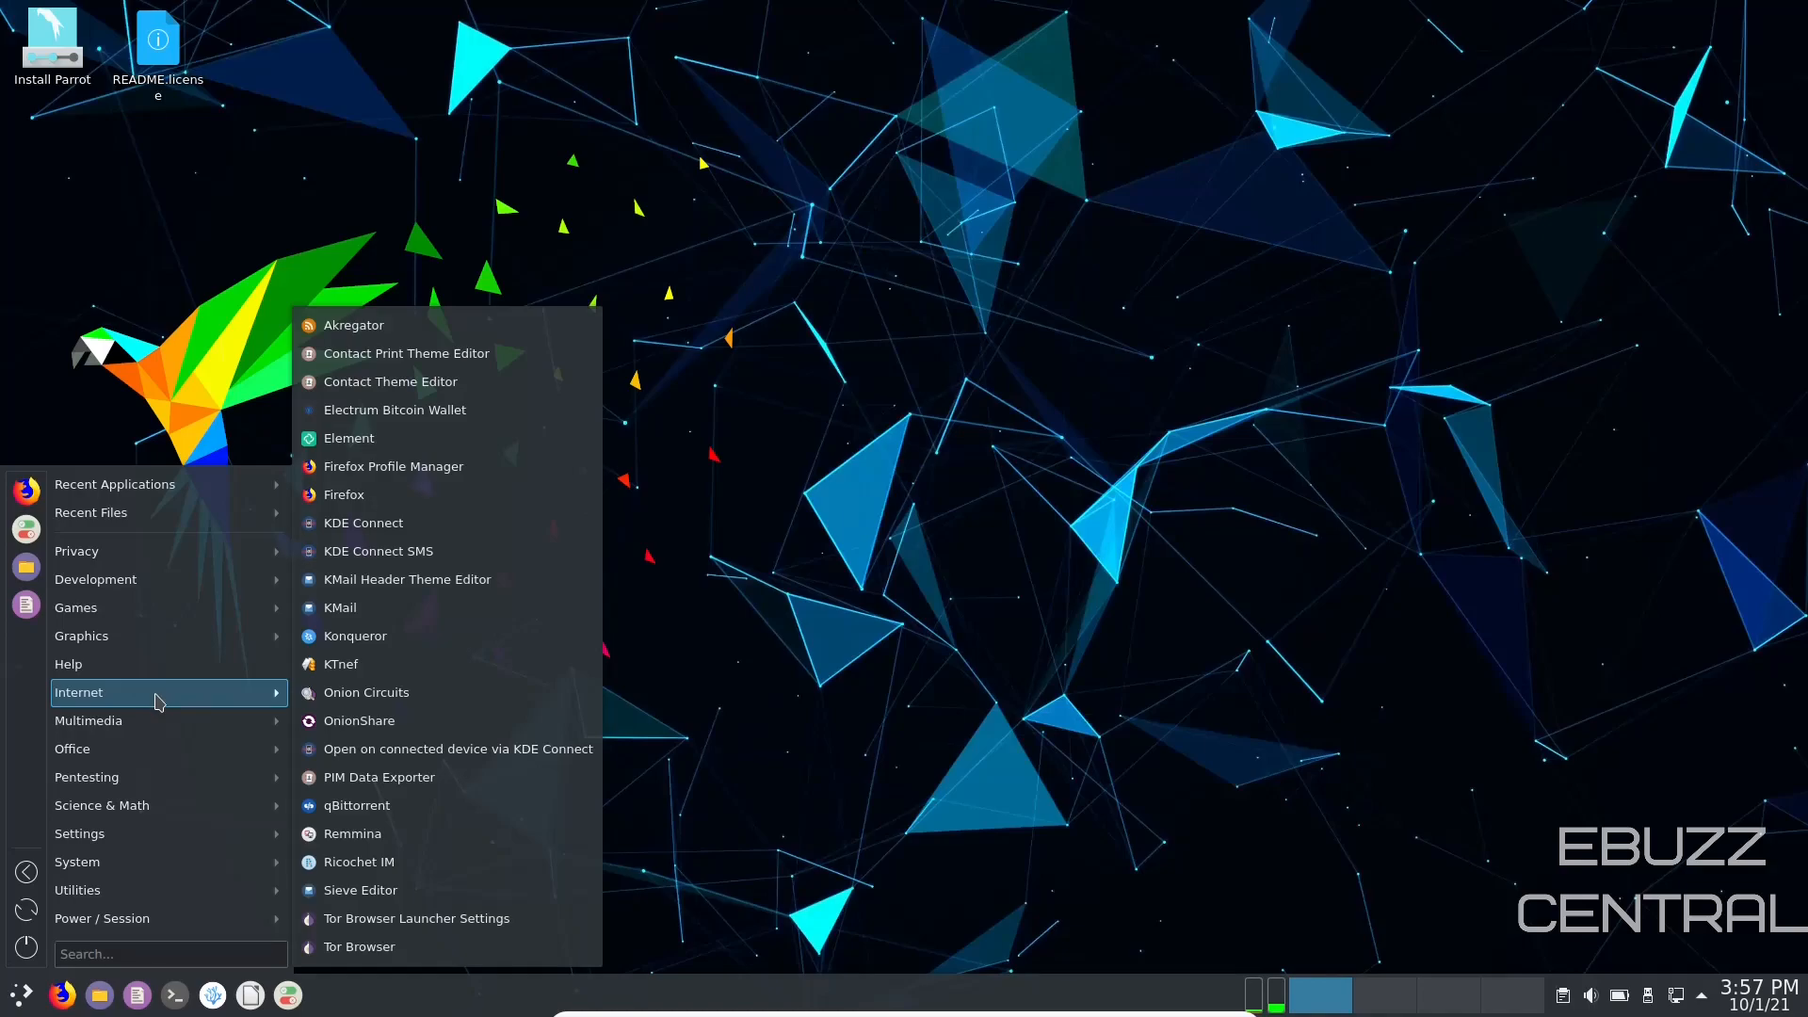
mouse_move(392, 466)
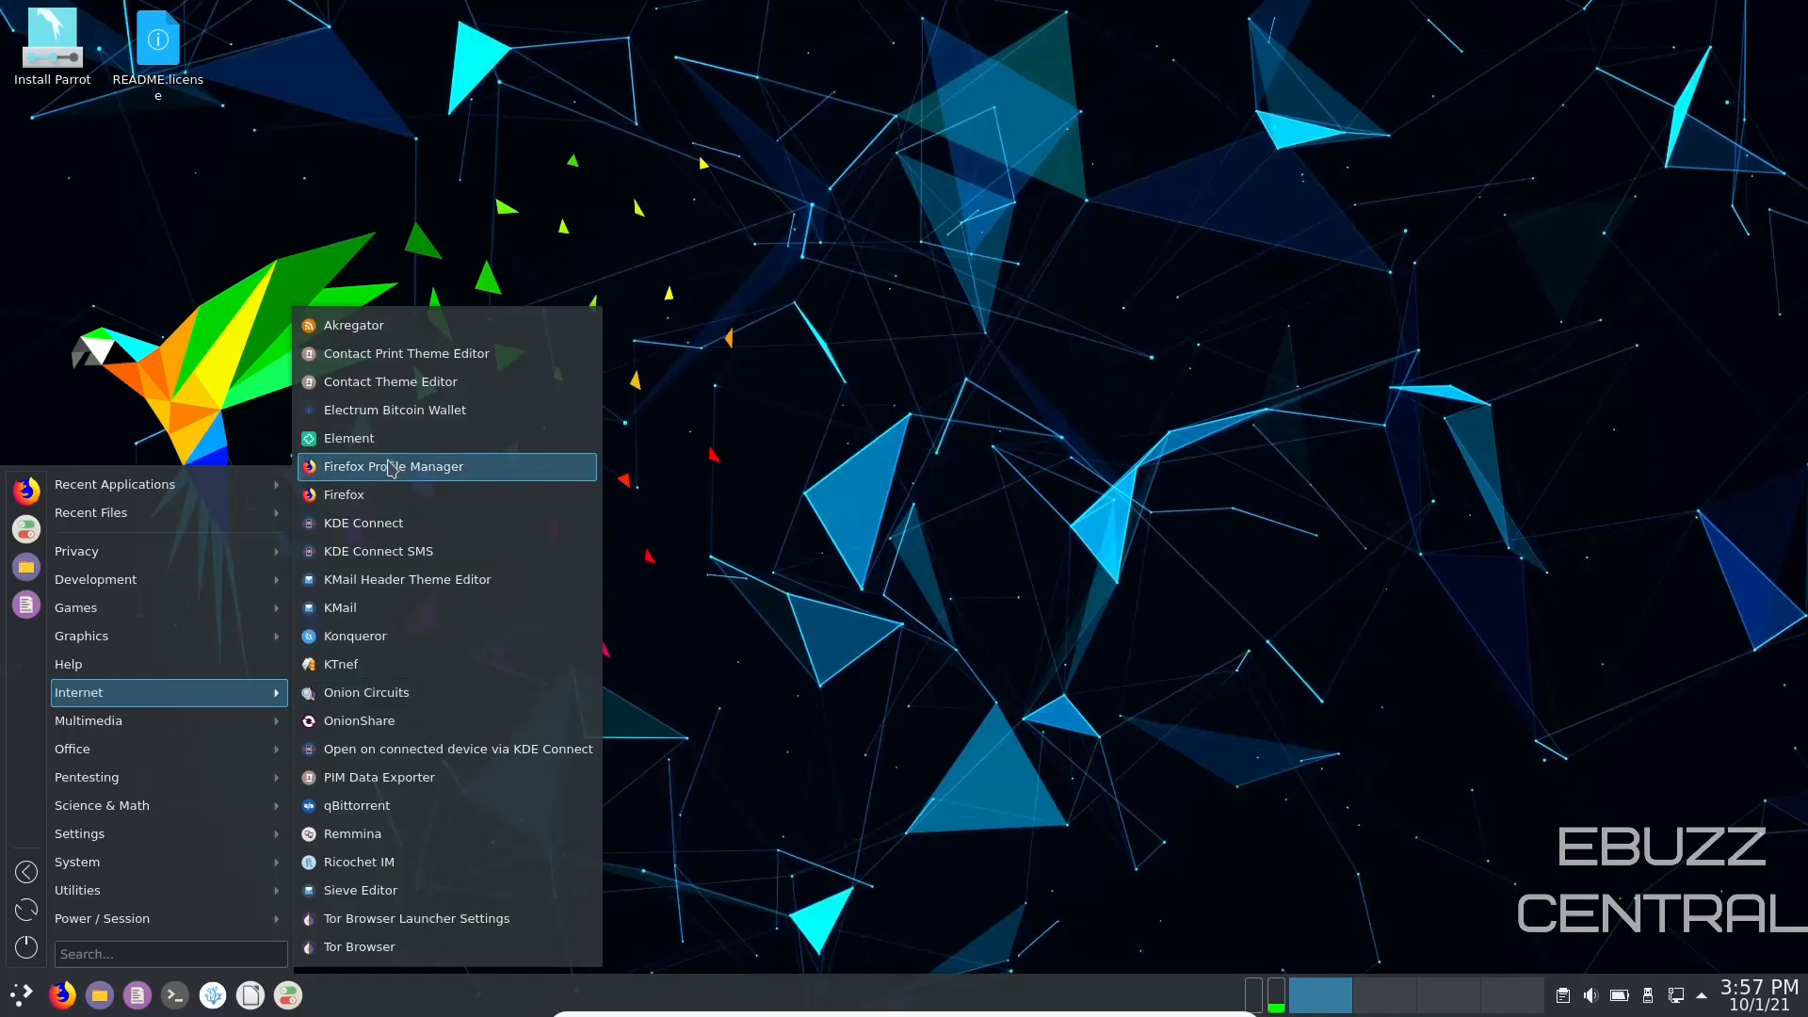
mouse_move(403, 727)
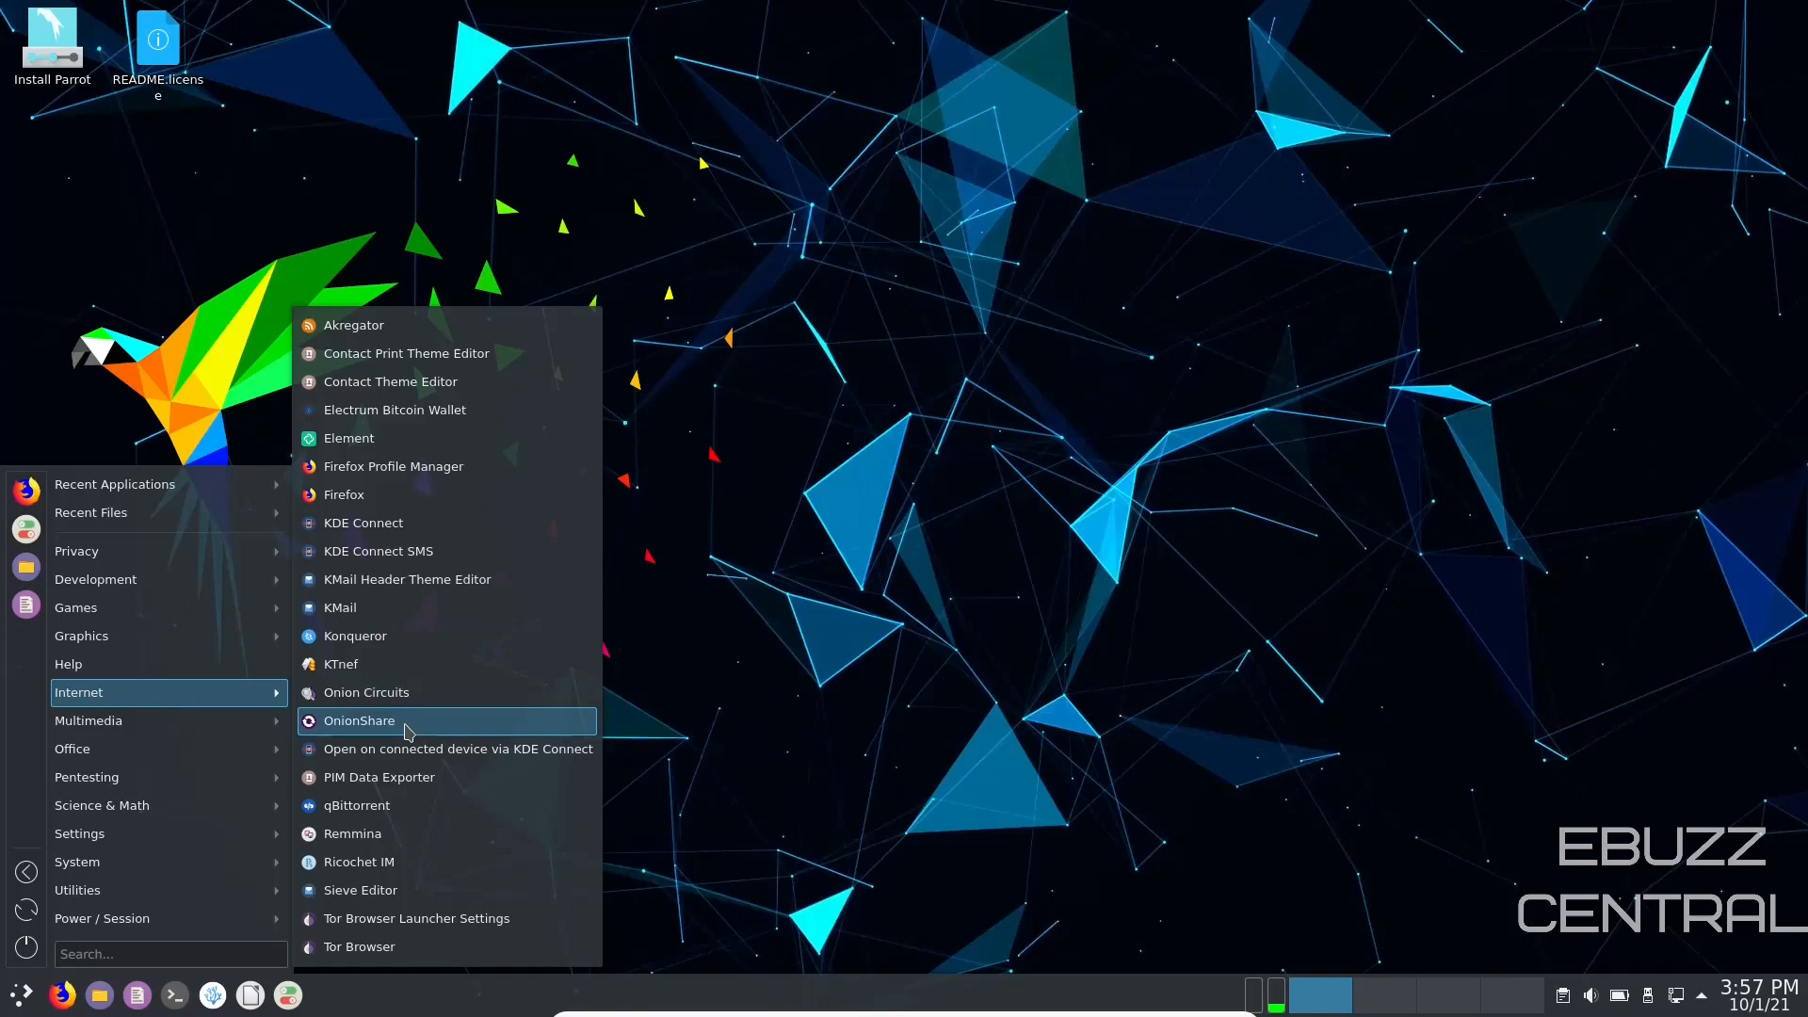
mouse_move(380, 948)
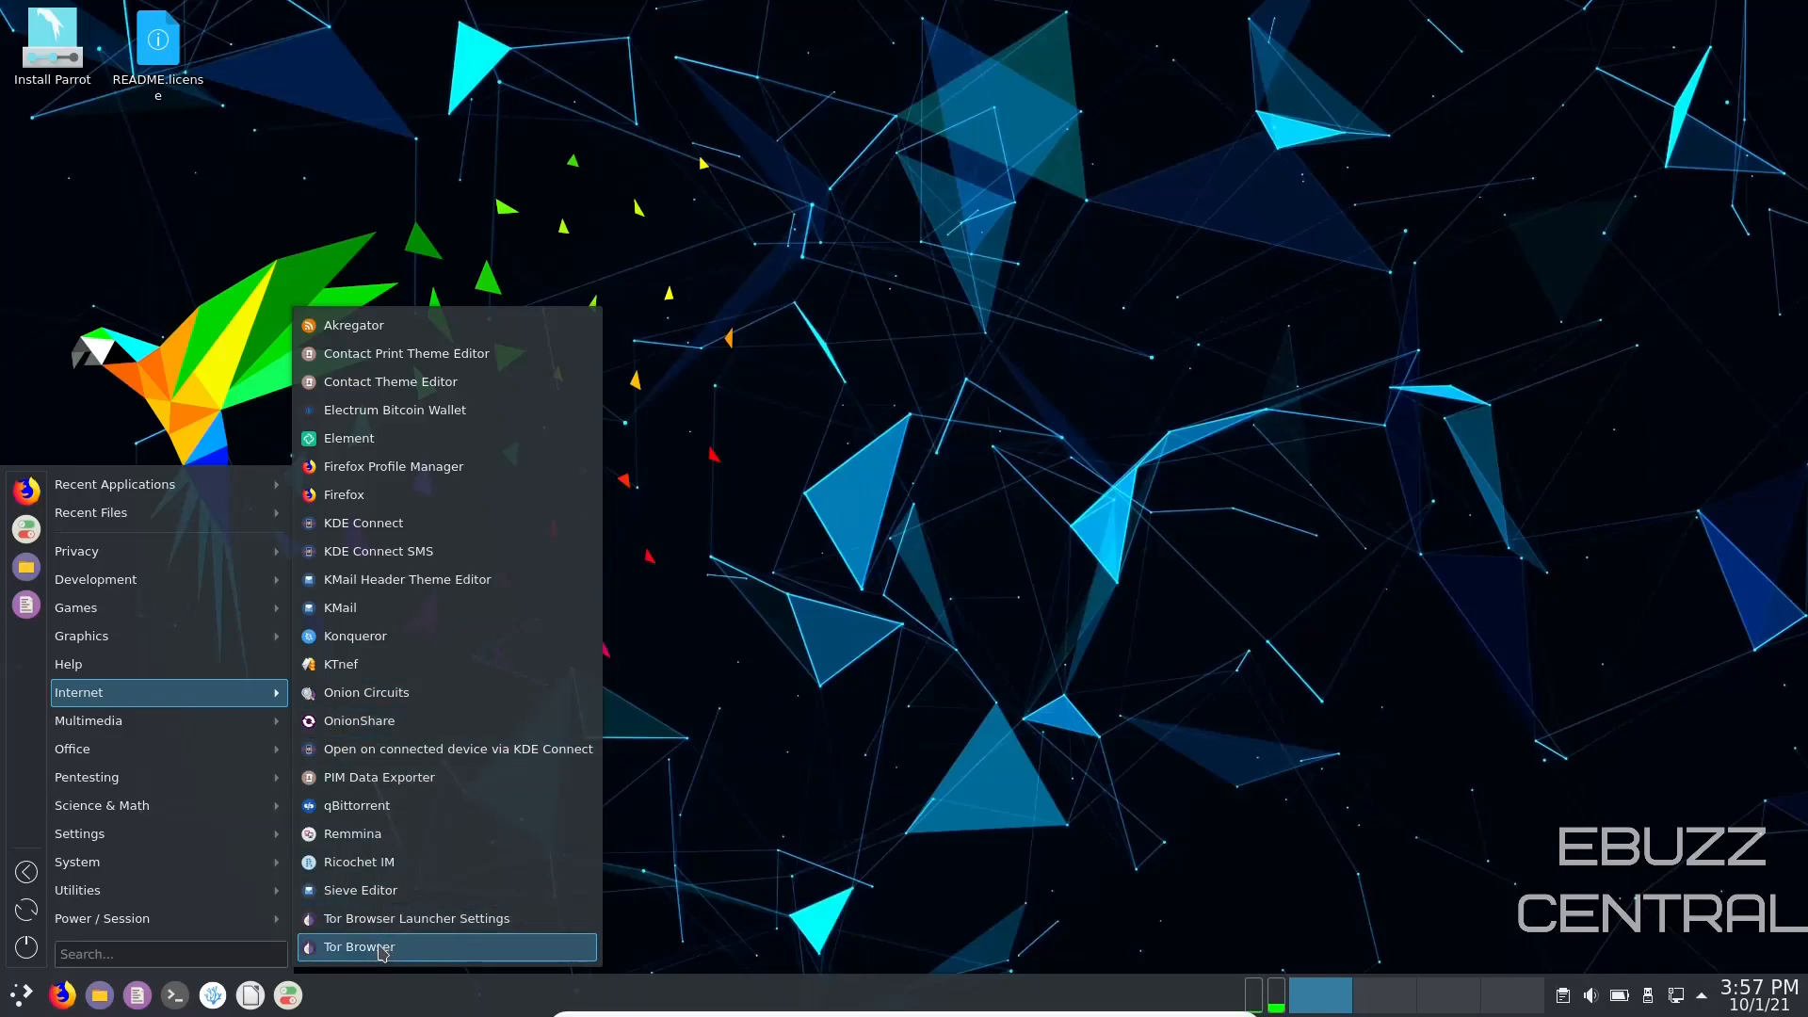
mouse_move(360, 721)
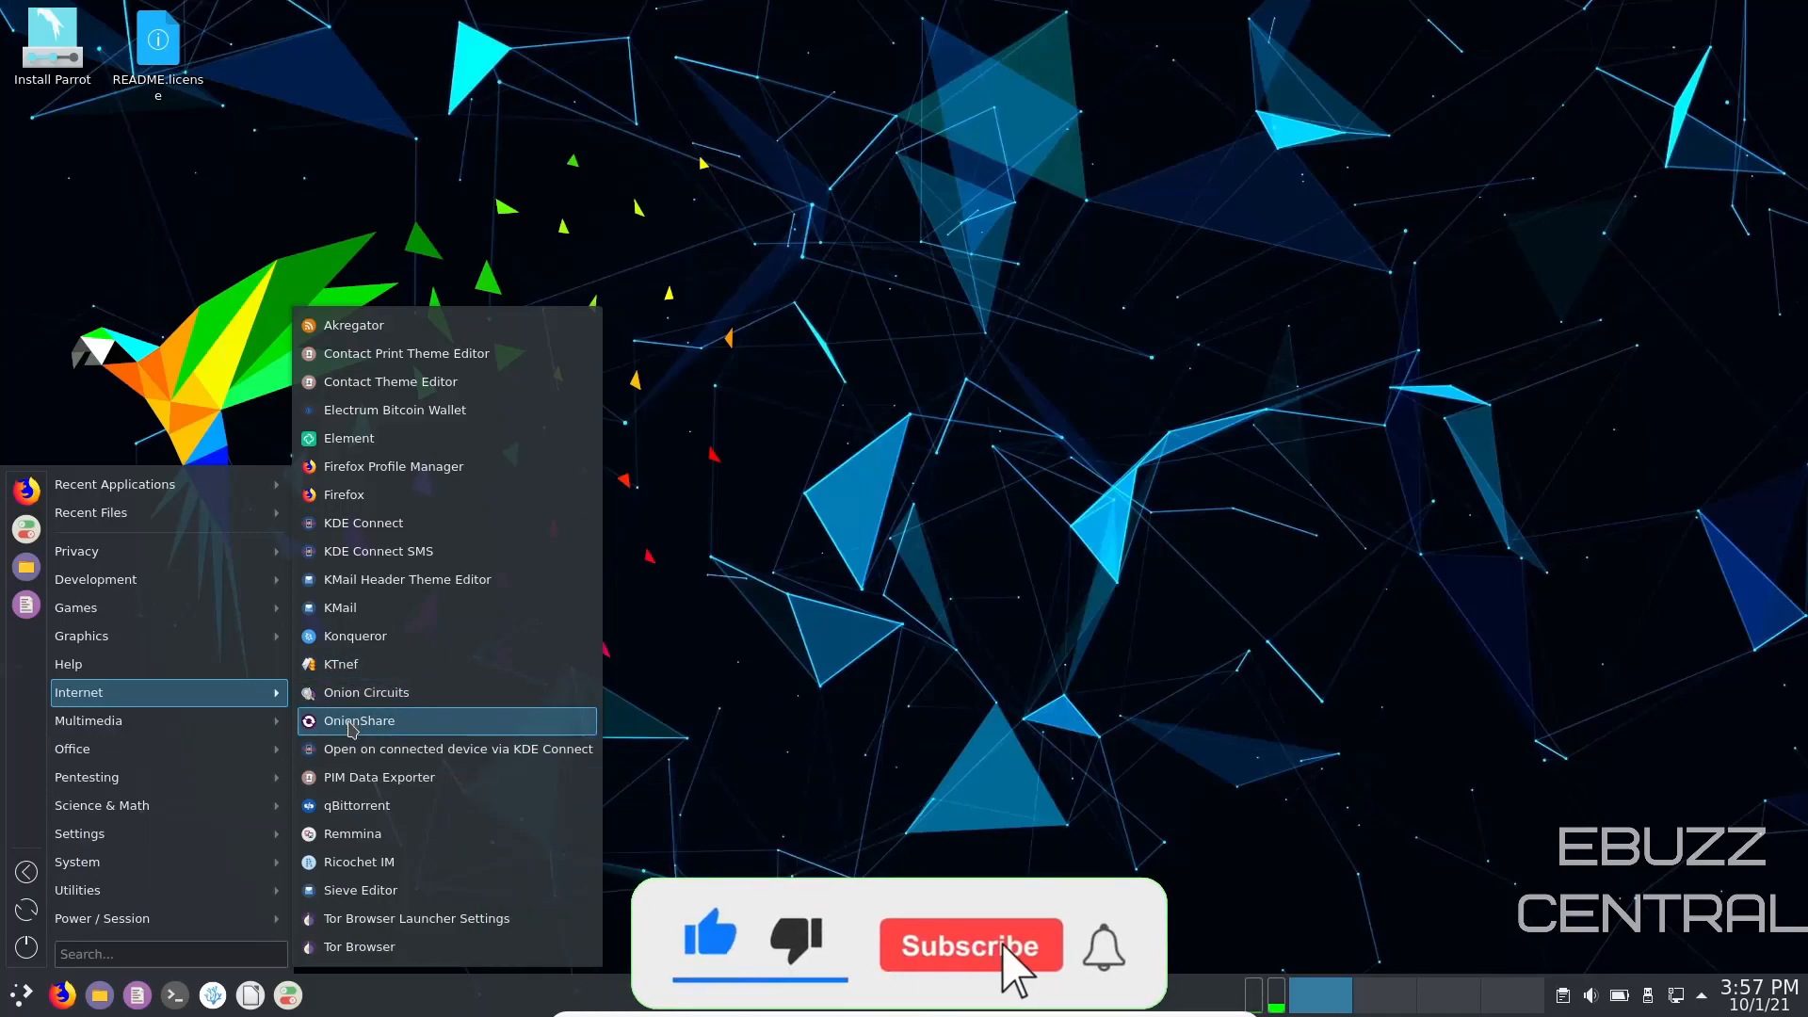
Step: Browse the application menu categories and launch System Settings from Settings
click(968, 943)
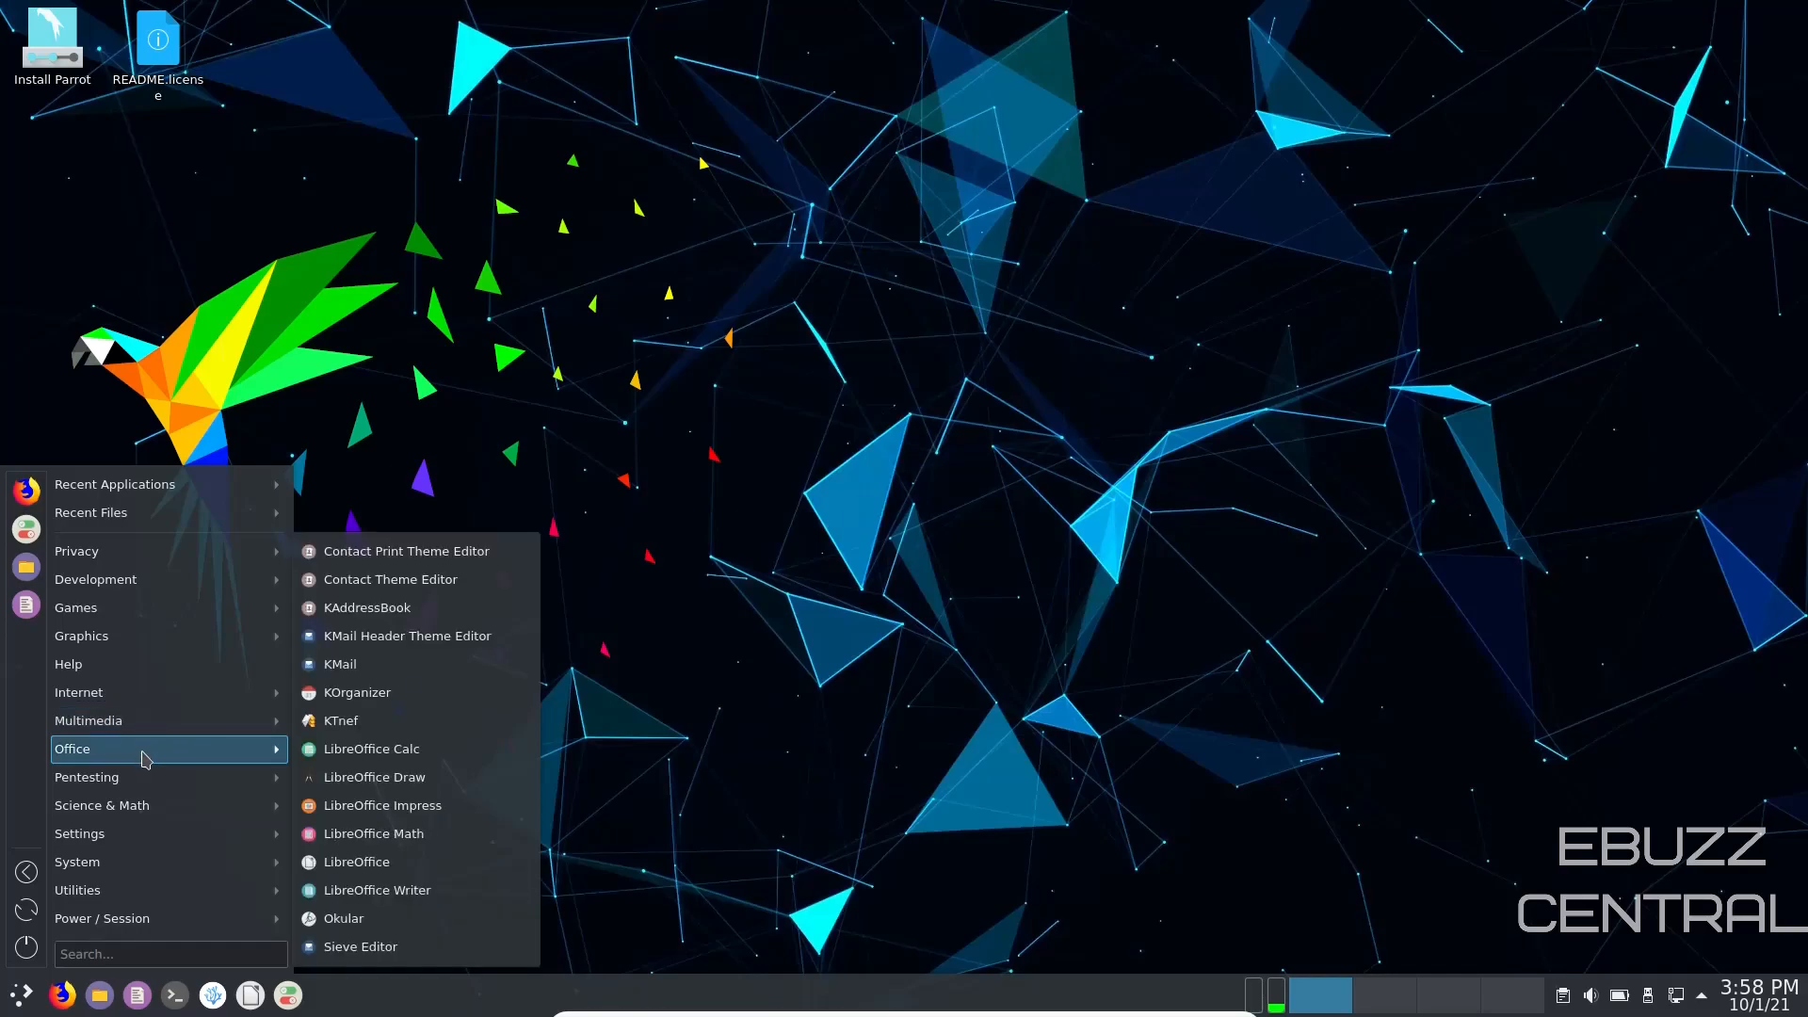
mouse_move(156, 768)
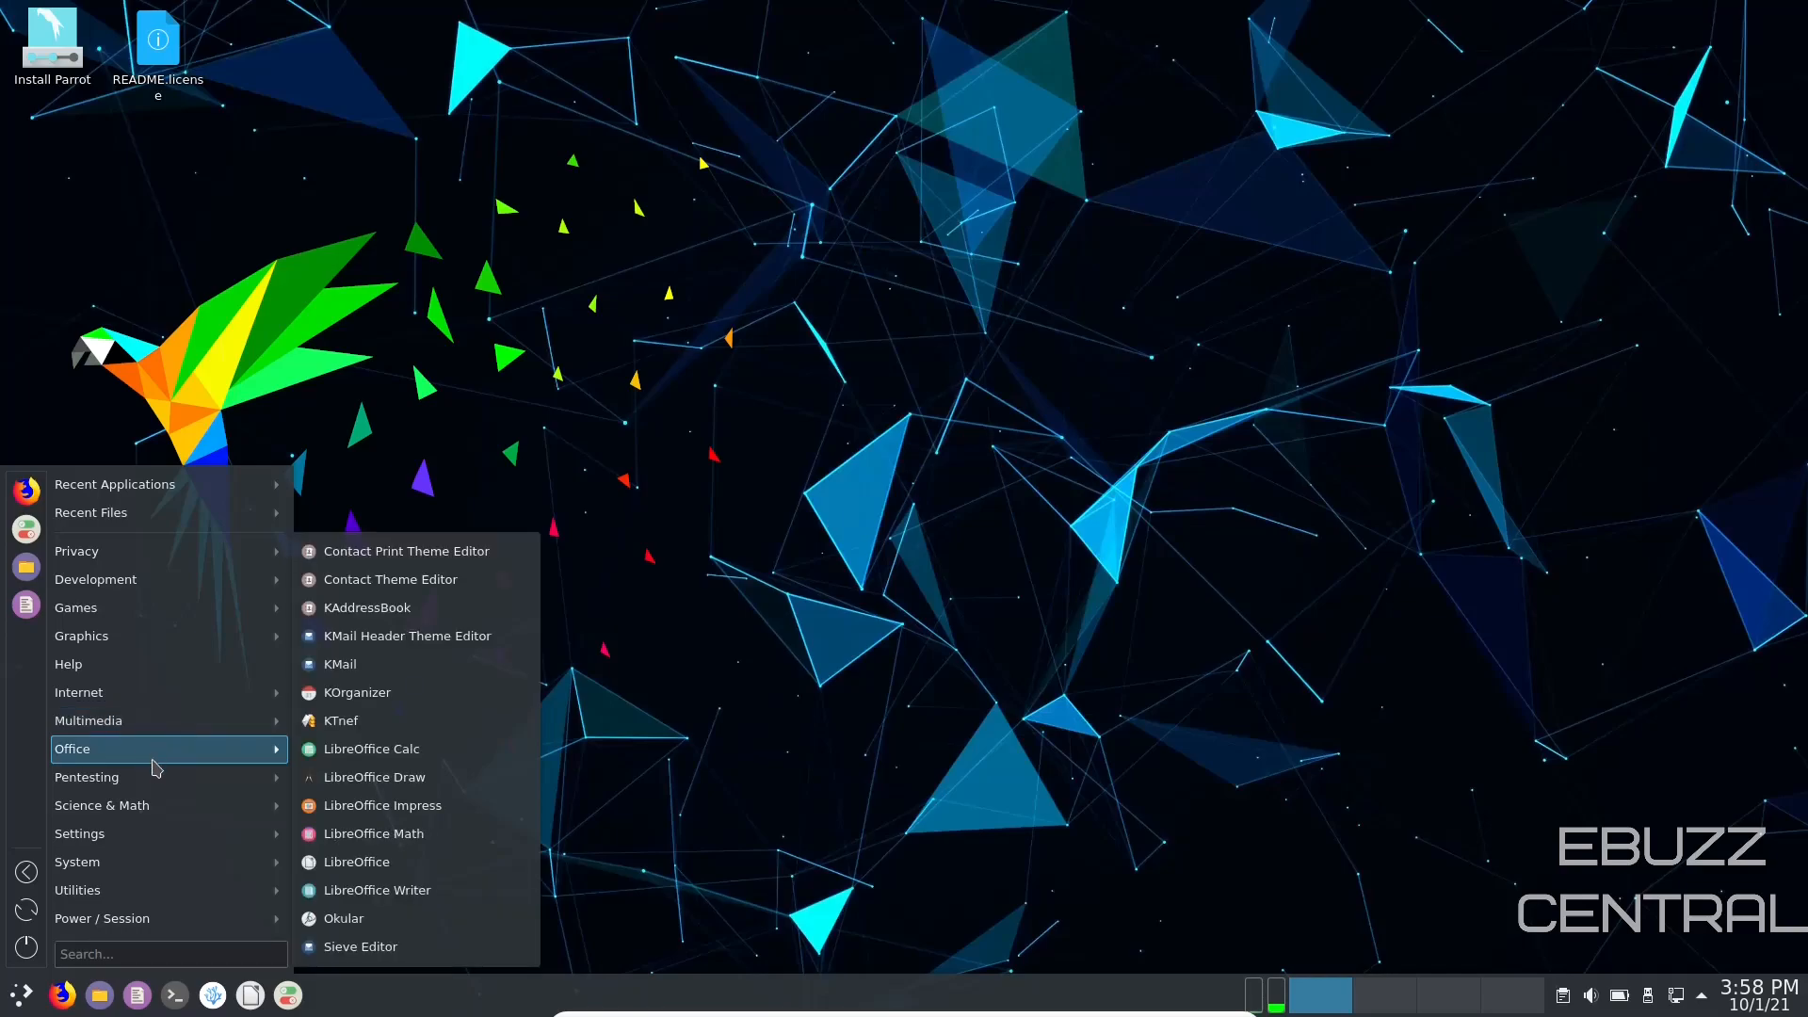
mouse_move(101, 805)
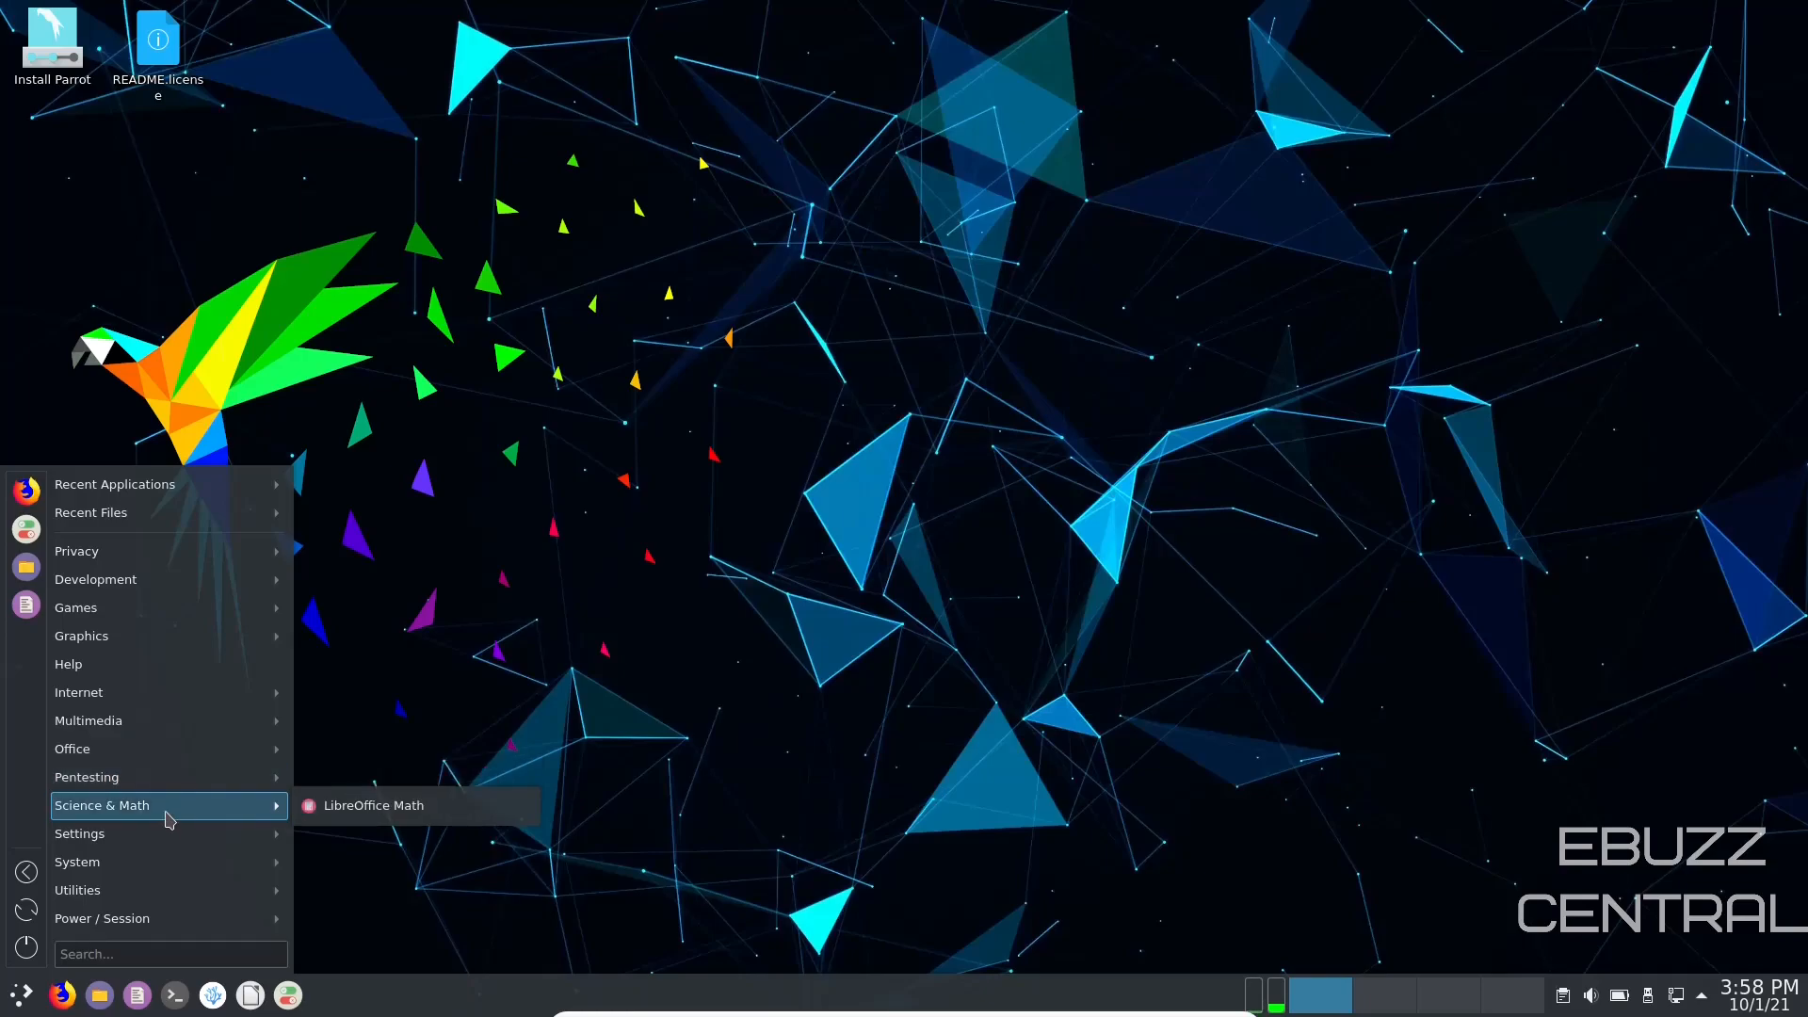
mouse_move(168, 835)
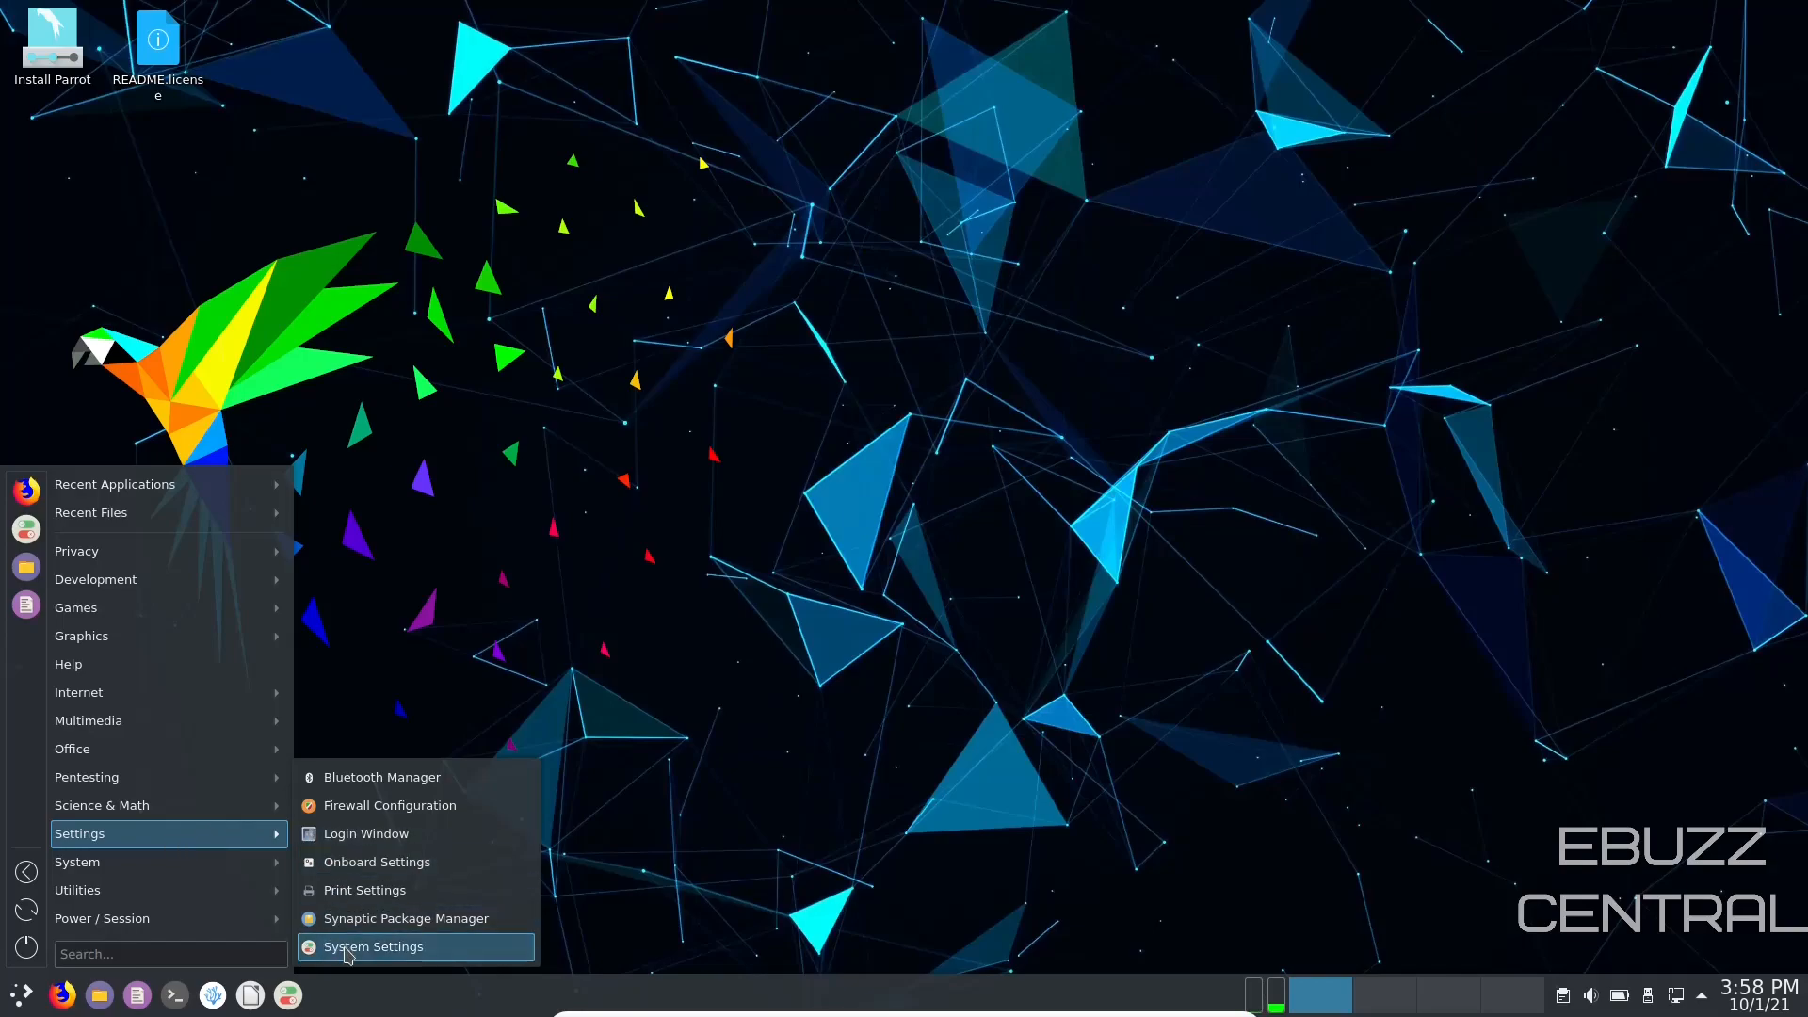
click(373, 945)
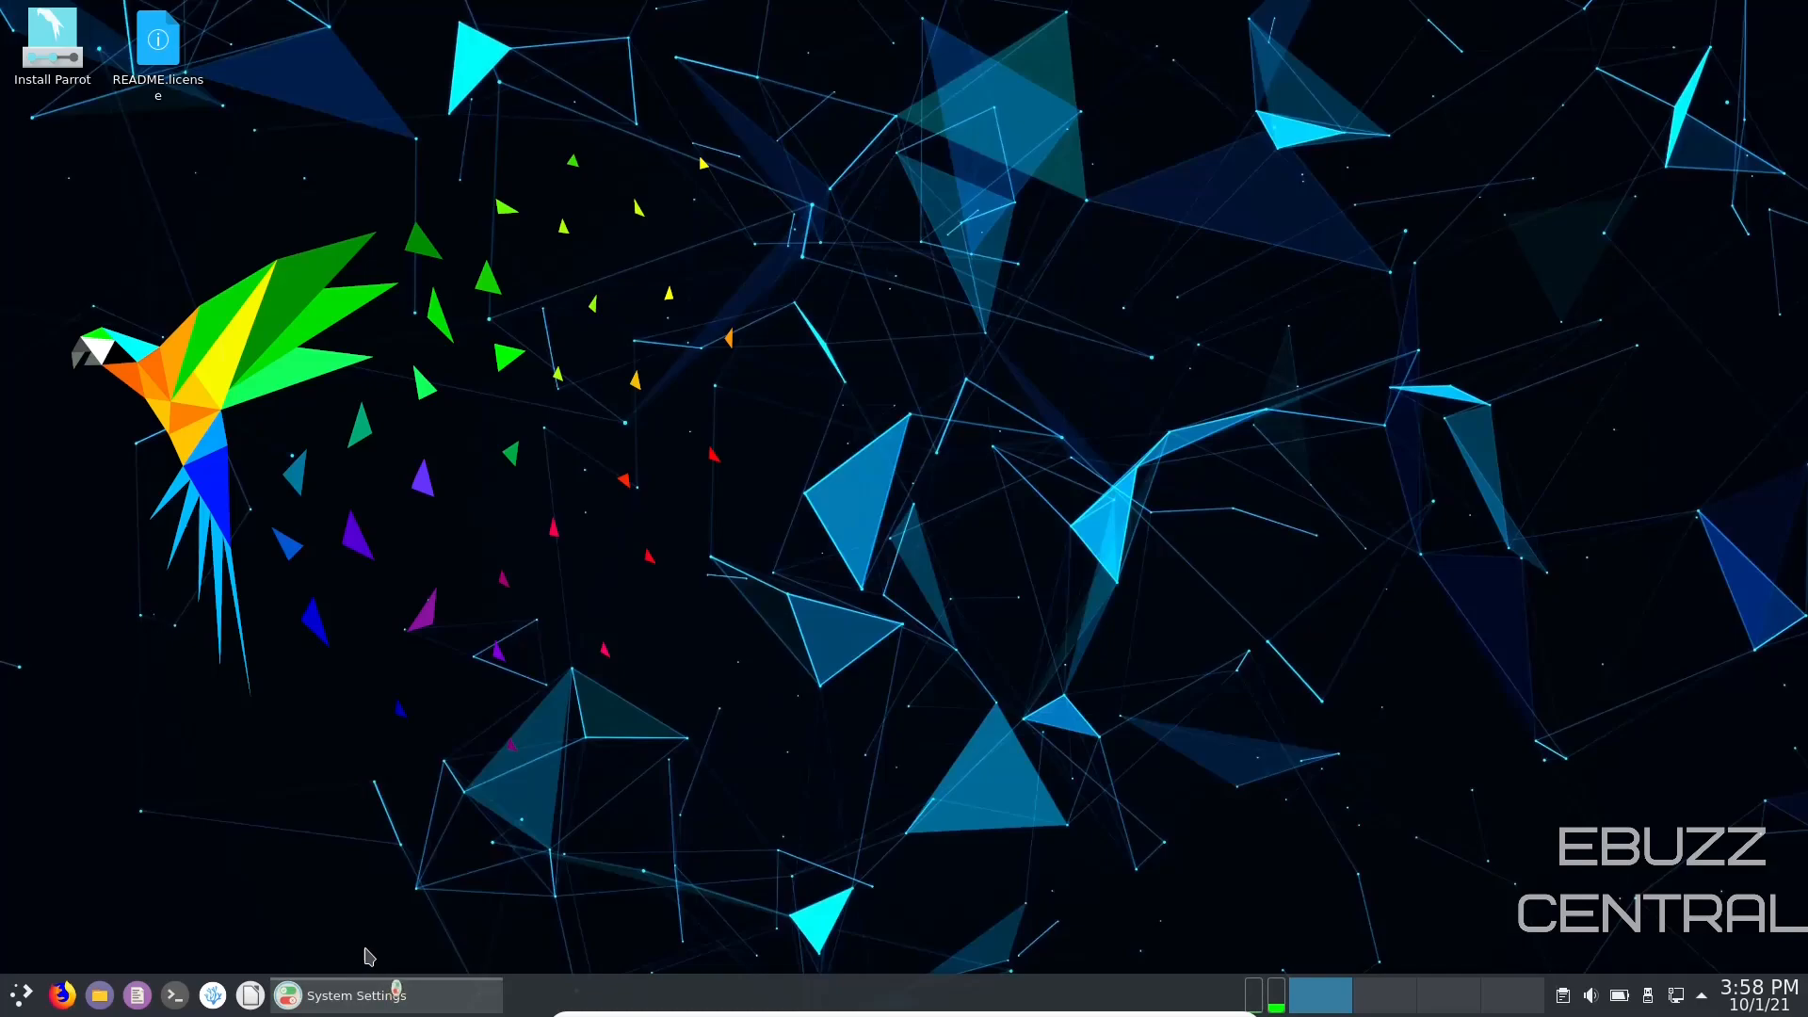
Step: Go to Appearance > Global Theme and bring up the Download New Global Themes window
click(358, 994)
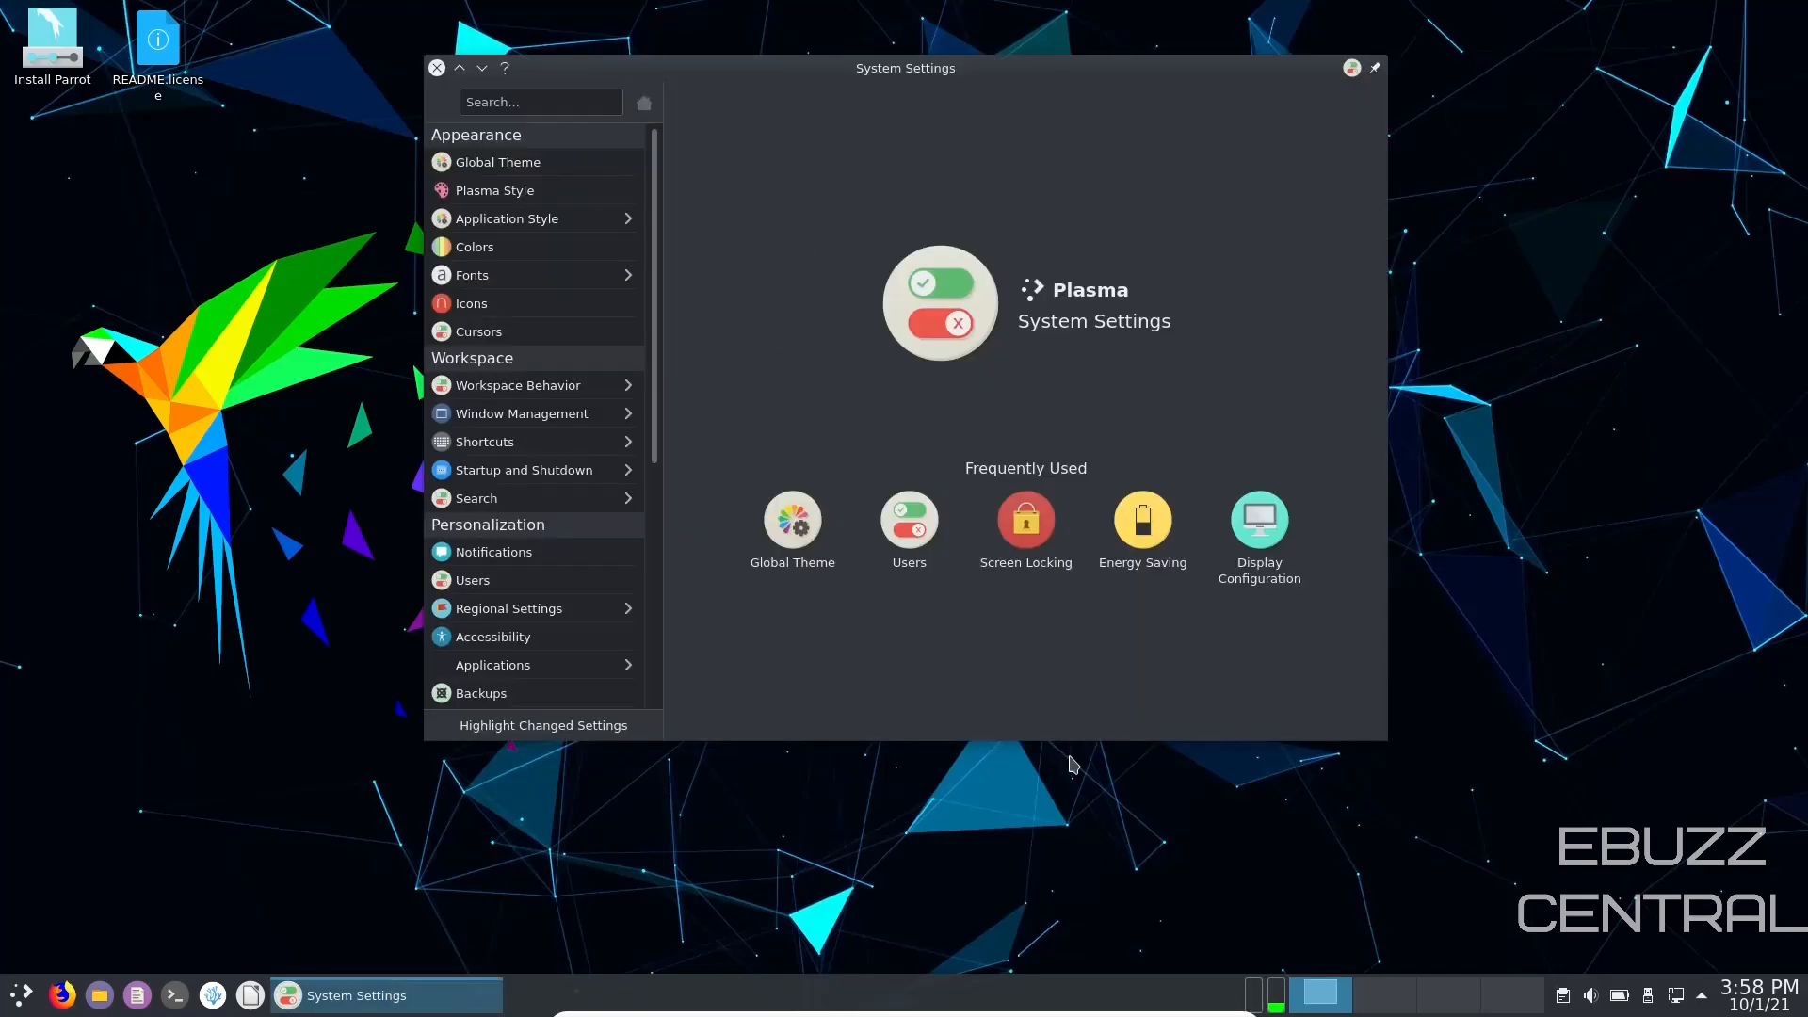
click(498, 162)
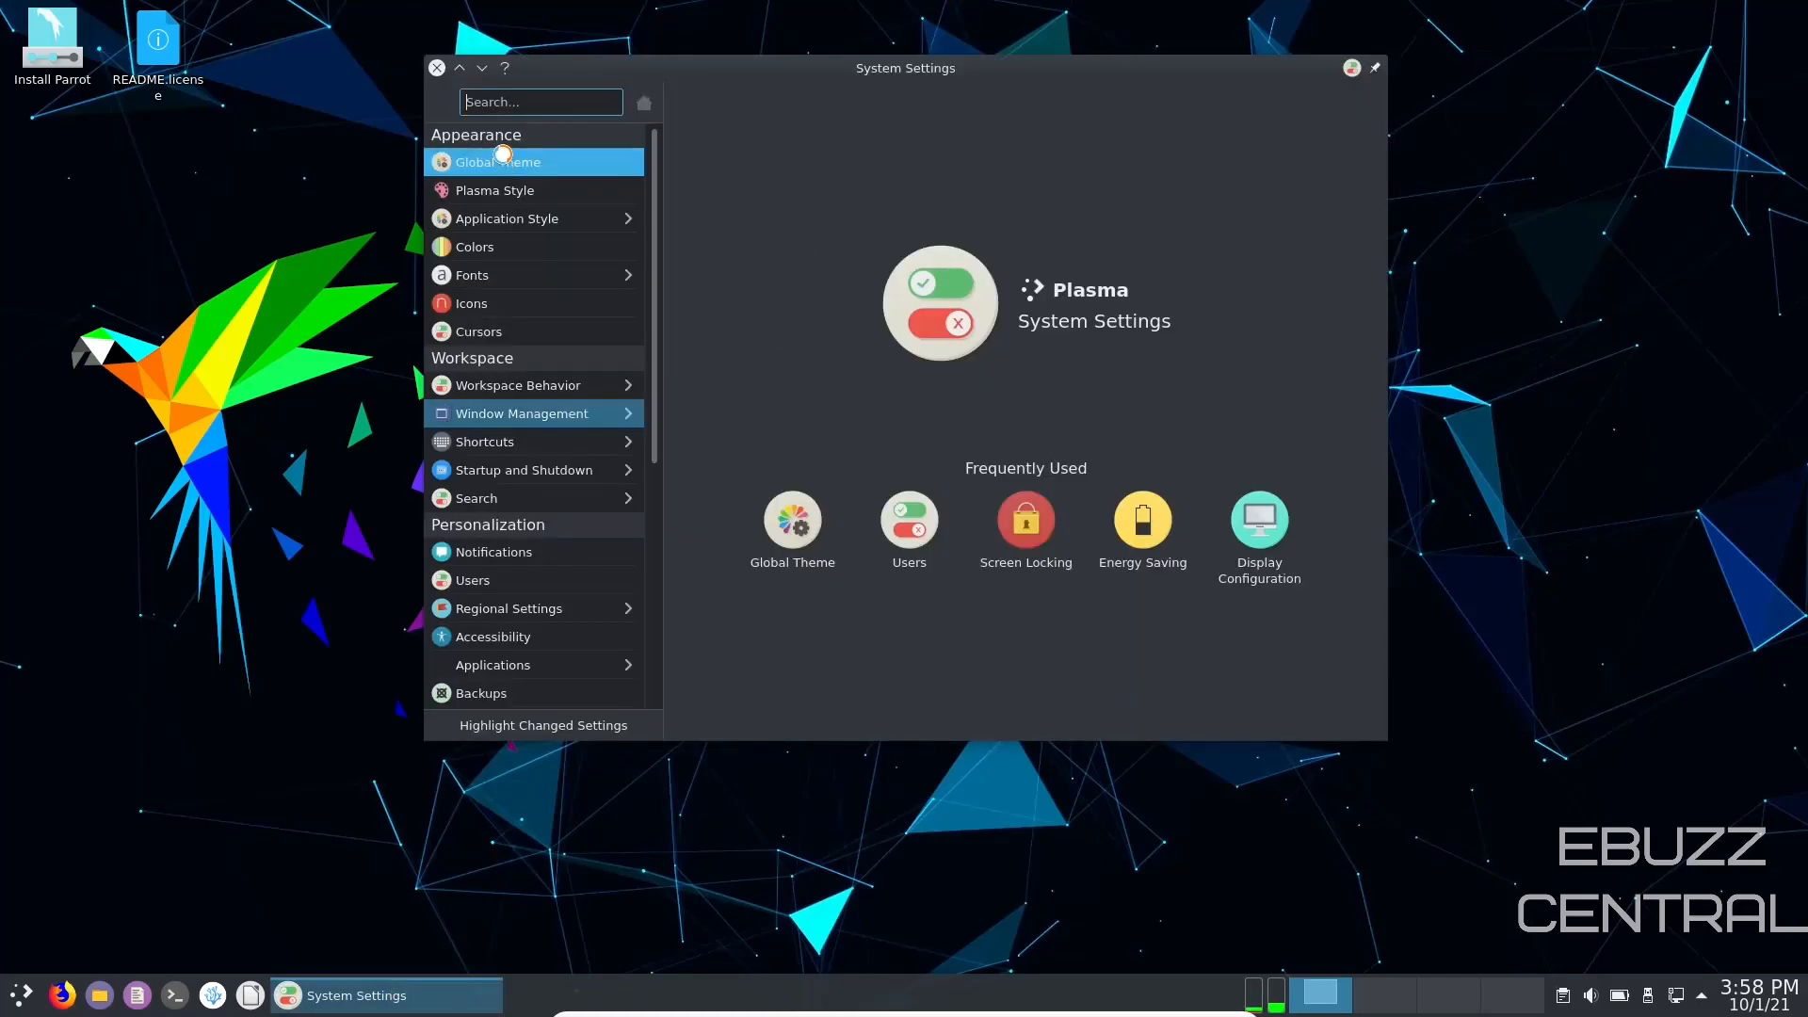
click(495, 162)
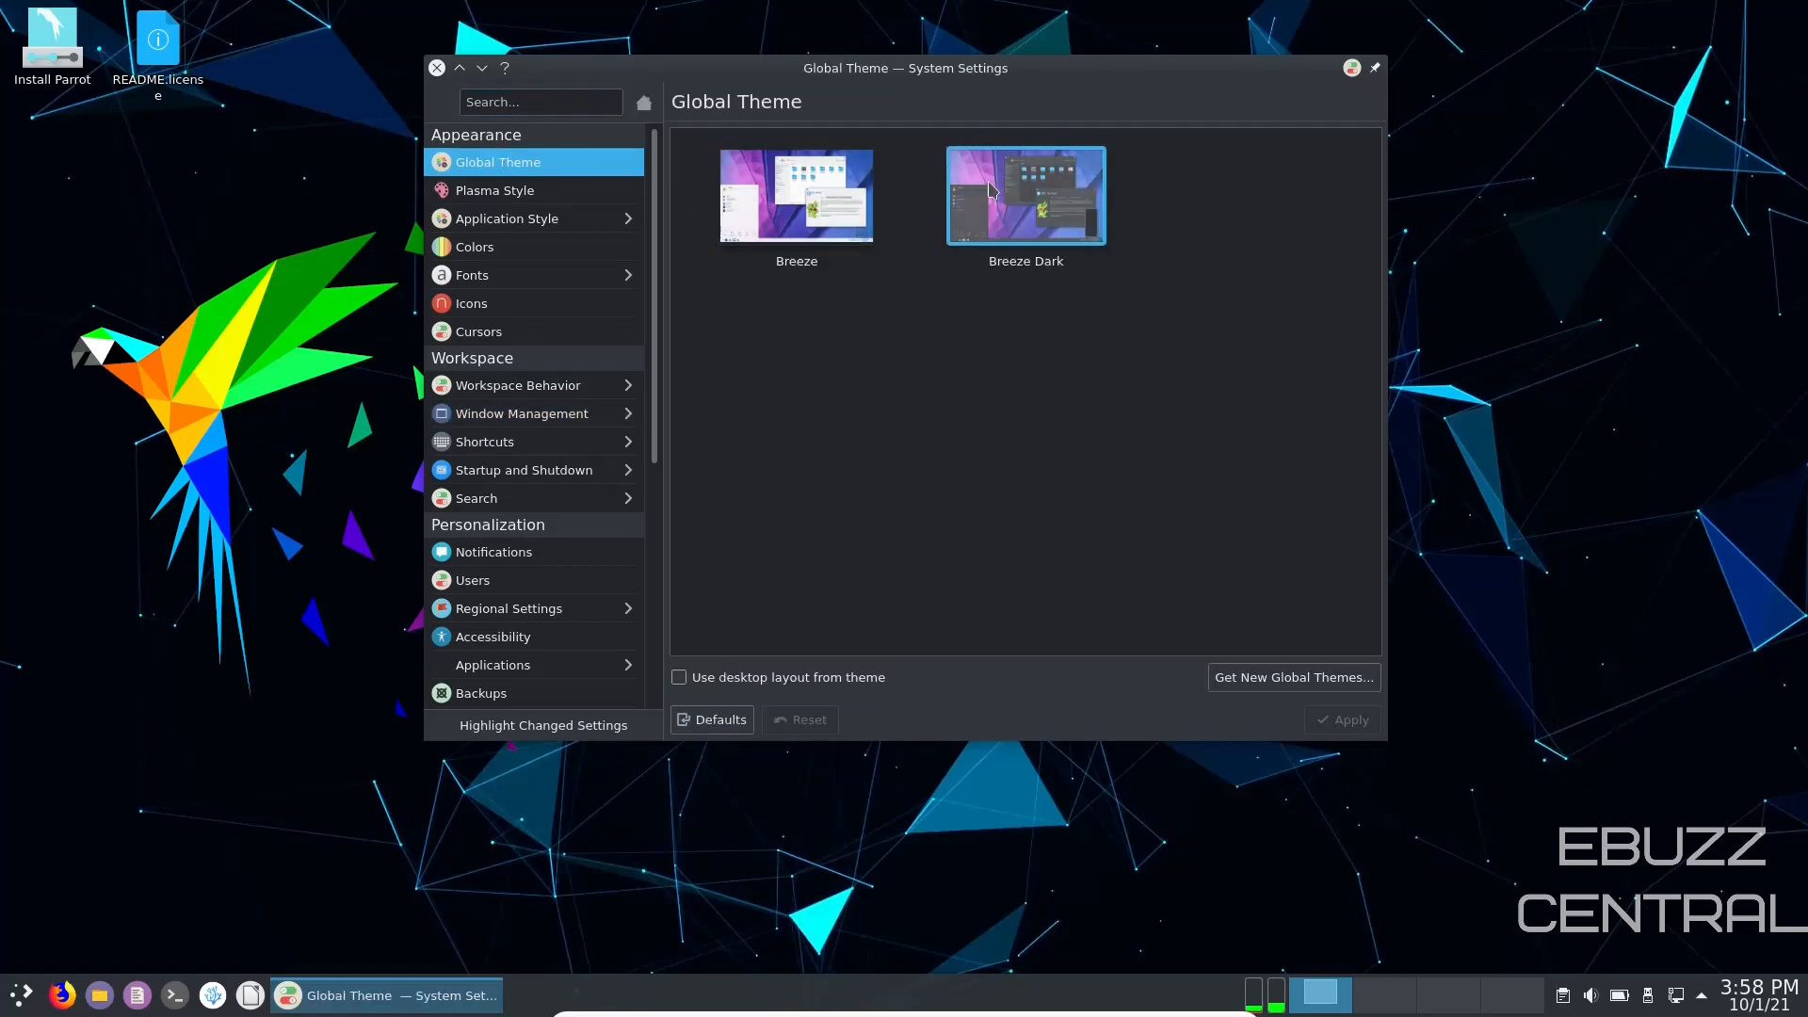
click(795, 196)
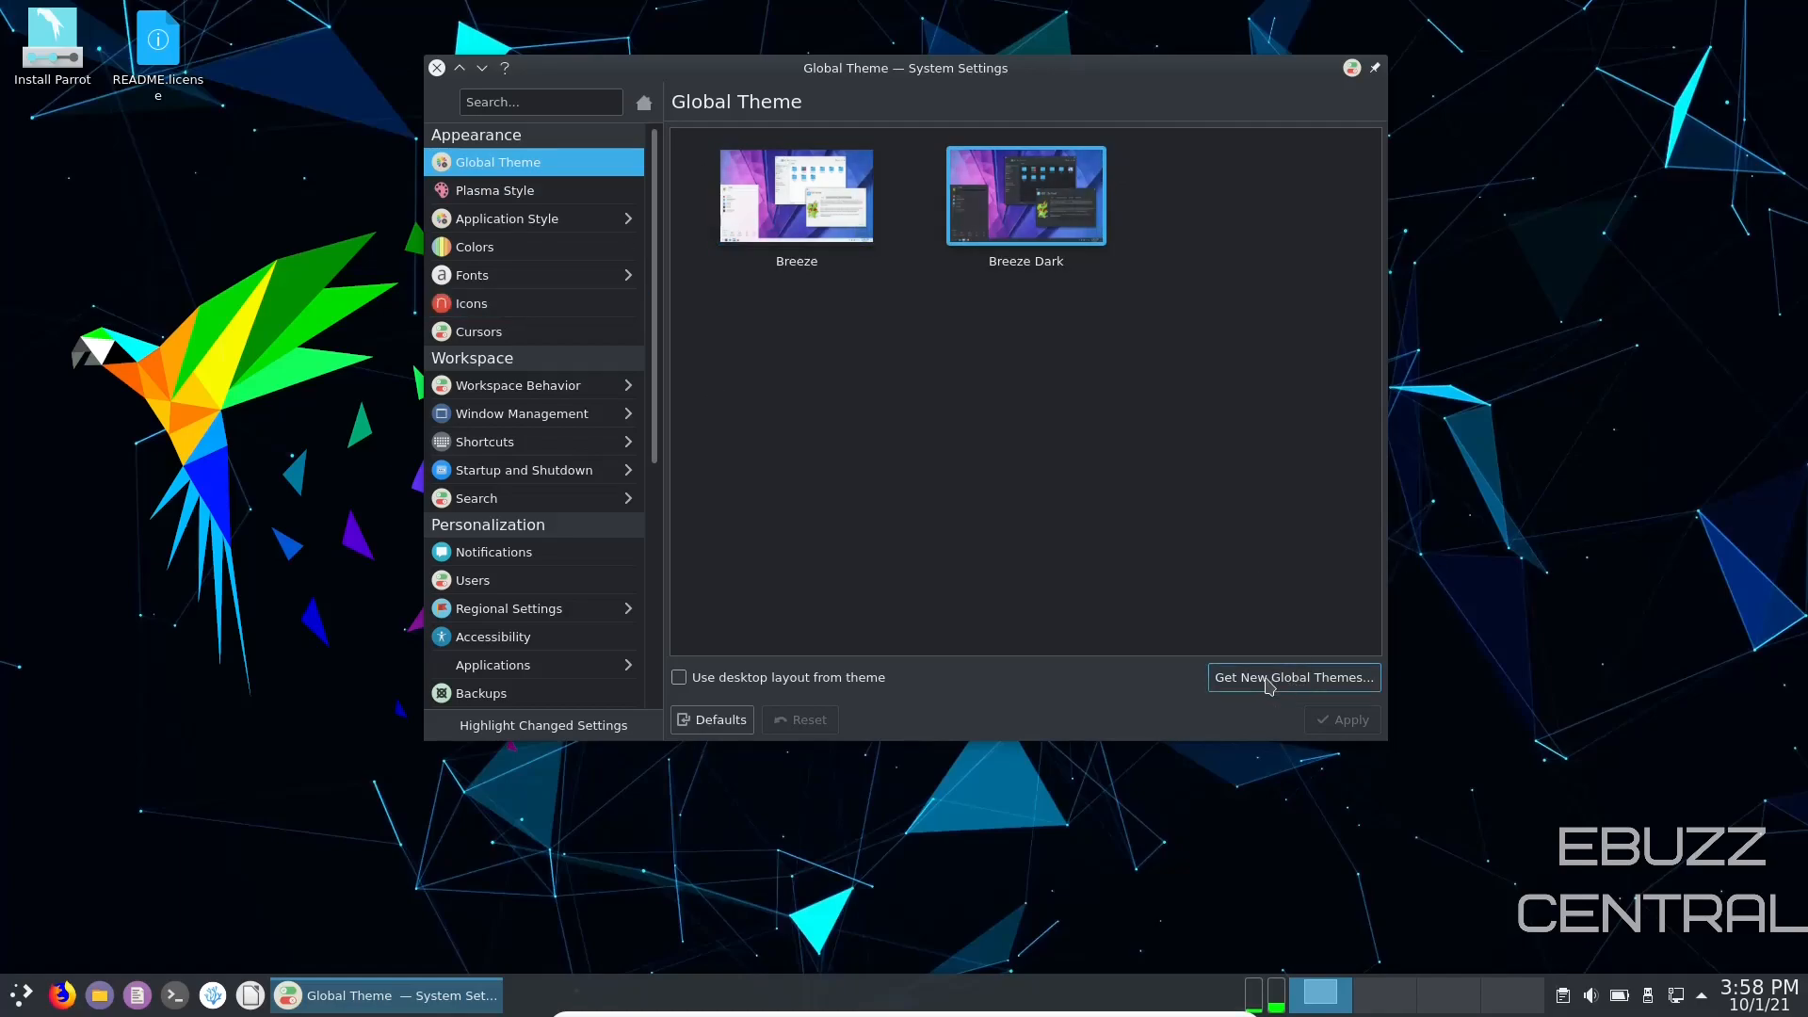
click(1292, 676)
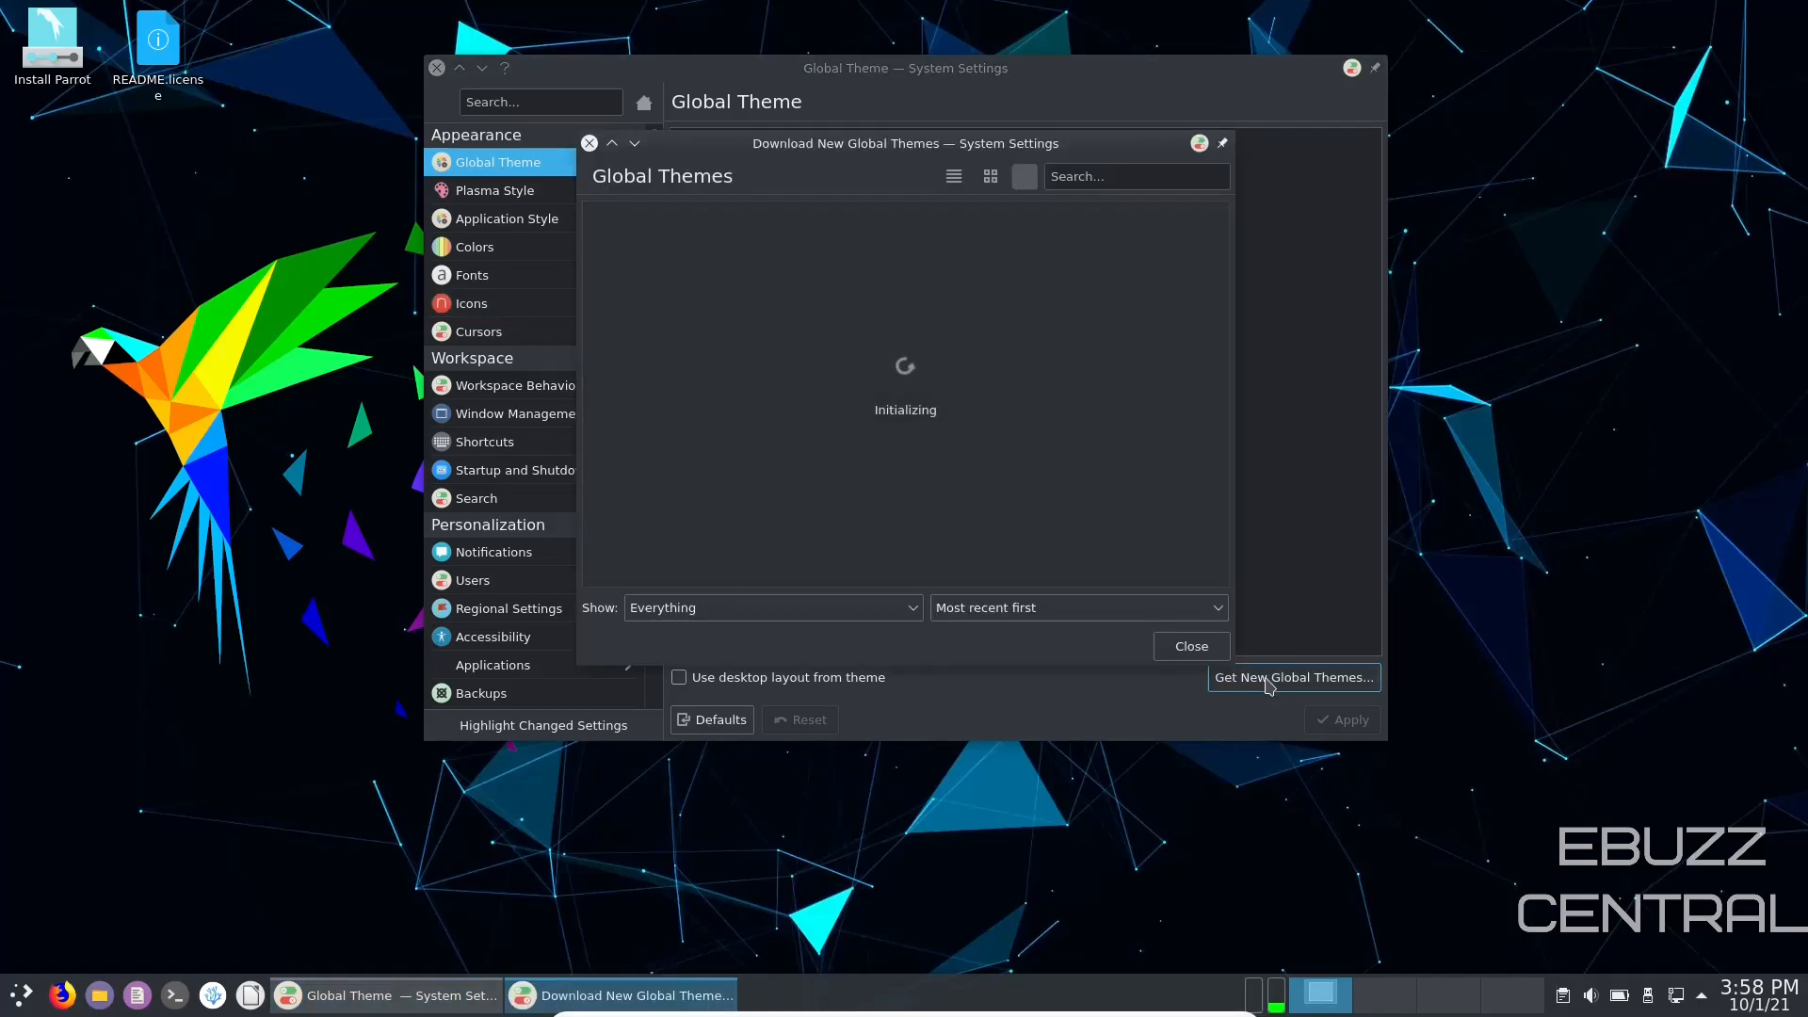
Step: Sort downloadable themes by Highest rated first, browse them, then close the window
click(1077, 608)
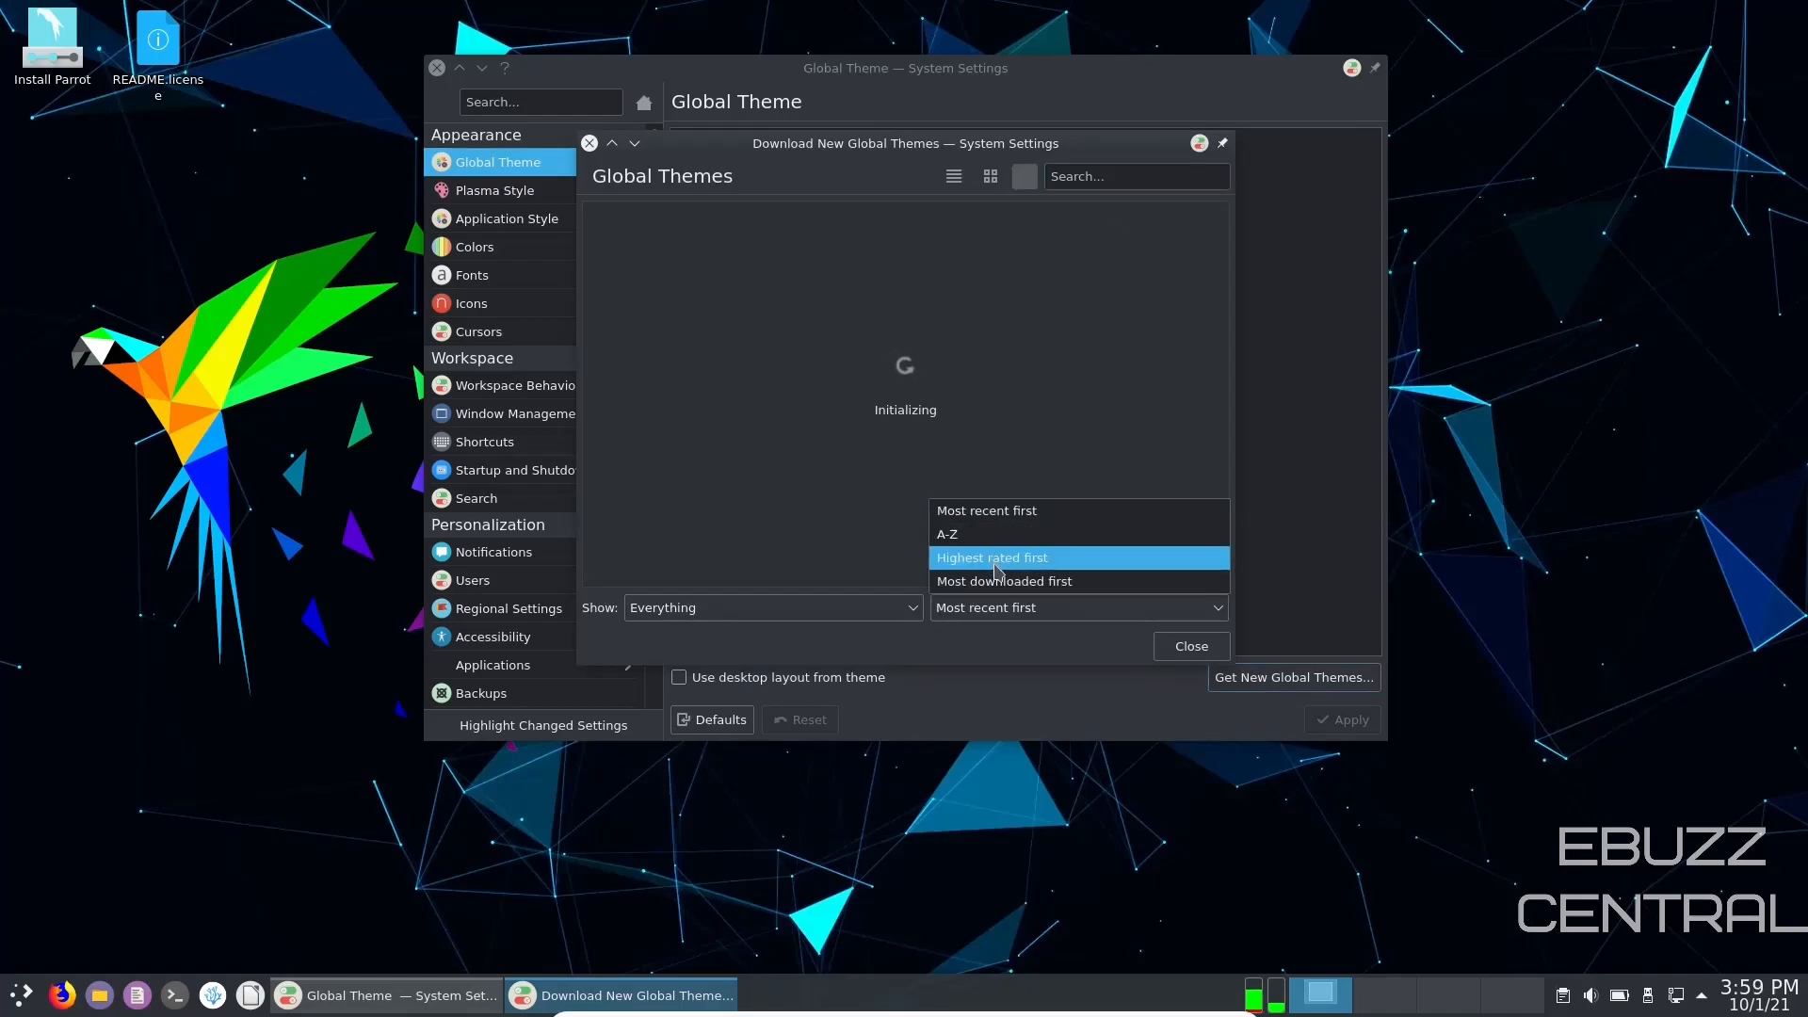
click(991, 557)
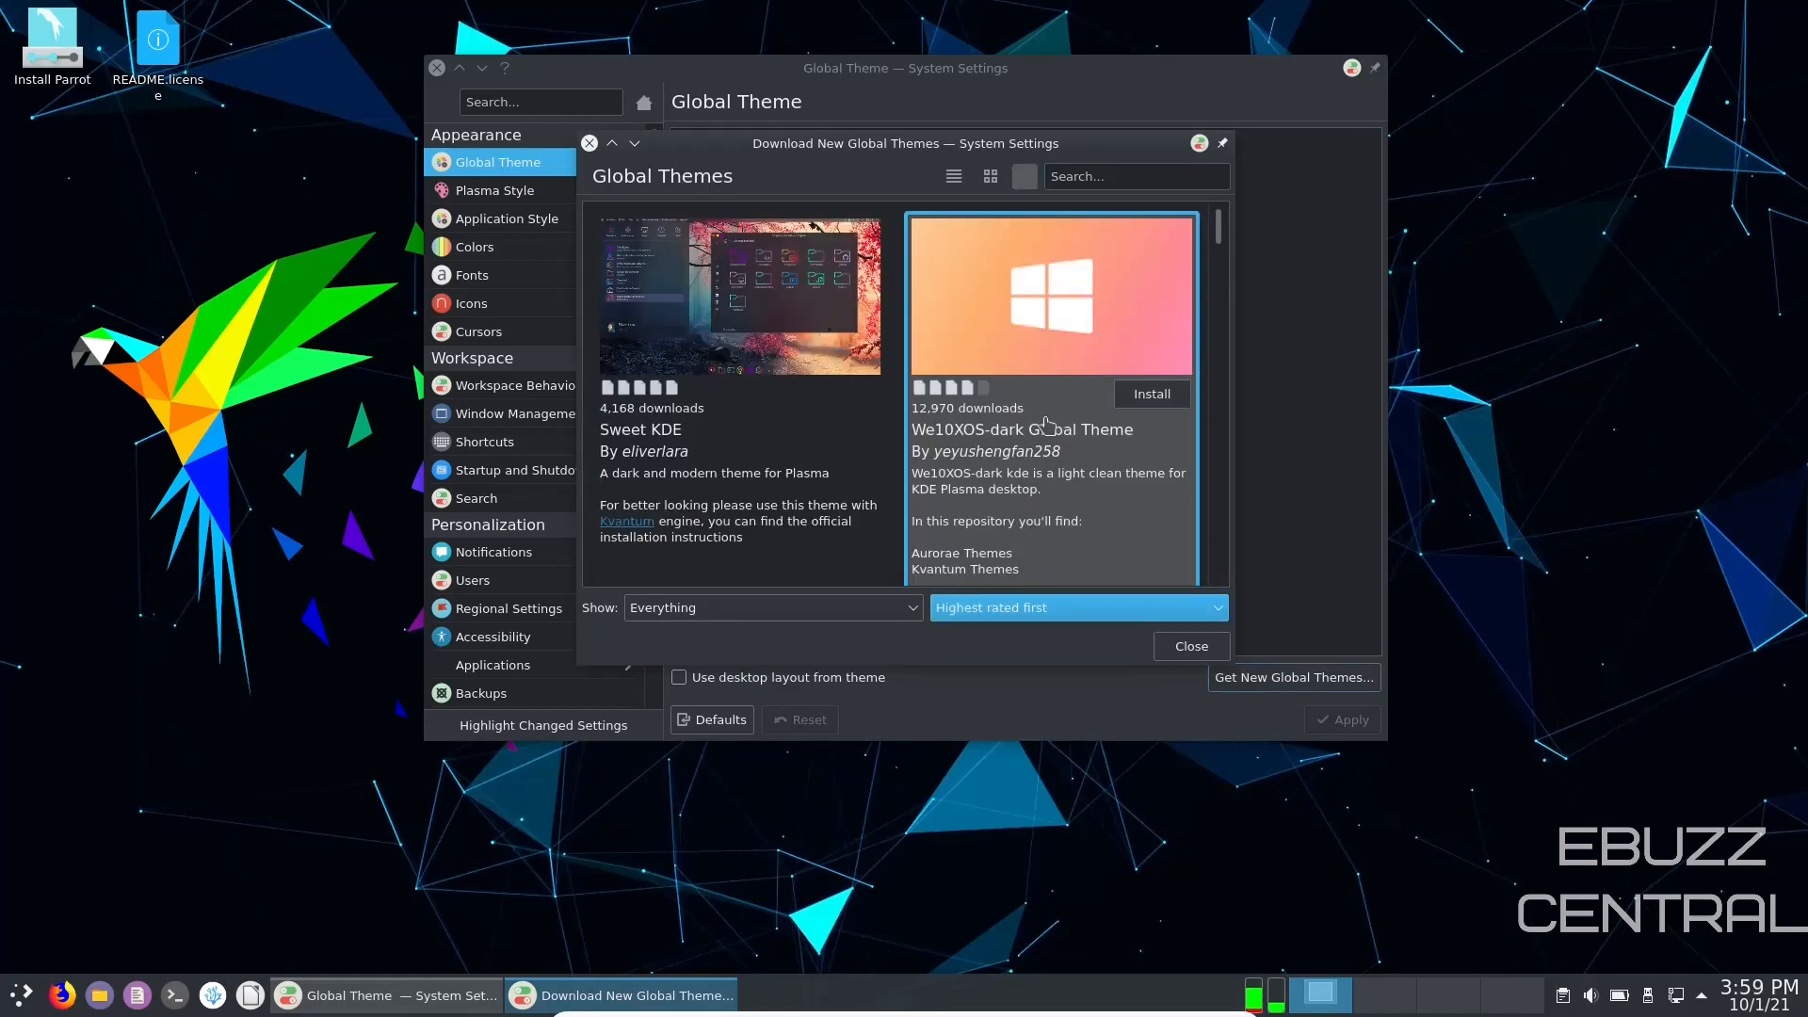
scroll(down, 3)
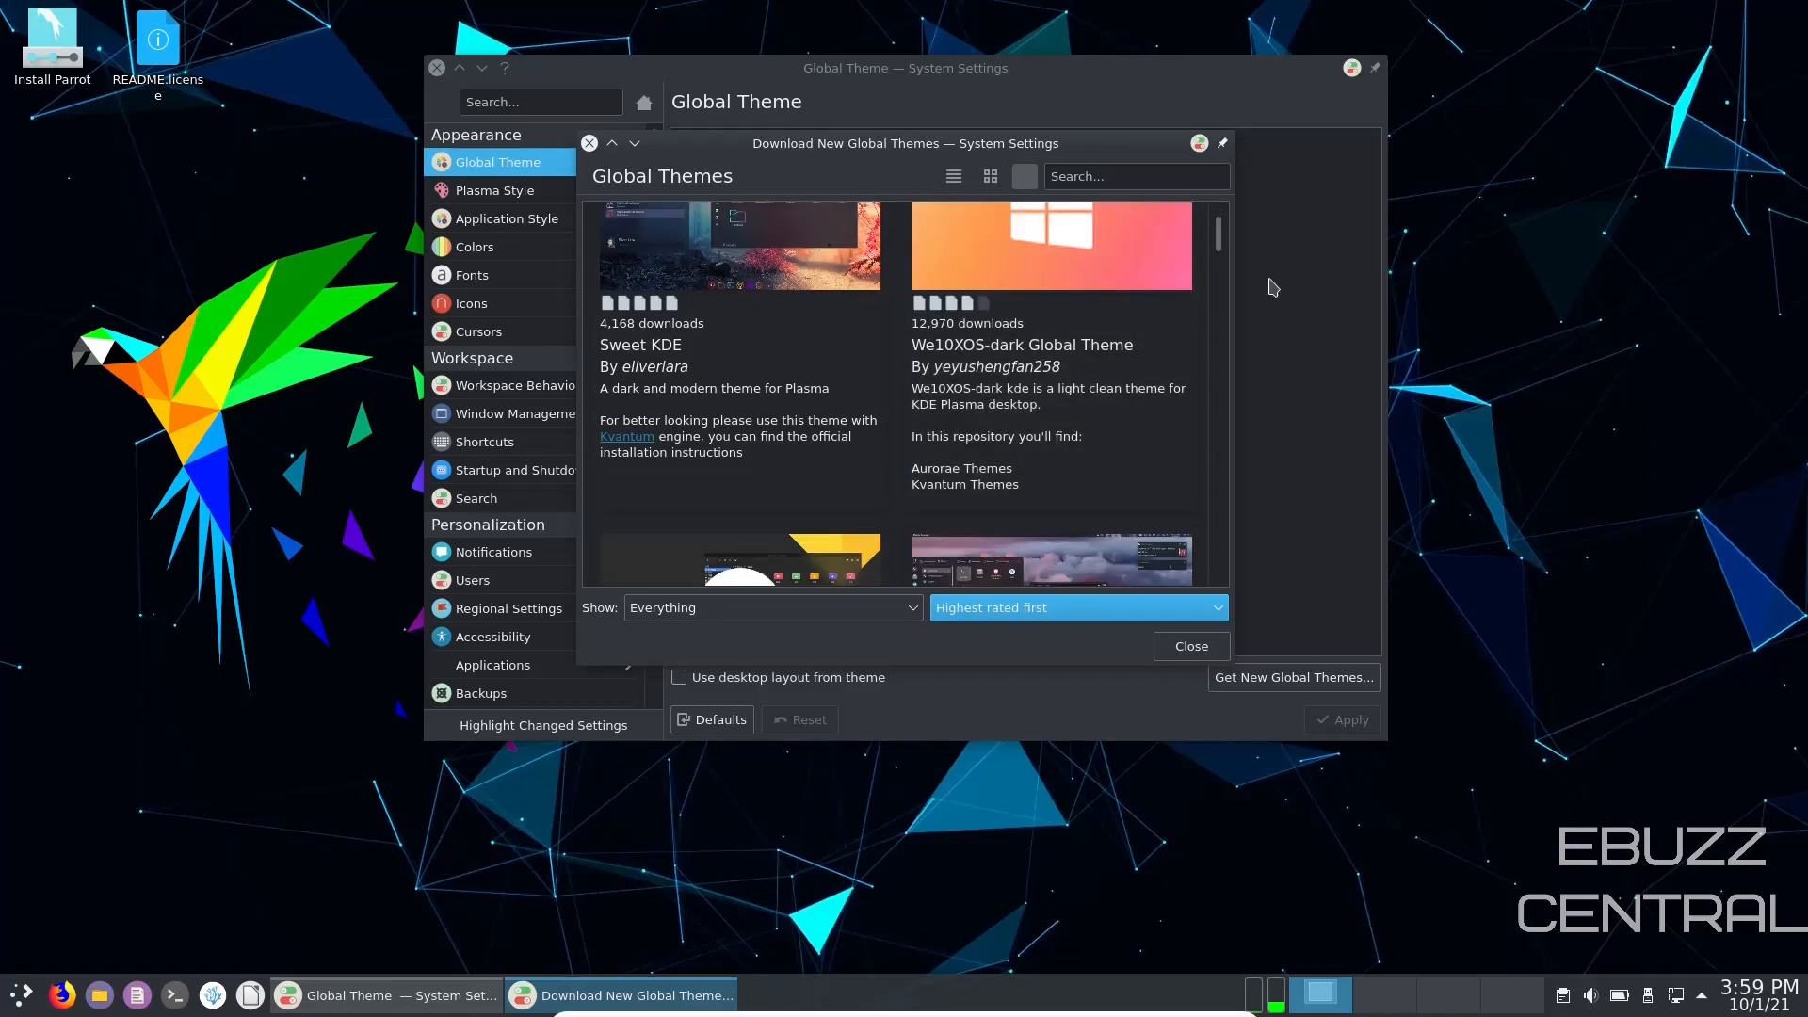
scroll(down, 3)
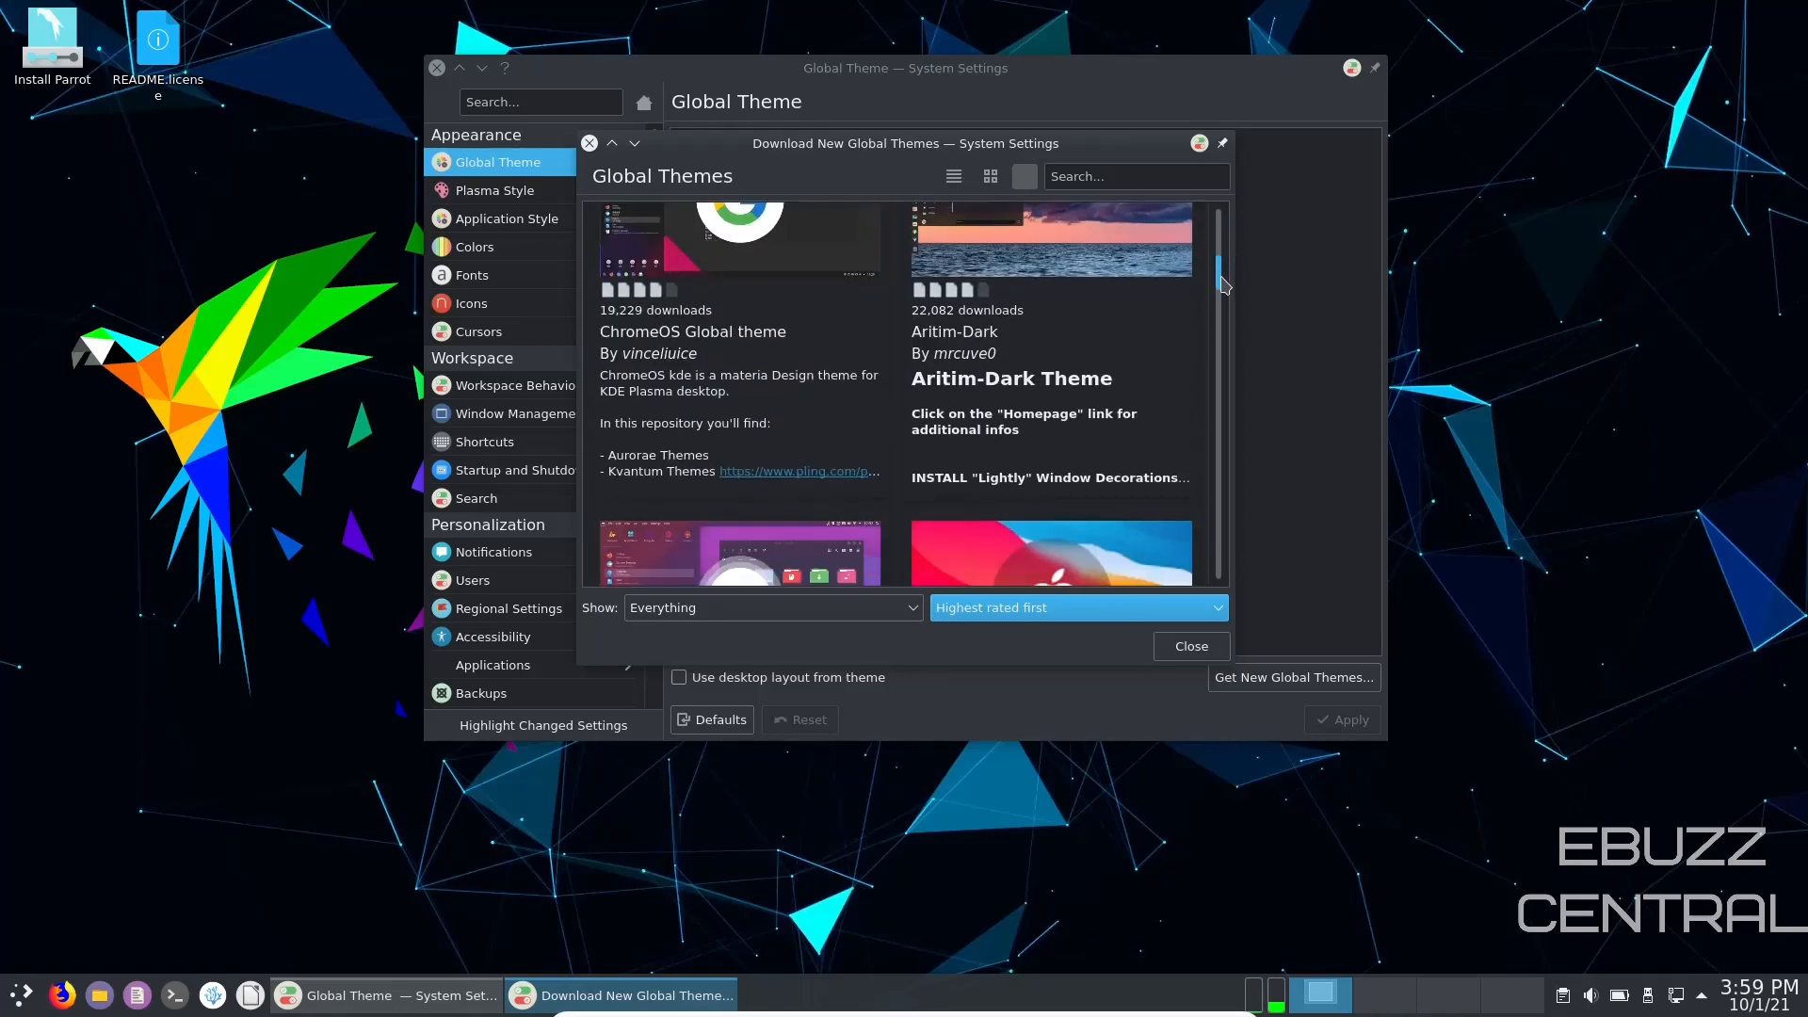
scroll(down, 3)
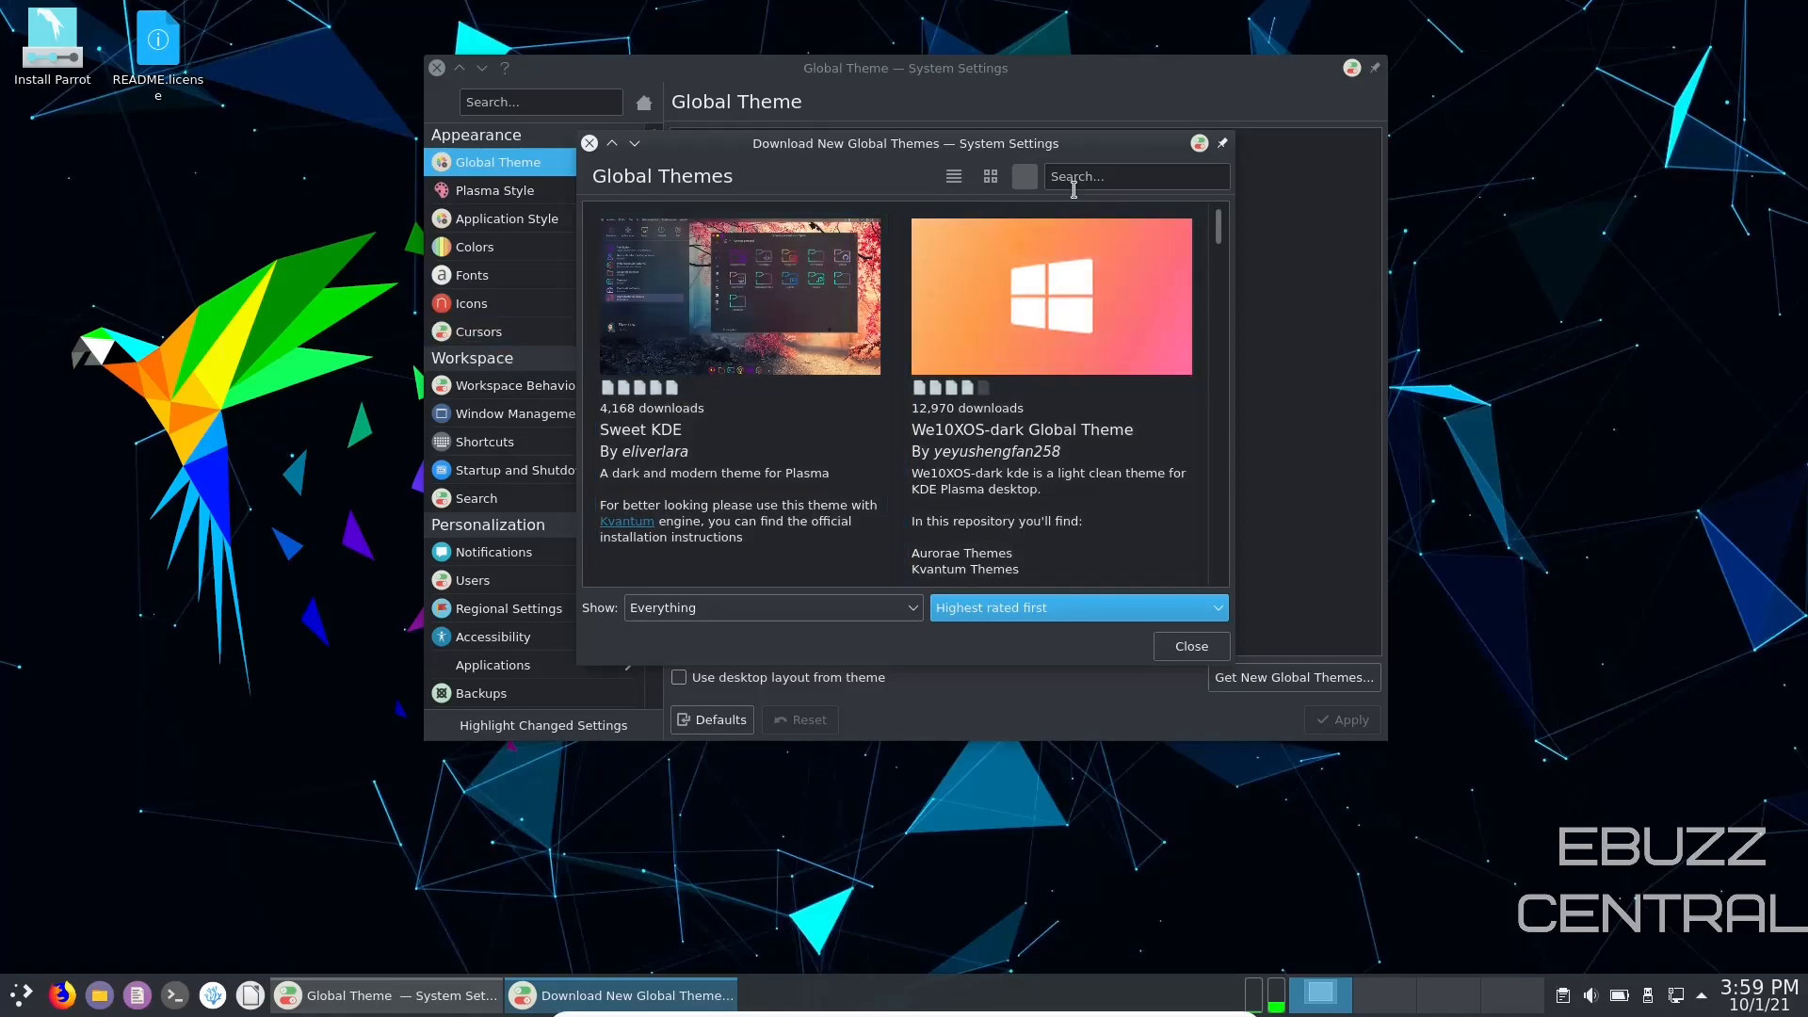
click(1190, 646)
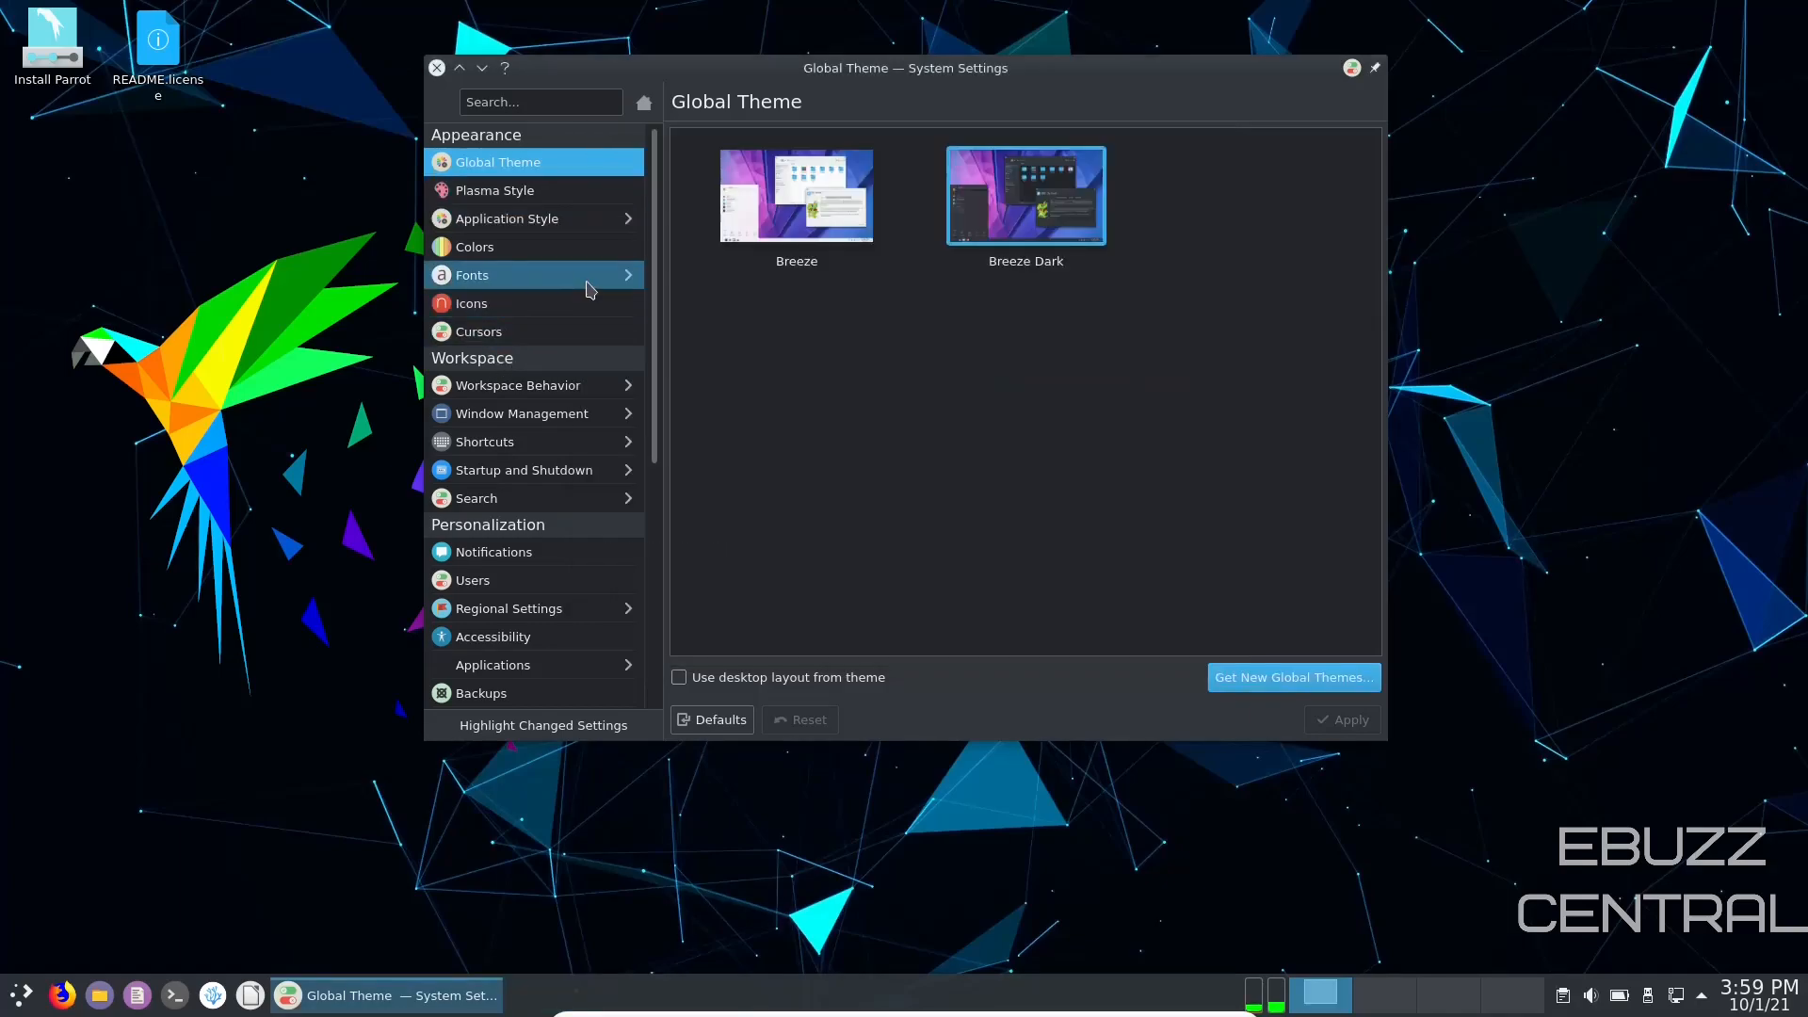
mouse_move(533, 384)
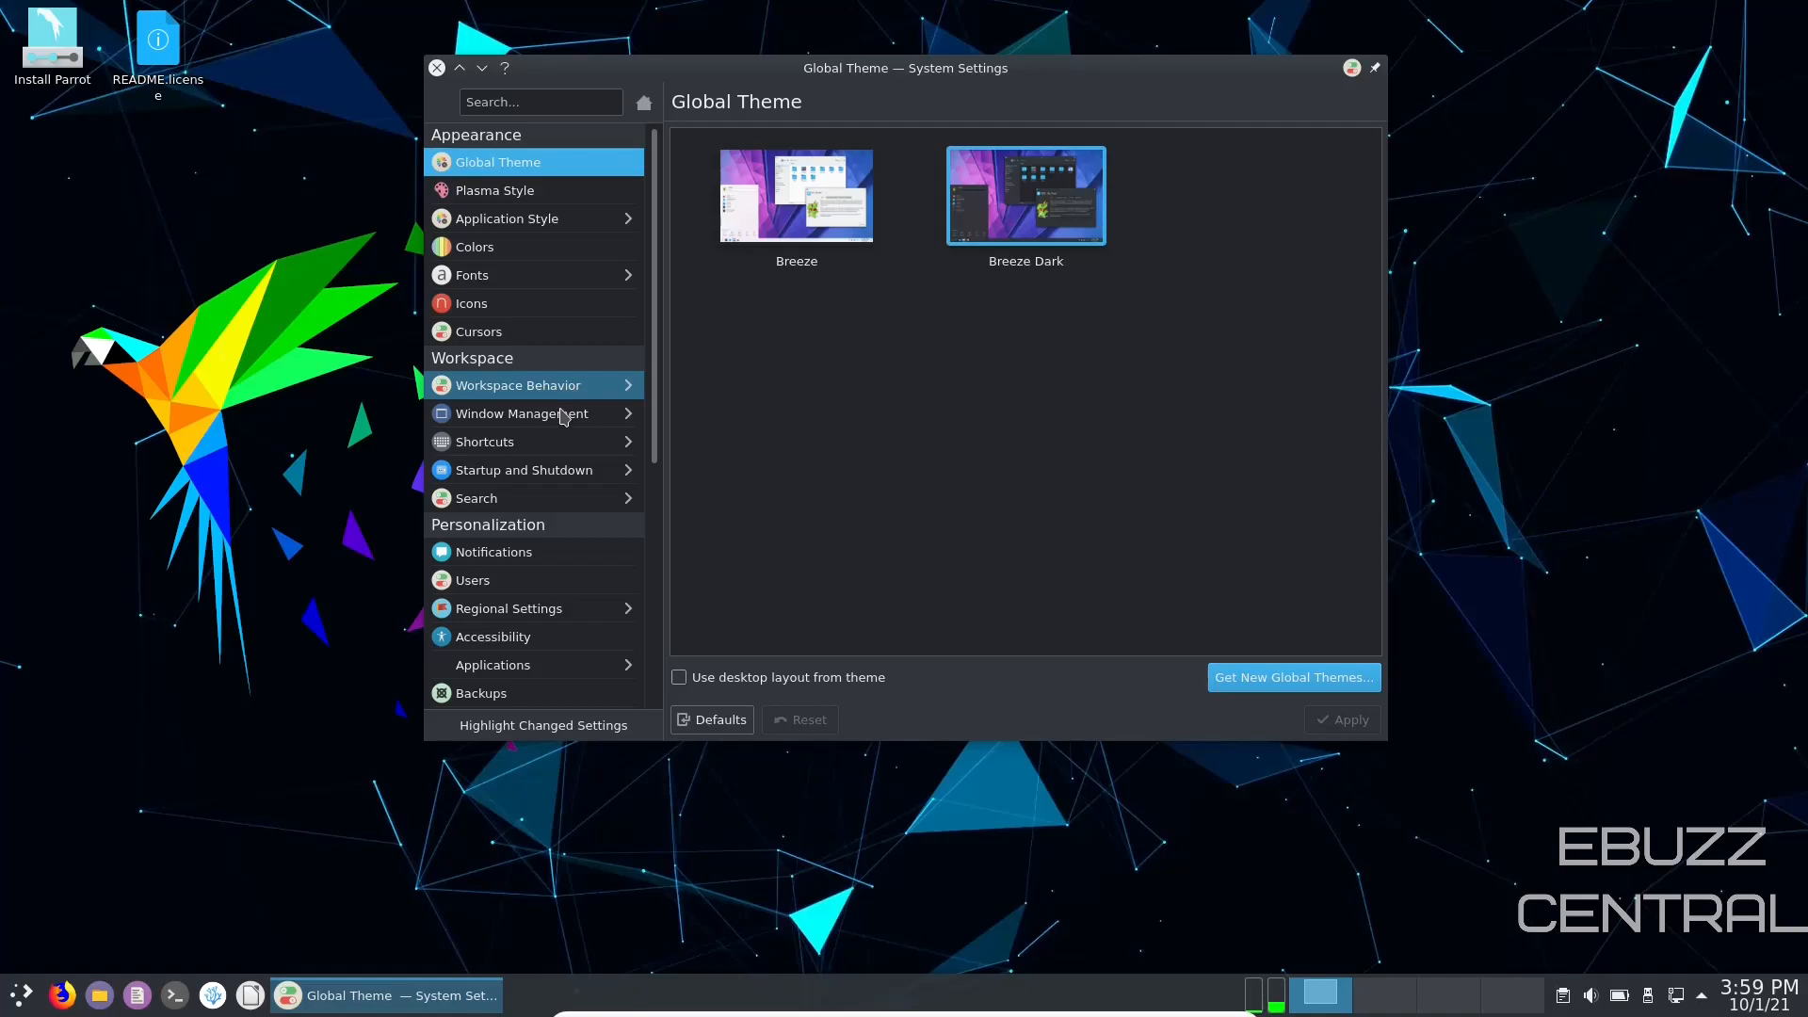
mouse_move(553, 469)
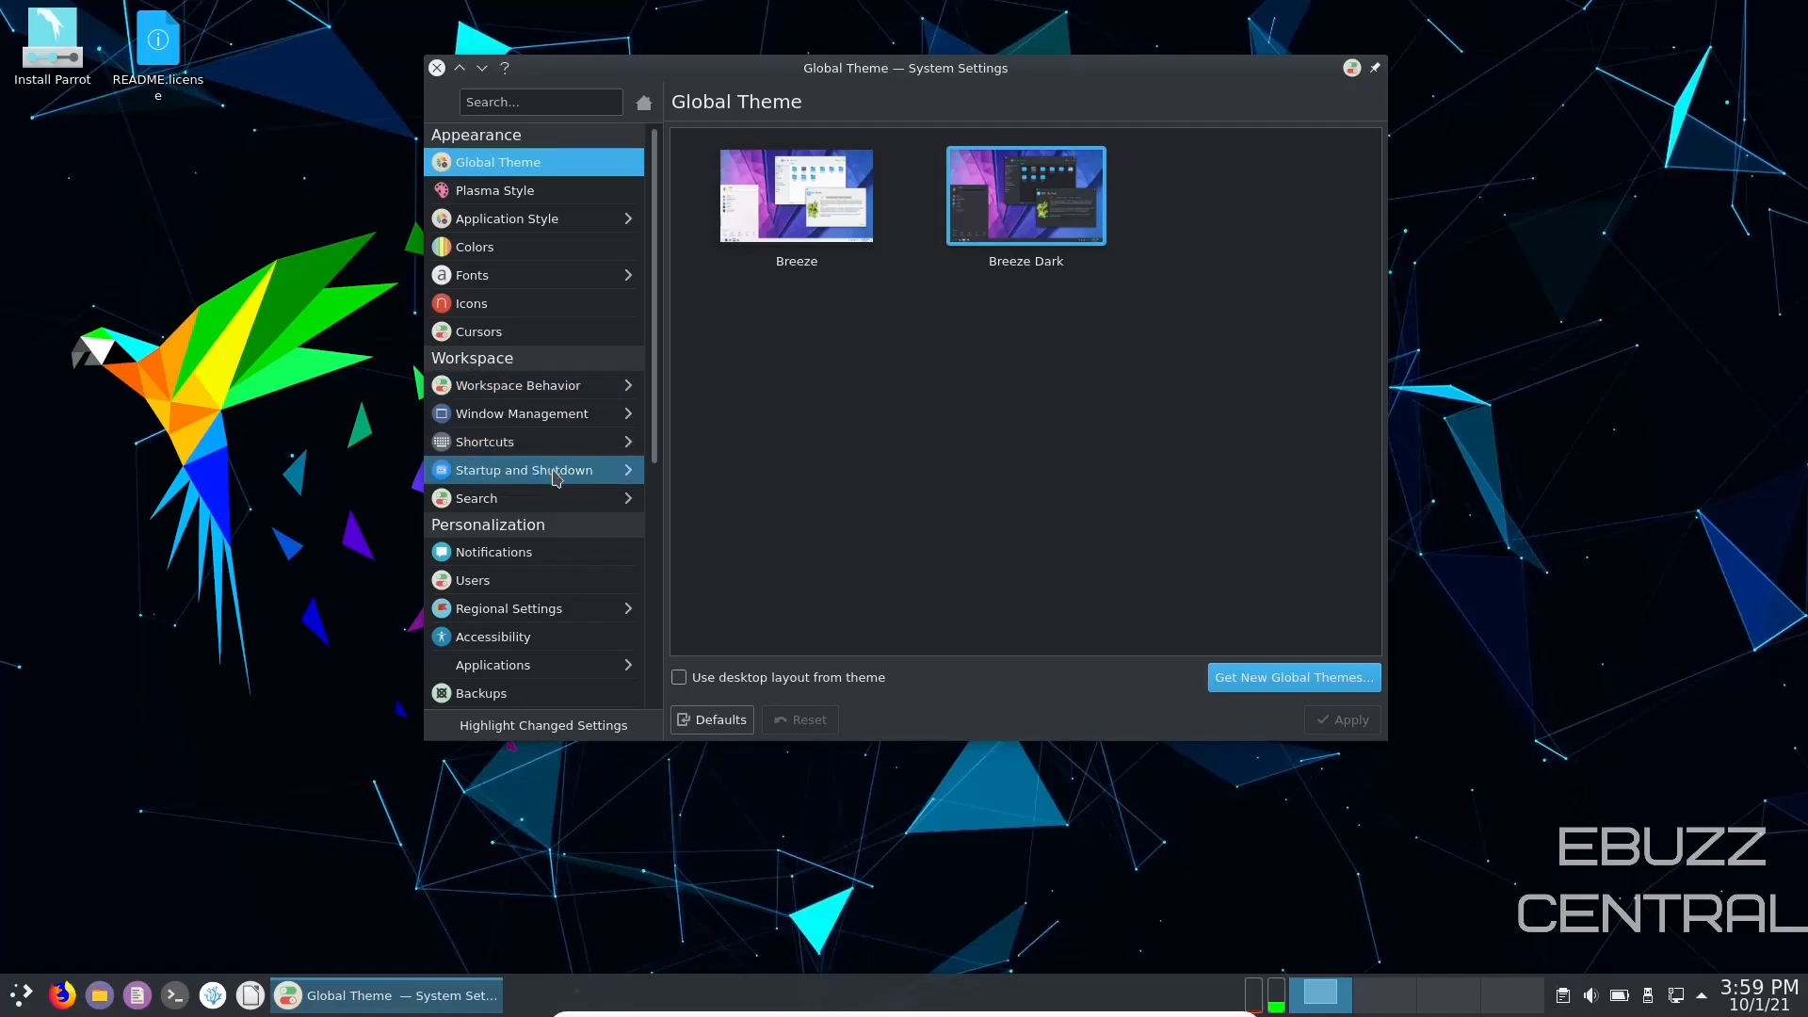
mouse_move(561, 537)
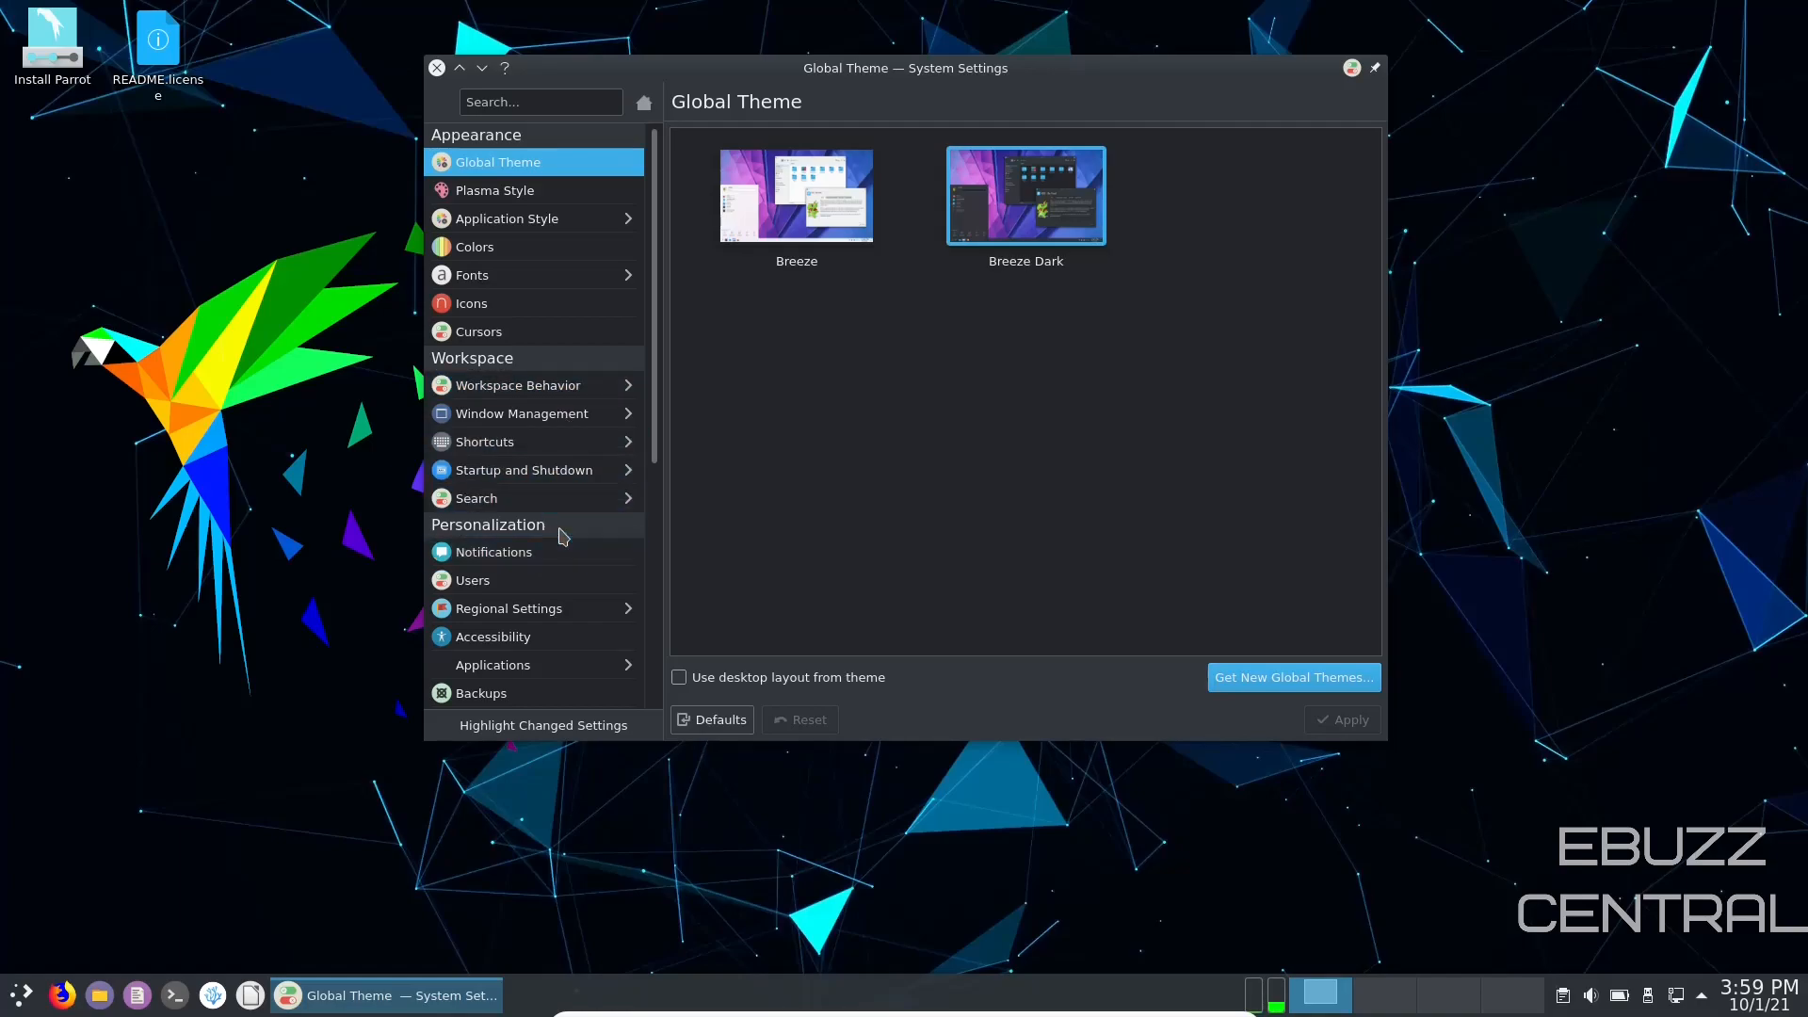
Step: Scroll the sidebar categories, then close System Settings to return to the desktop
scroll(down, 3)
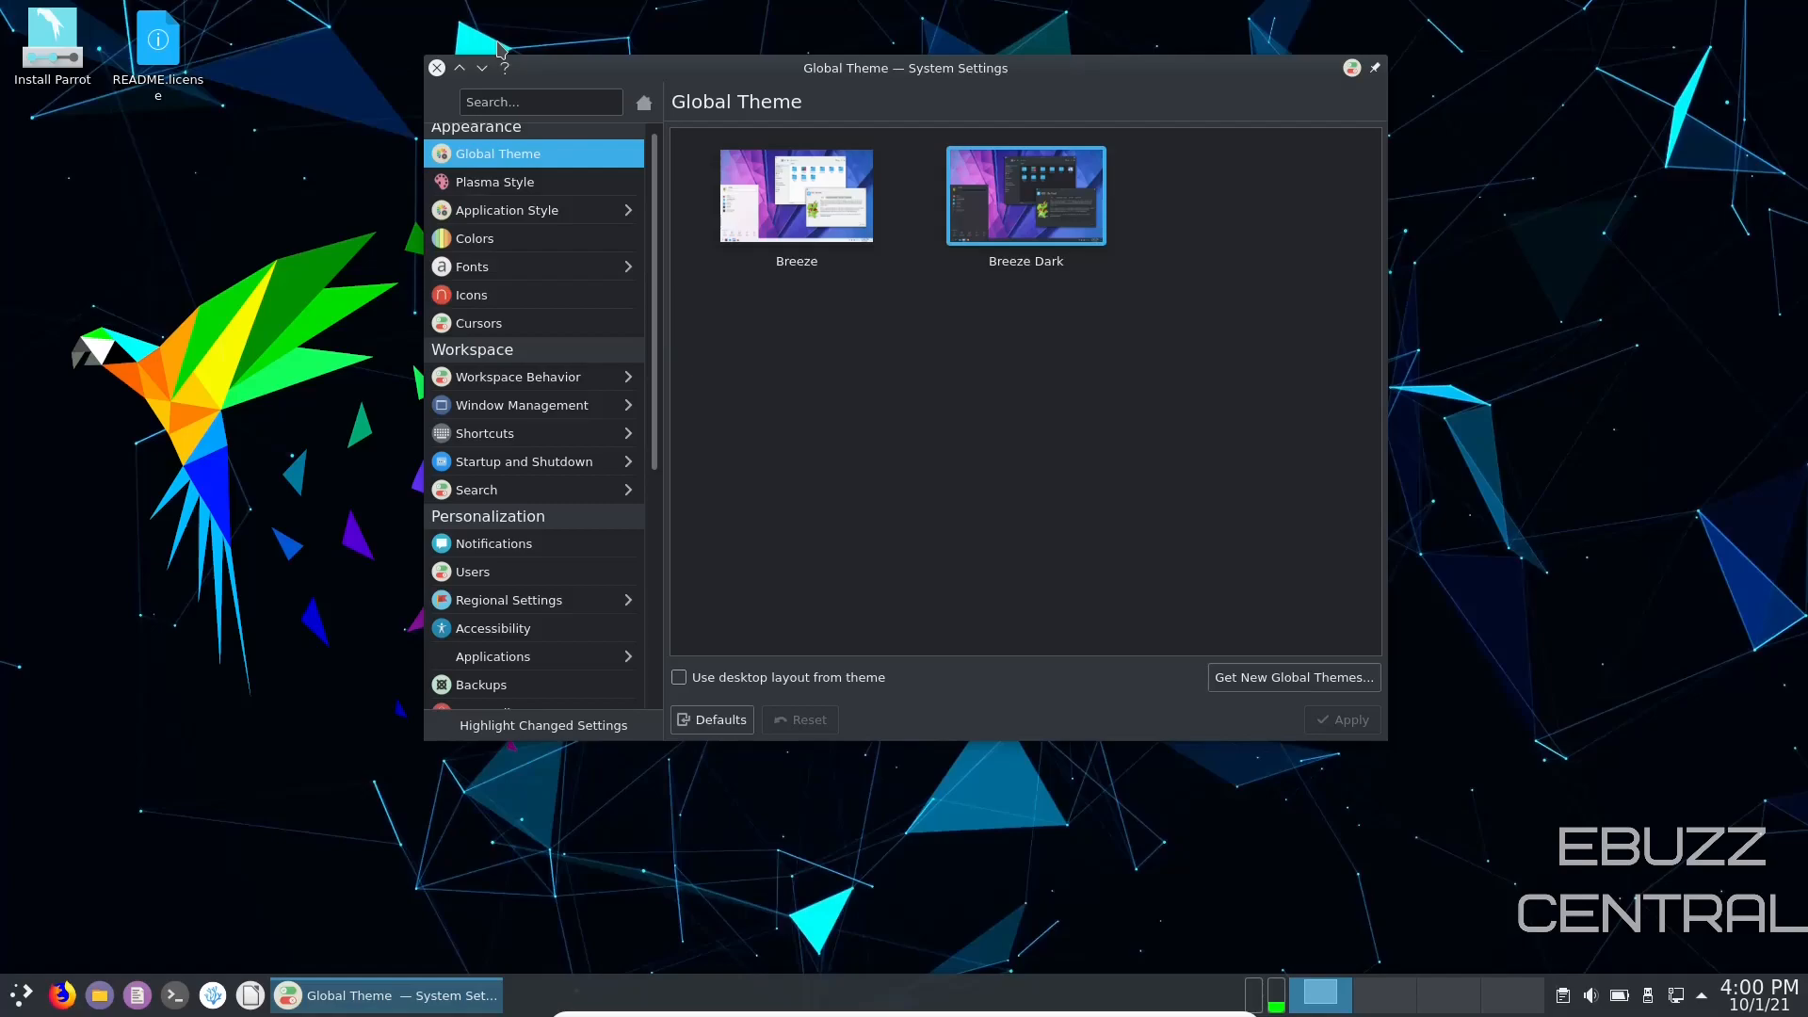
mouse_move(437, 68)
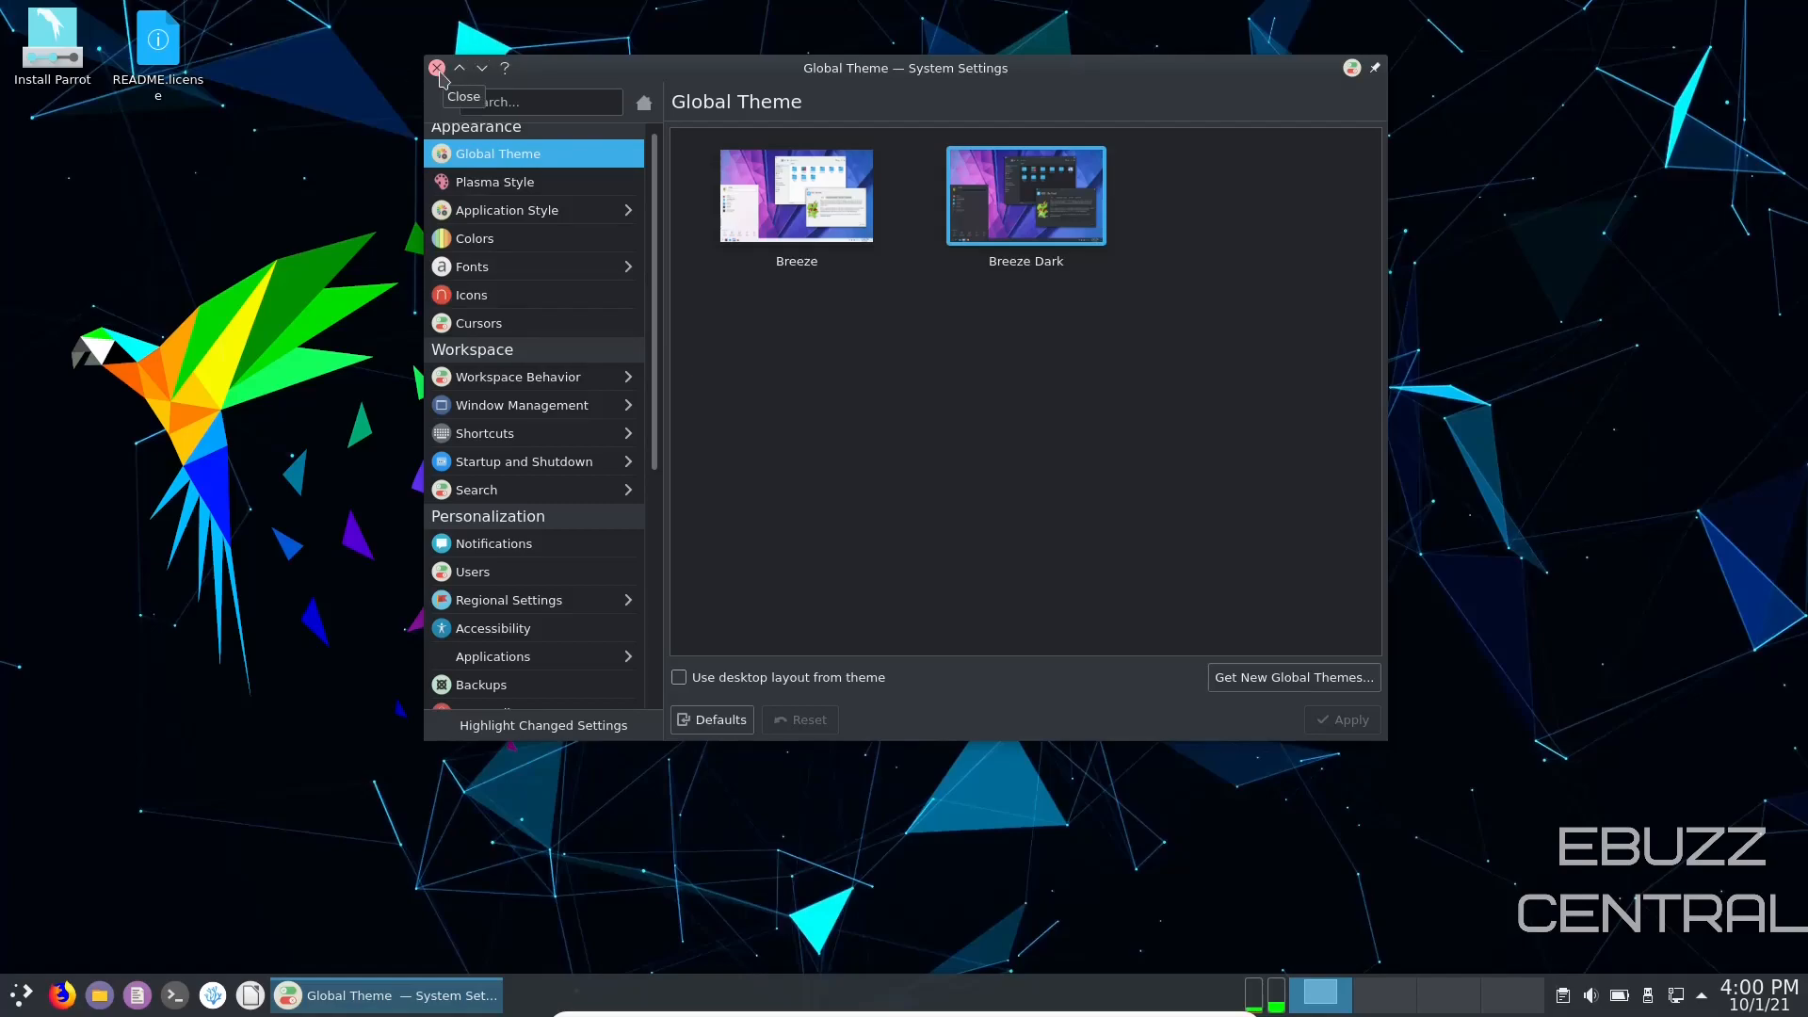
click(437, 68)
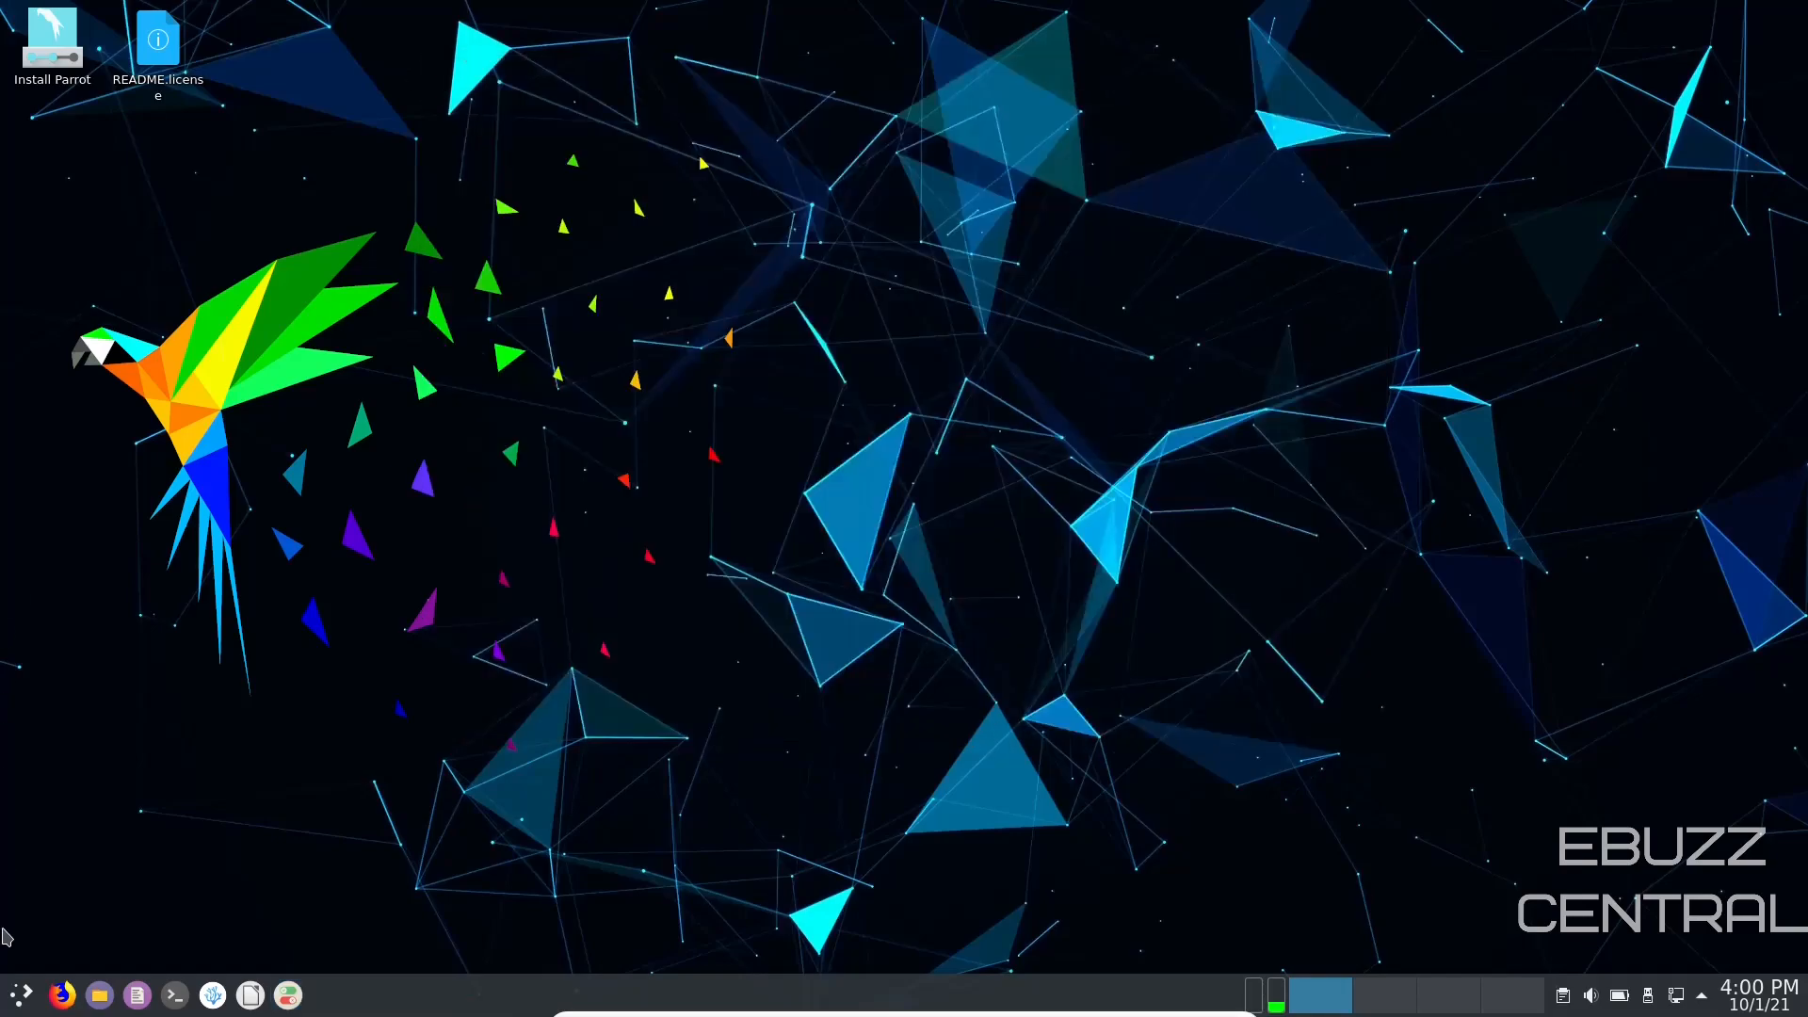
click(15, 994)
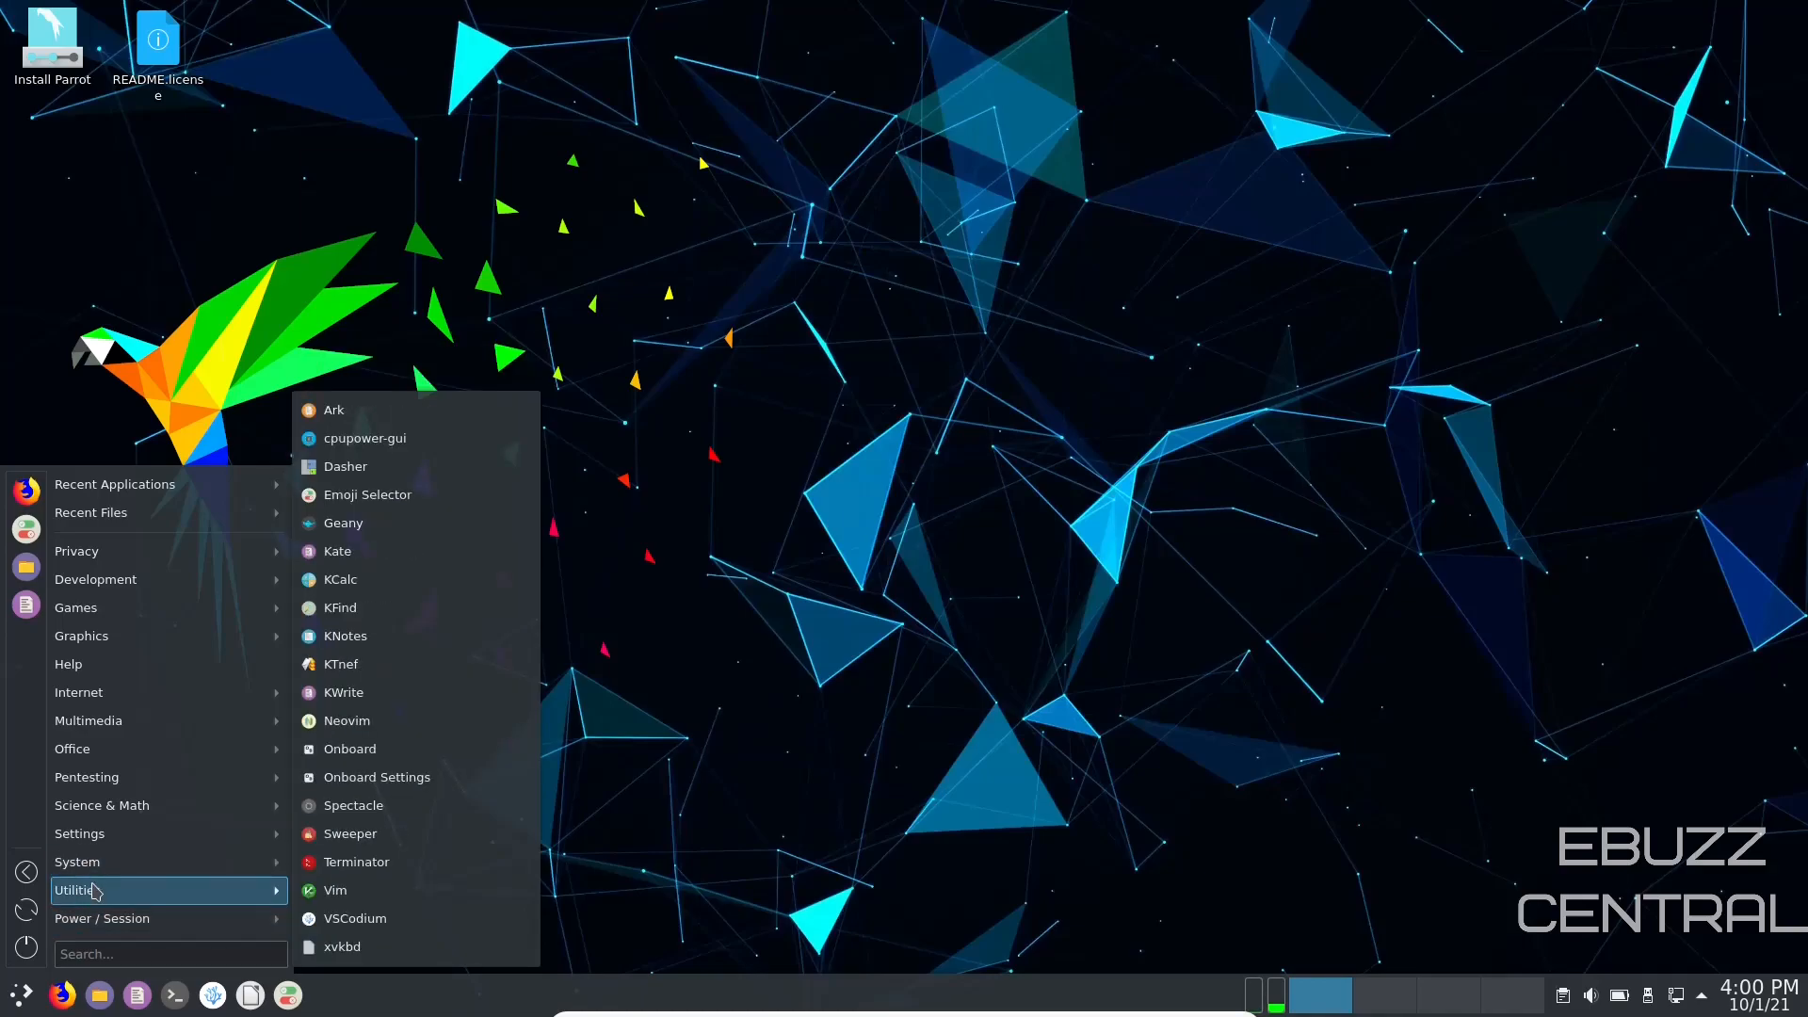
click(102, 918)
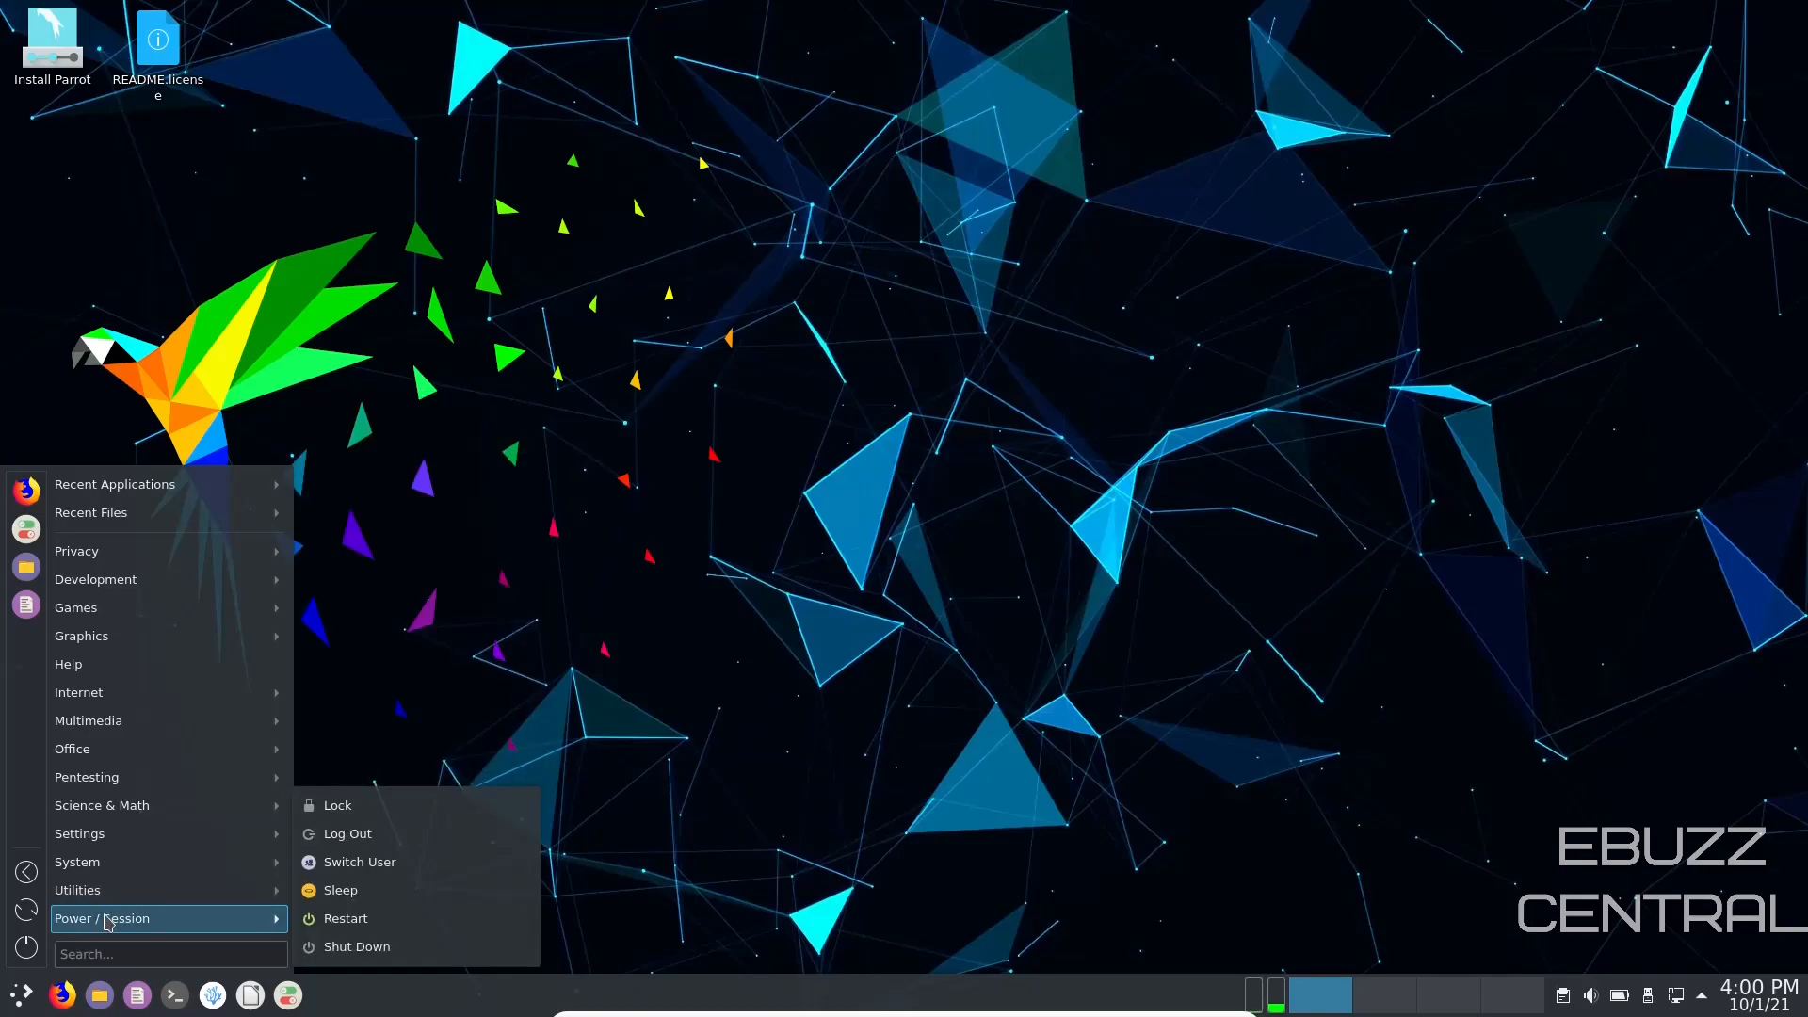
mouse_move(578, 783)
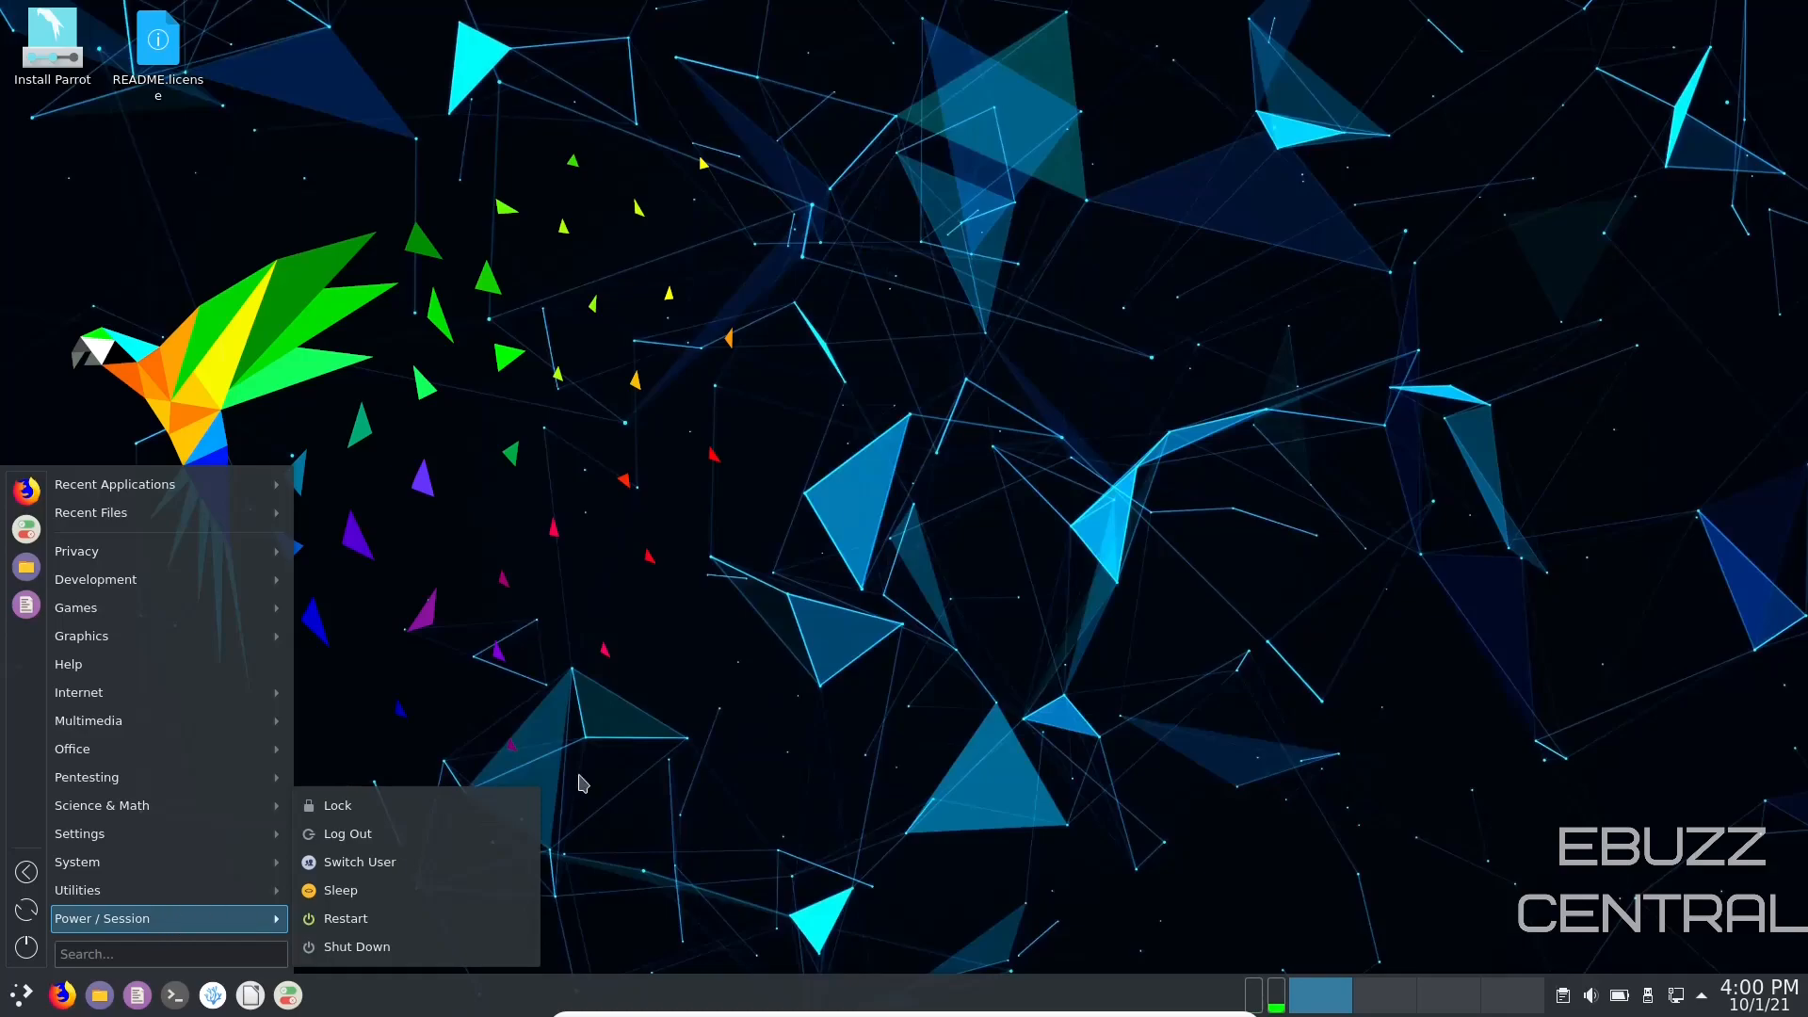
click(945, 450)
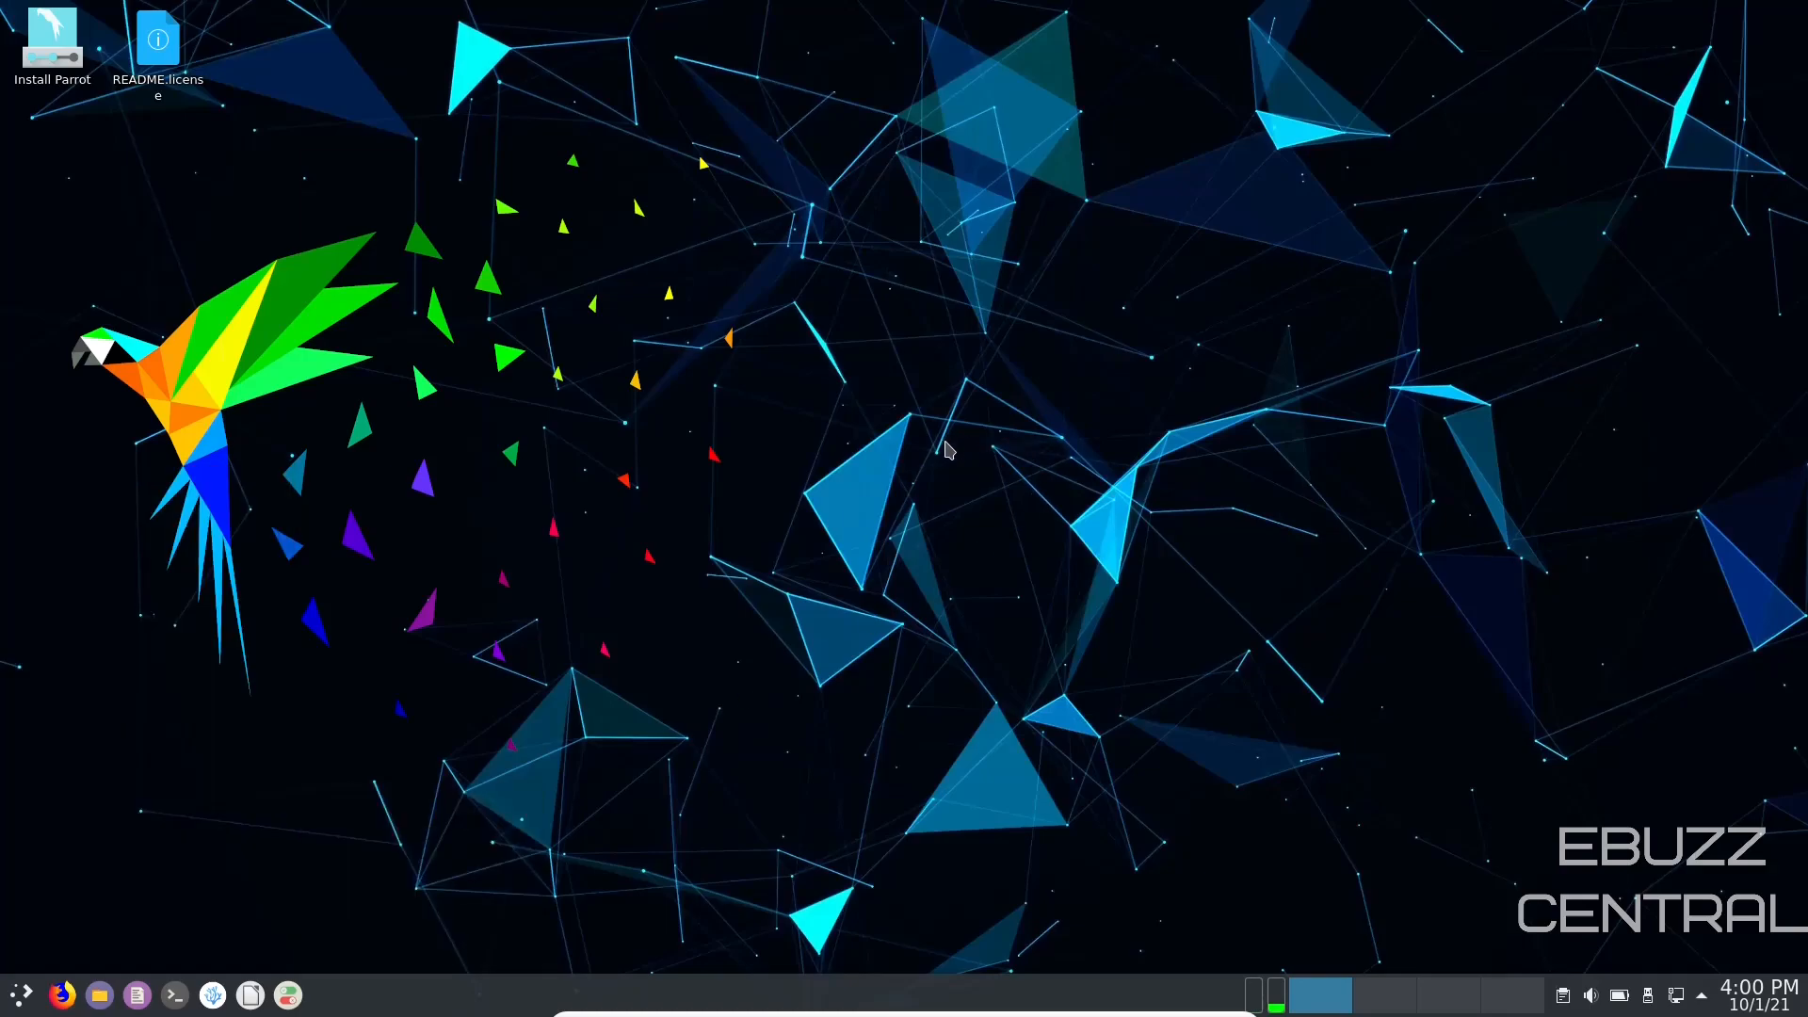